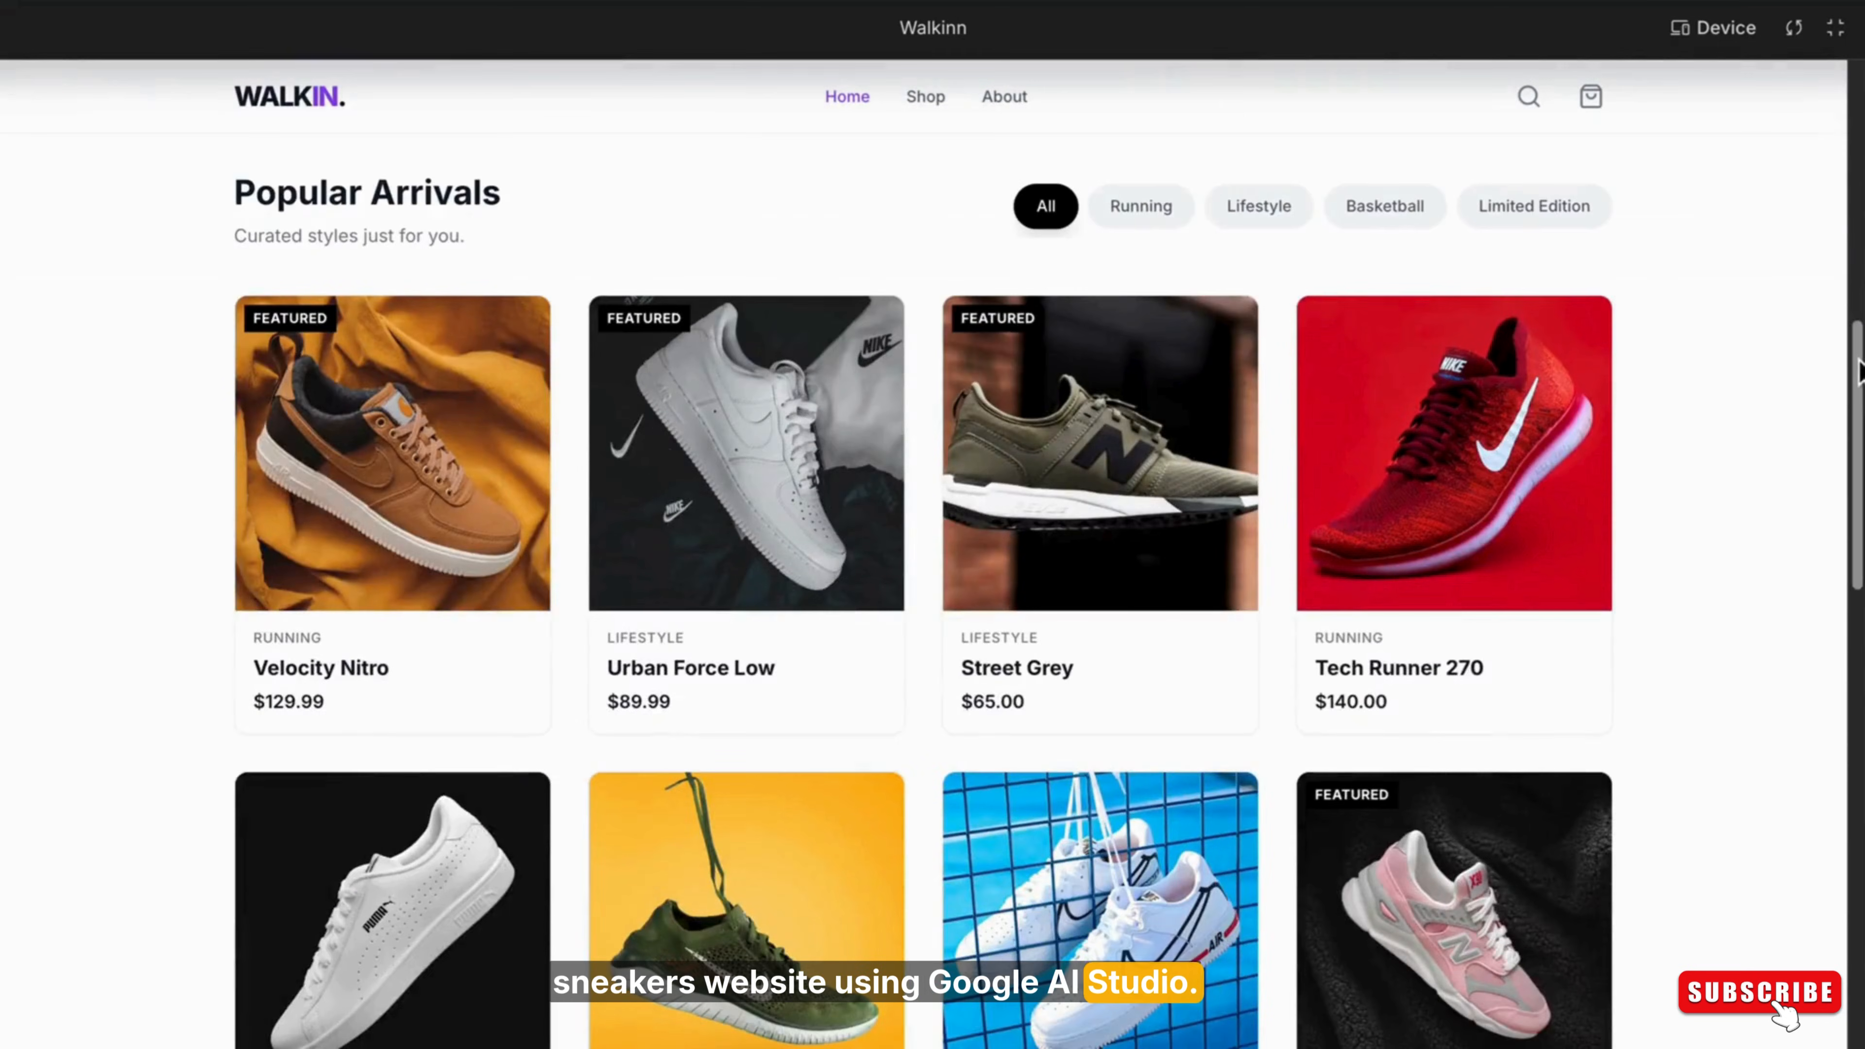
# - Add the Tech Runner 270 in size 10 to the cart, view checkout, and return home
pyautogui.scroll(-3)
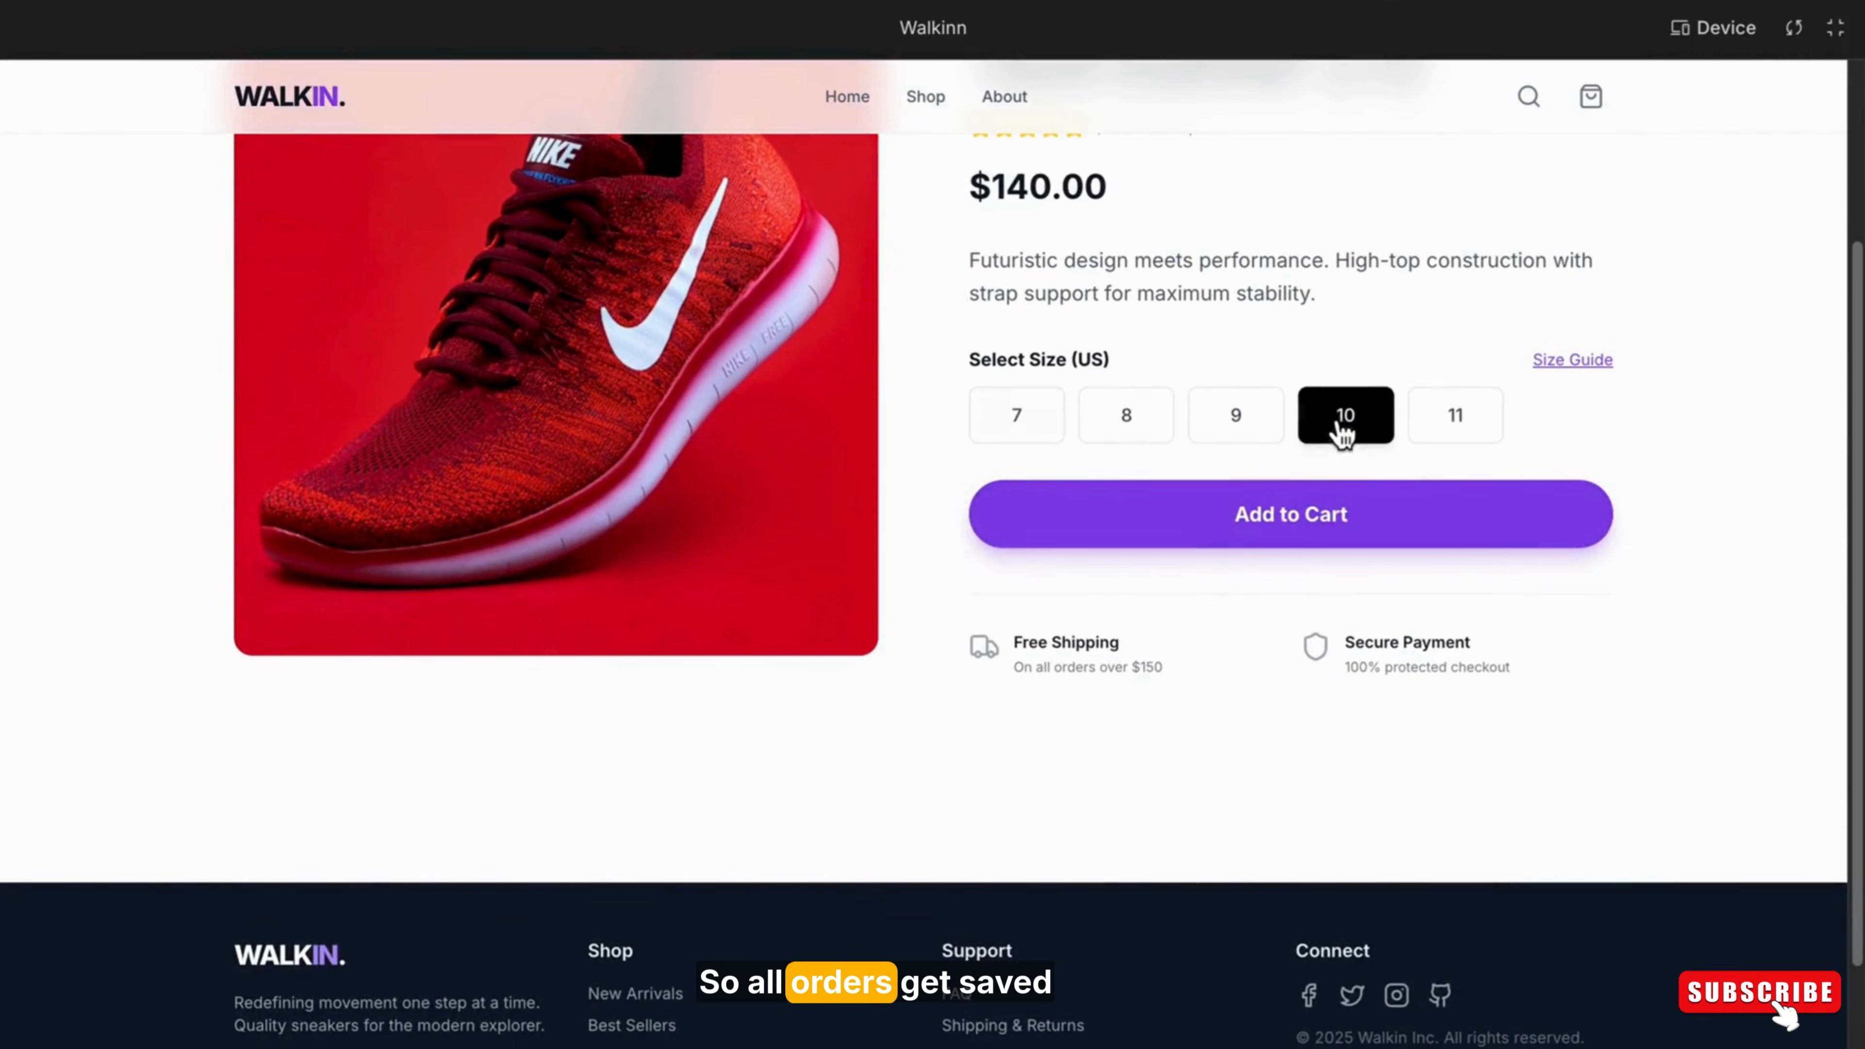
pyautogui.click(1289, 514)
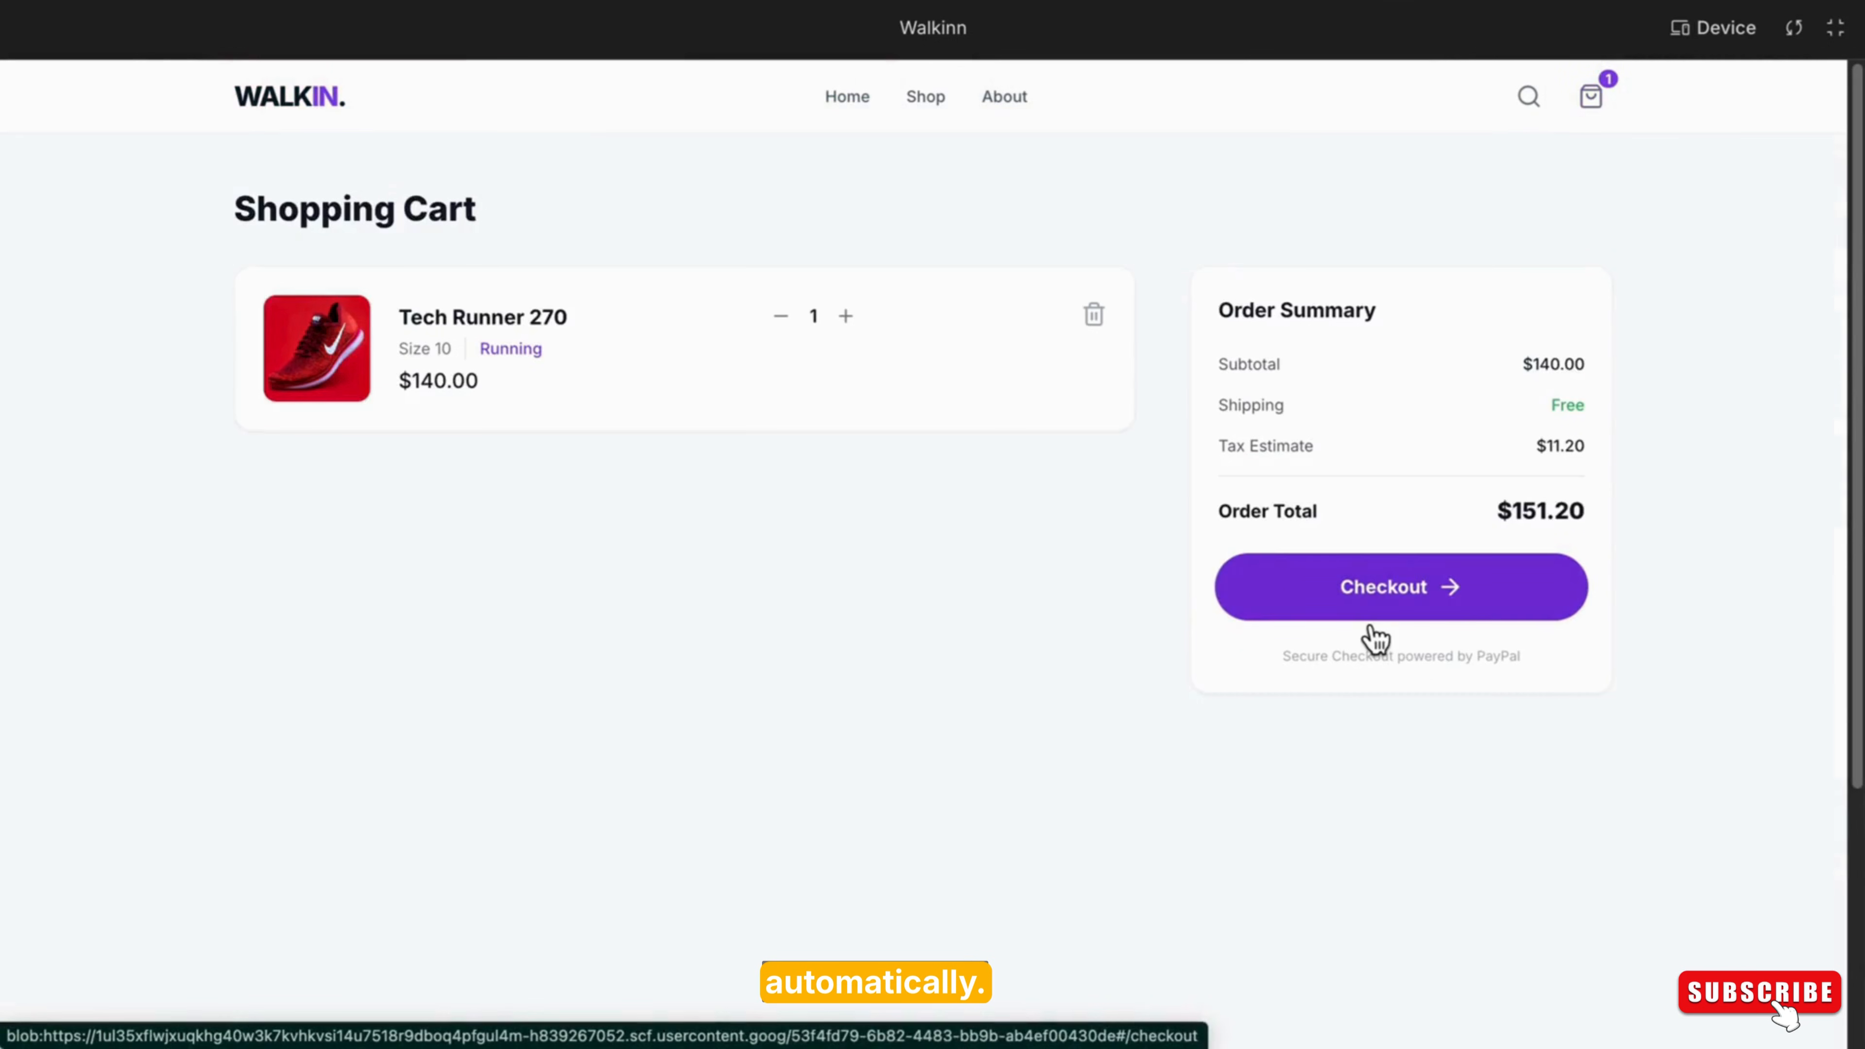
pyautogui.click(1399, 586)
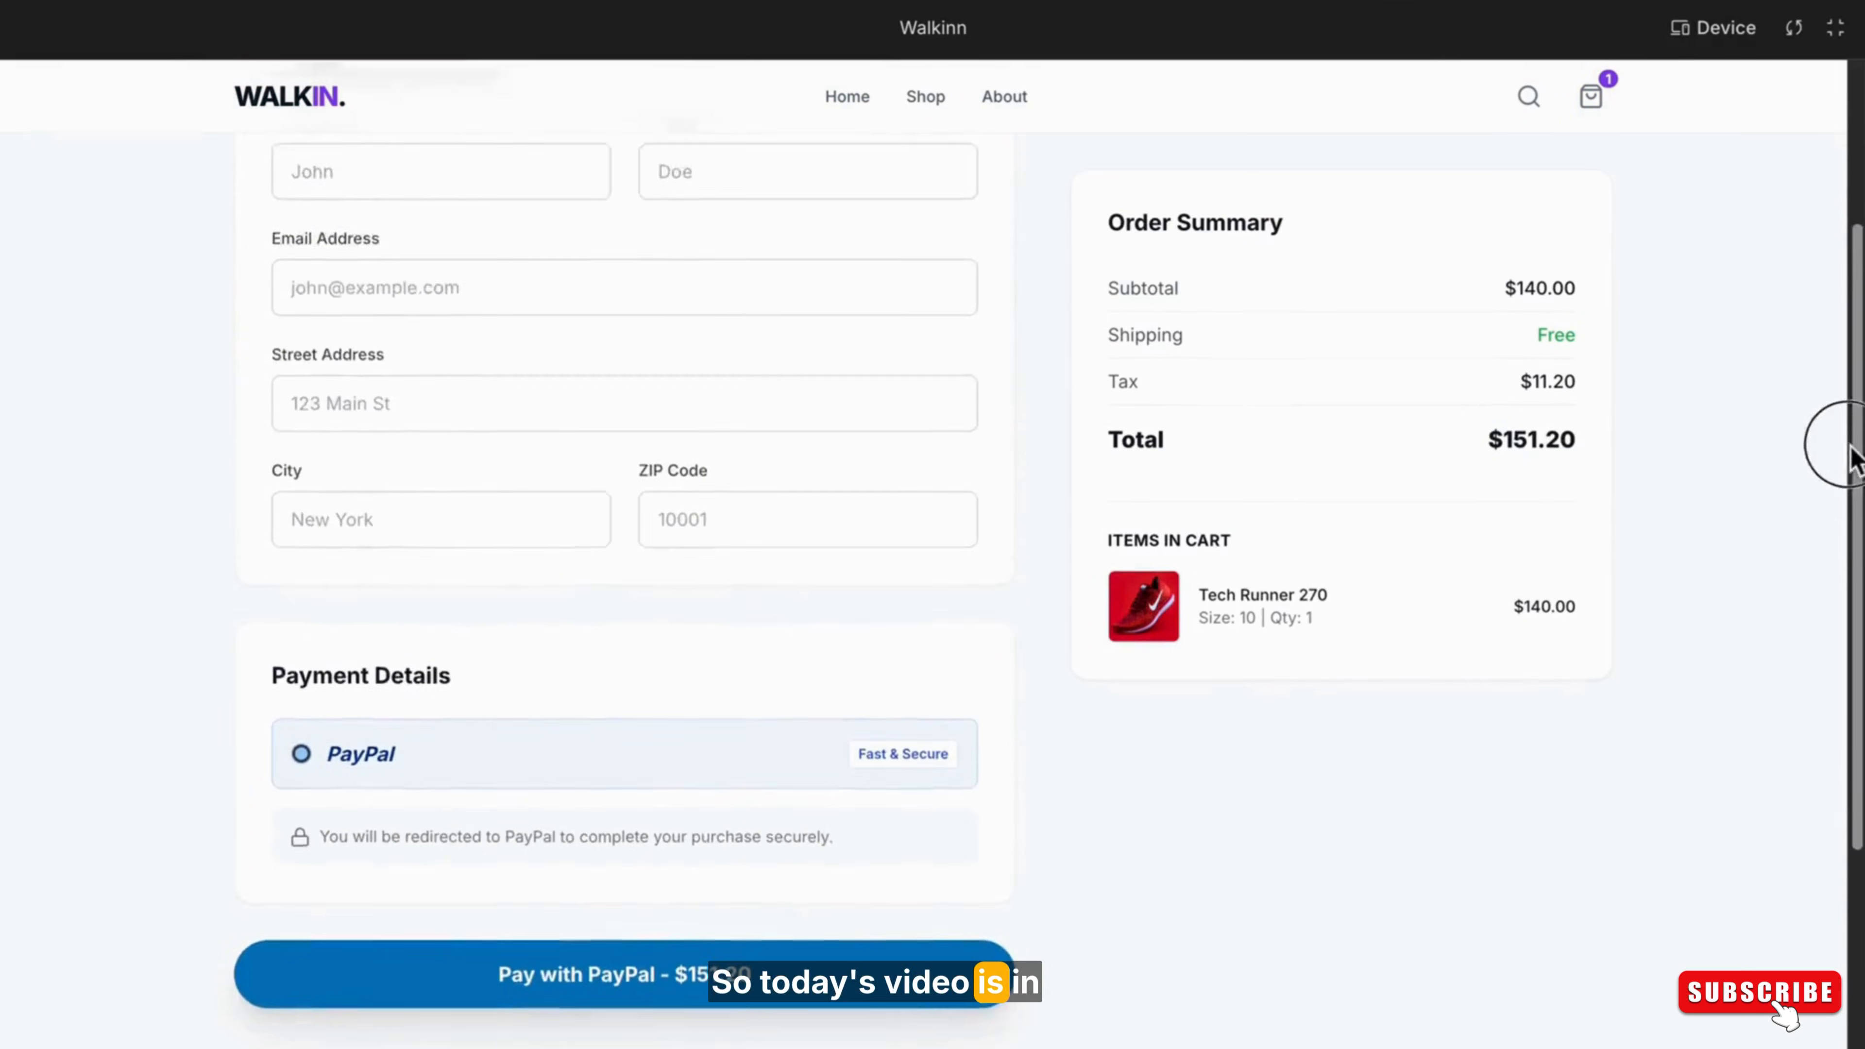
pyautogui.click(848, 96)
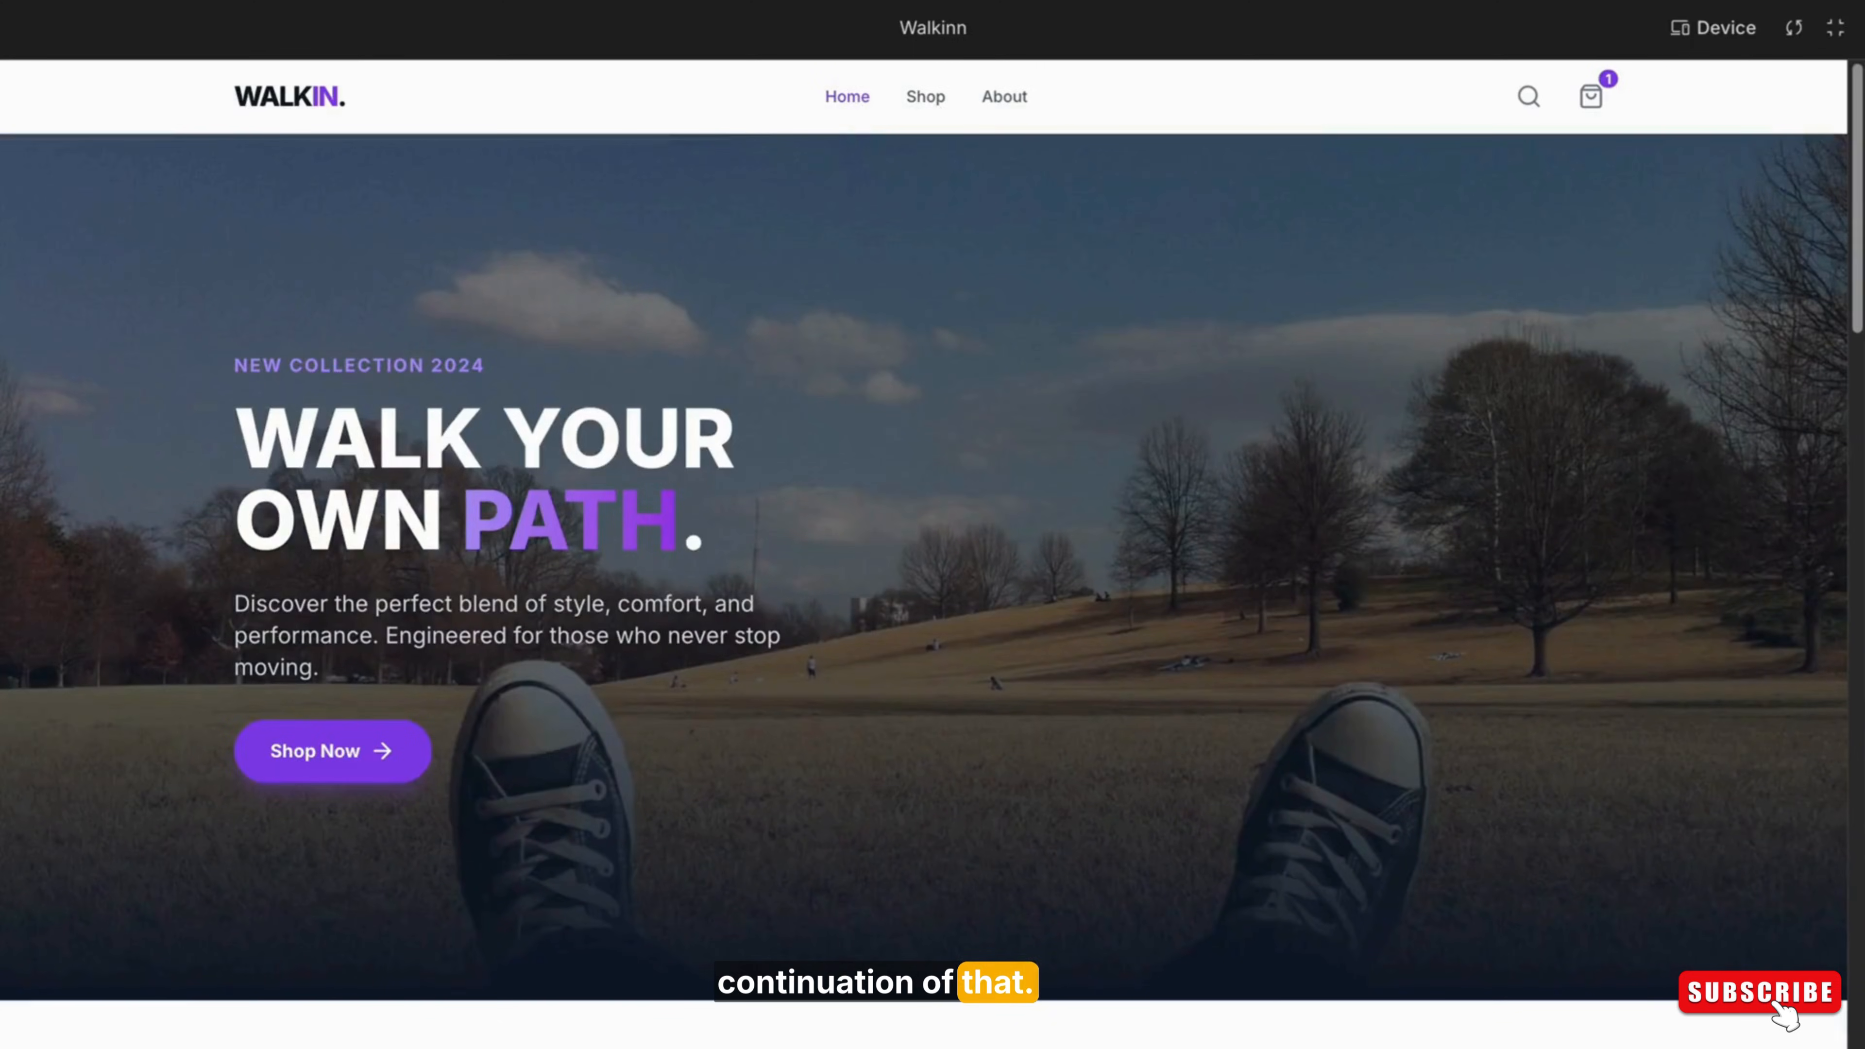
# - Filter the catalogue to Limited Edition sneakers, then show all categories again
pyautogui.scroll(-3)
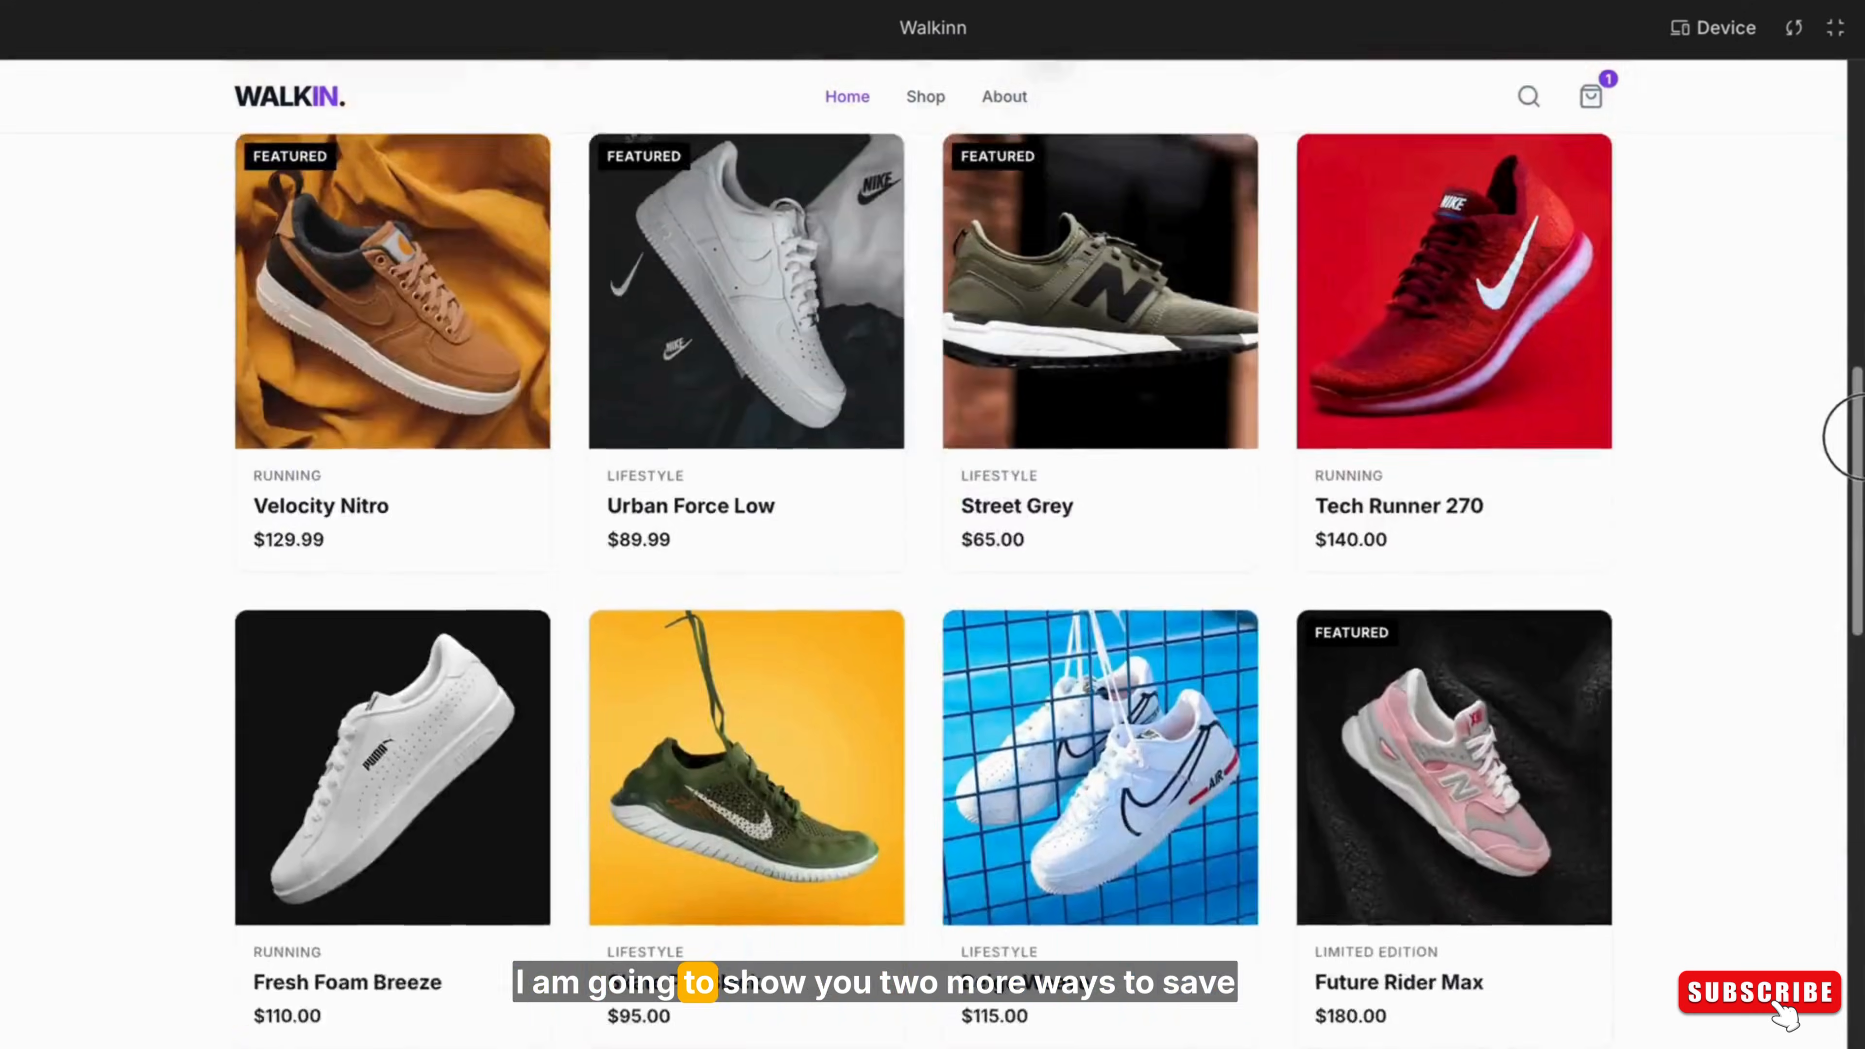
pyautogui.click(1533, 497)
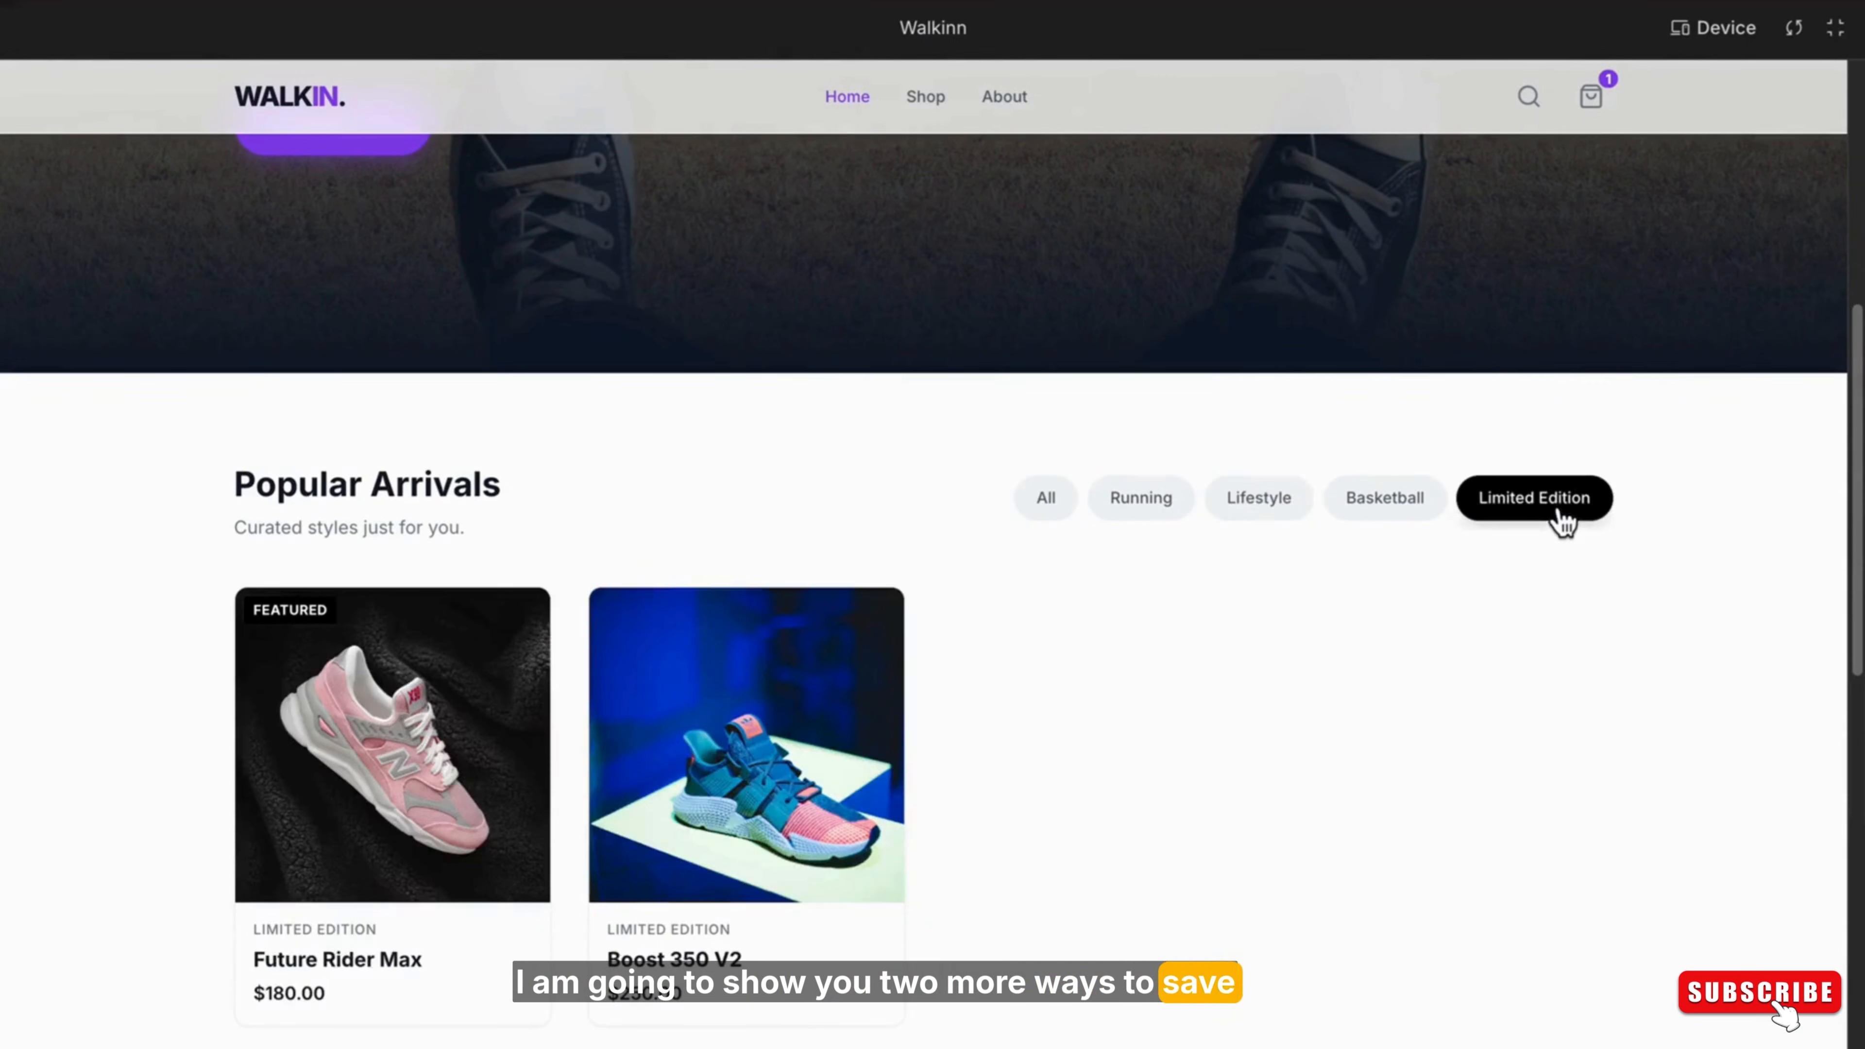
pyautogui.click(1044, 498)
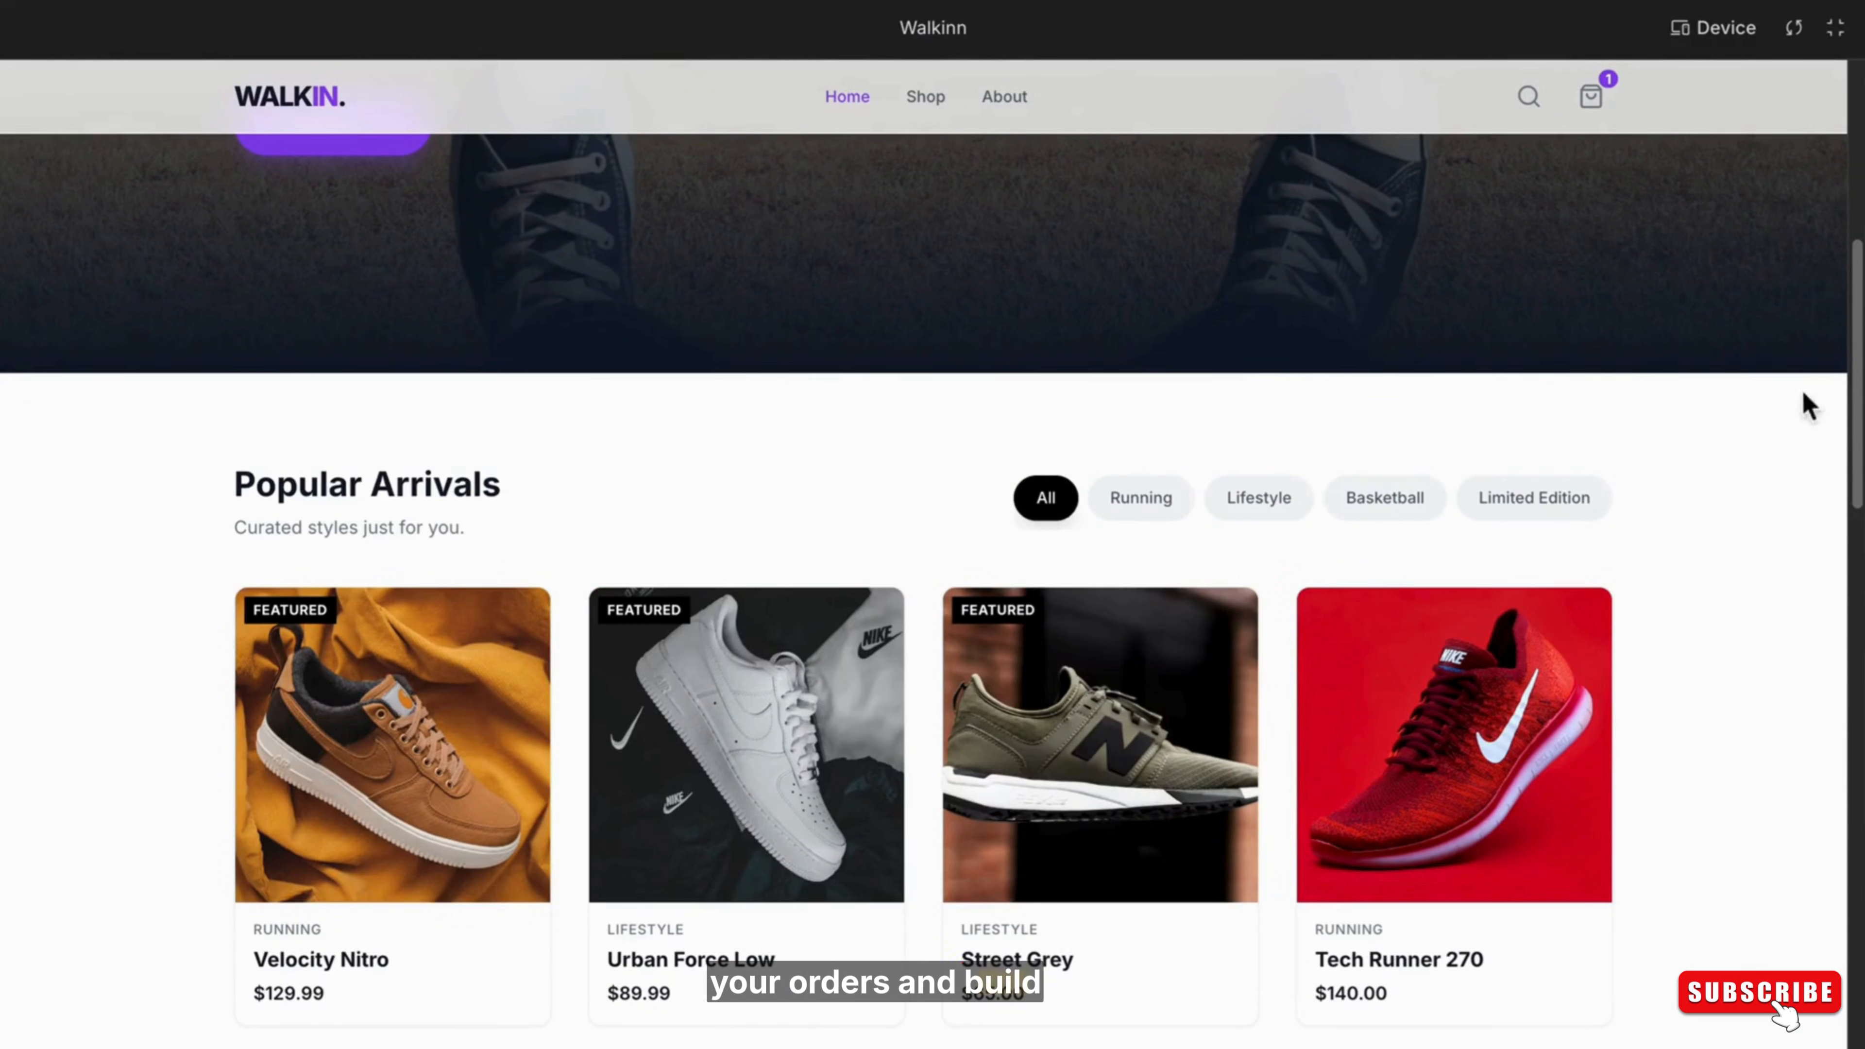
pyautogui.scroll(-3)
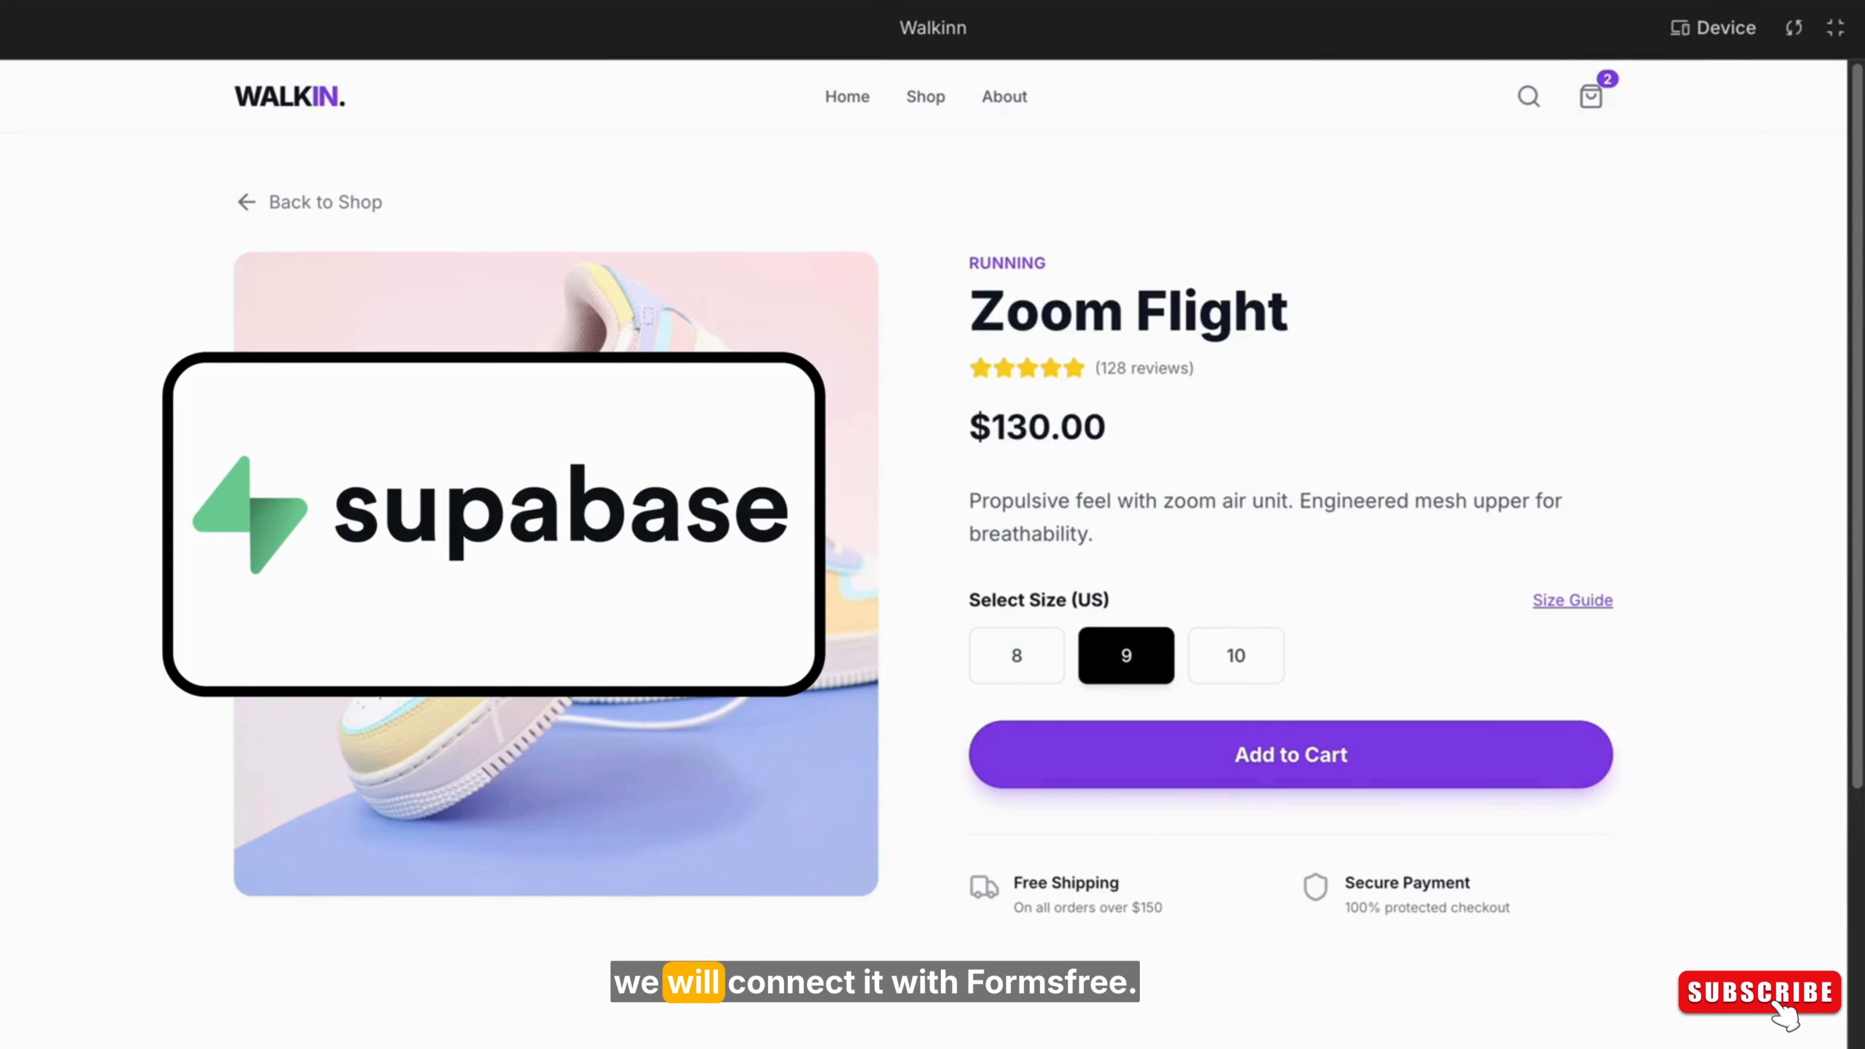
pyautogui.click(847, 96)
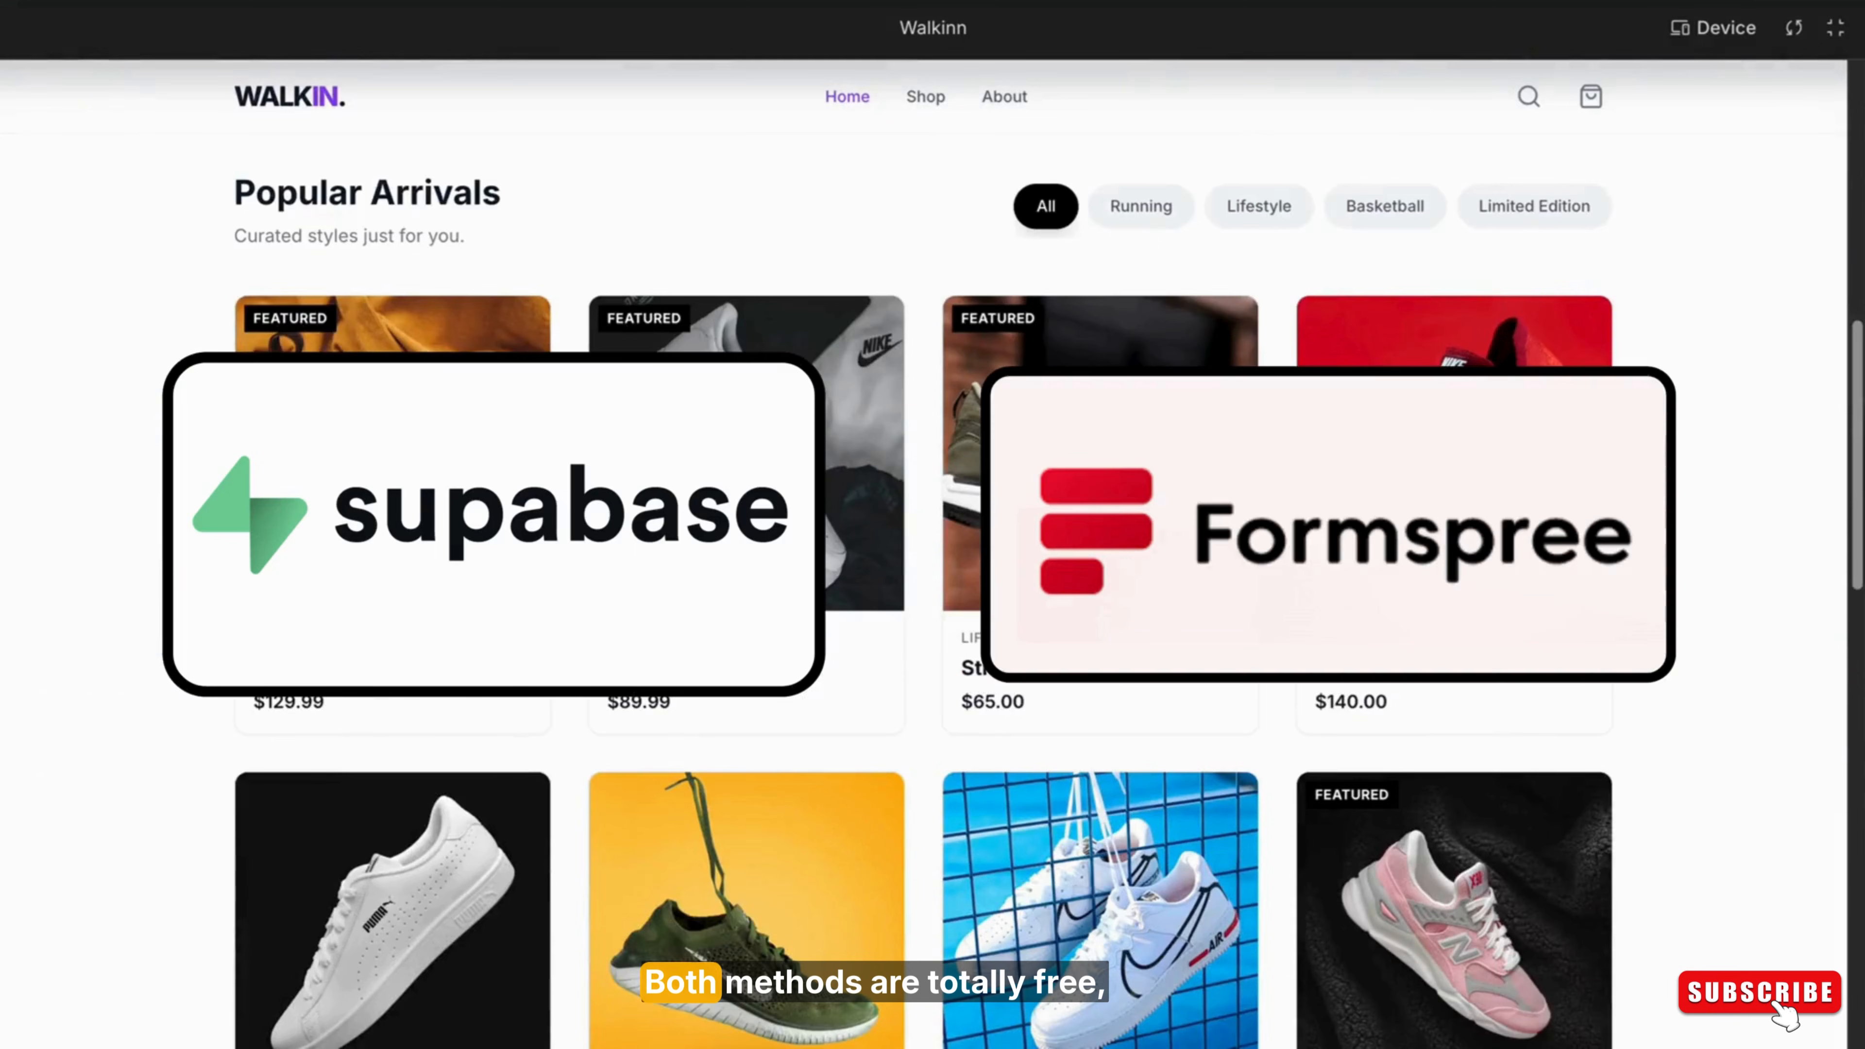
# - View the Tech Runner 270 product page and return to the store home page
pyautogui.scroll(-3)
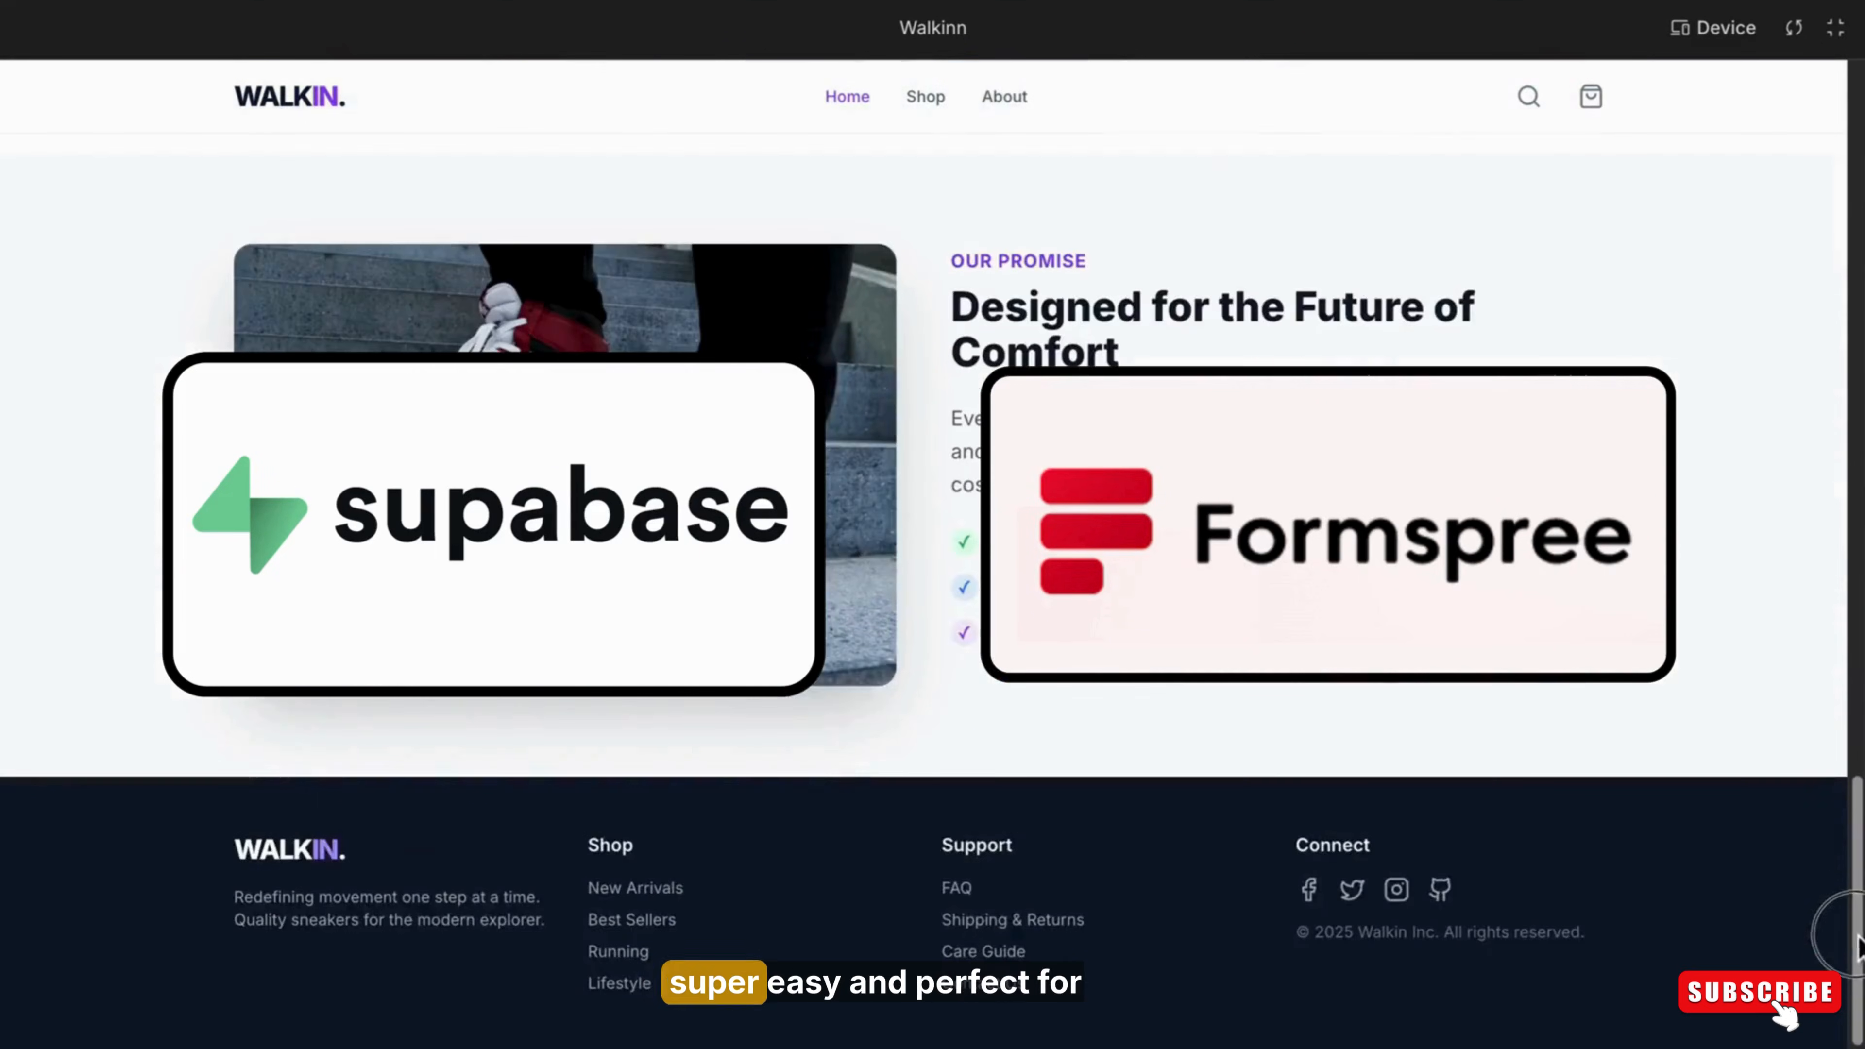
pyautogui.scroll(3)
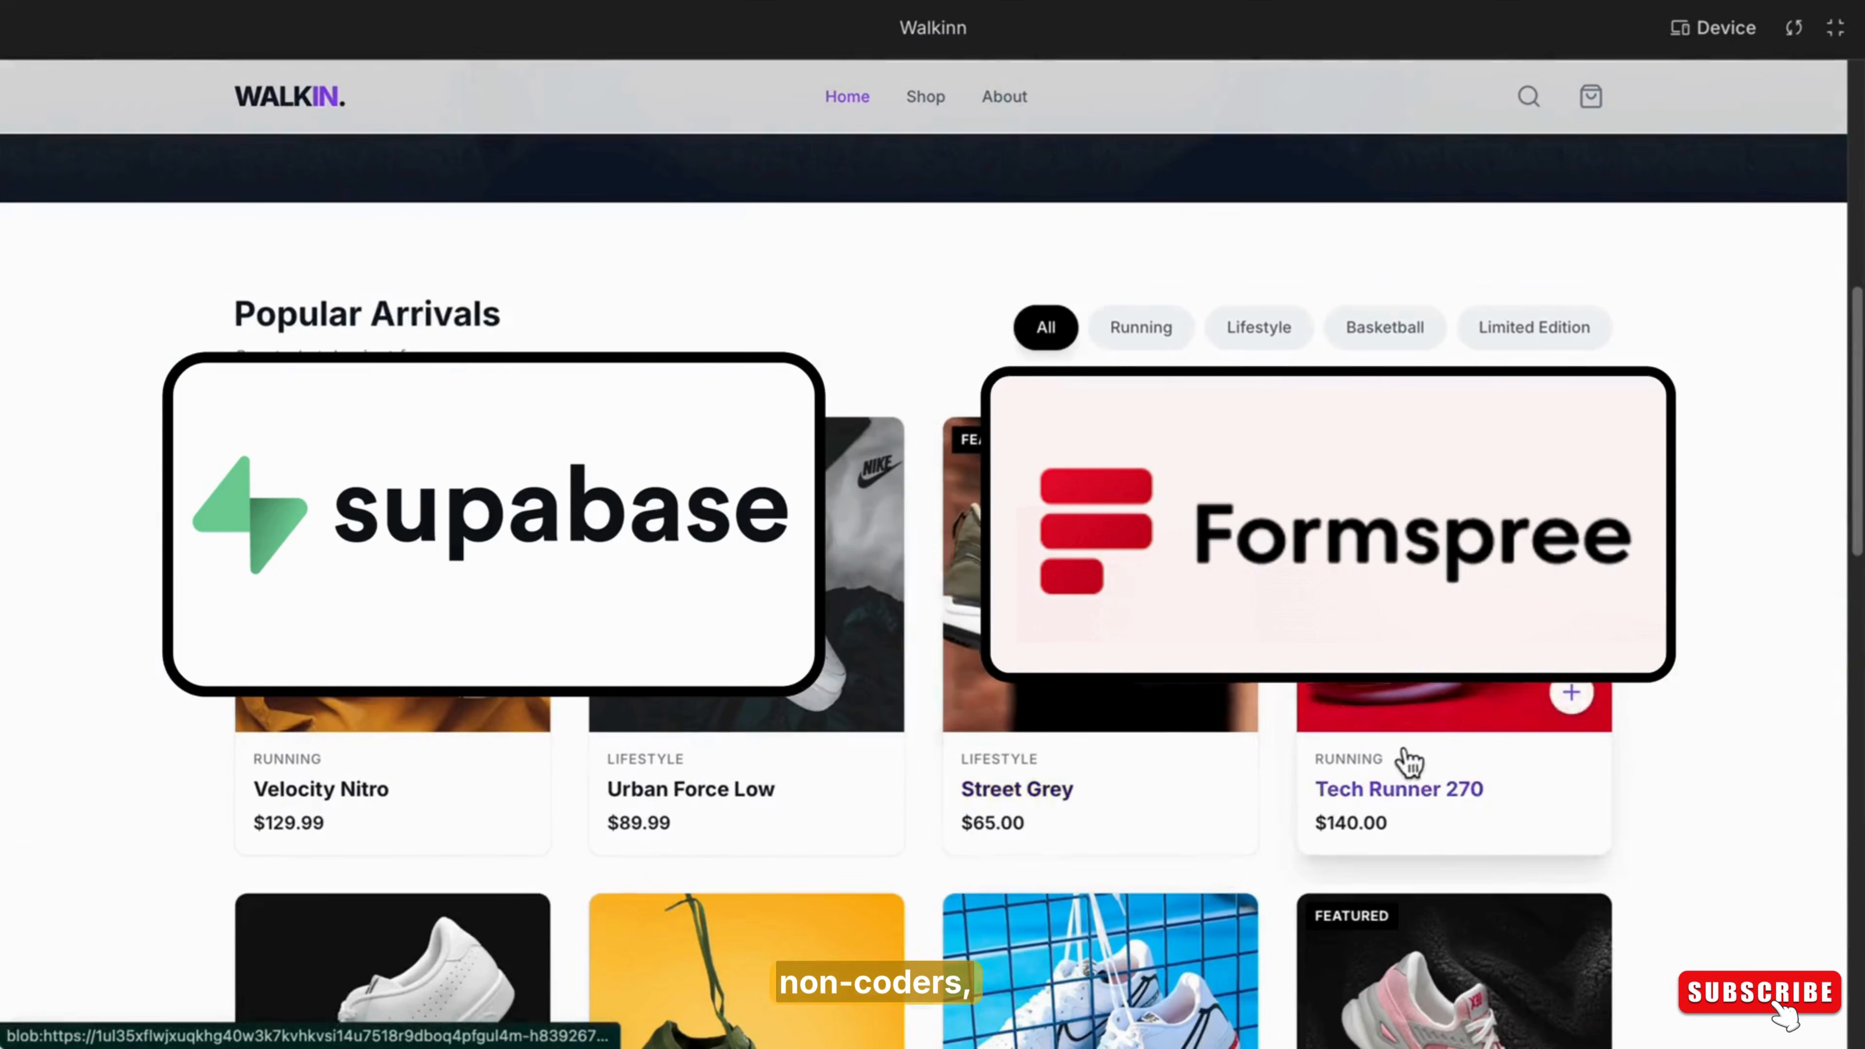
pyautogui.click(1398, 789)
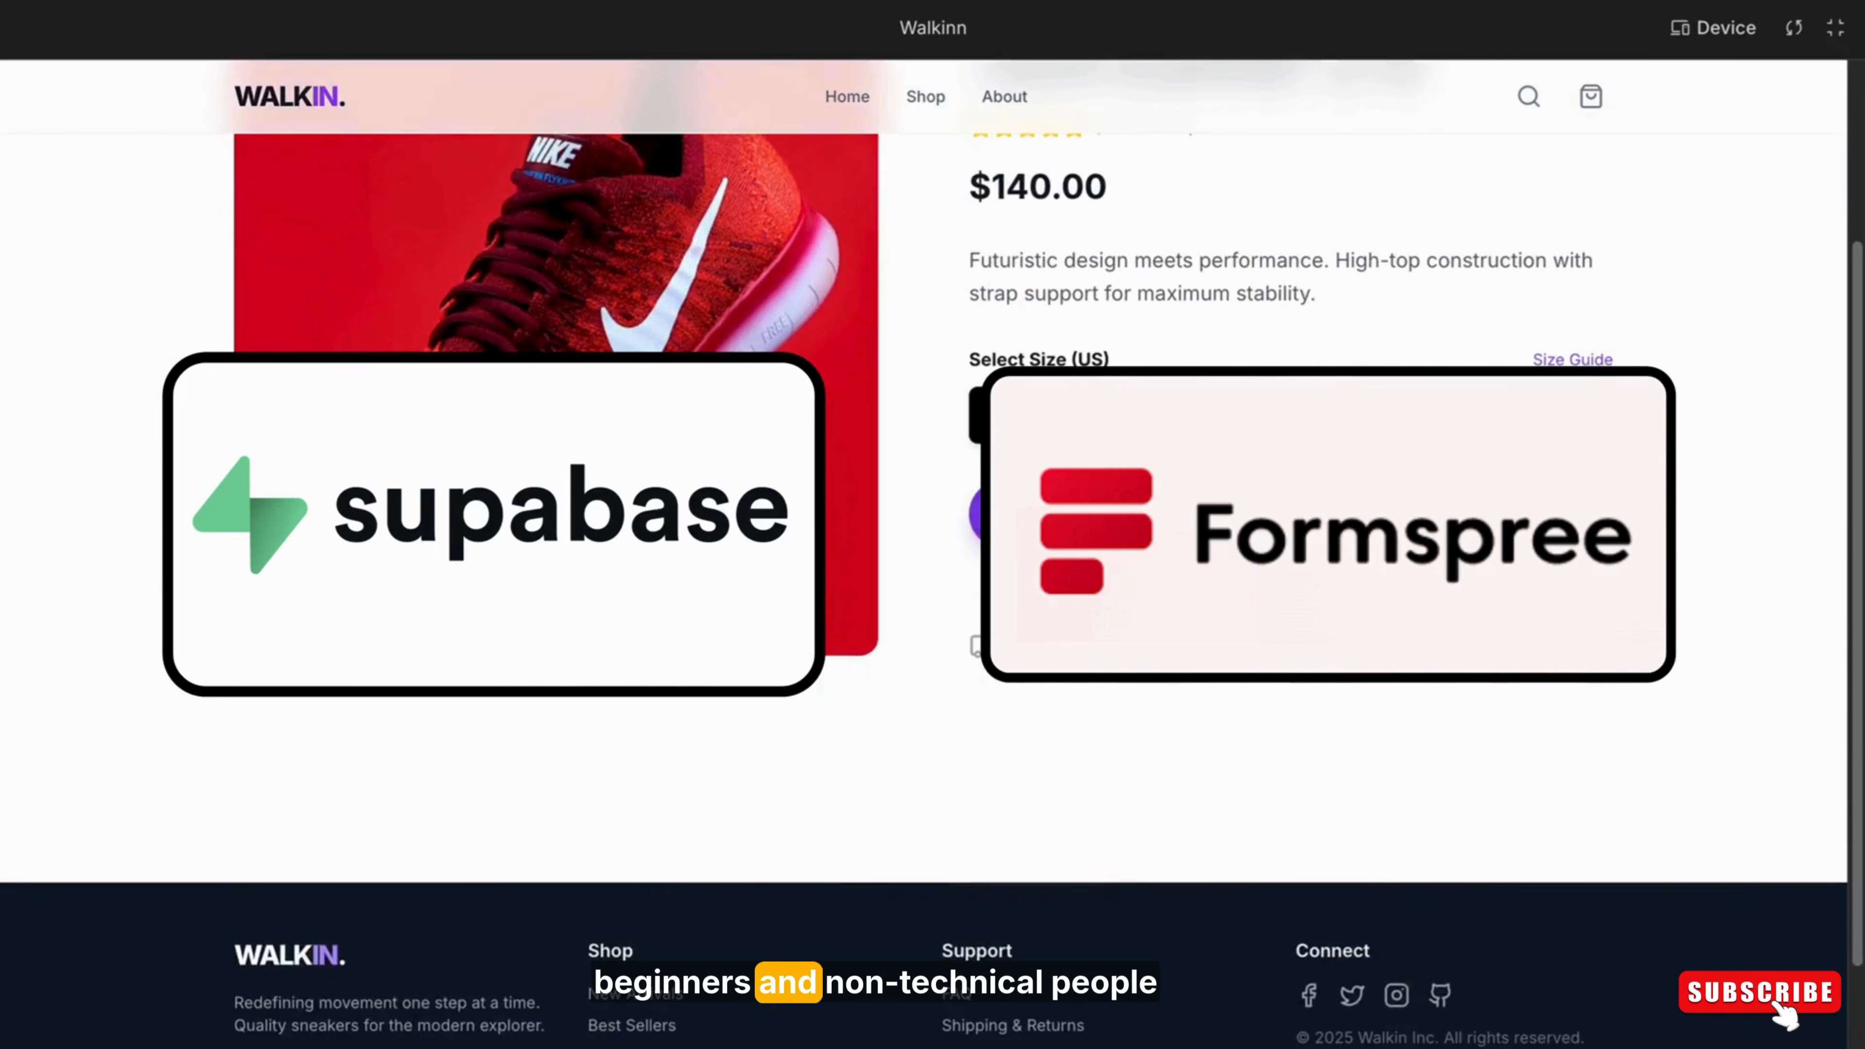
pyautogui.click(1591, 96)
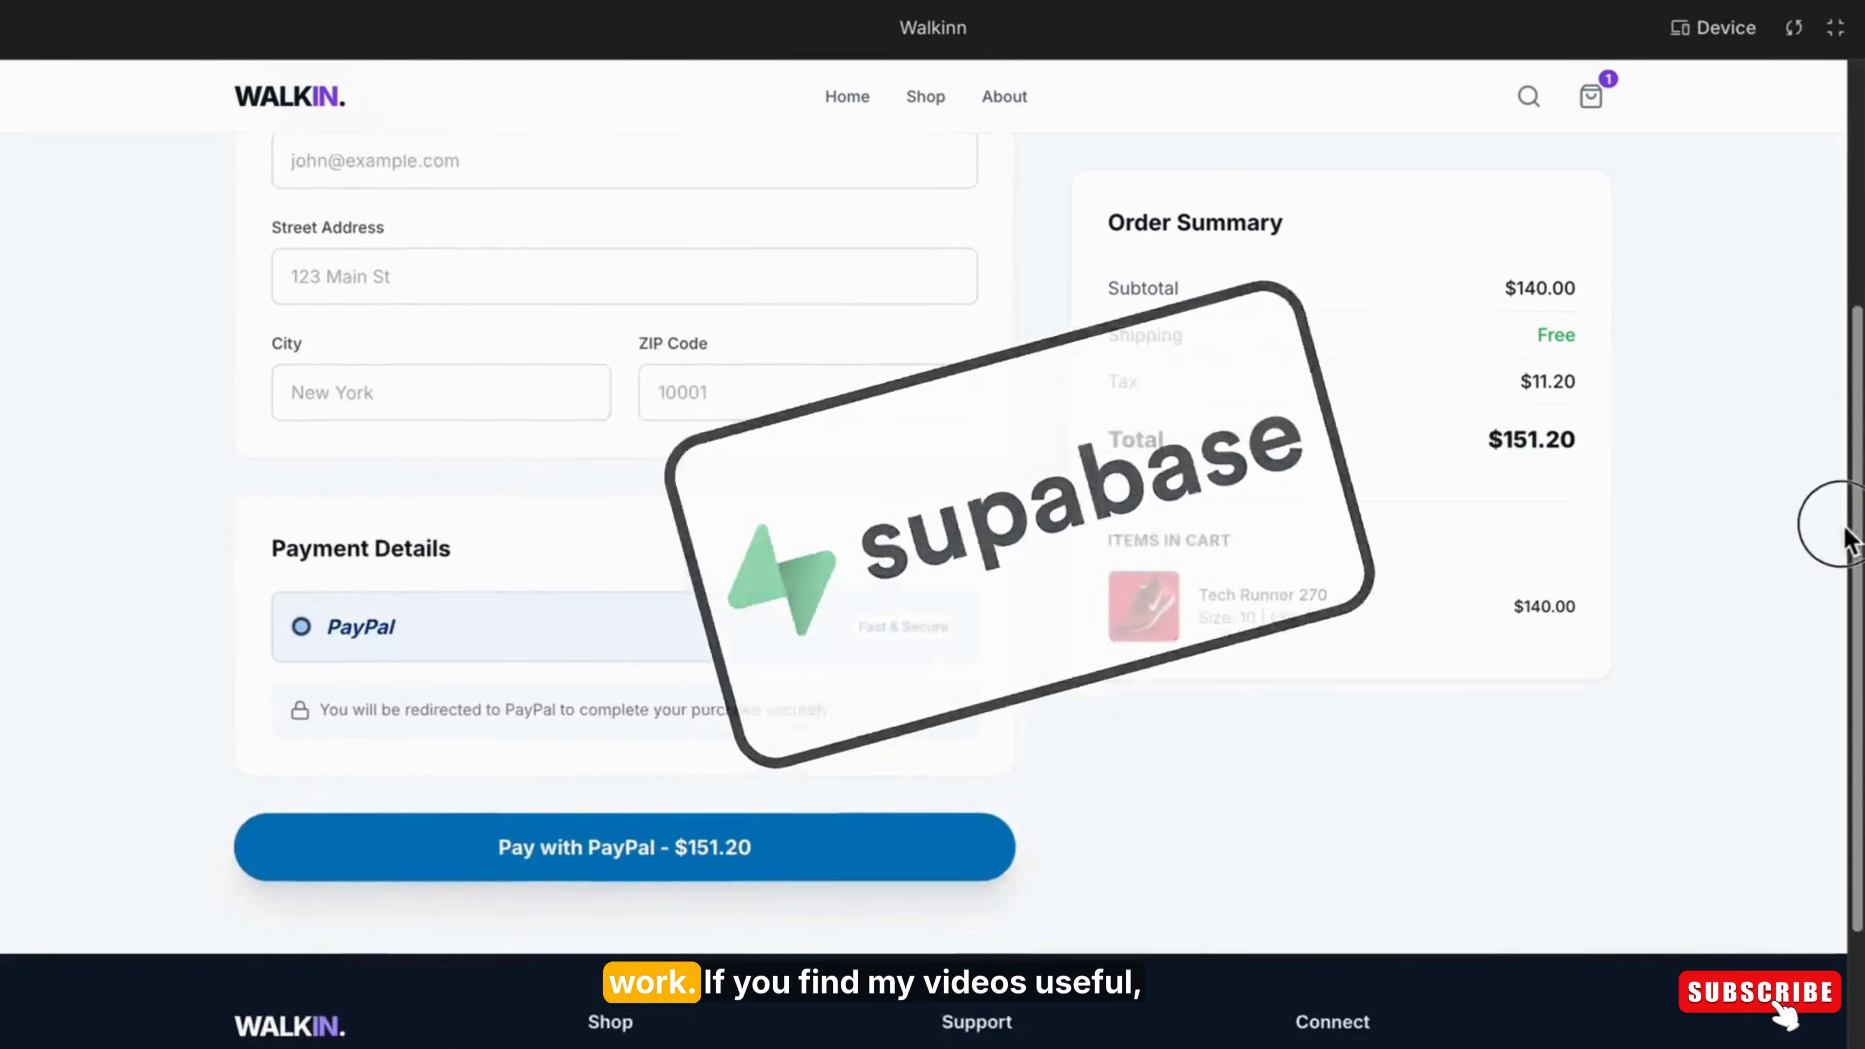
pyautogui.click(847, 96)
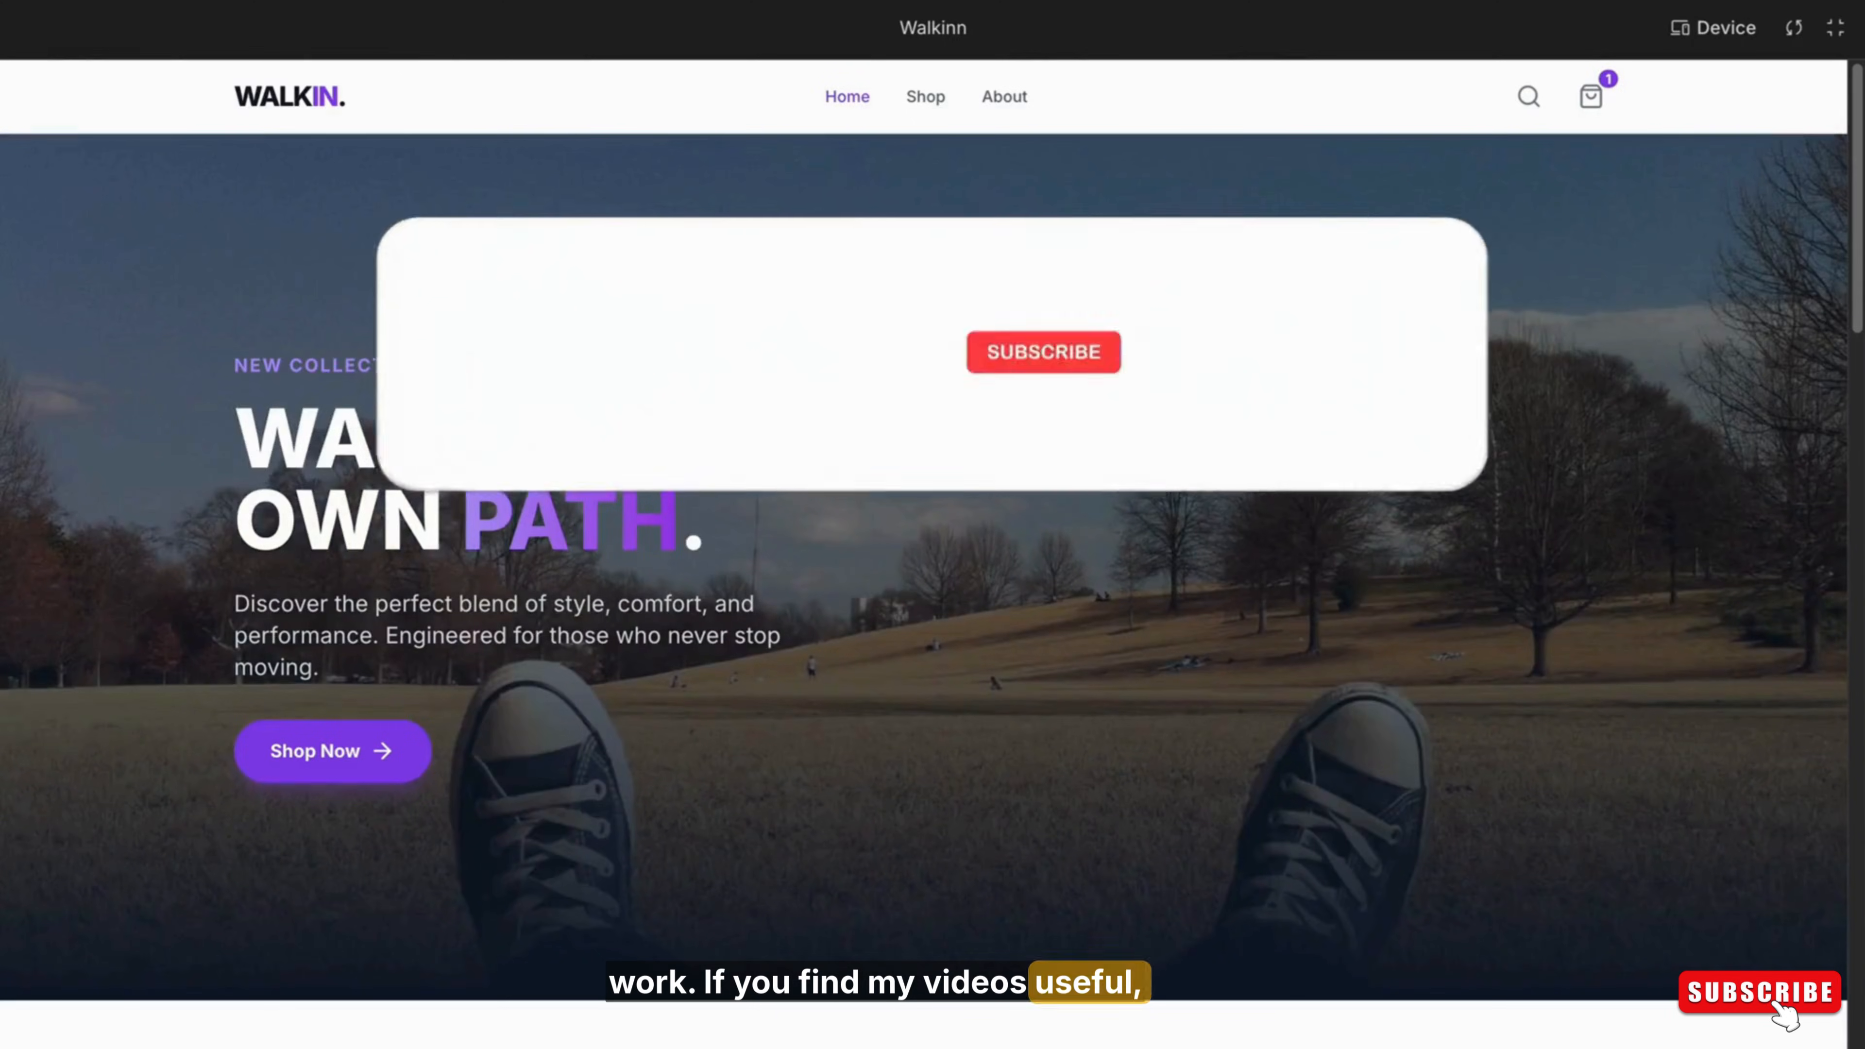
pyautogui.scroll(-3)
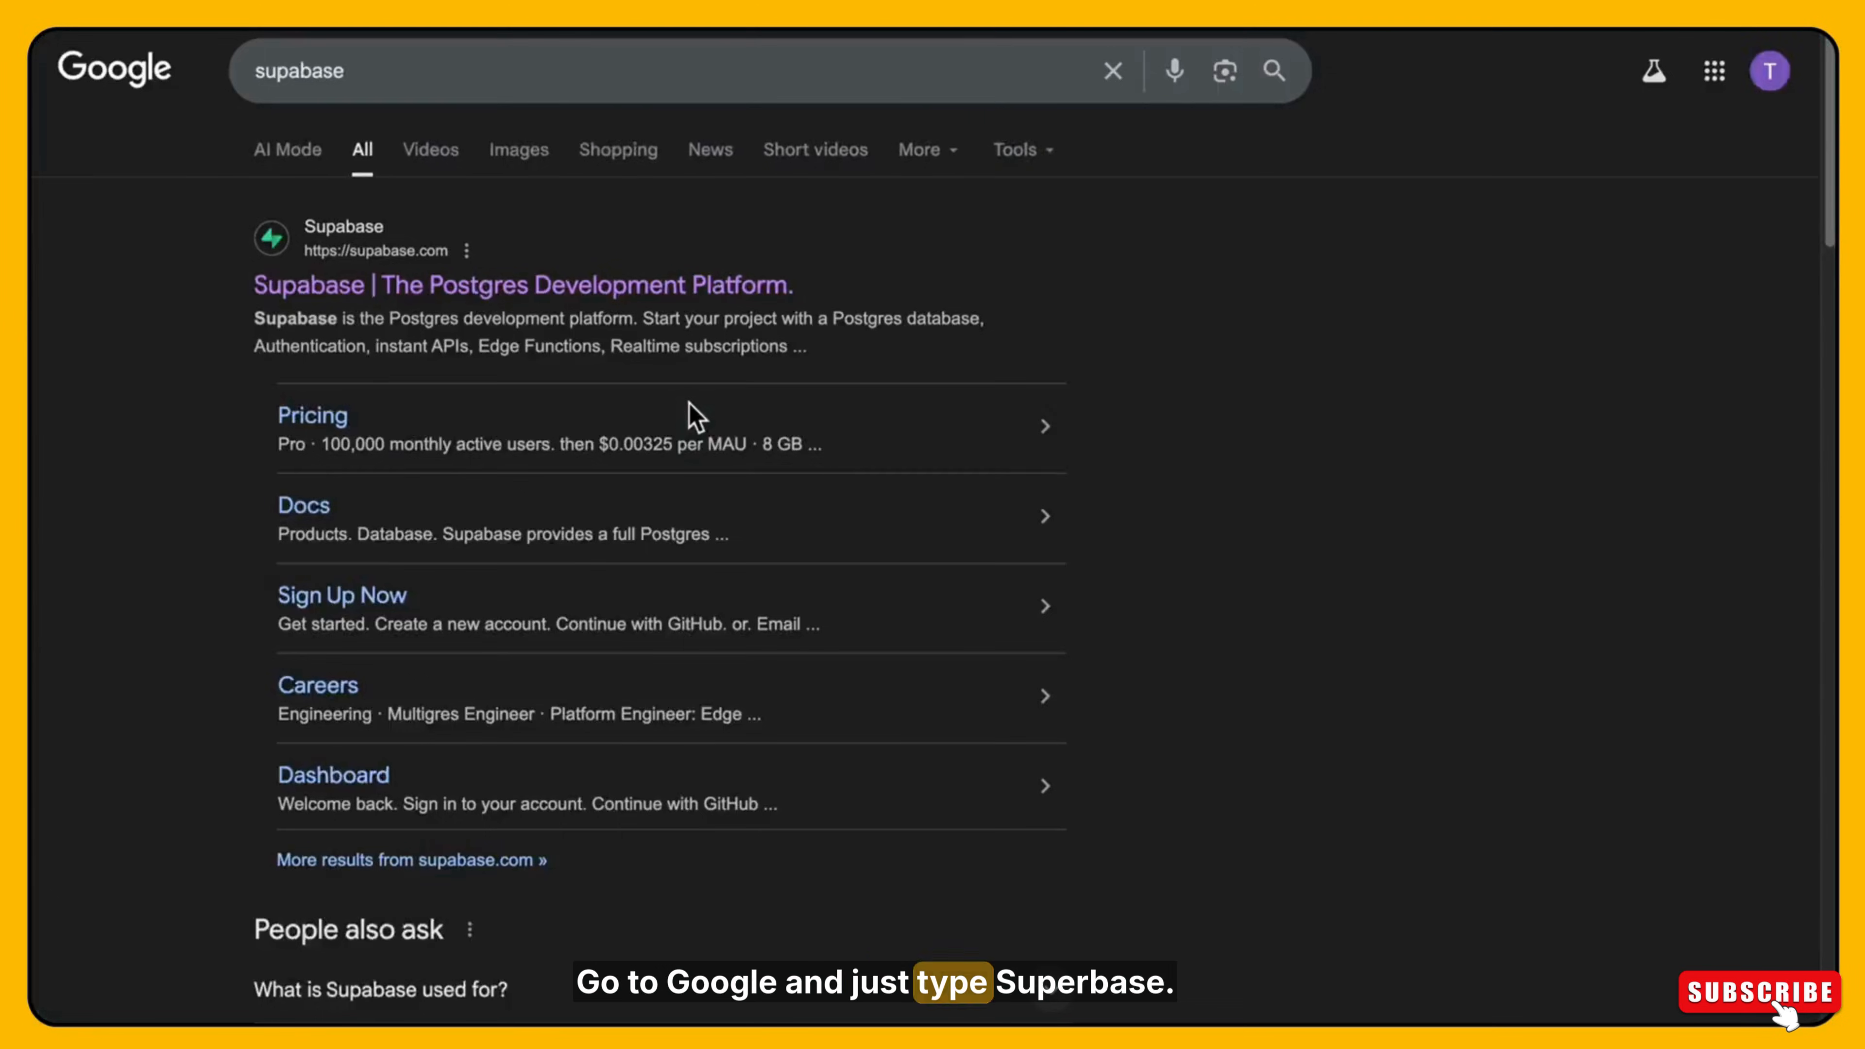
# - Reach the Supabase Projects dashboard from the official site search result
pyautogui.click(520, 285)
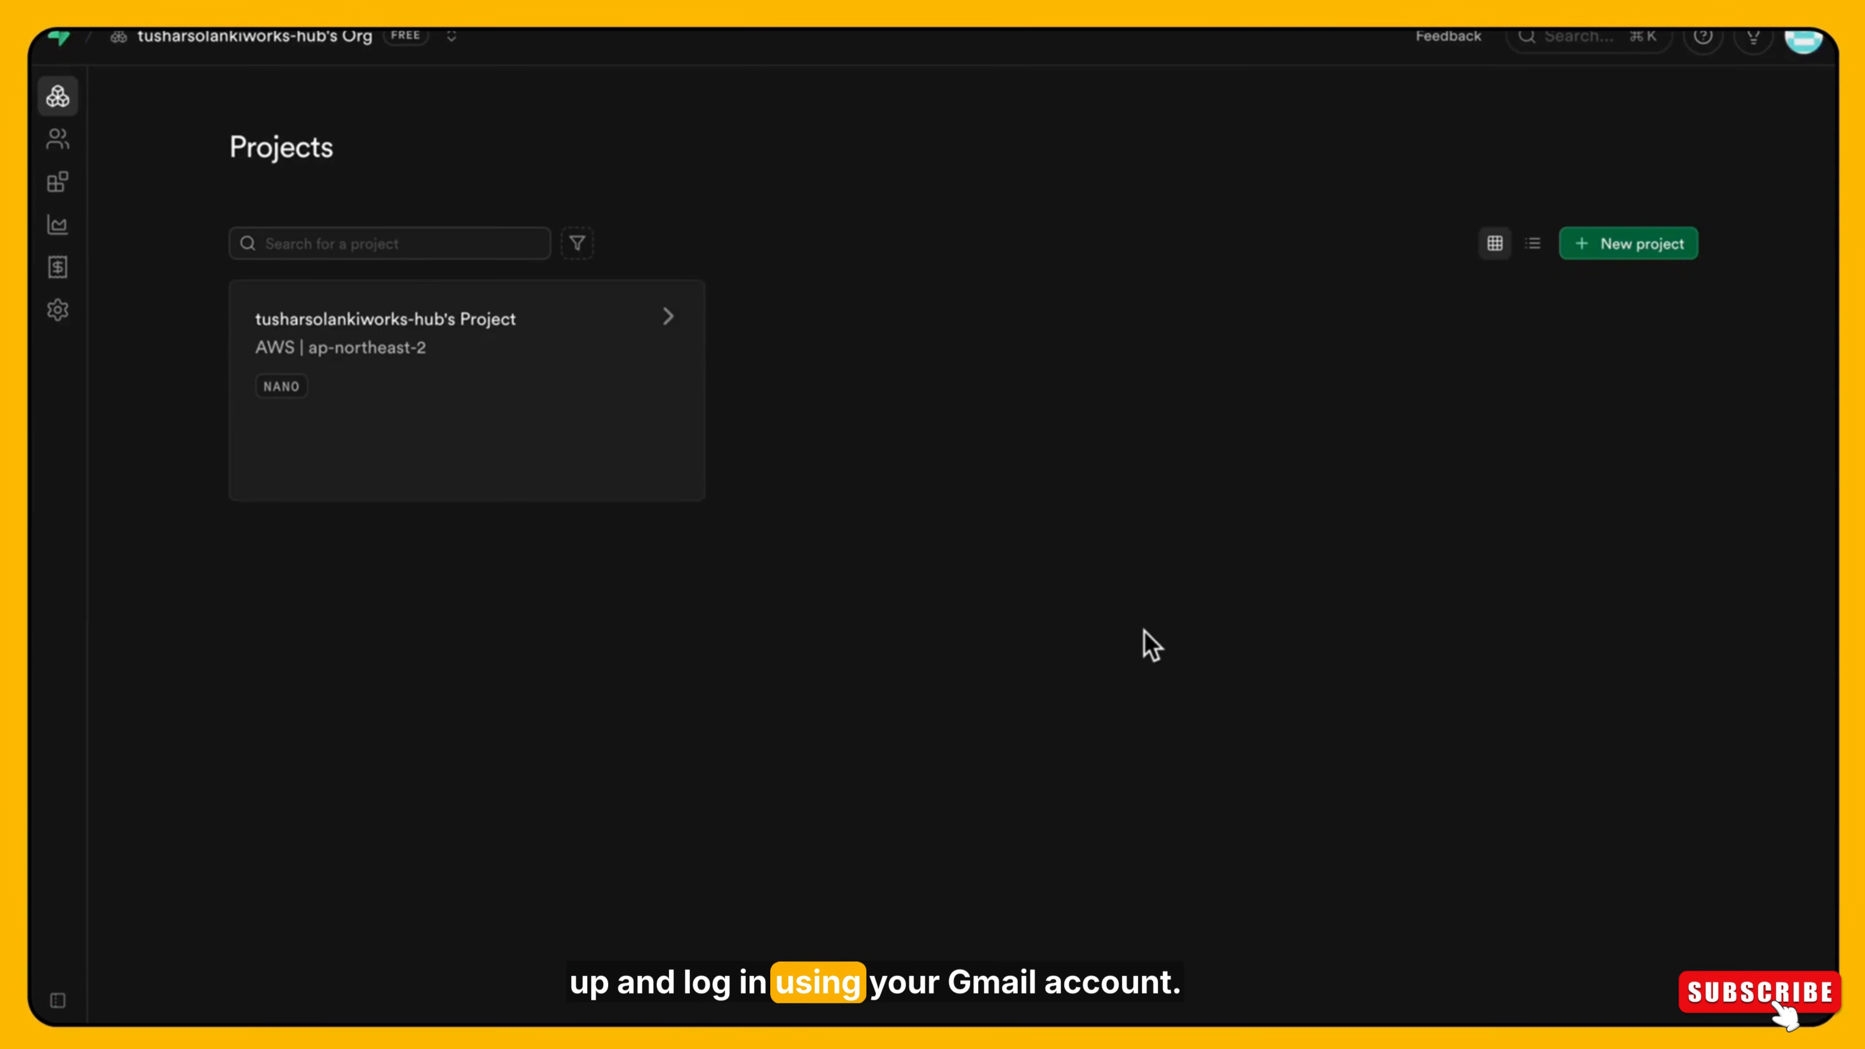
pyautogui.moveTo(1688, 343)
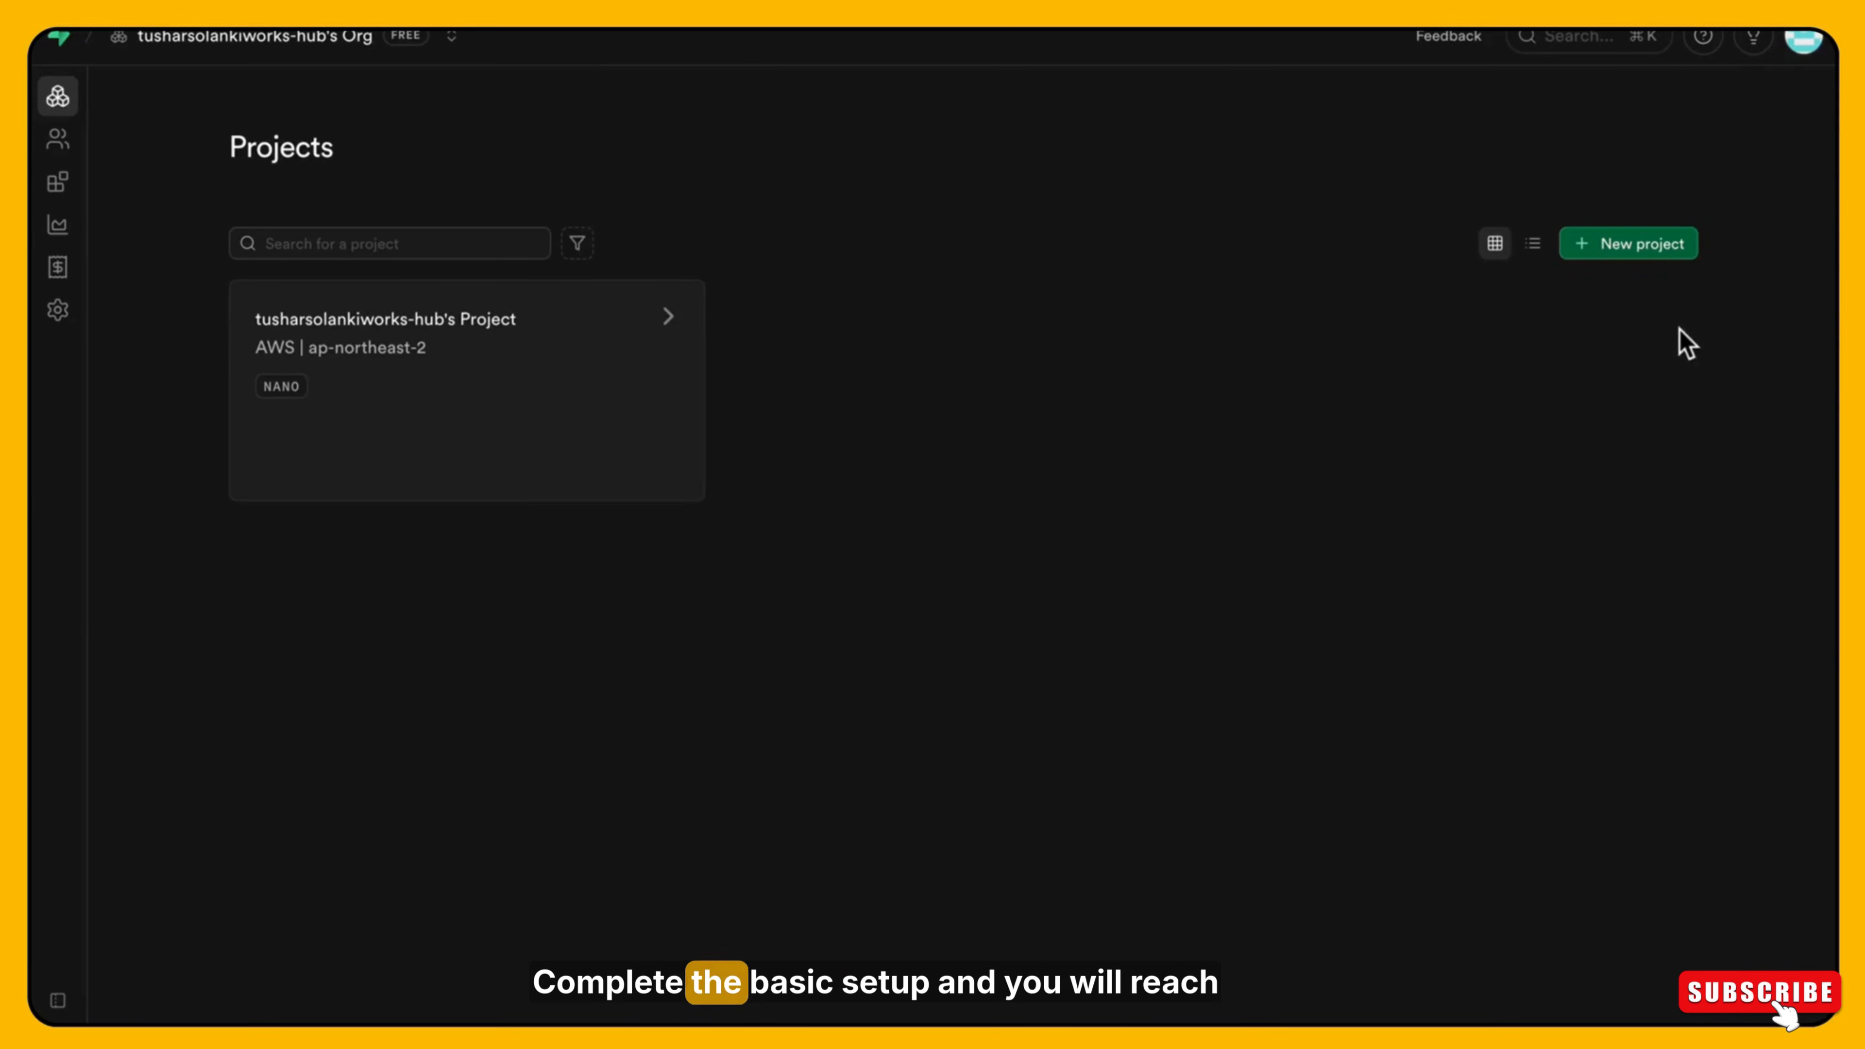
pyautogui.moveTo(1559, 271)
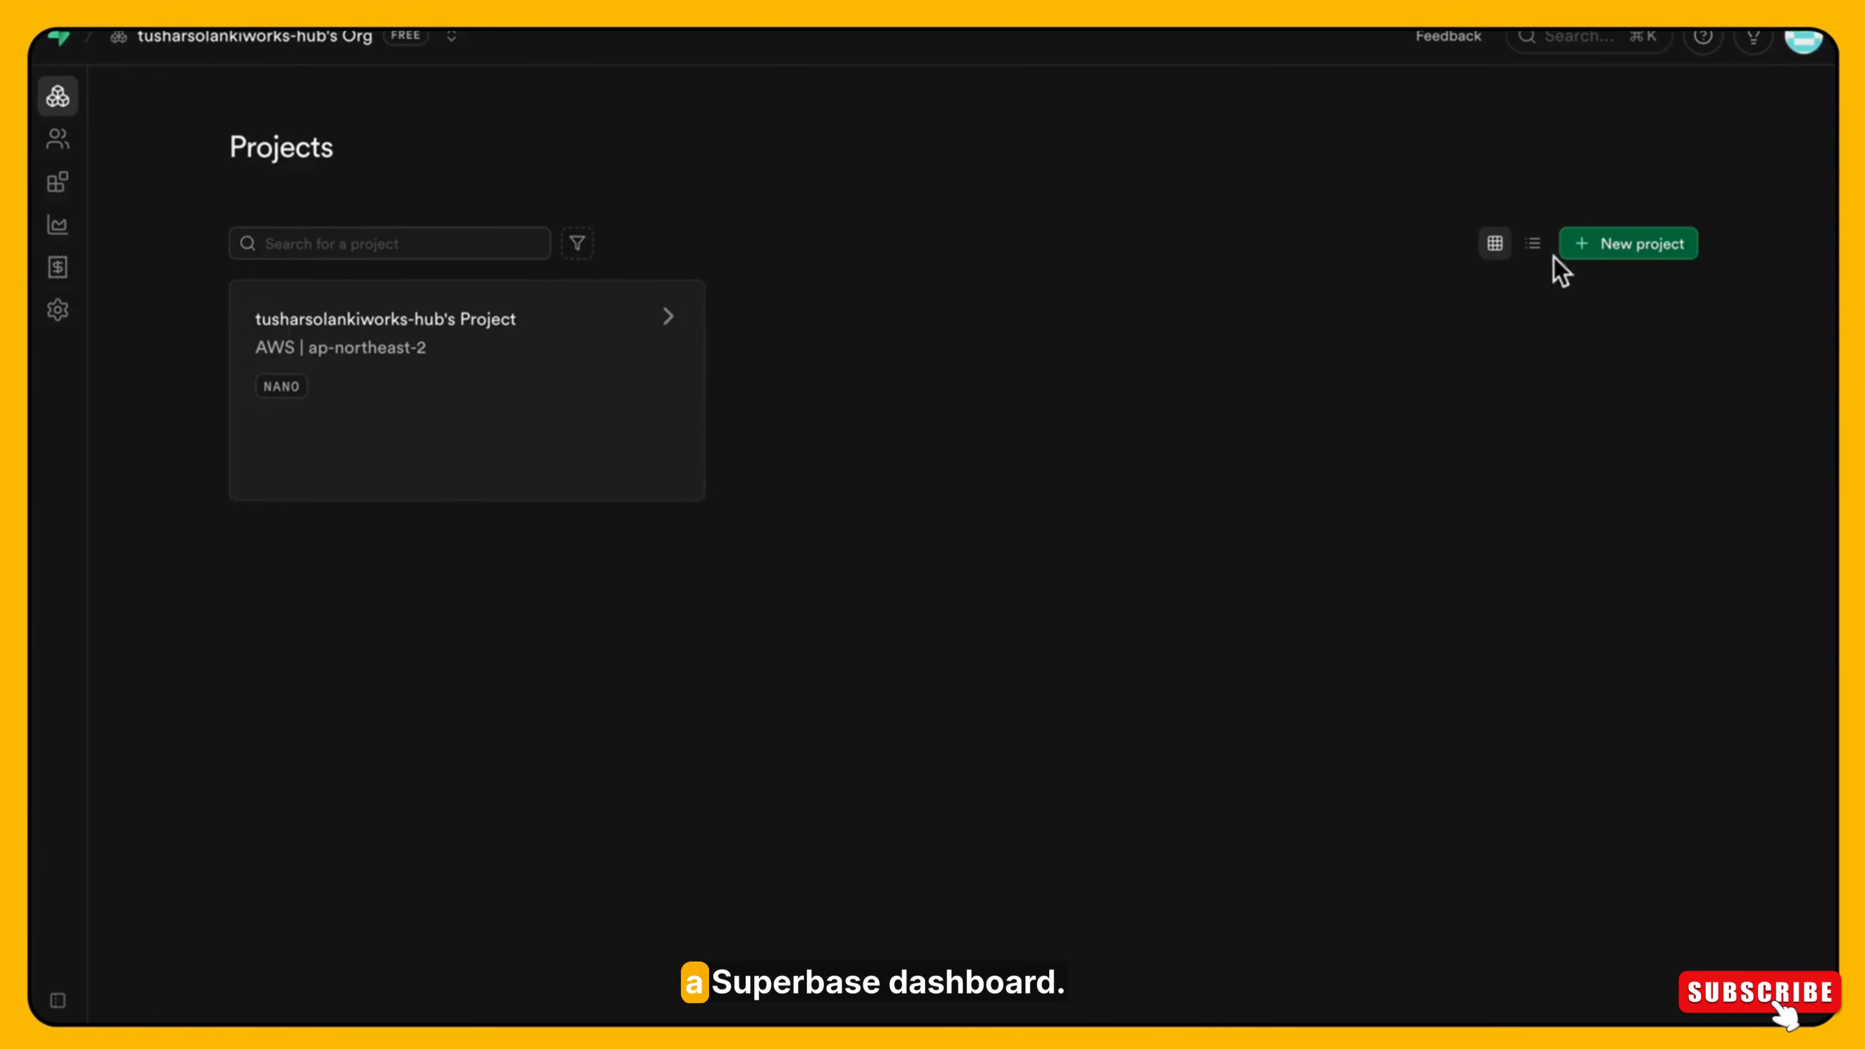
# - Create a new Supabase project named WALKIN and go to its Project Settings
pyautogui.click(1629, 243)
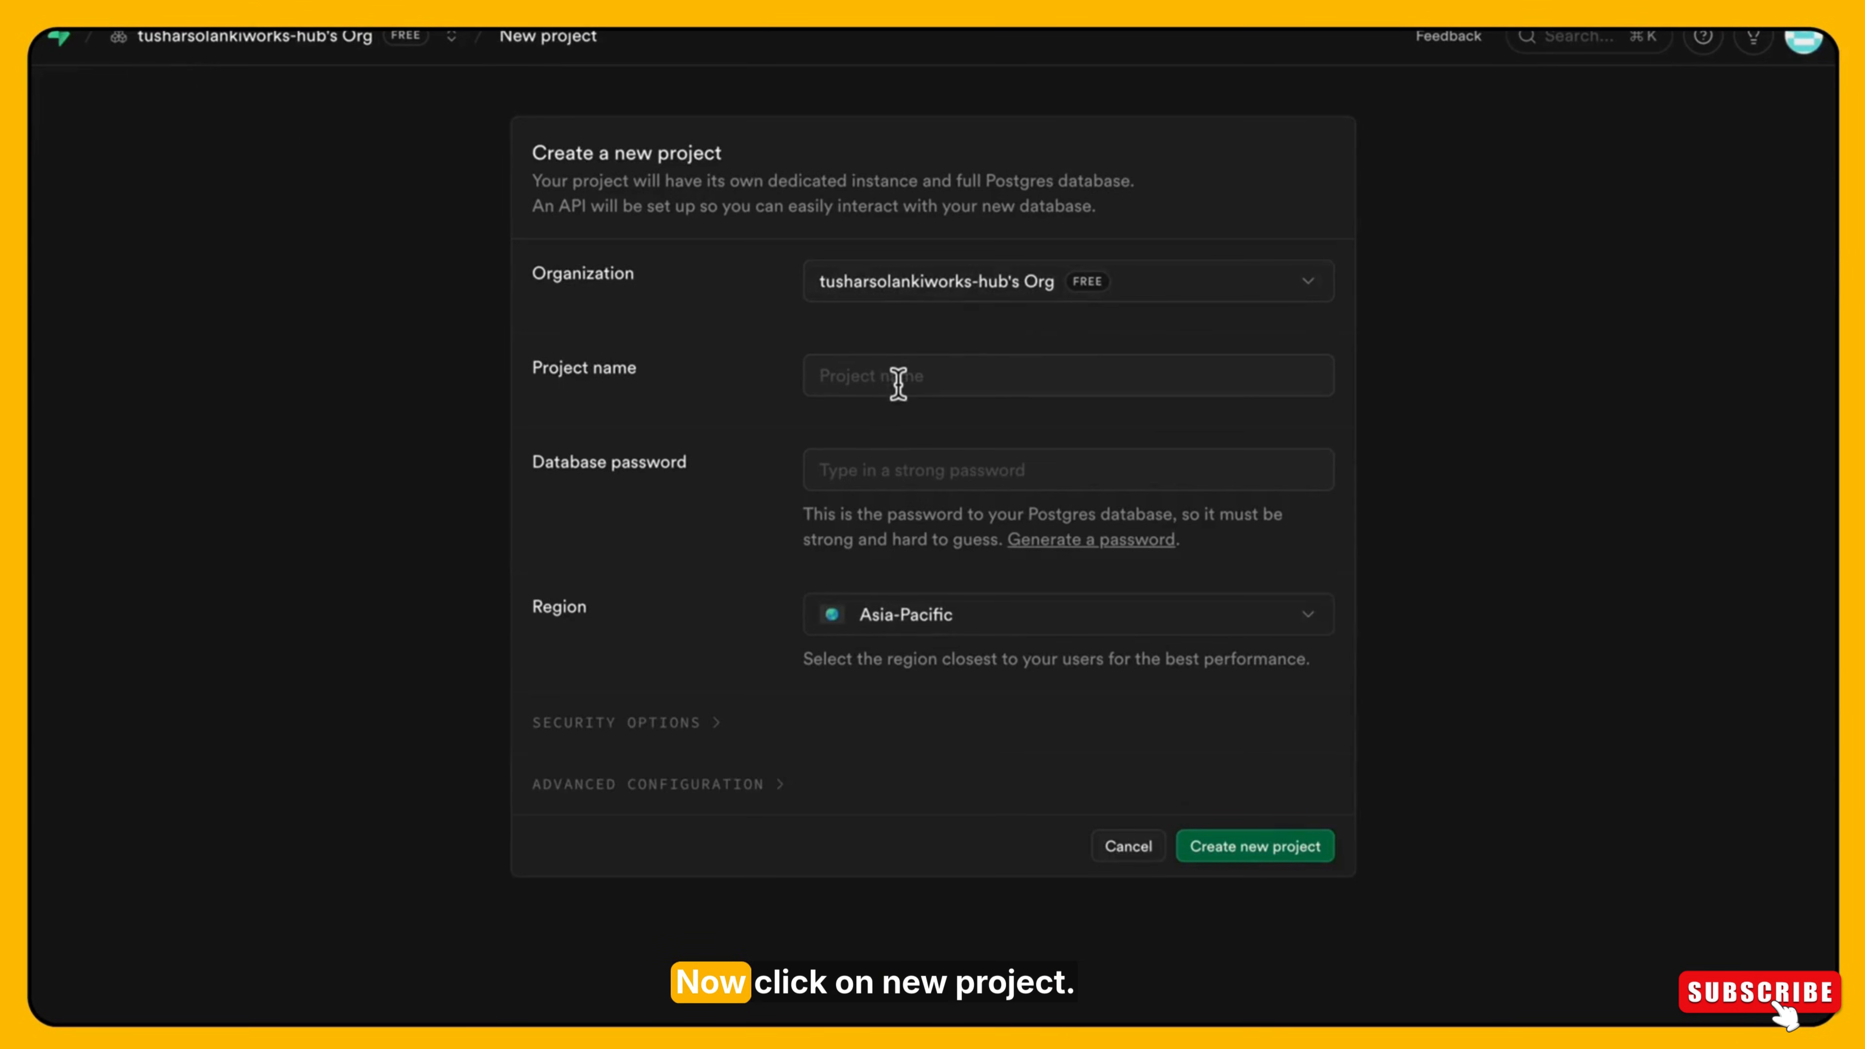
pyautogui.write('WALKIN')
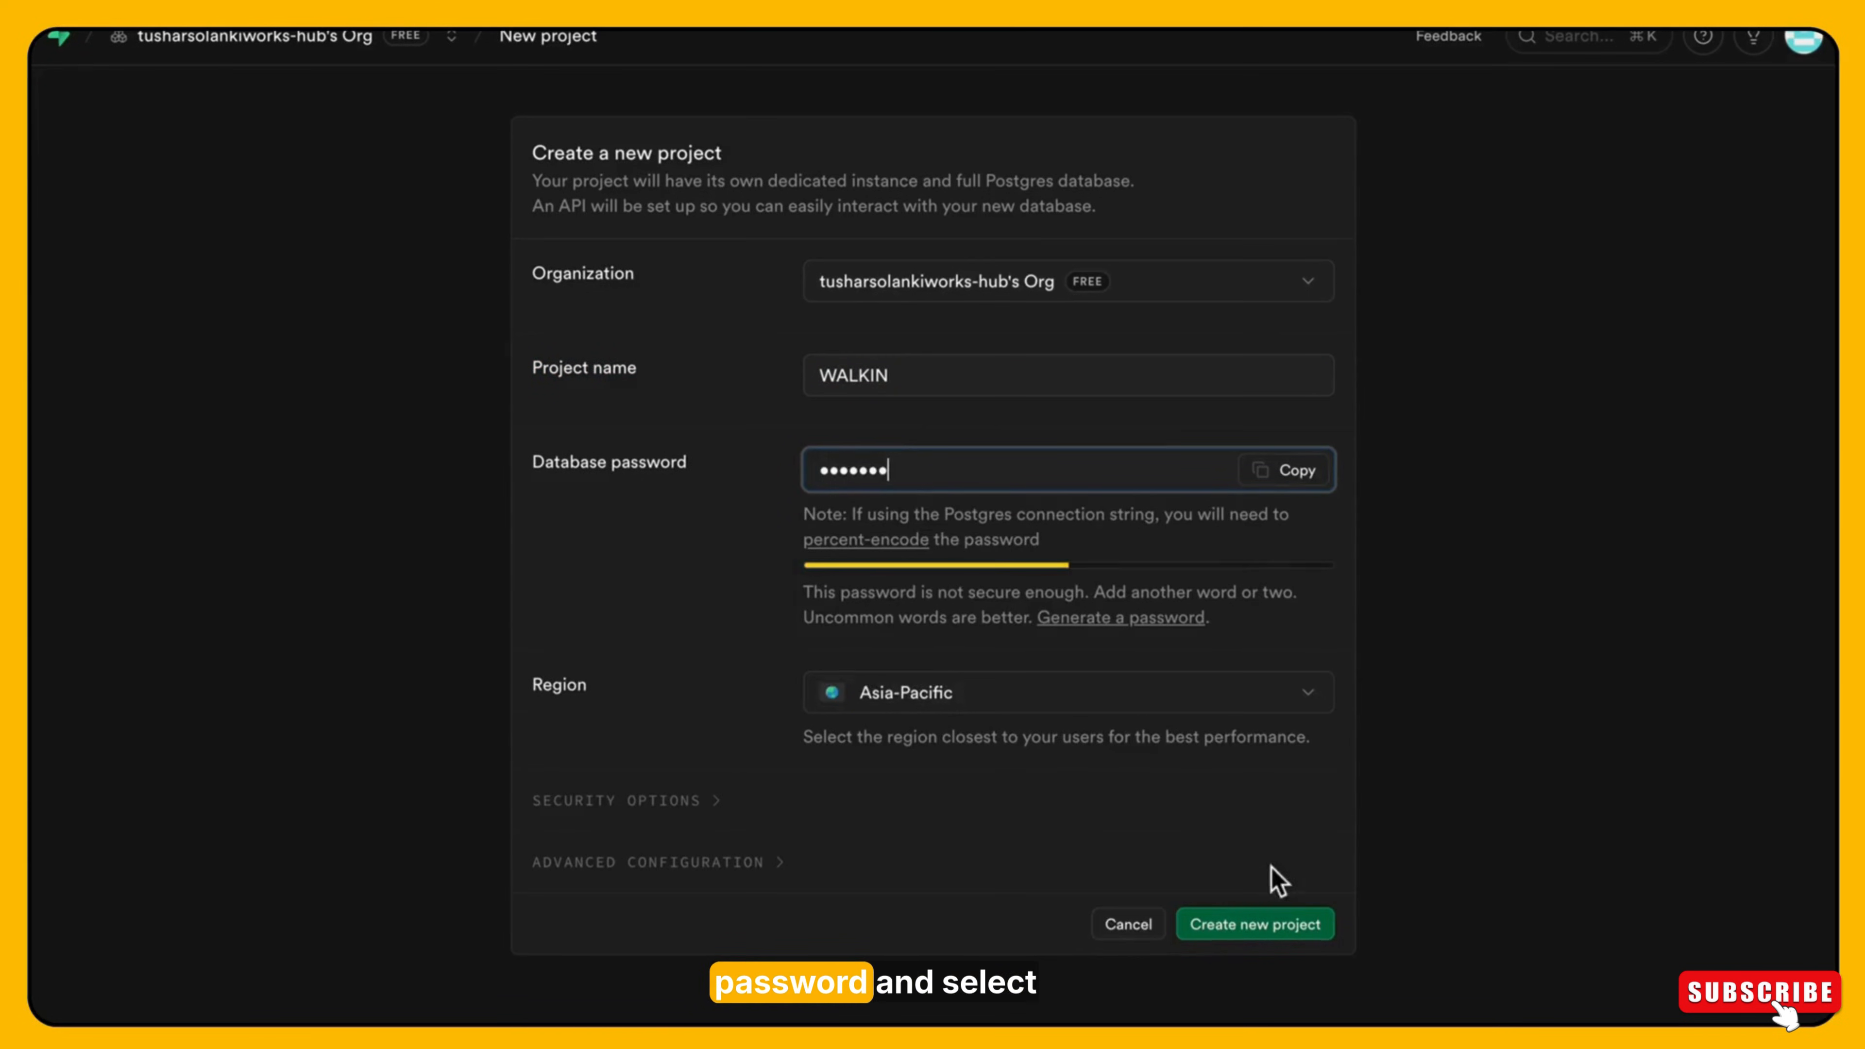
pyautogui.click(1254, 924)
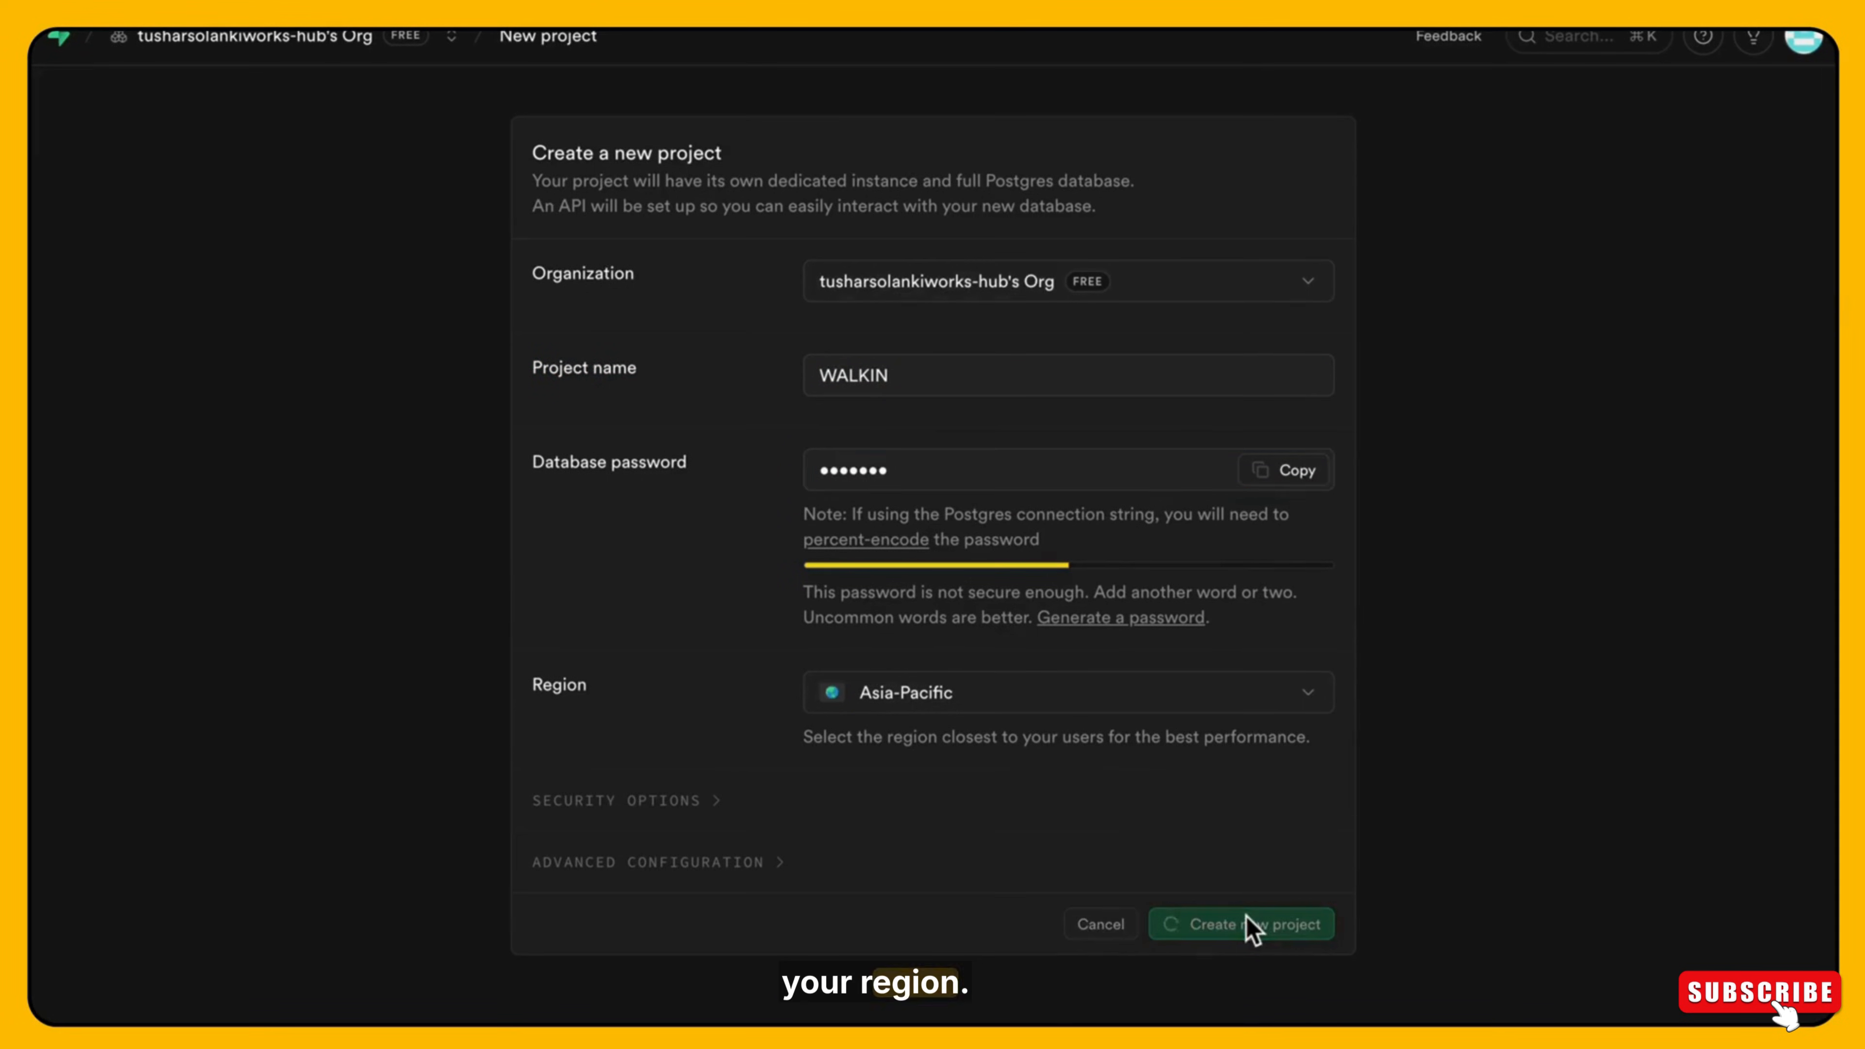
pyautogui.click(1241, 924)
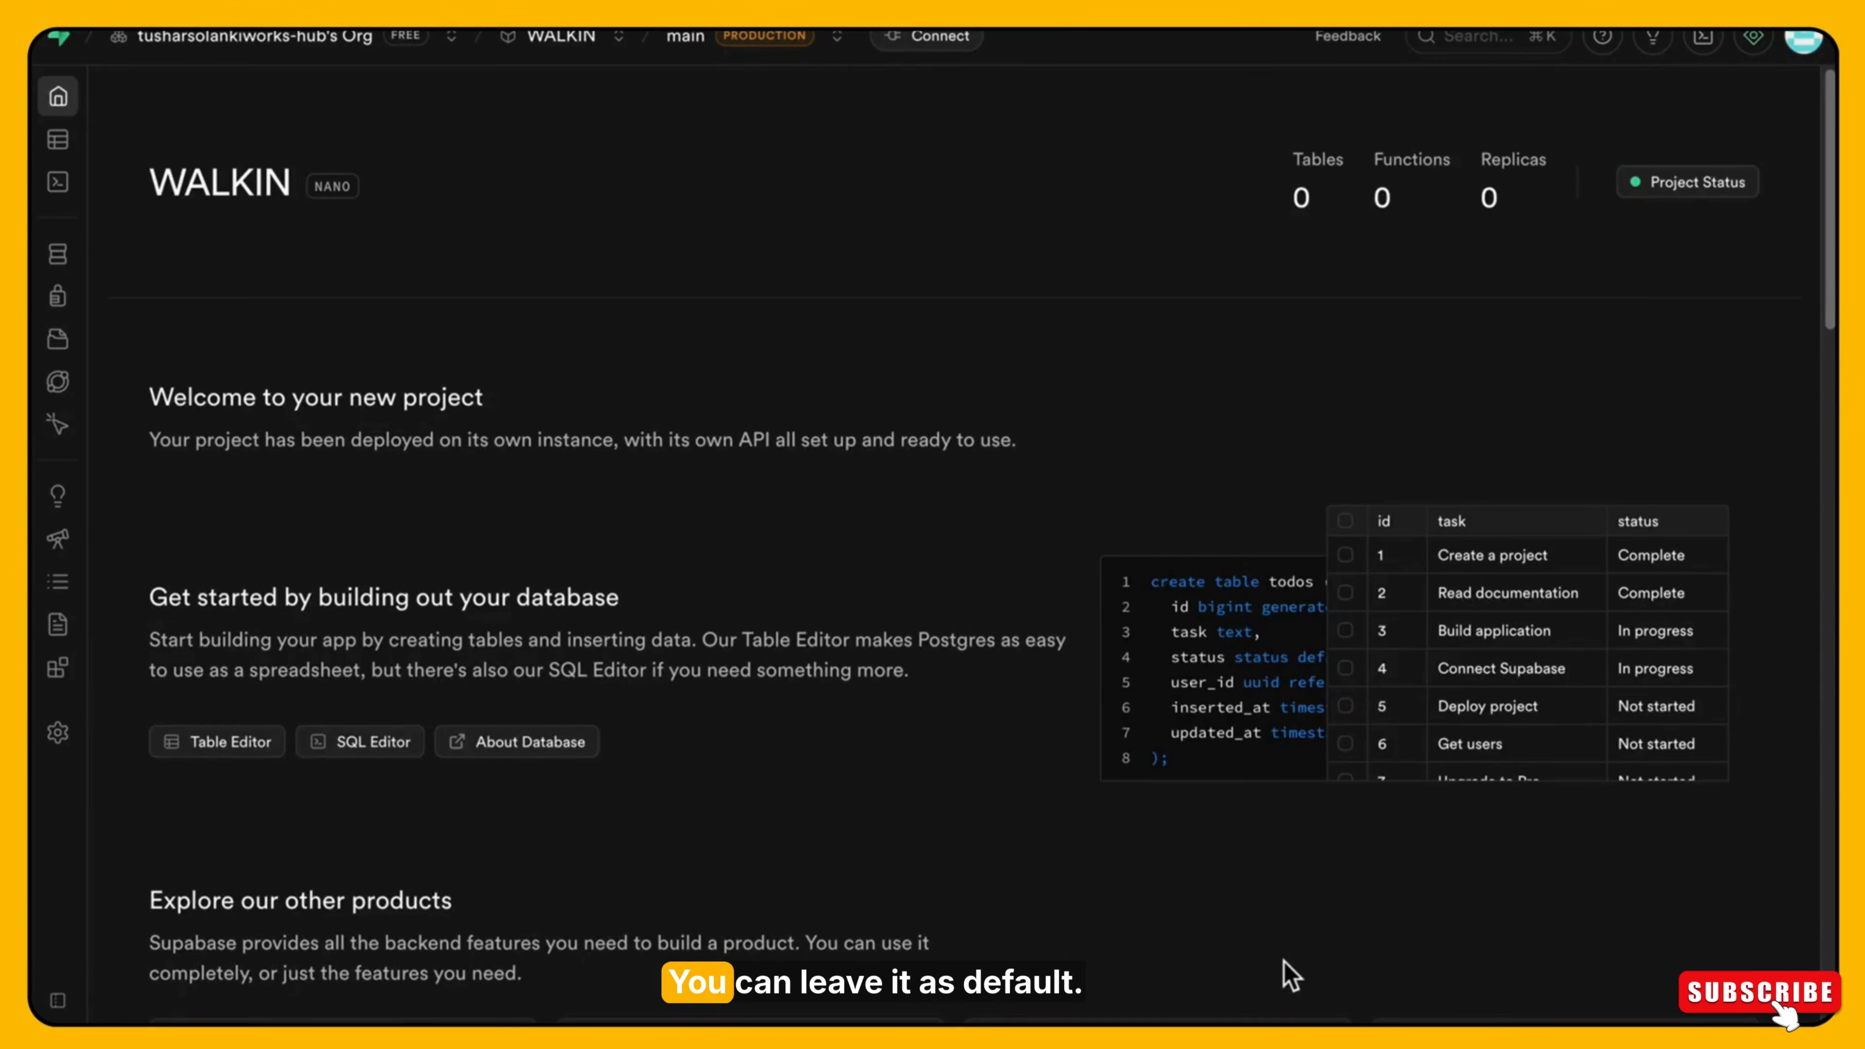
pyautogui.moveTo(662, 793)
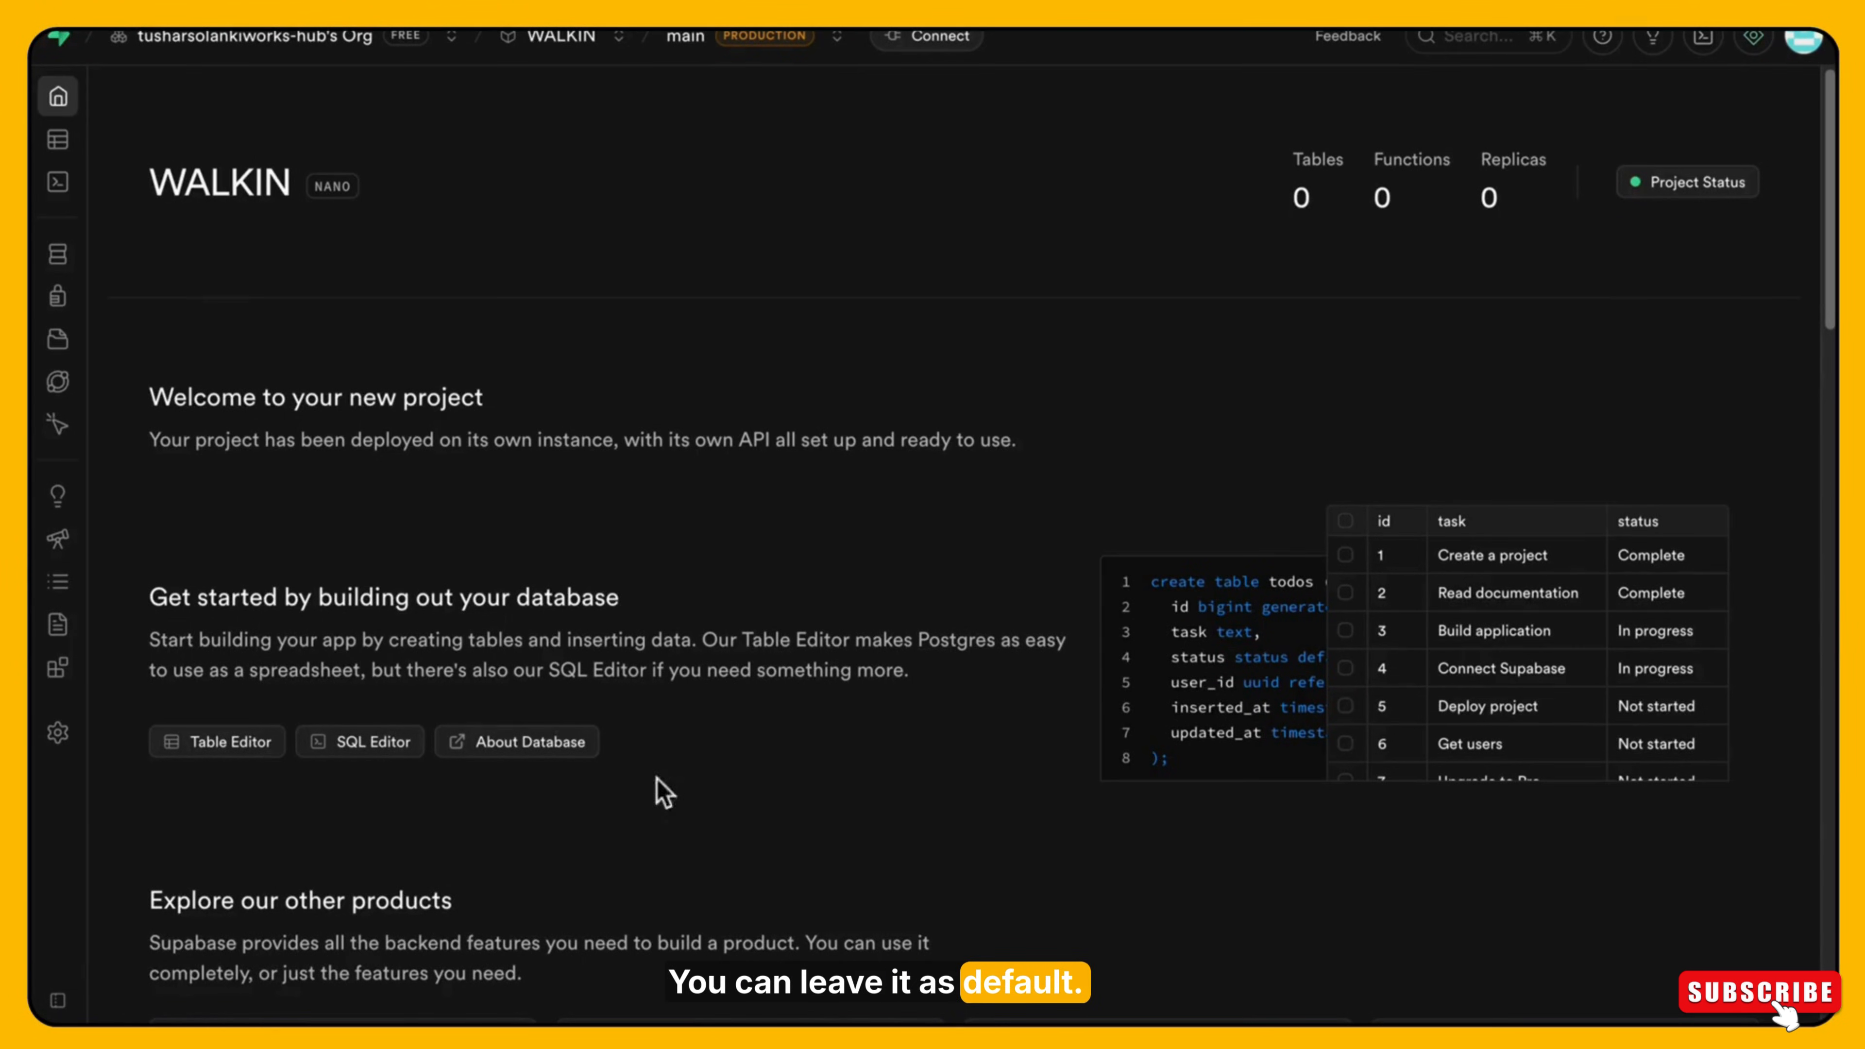
pyautogui.moveTo(812, 783)
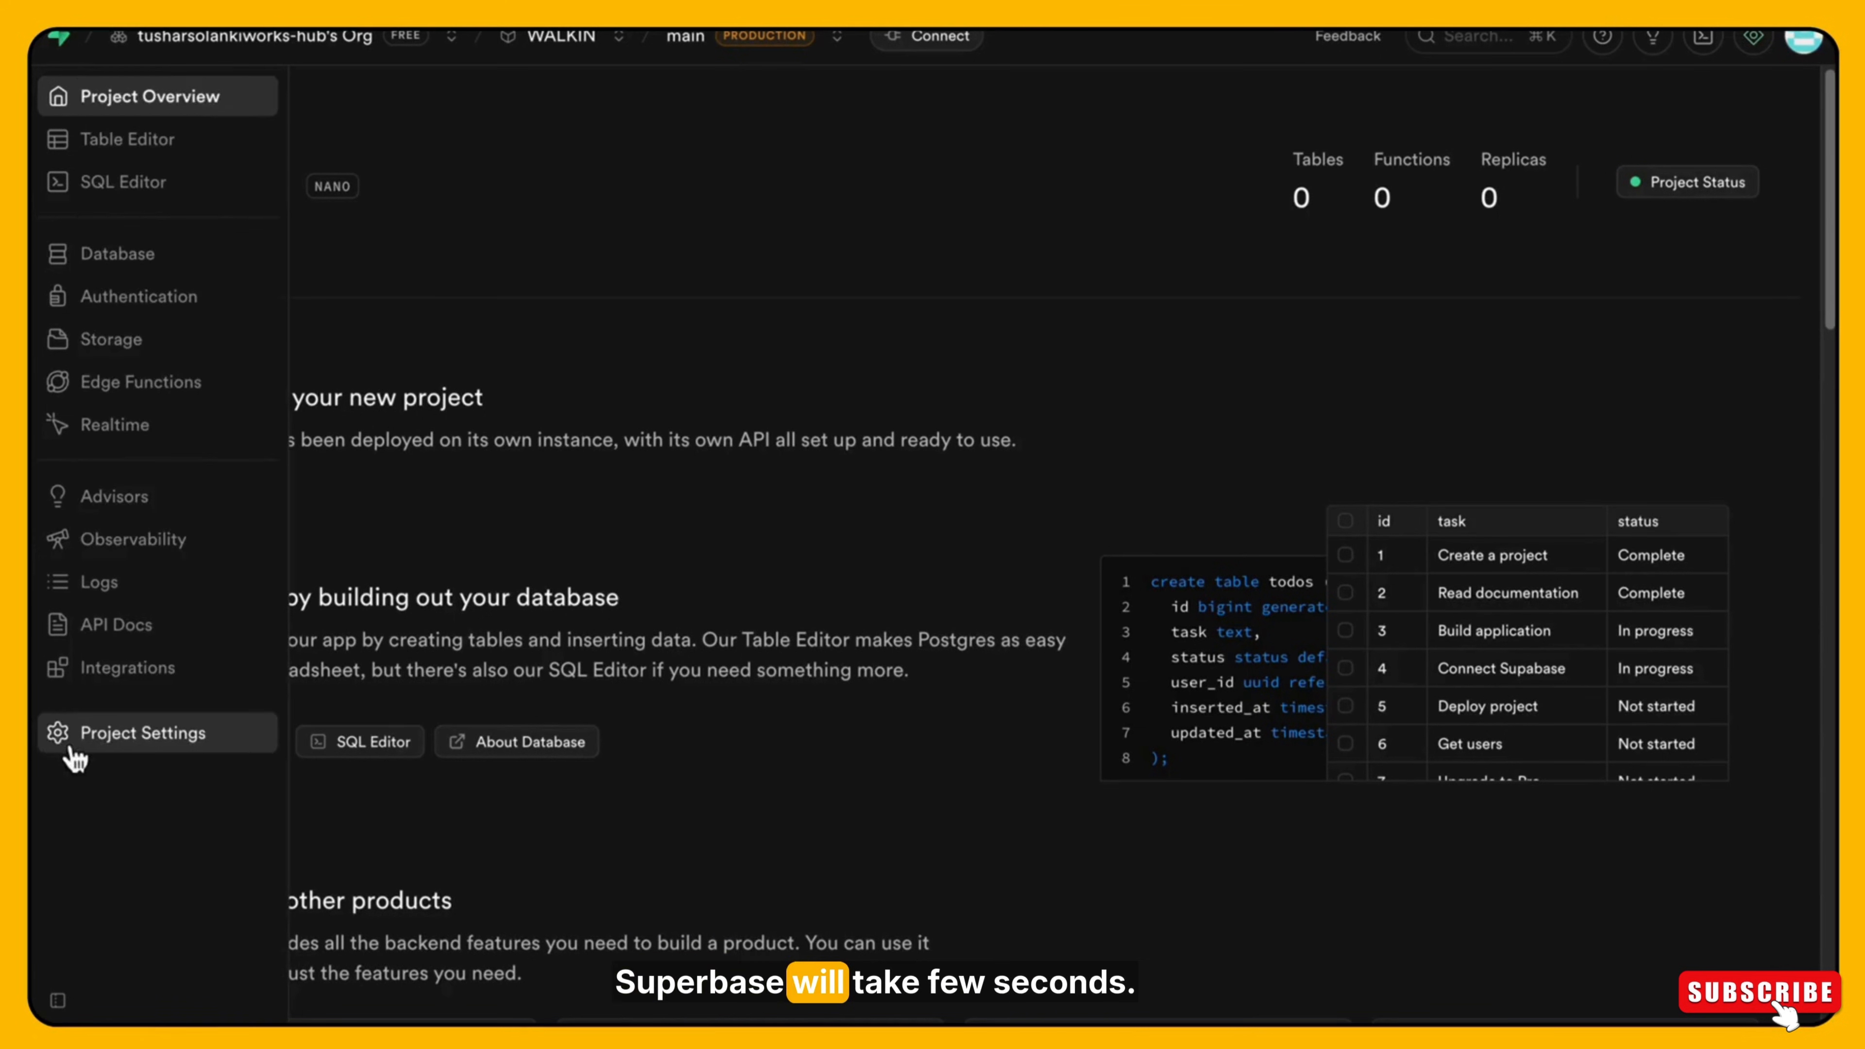
pyautogui.click(142, 731)
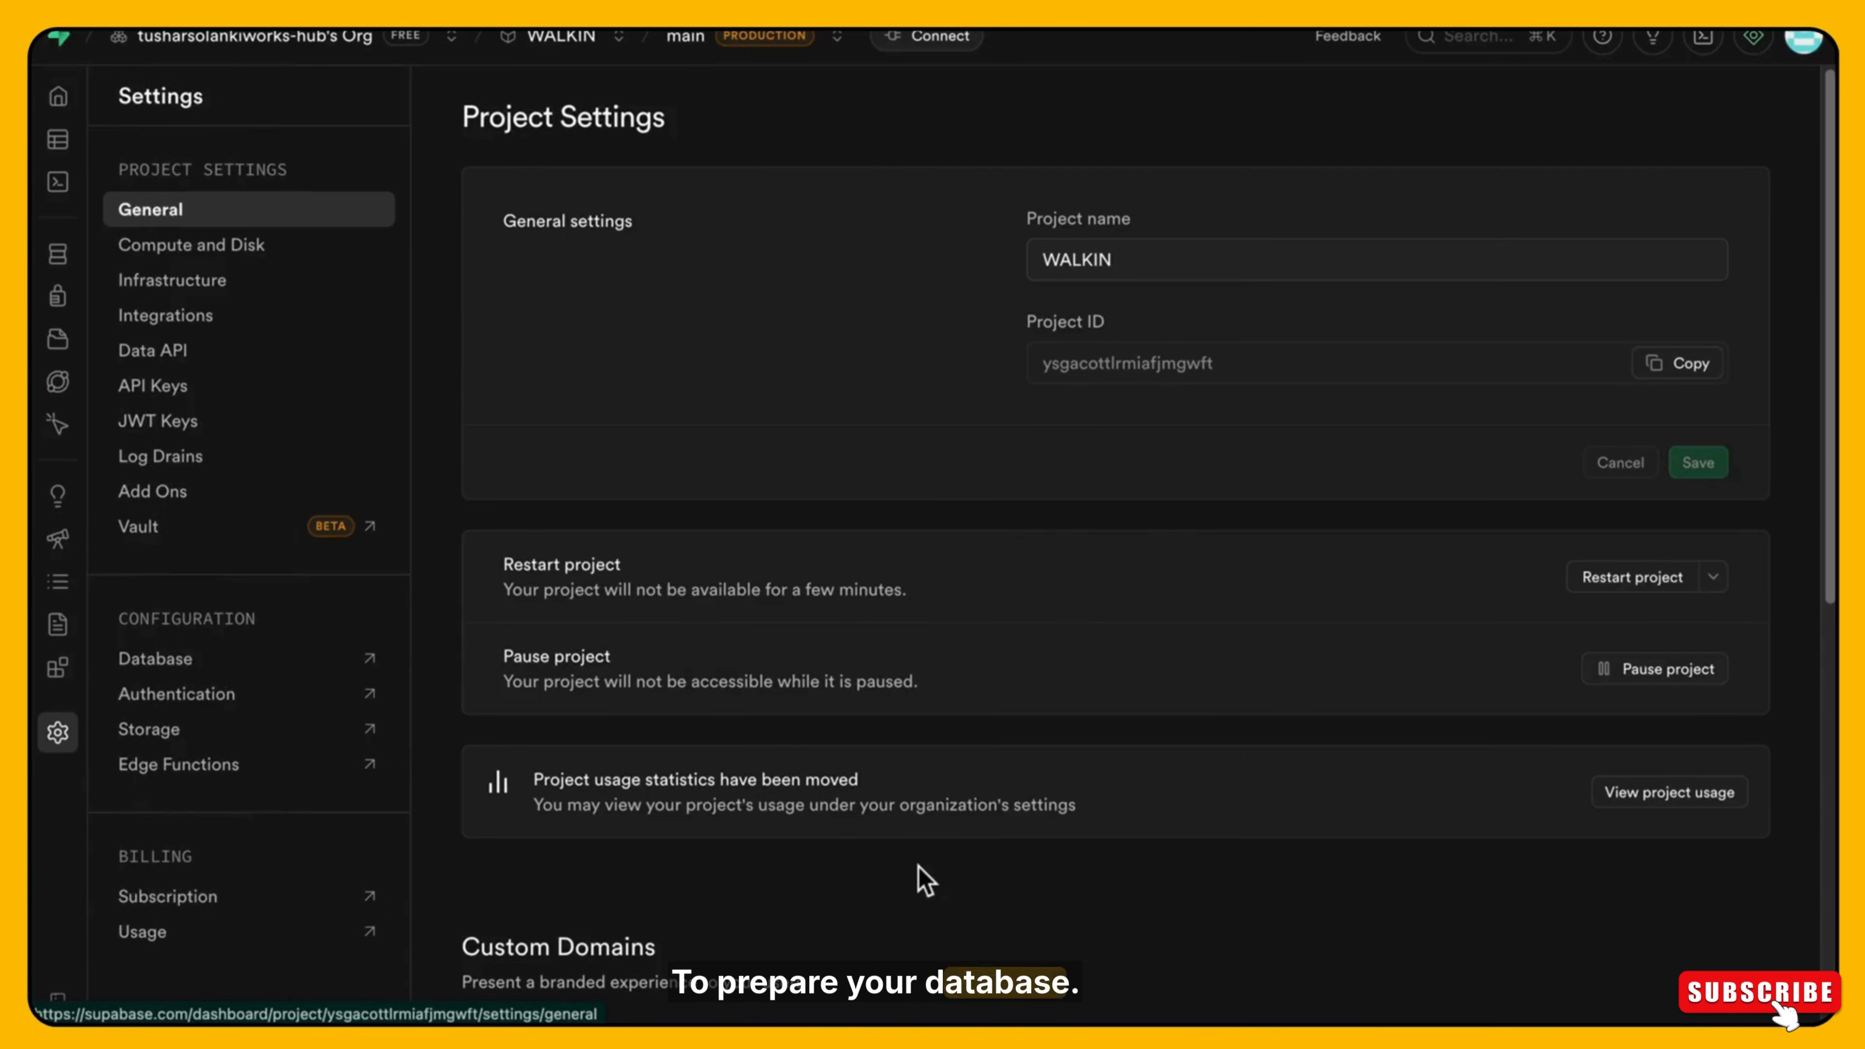
pyautogui.moveTo(1118, 392)
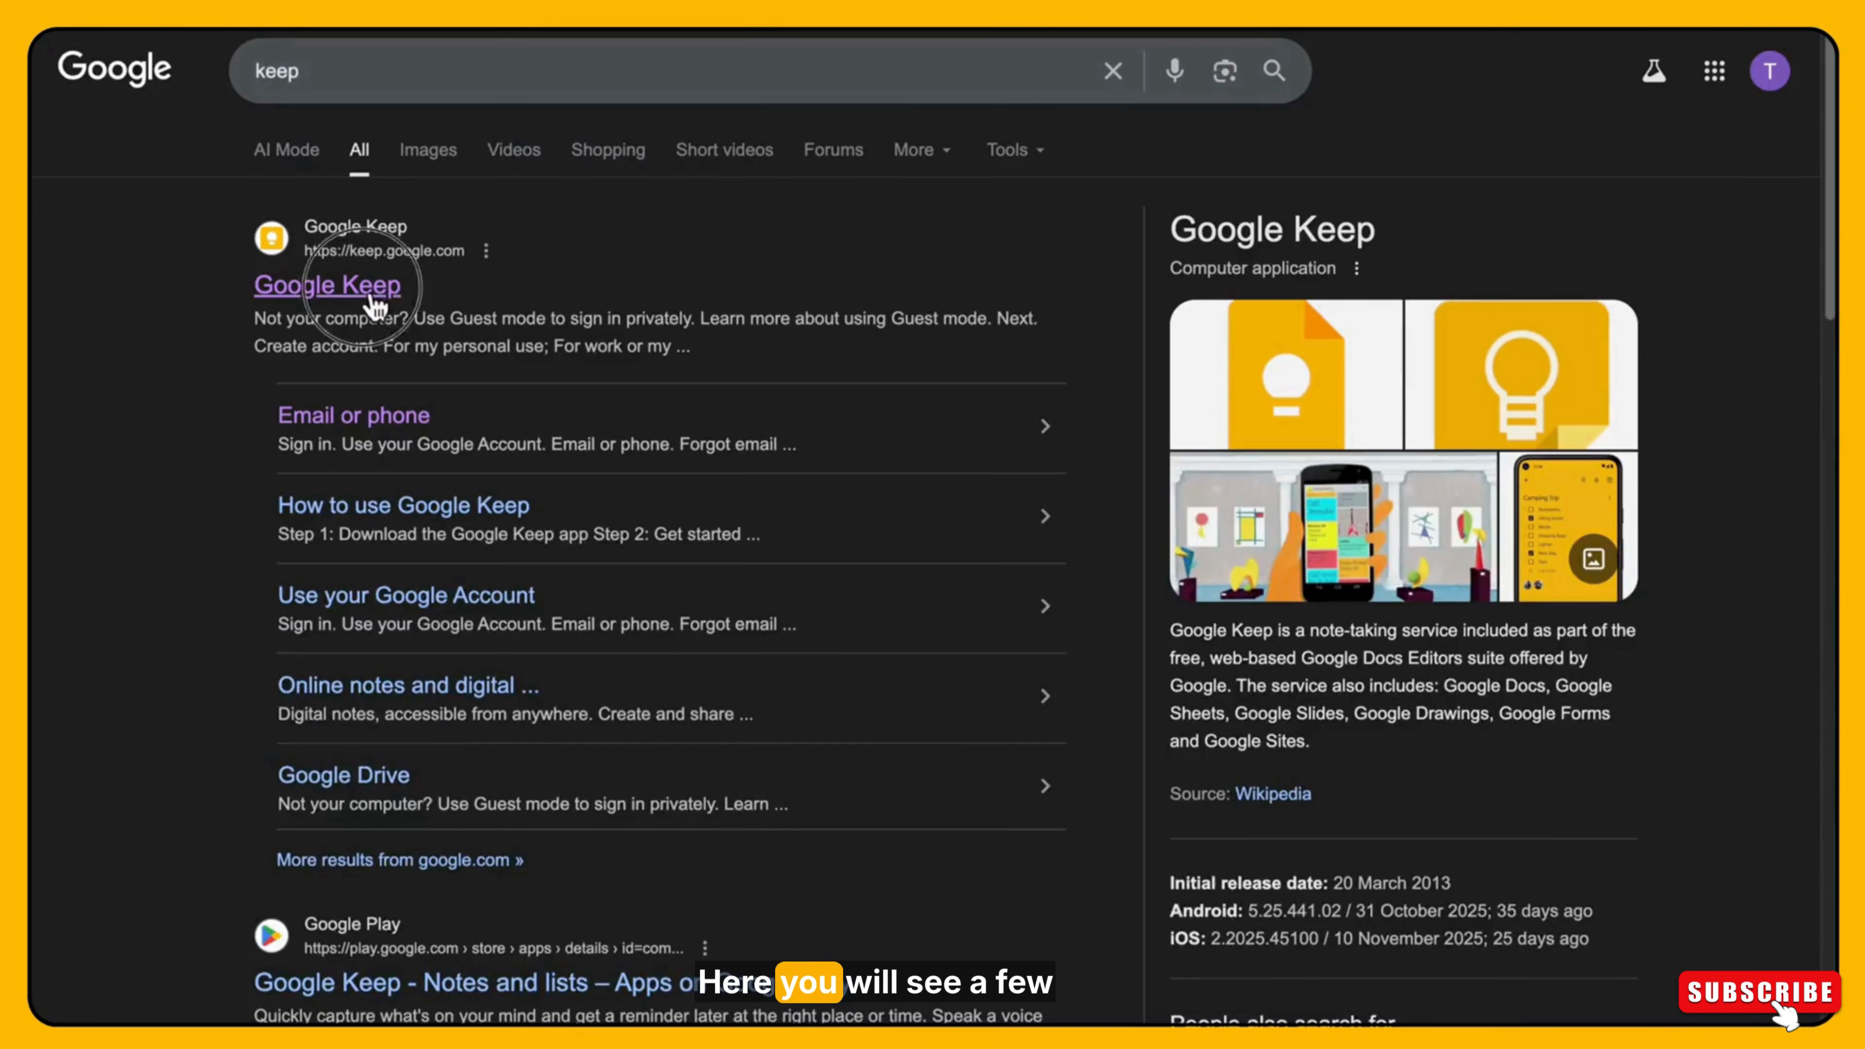
# - Start a Google Keep note with project name WALKIN and ID ysgacottlrmiafjmgwft
pyautogui.click(327, 285)
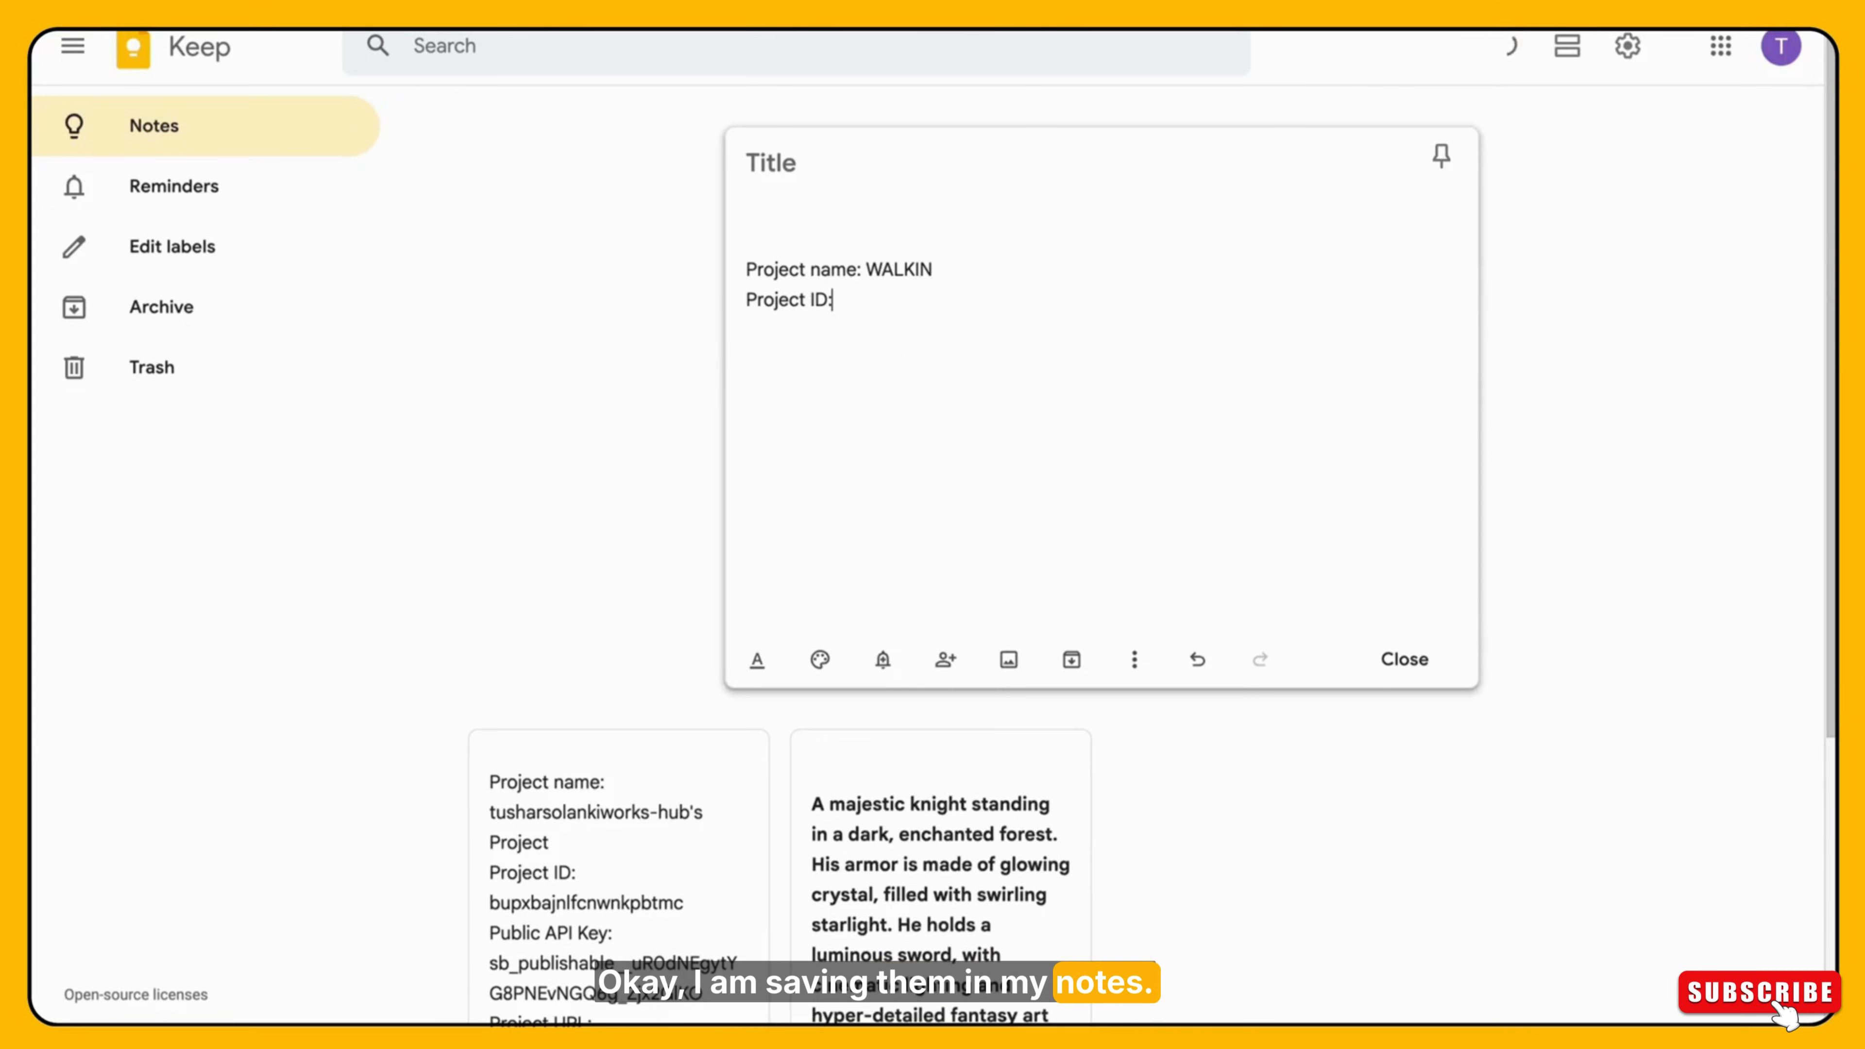
pyautogui.write('ysgacottlrmiafjmgwft')
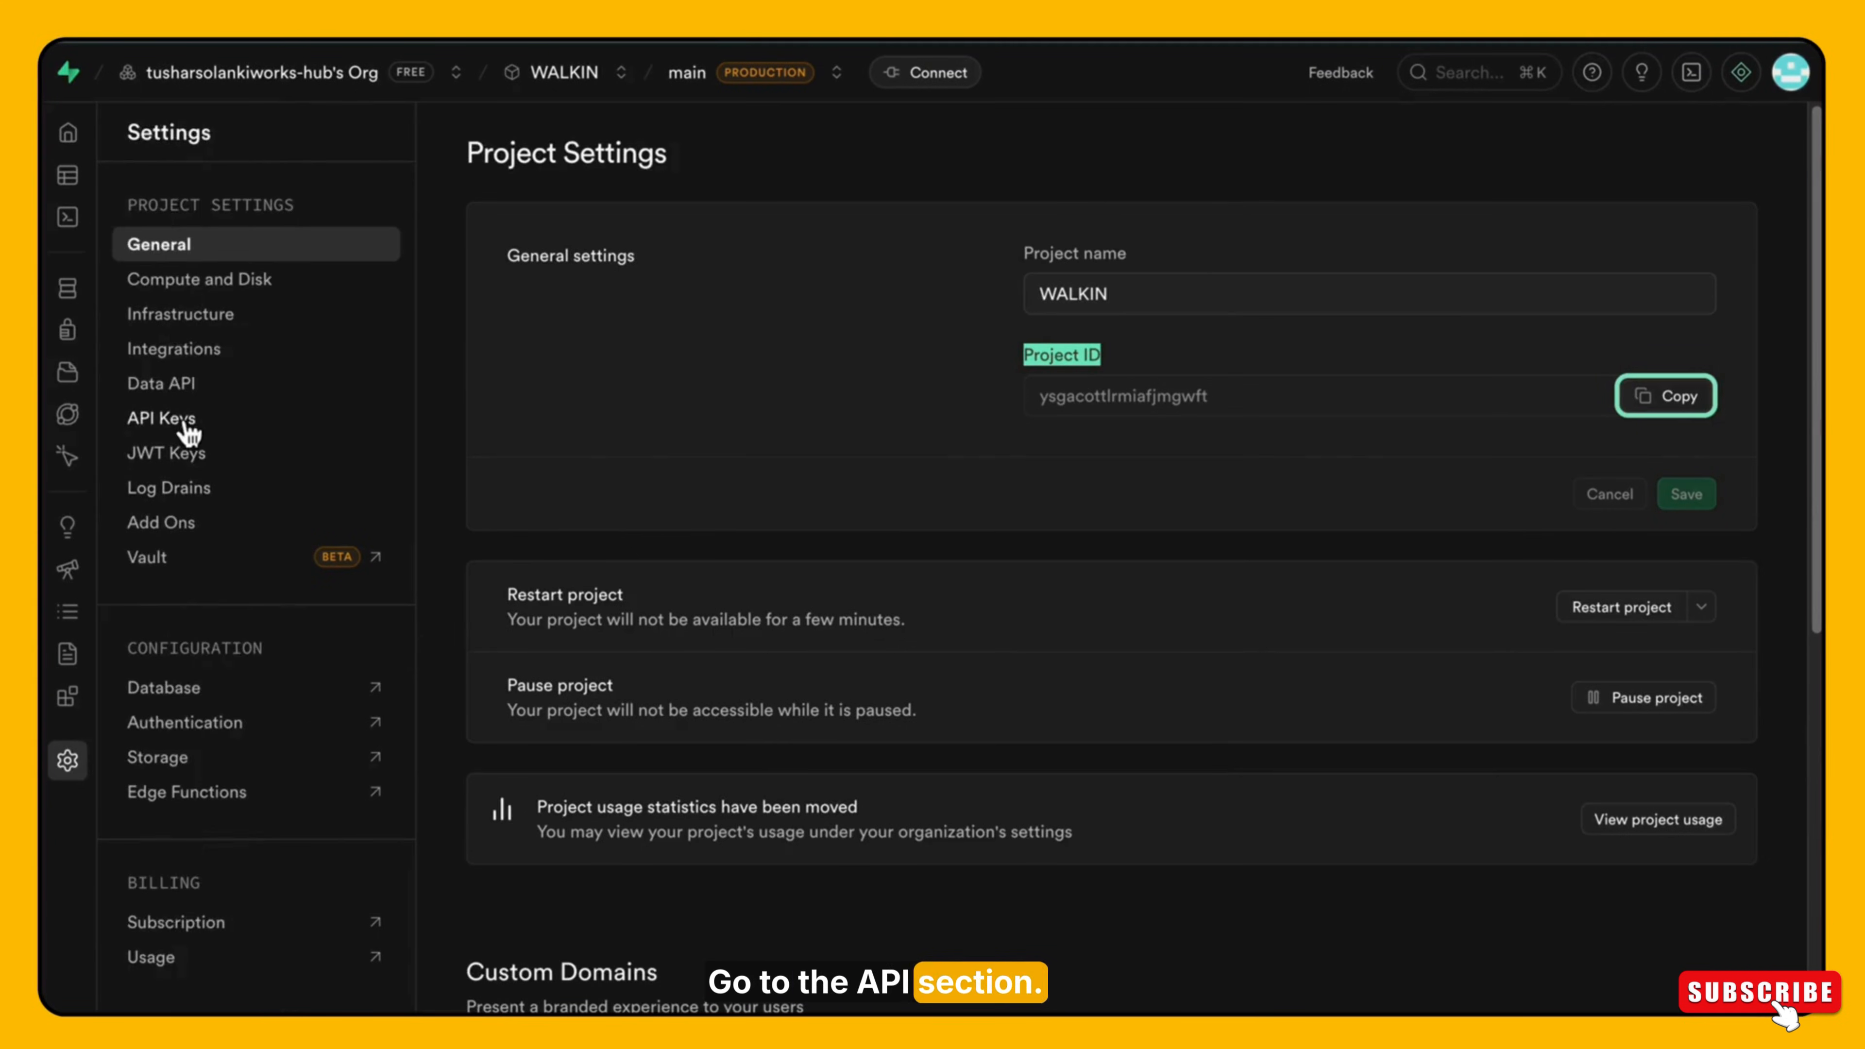
pyautogui.click(160, 418)
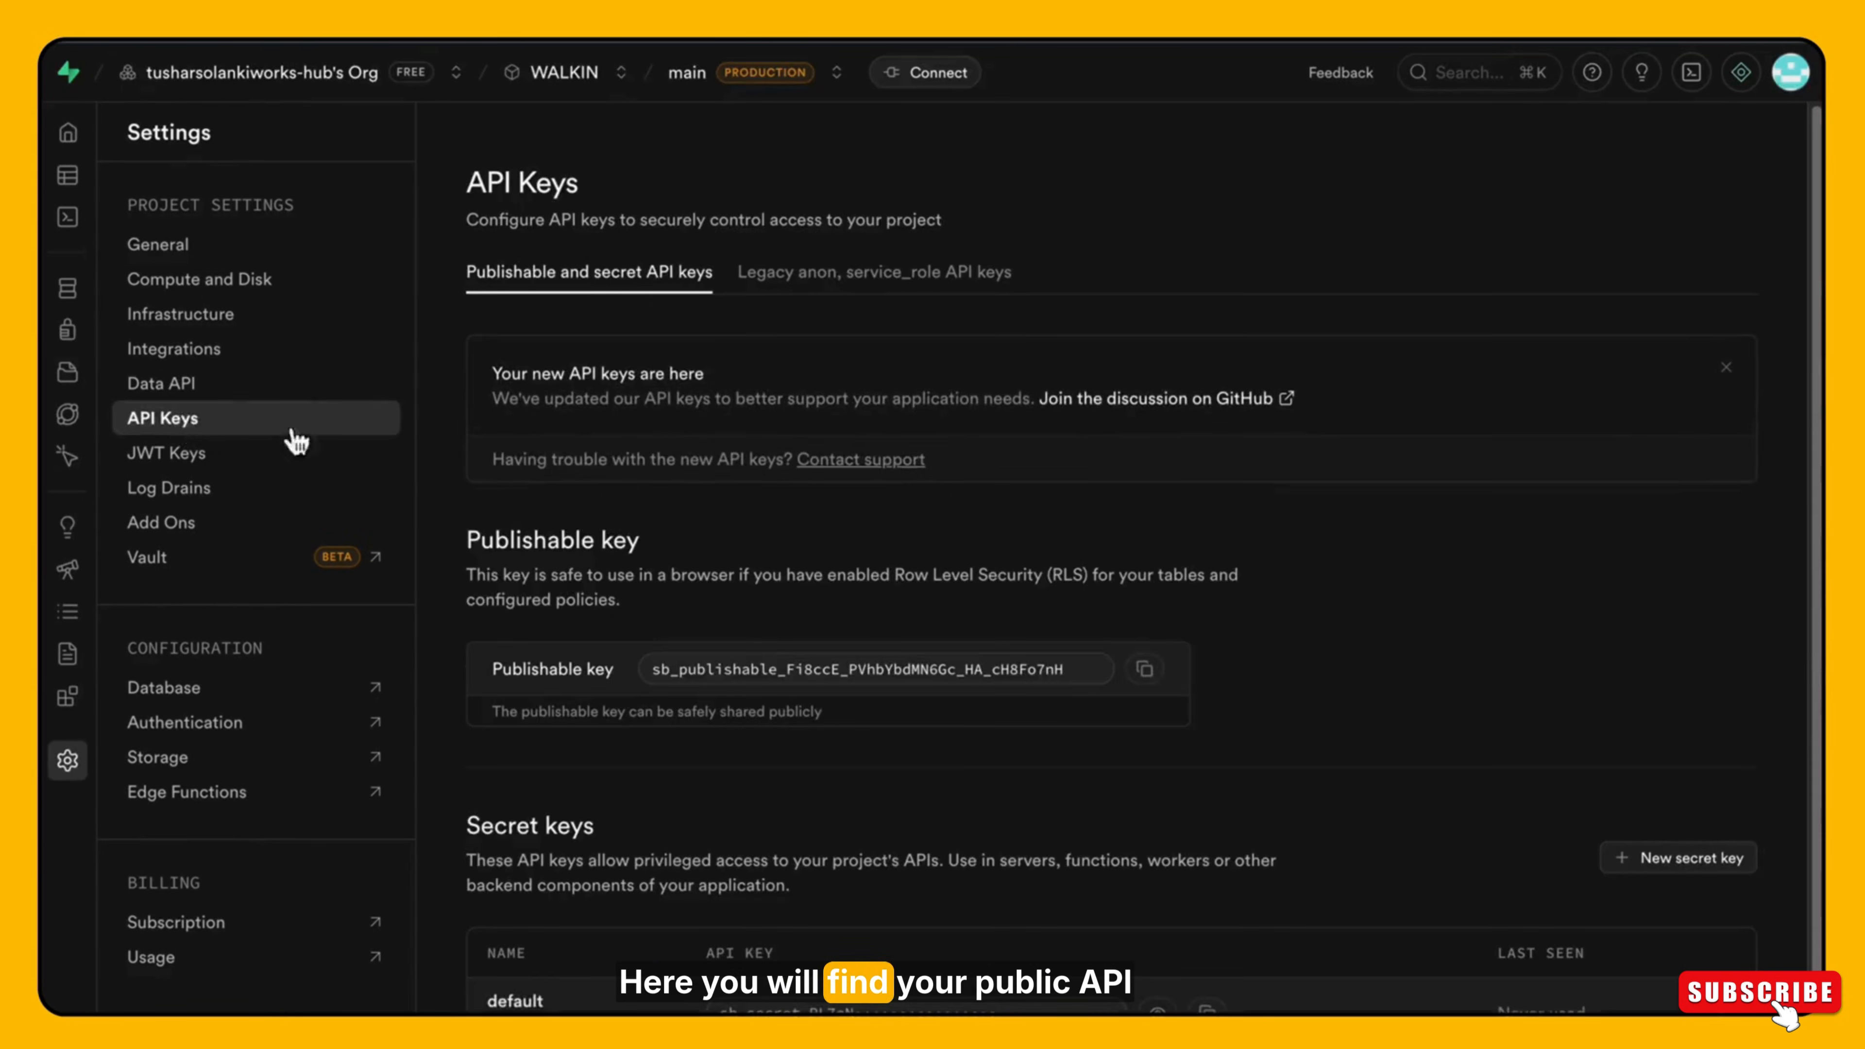
pyautogui.moveTo(1029, 701)
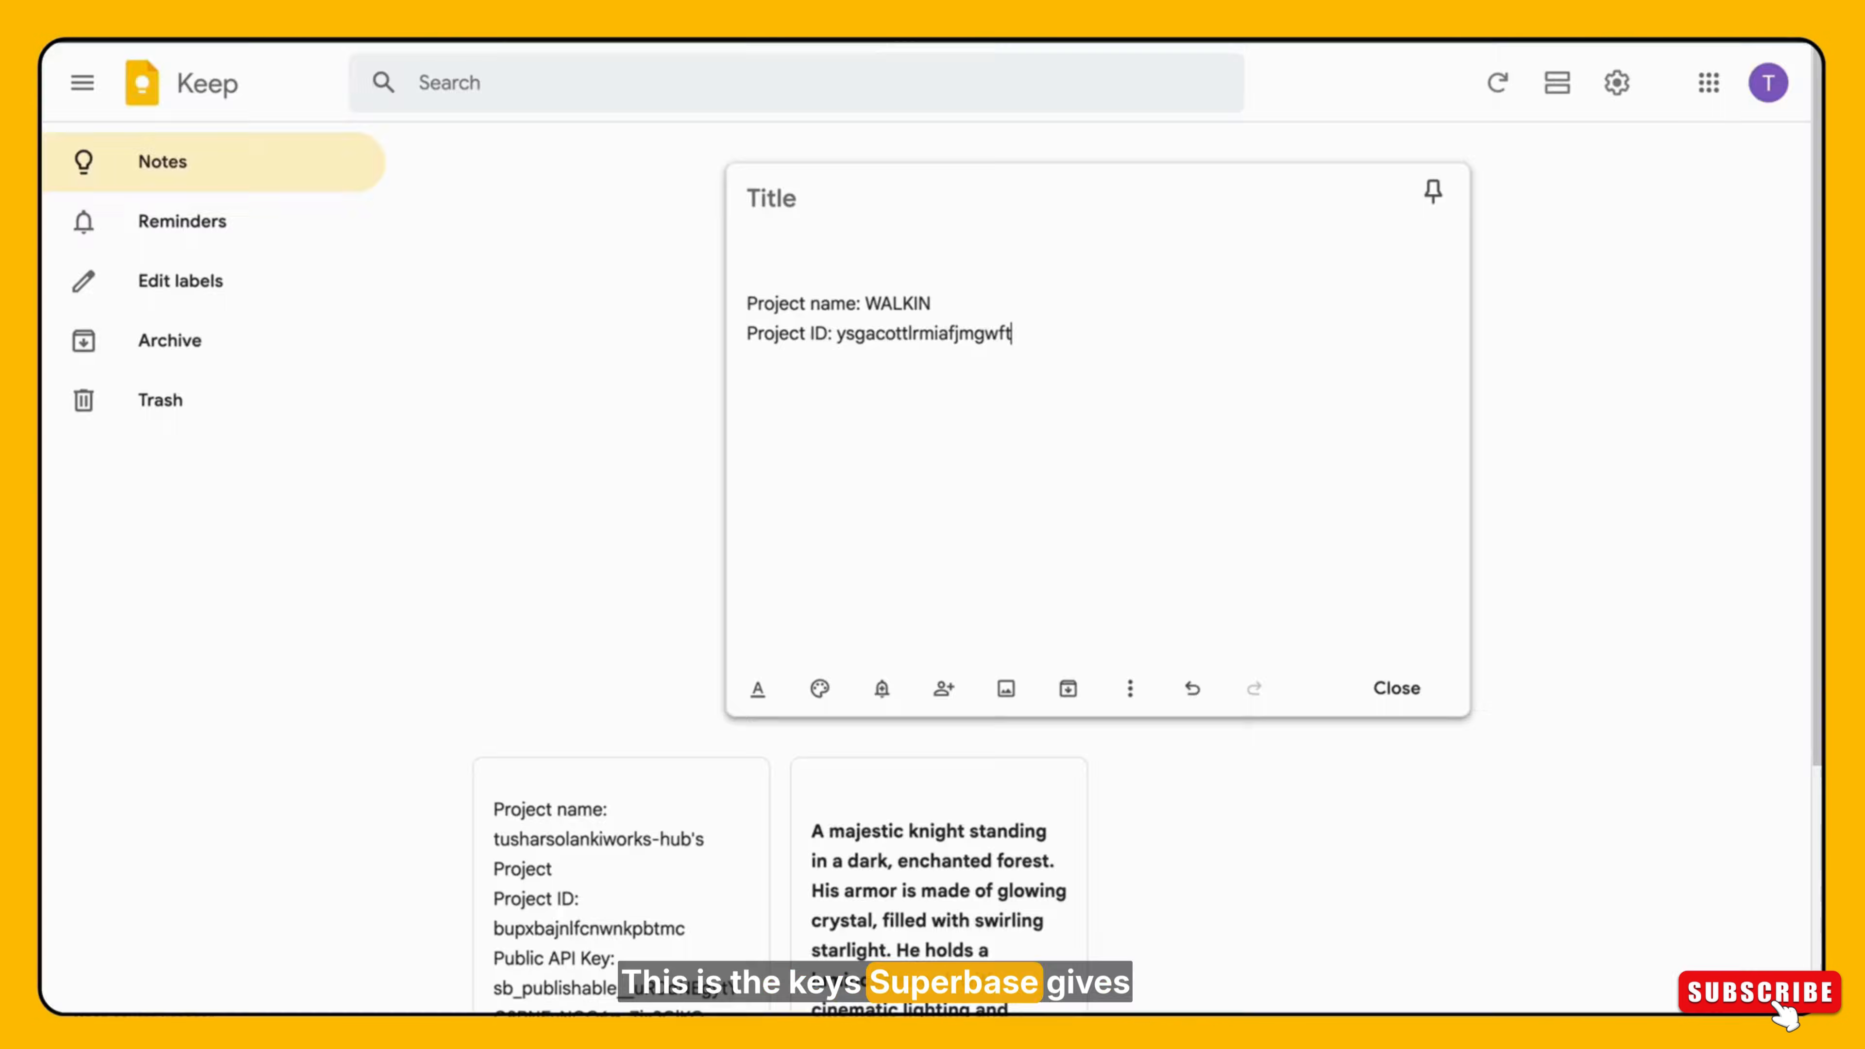
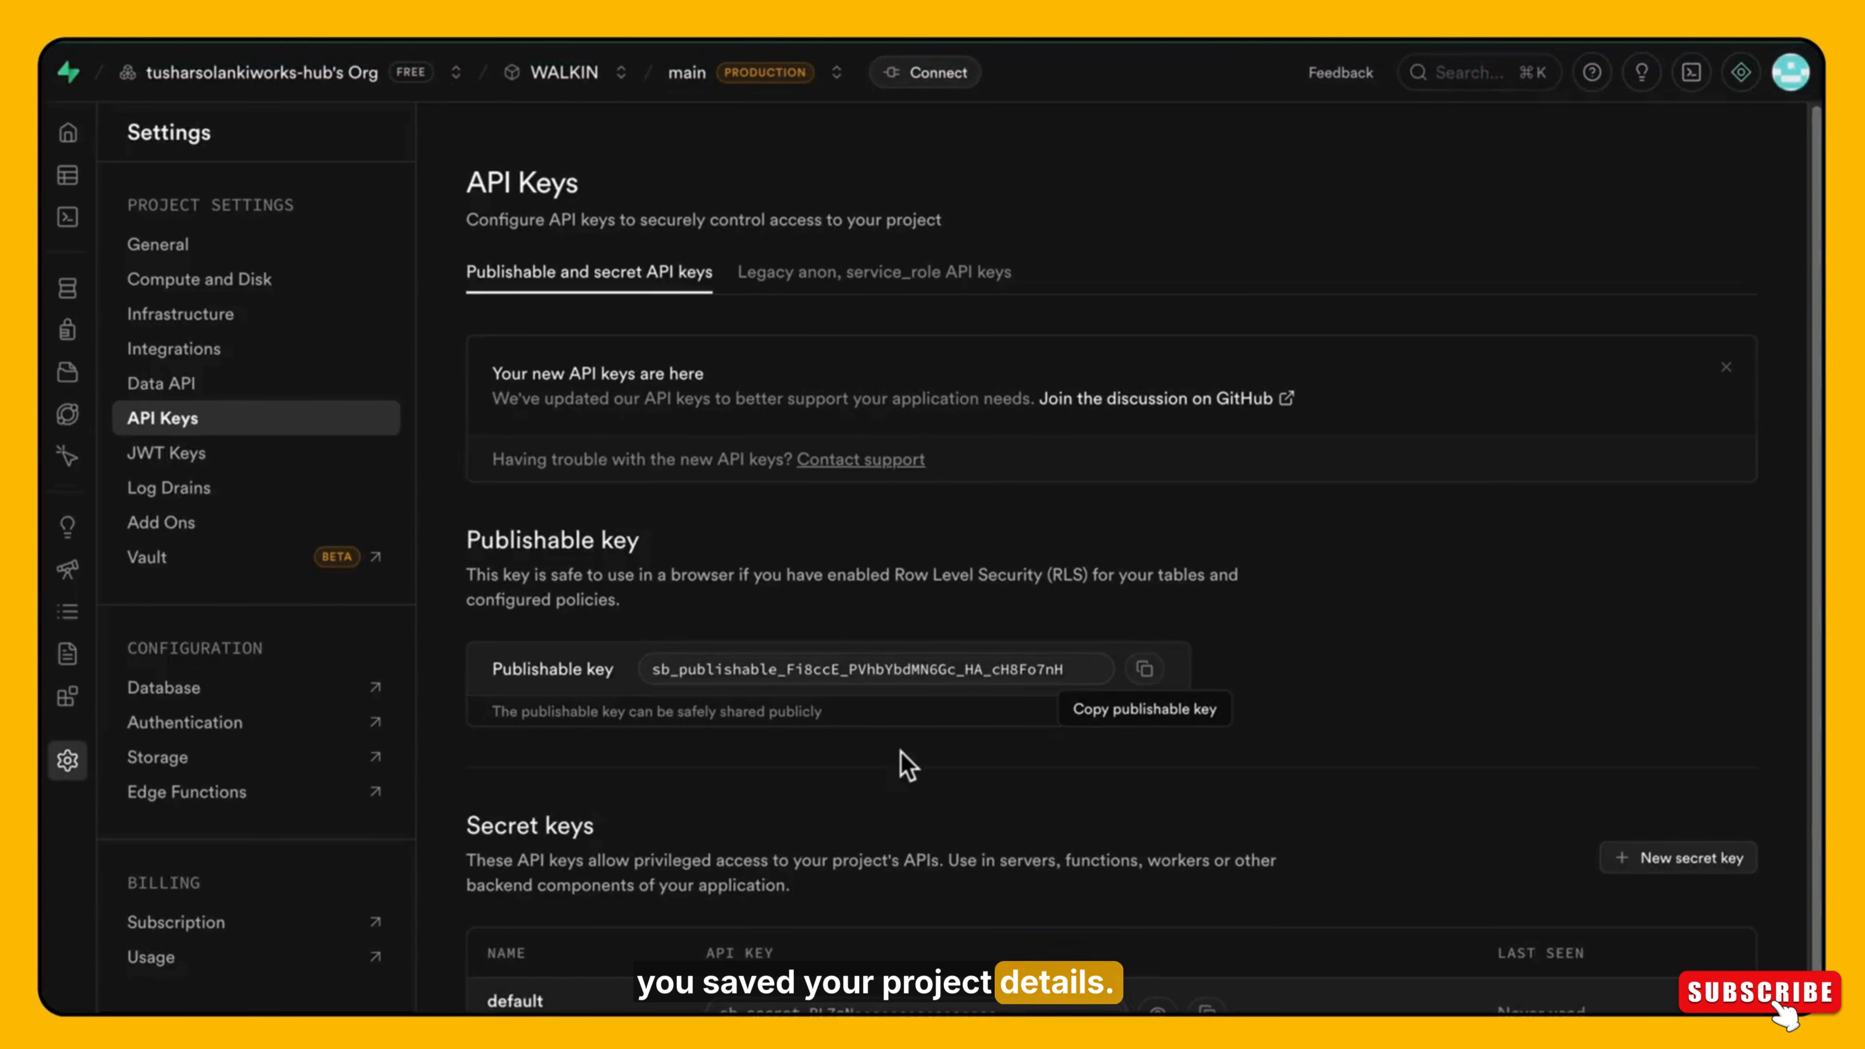
pyautogui.moveTo(188, 404)
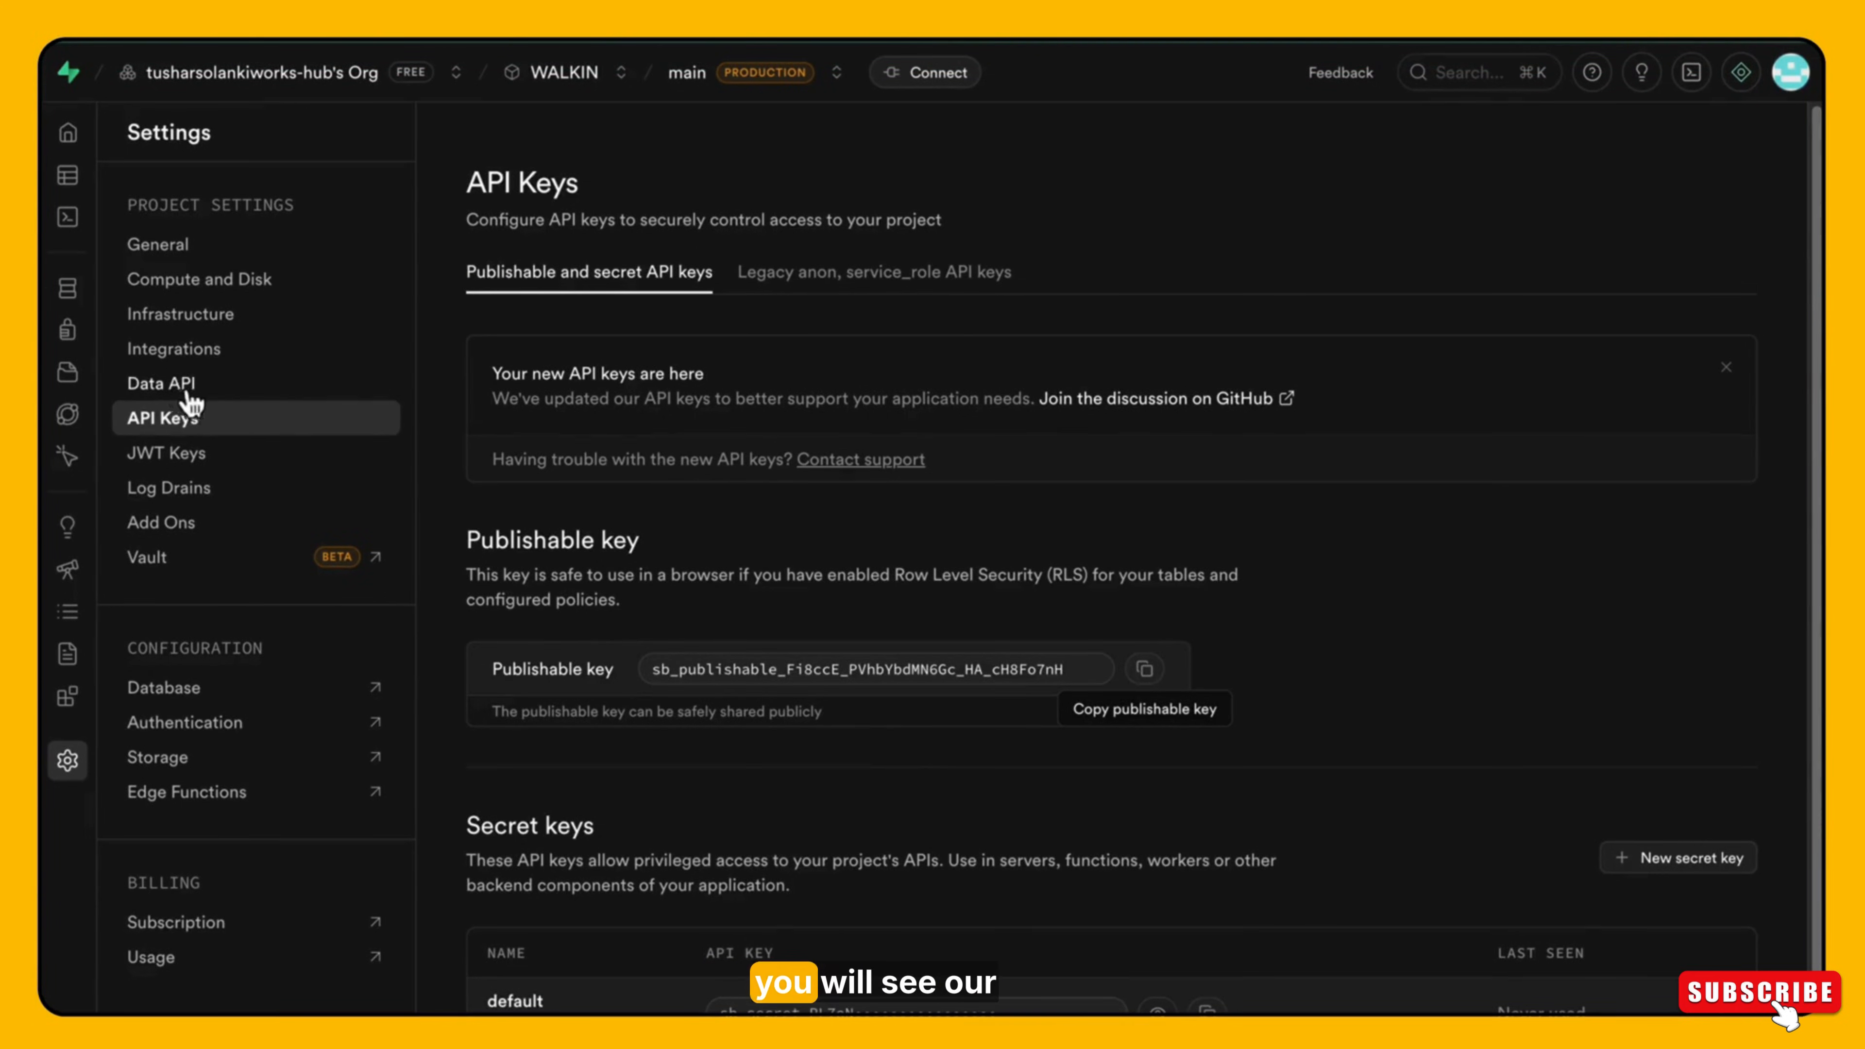
pyautogui.click(160, 383)
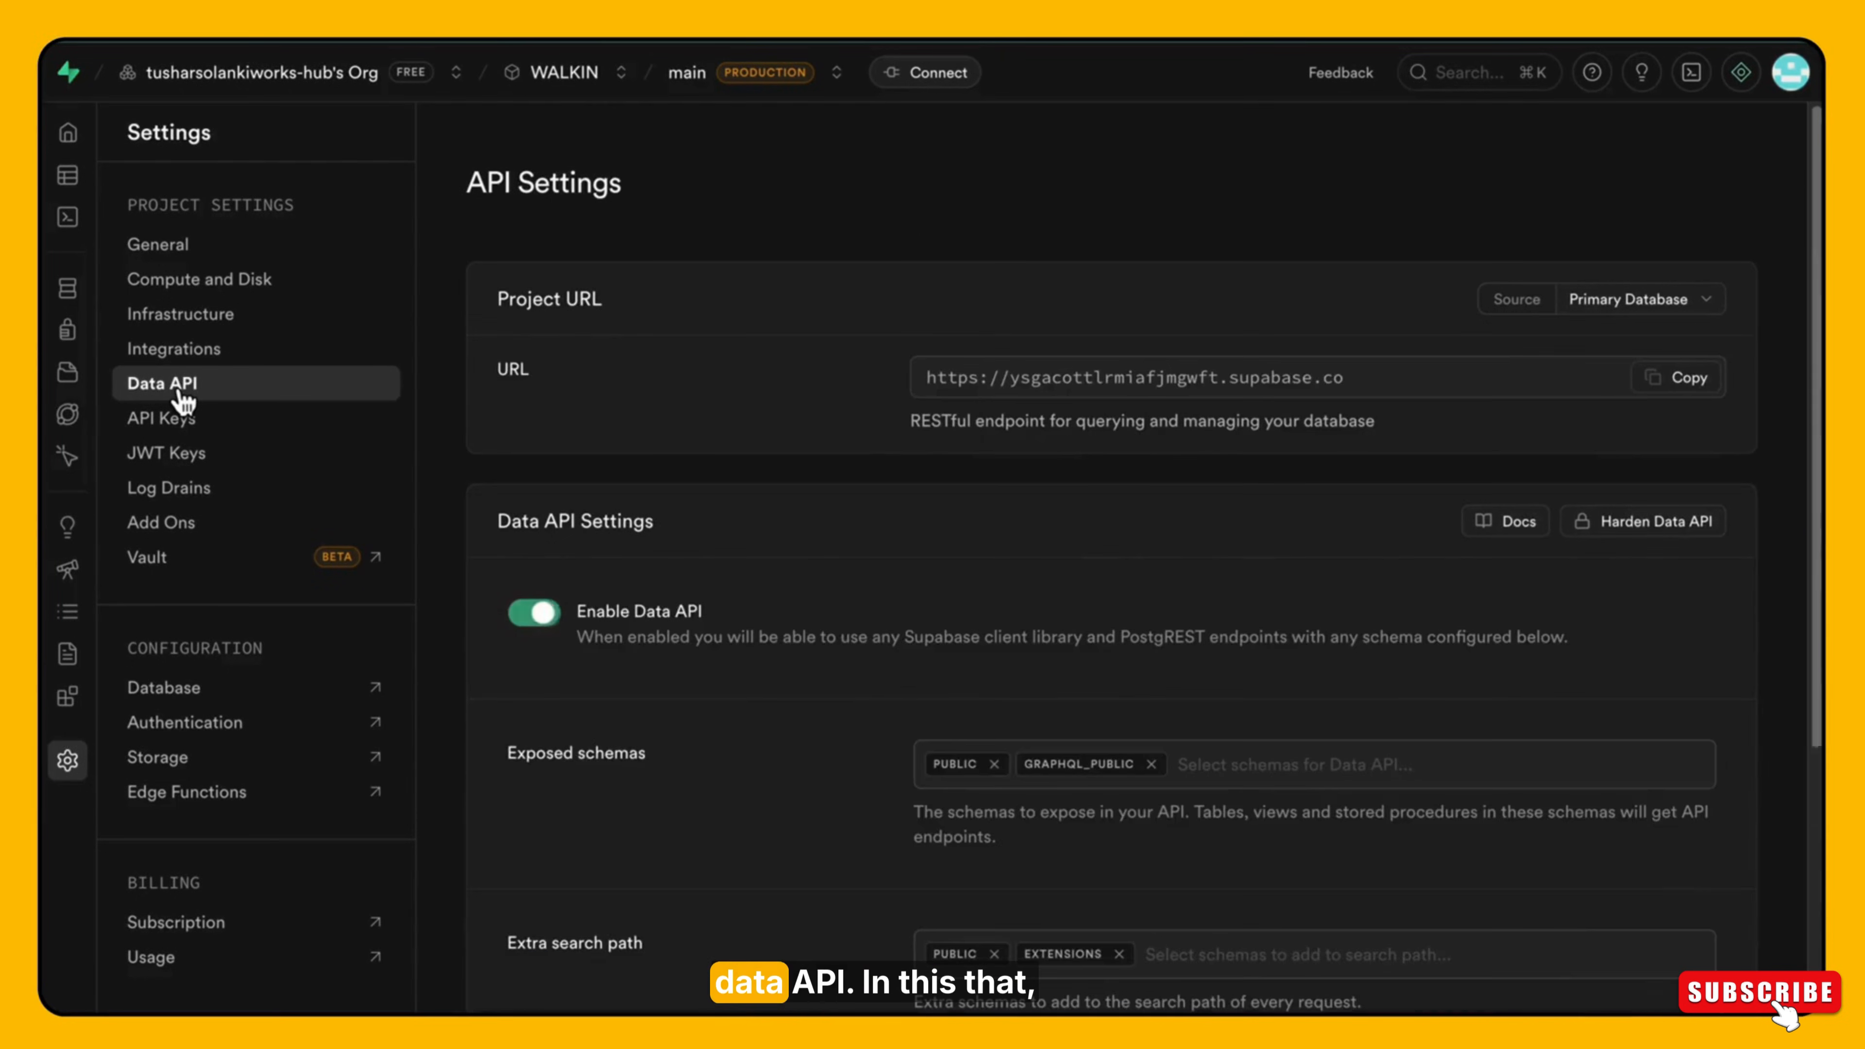
pyautogui.moveTo(242, 476)
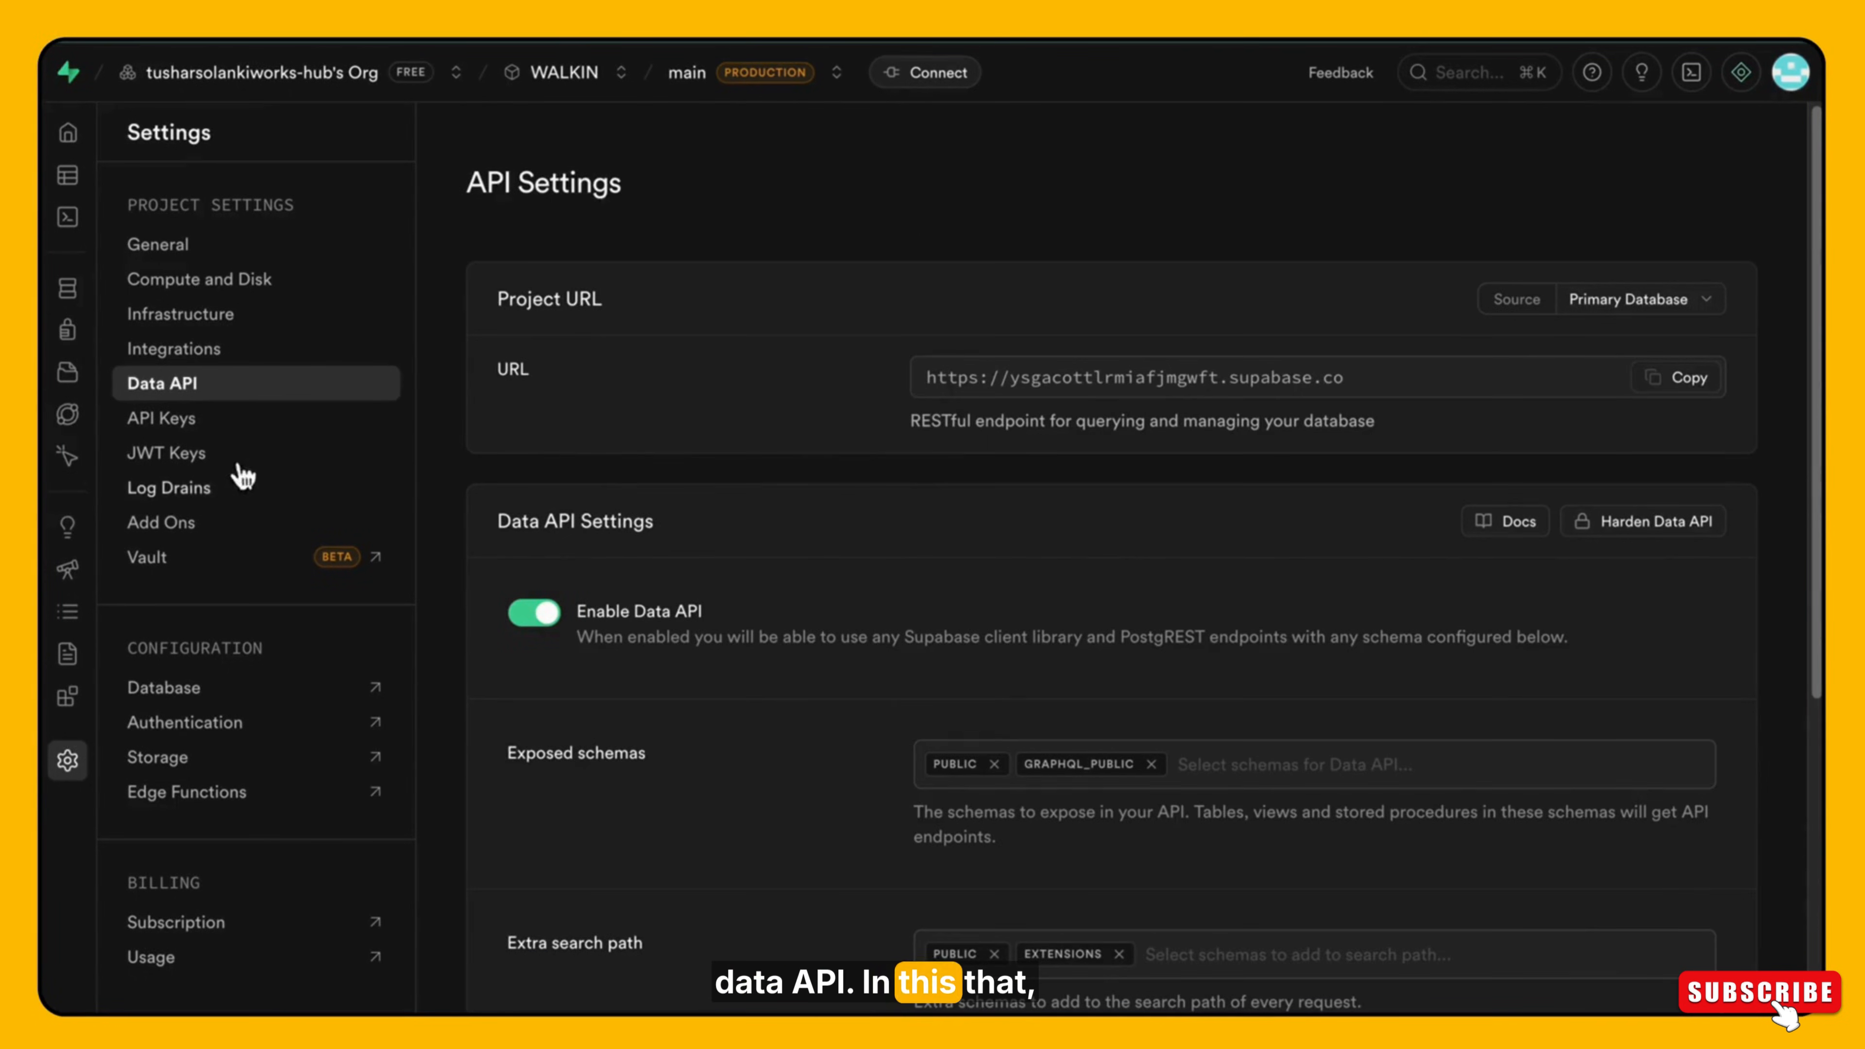
pyautogui.moveTo(1602, 394)
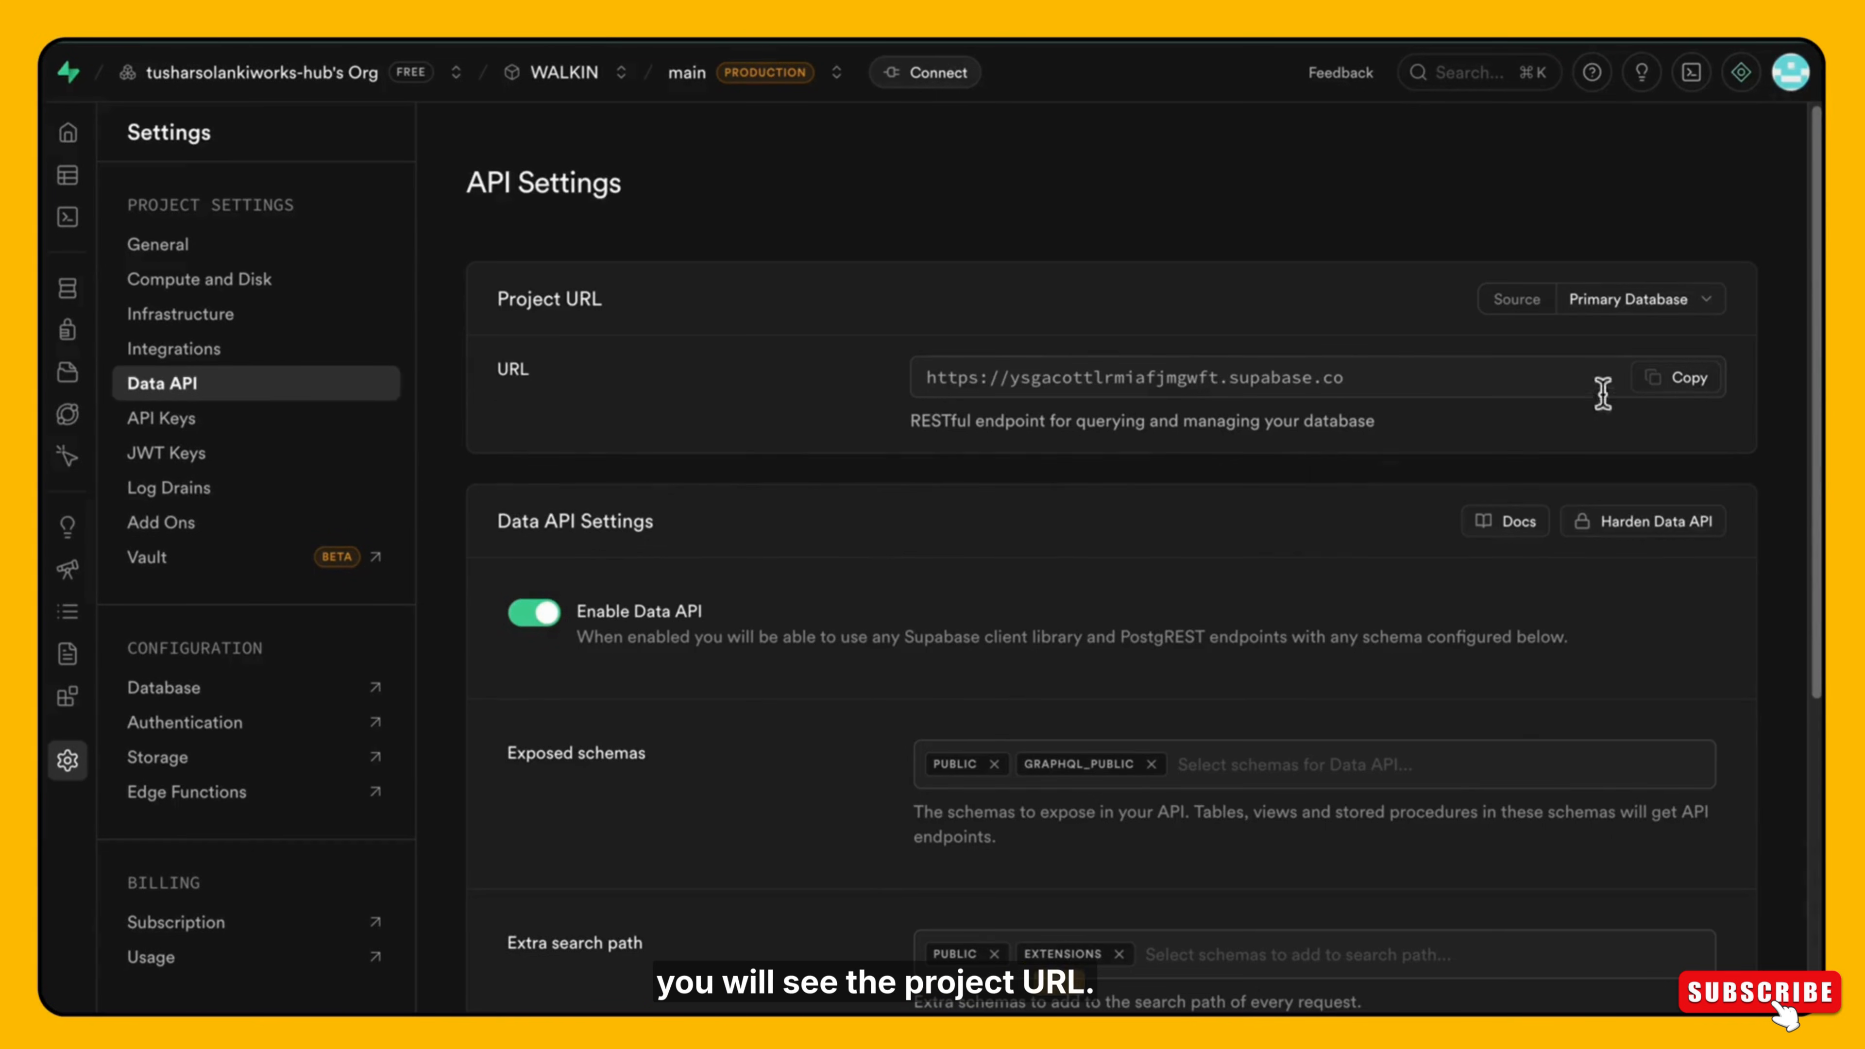
pyautogui.moveTo(1696, 398)
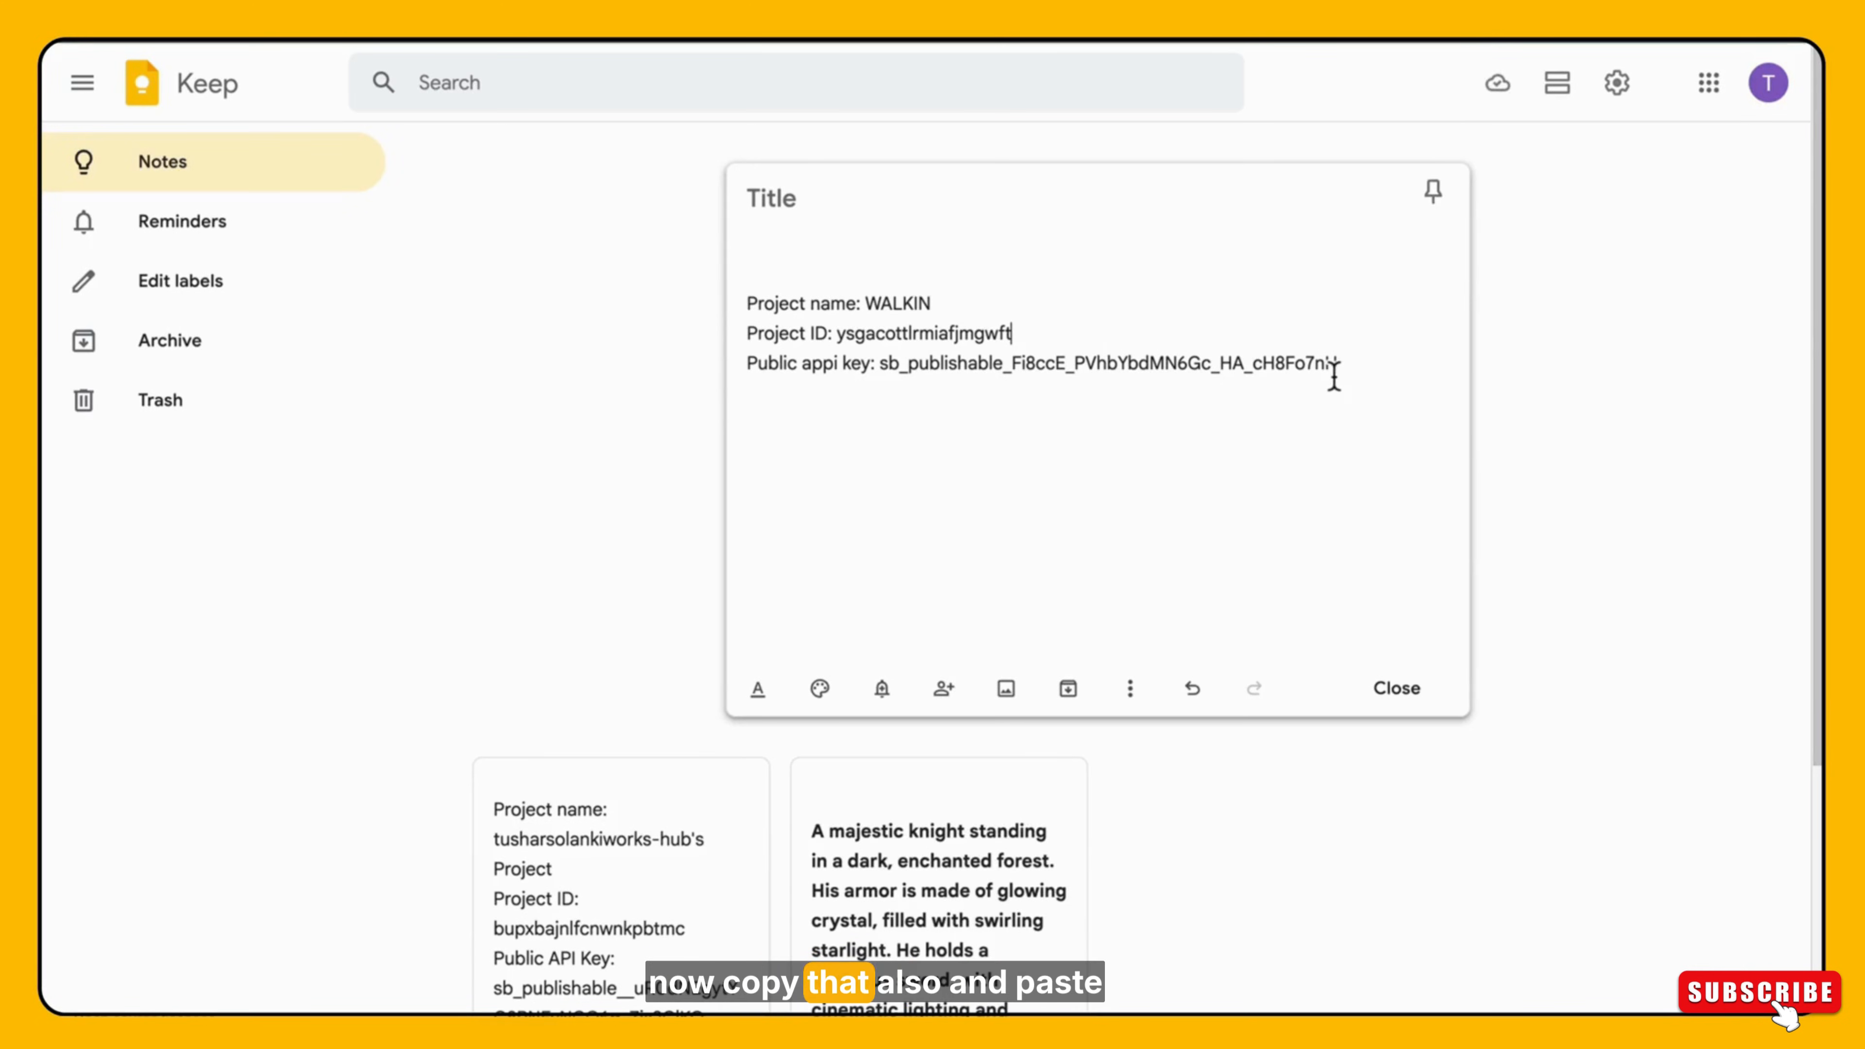
pyautogui.write('https://ysgacottlrmiafjmgwft.supabase.co')
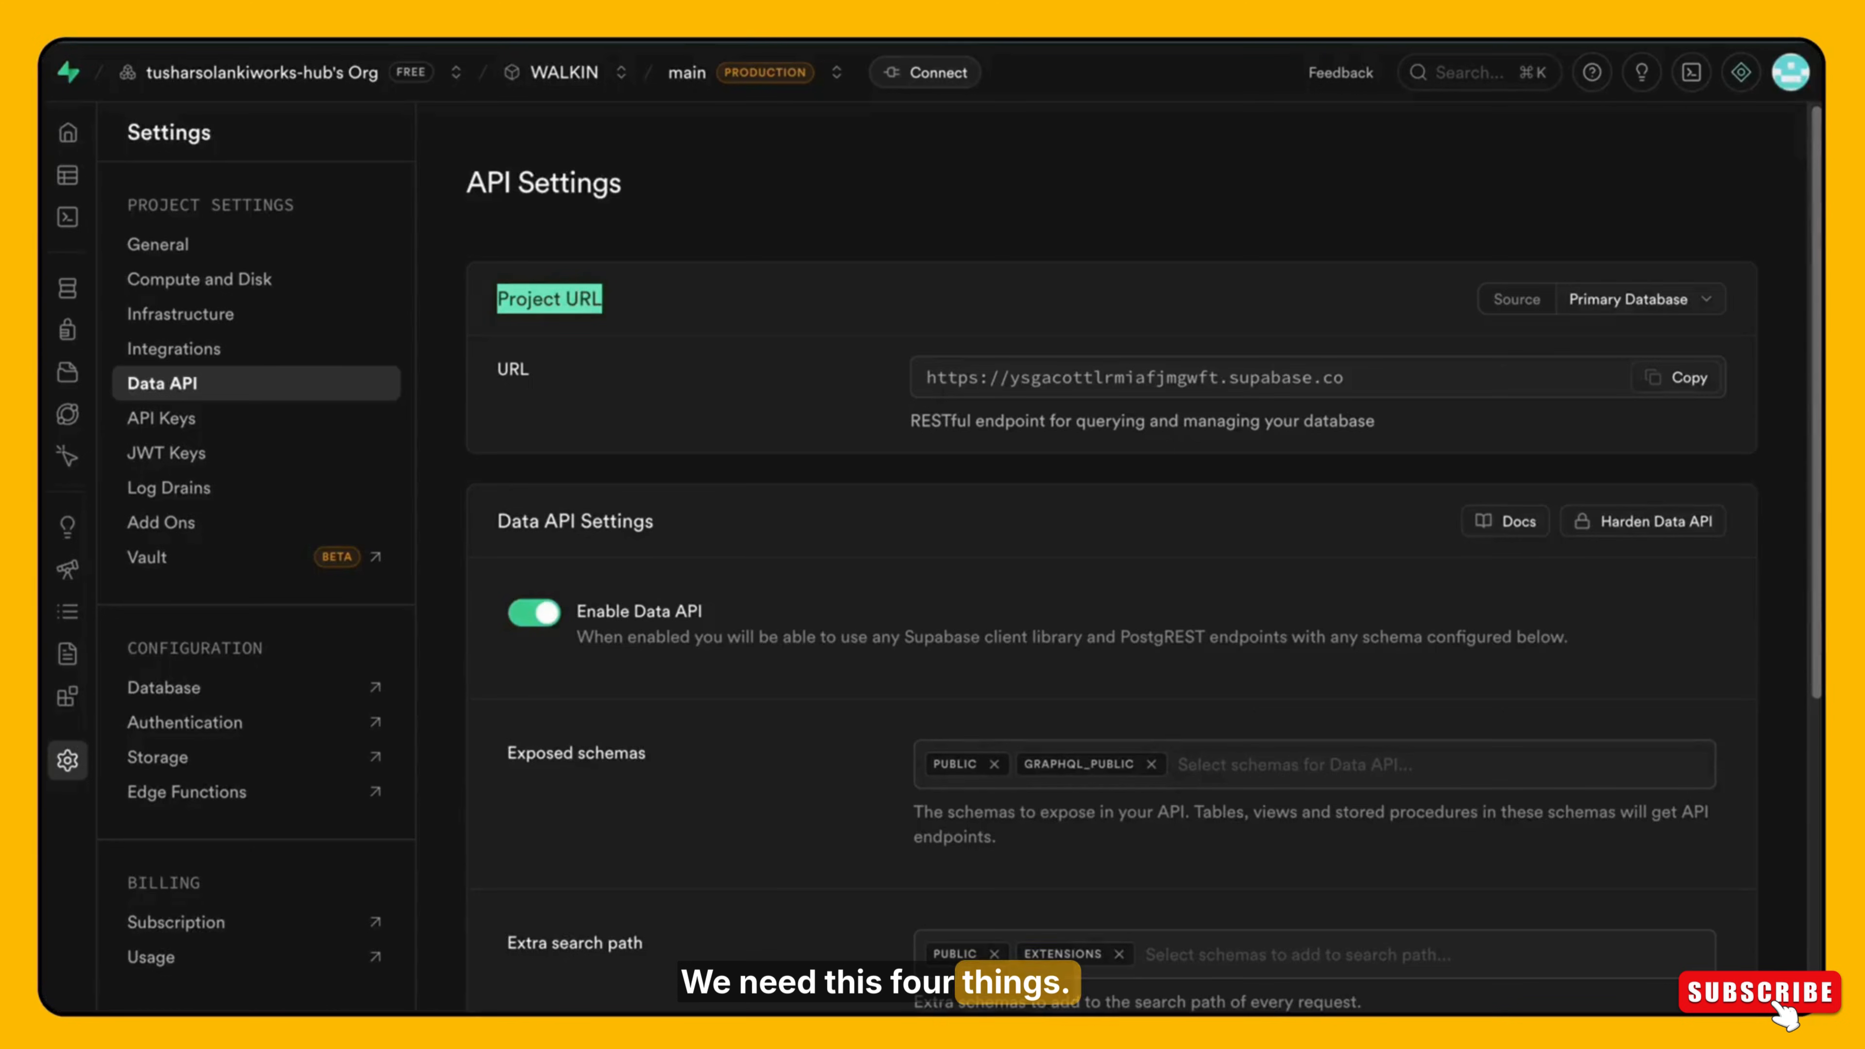
pyautogui.moveTo(1277, 544)
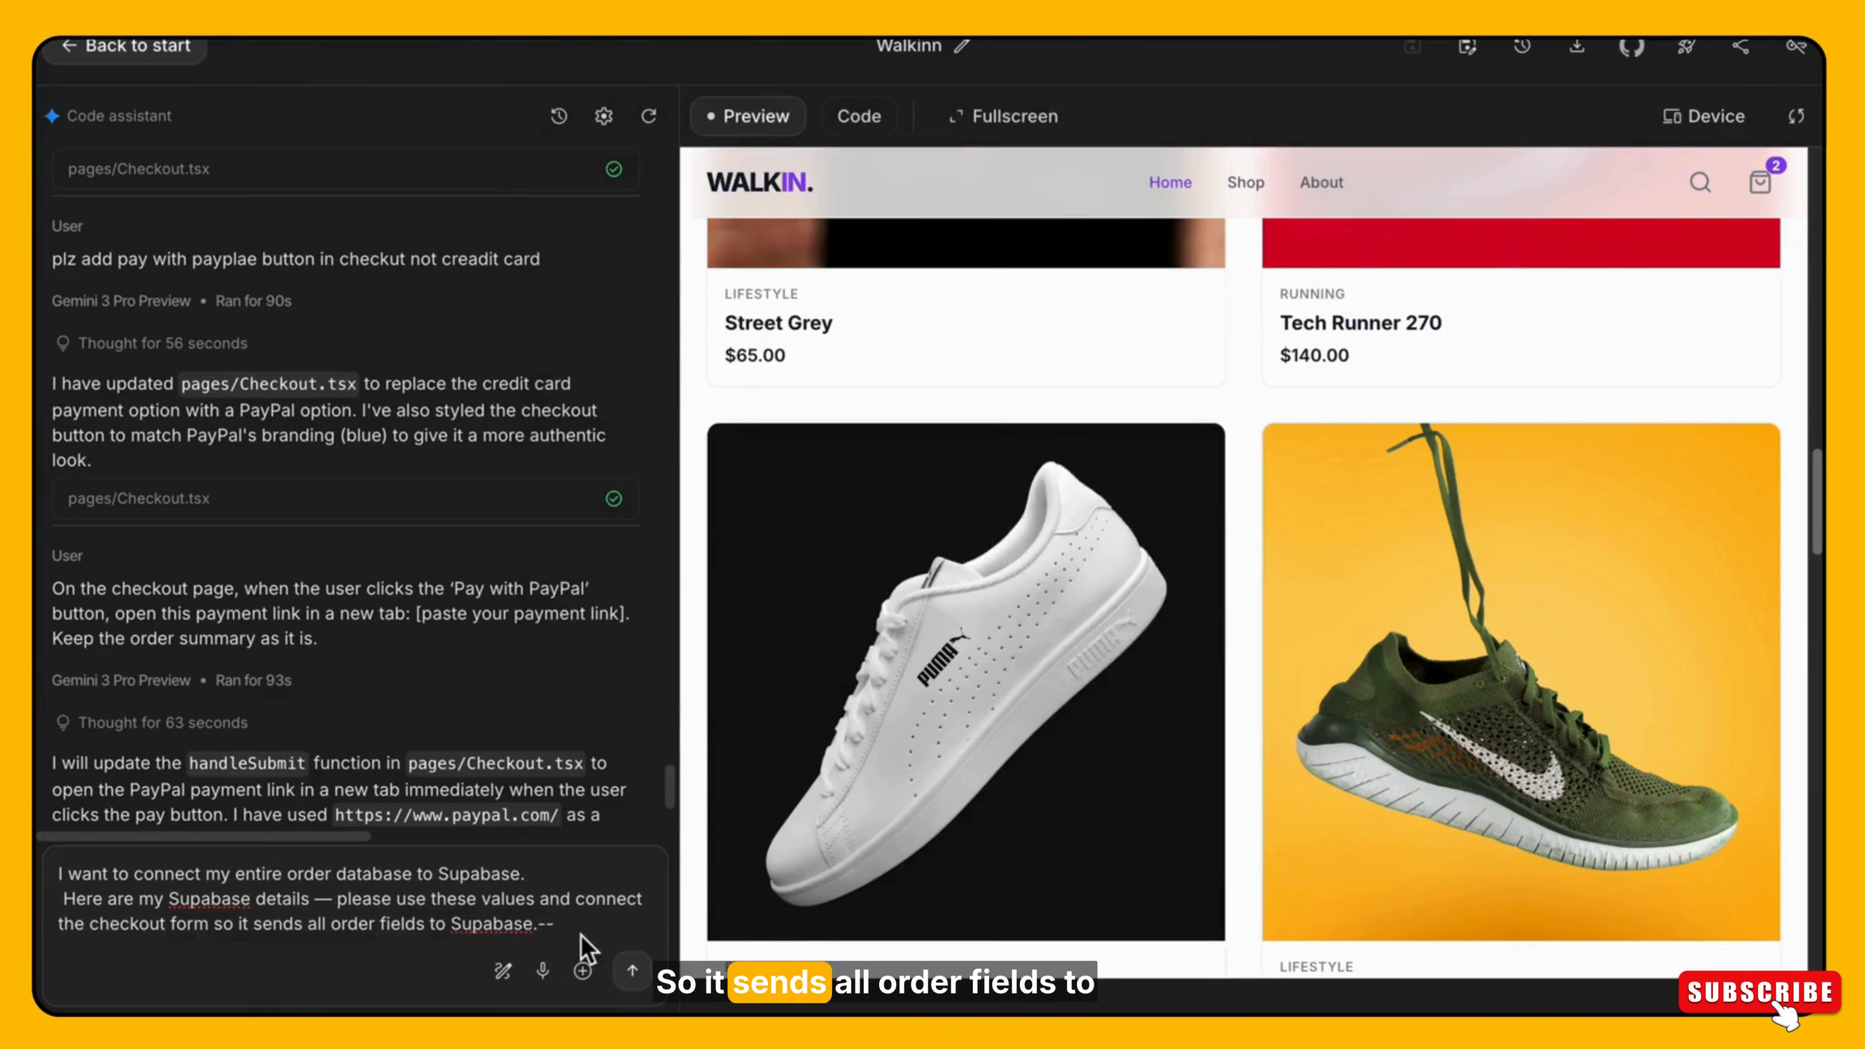
# - Send the assistant the prompt connecting checkout orders to Supabase with WALKIN's details
pyautogui.click(632, 971)
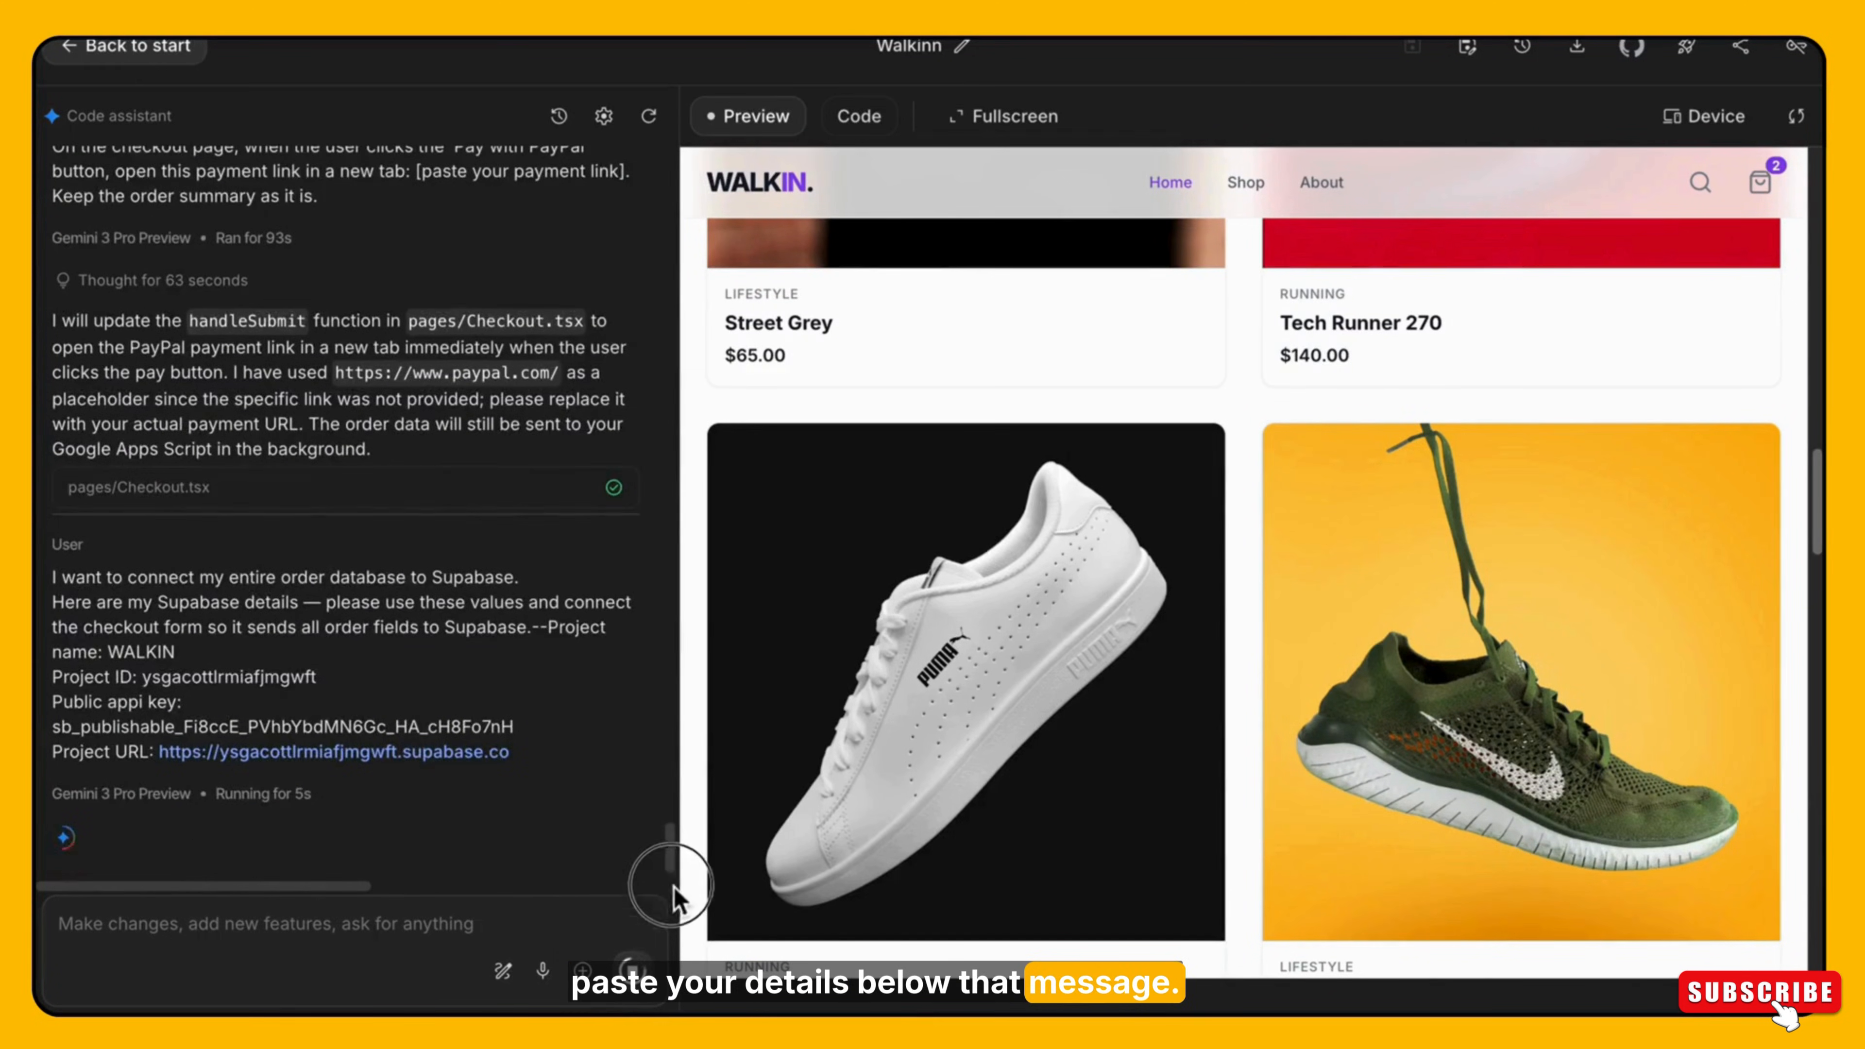
pyautogui.moveTo(327, 997)
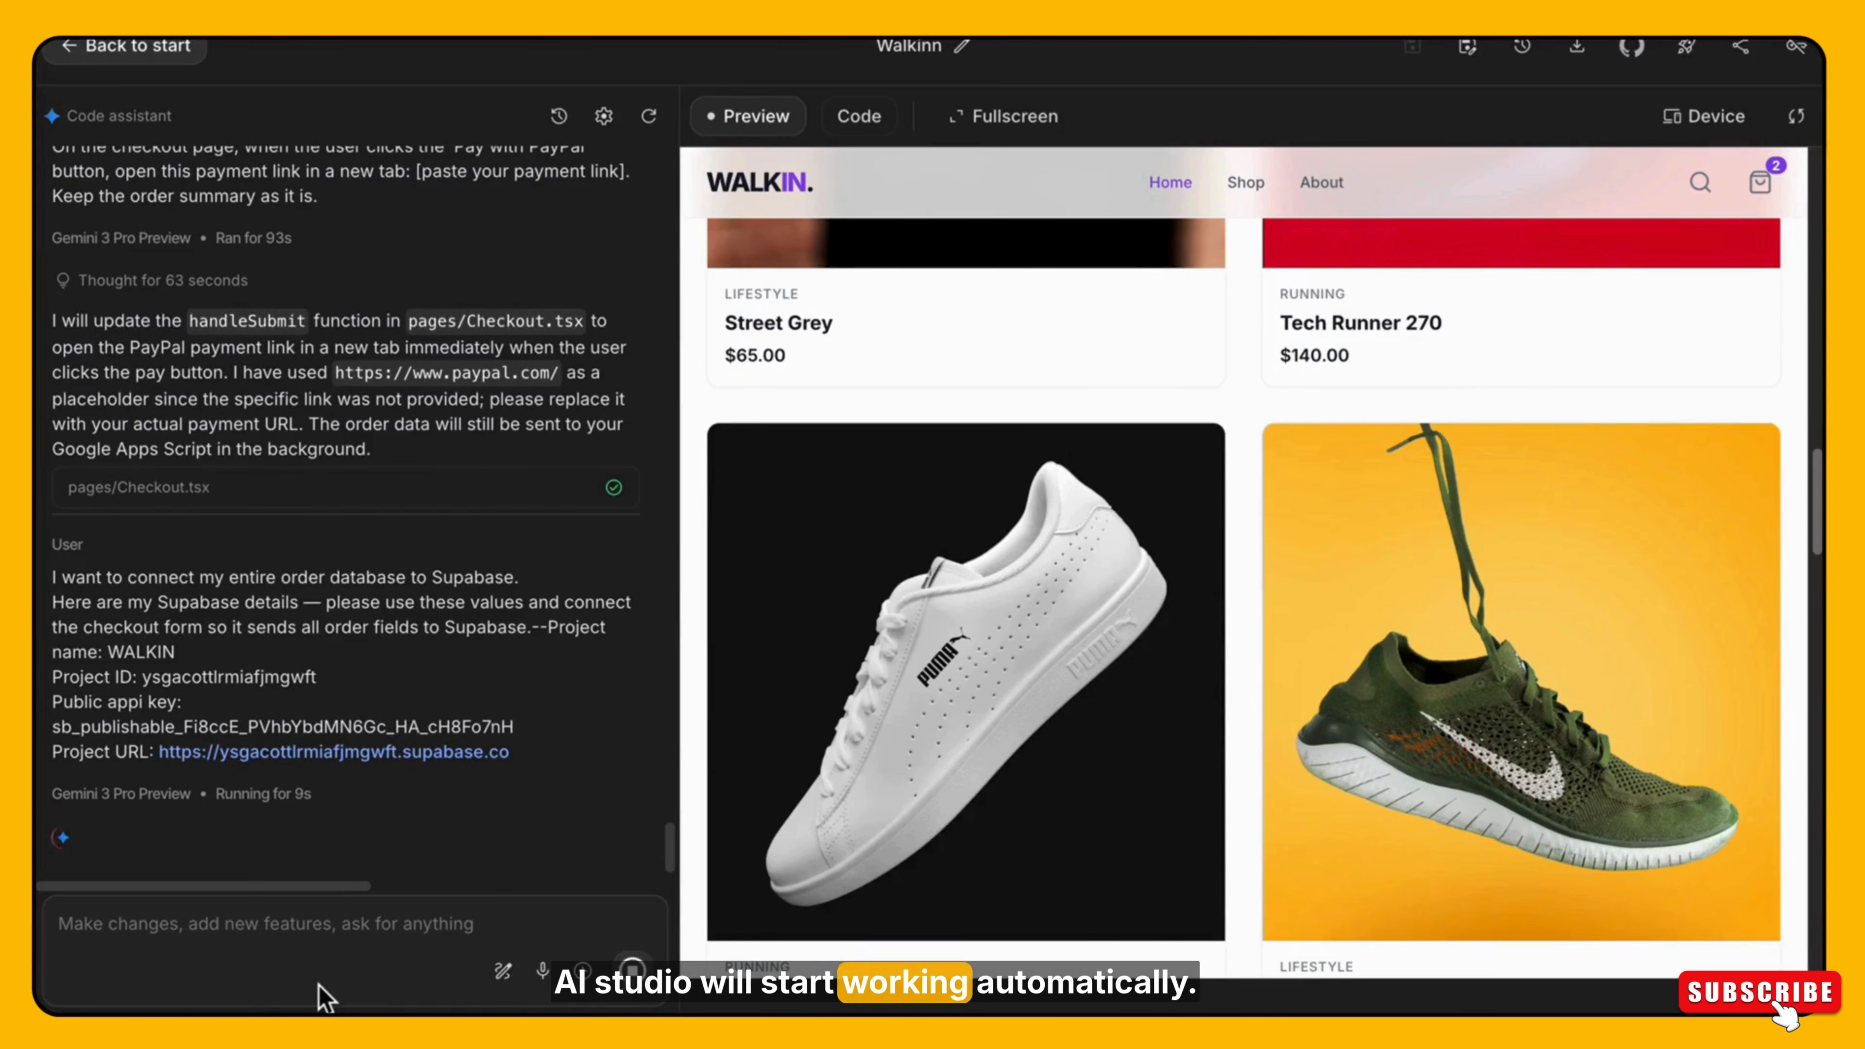
pyautogui.moveTo(1785, 552)
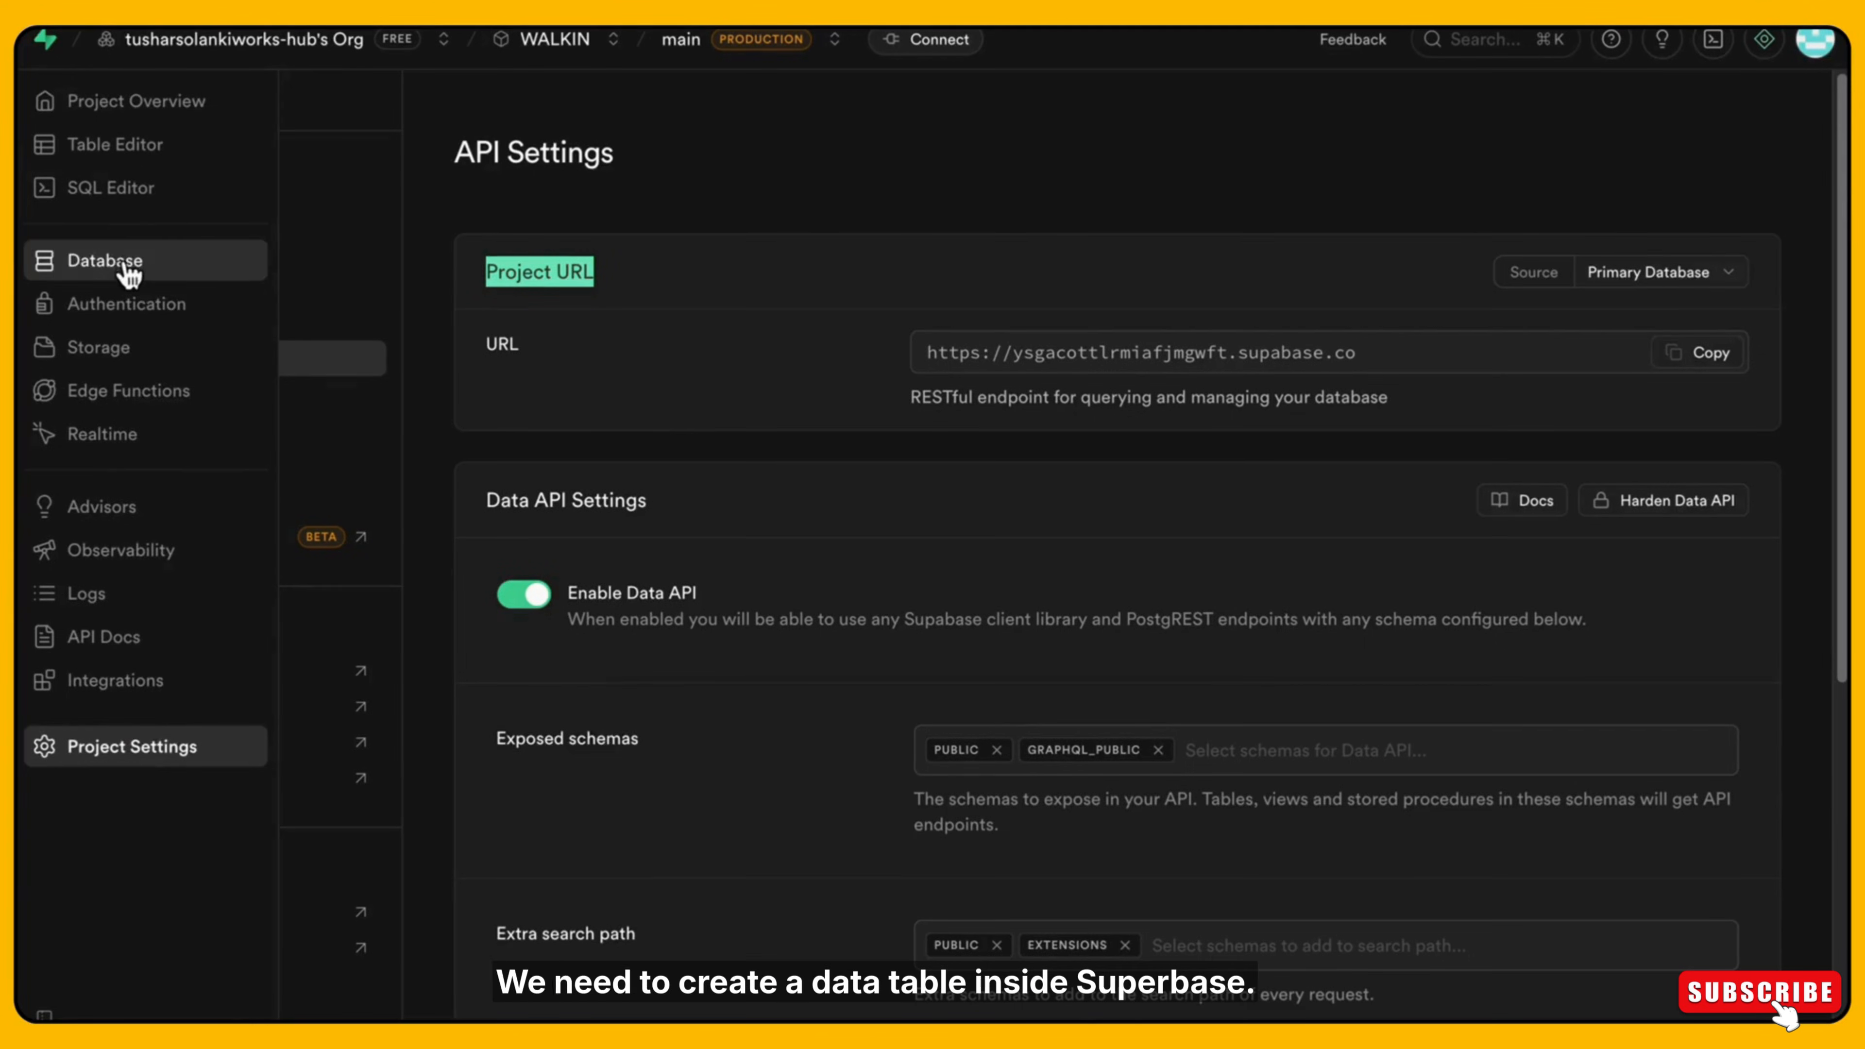
# - View the WALKIN database schema, showing no public tables yet
pyautogui.click(98, 261)
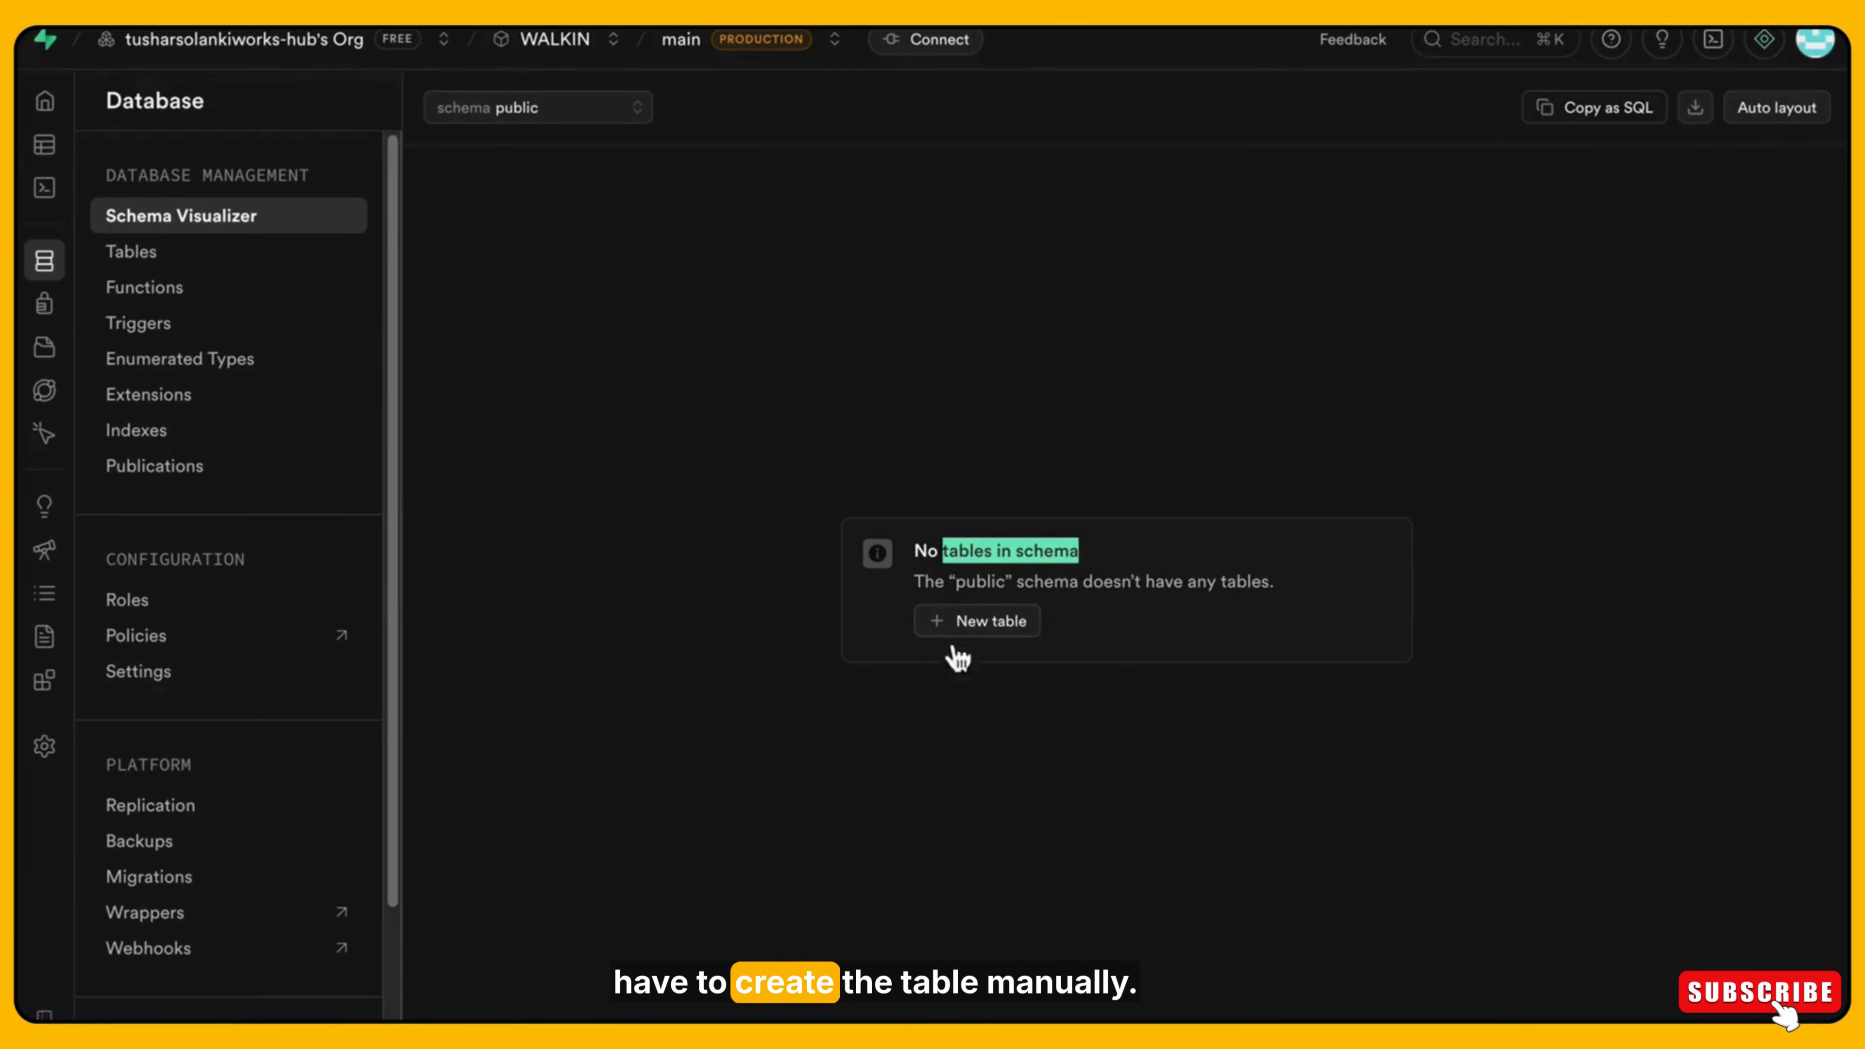
pyautogui.moveTo(455, 76)
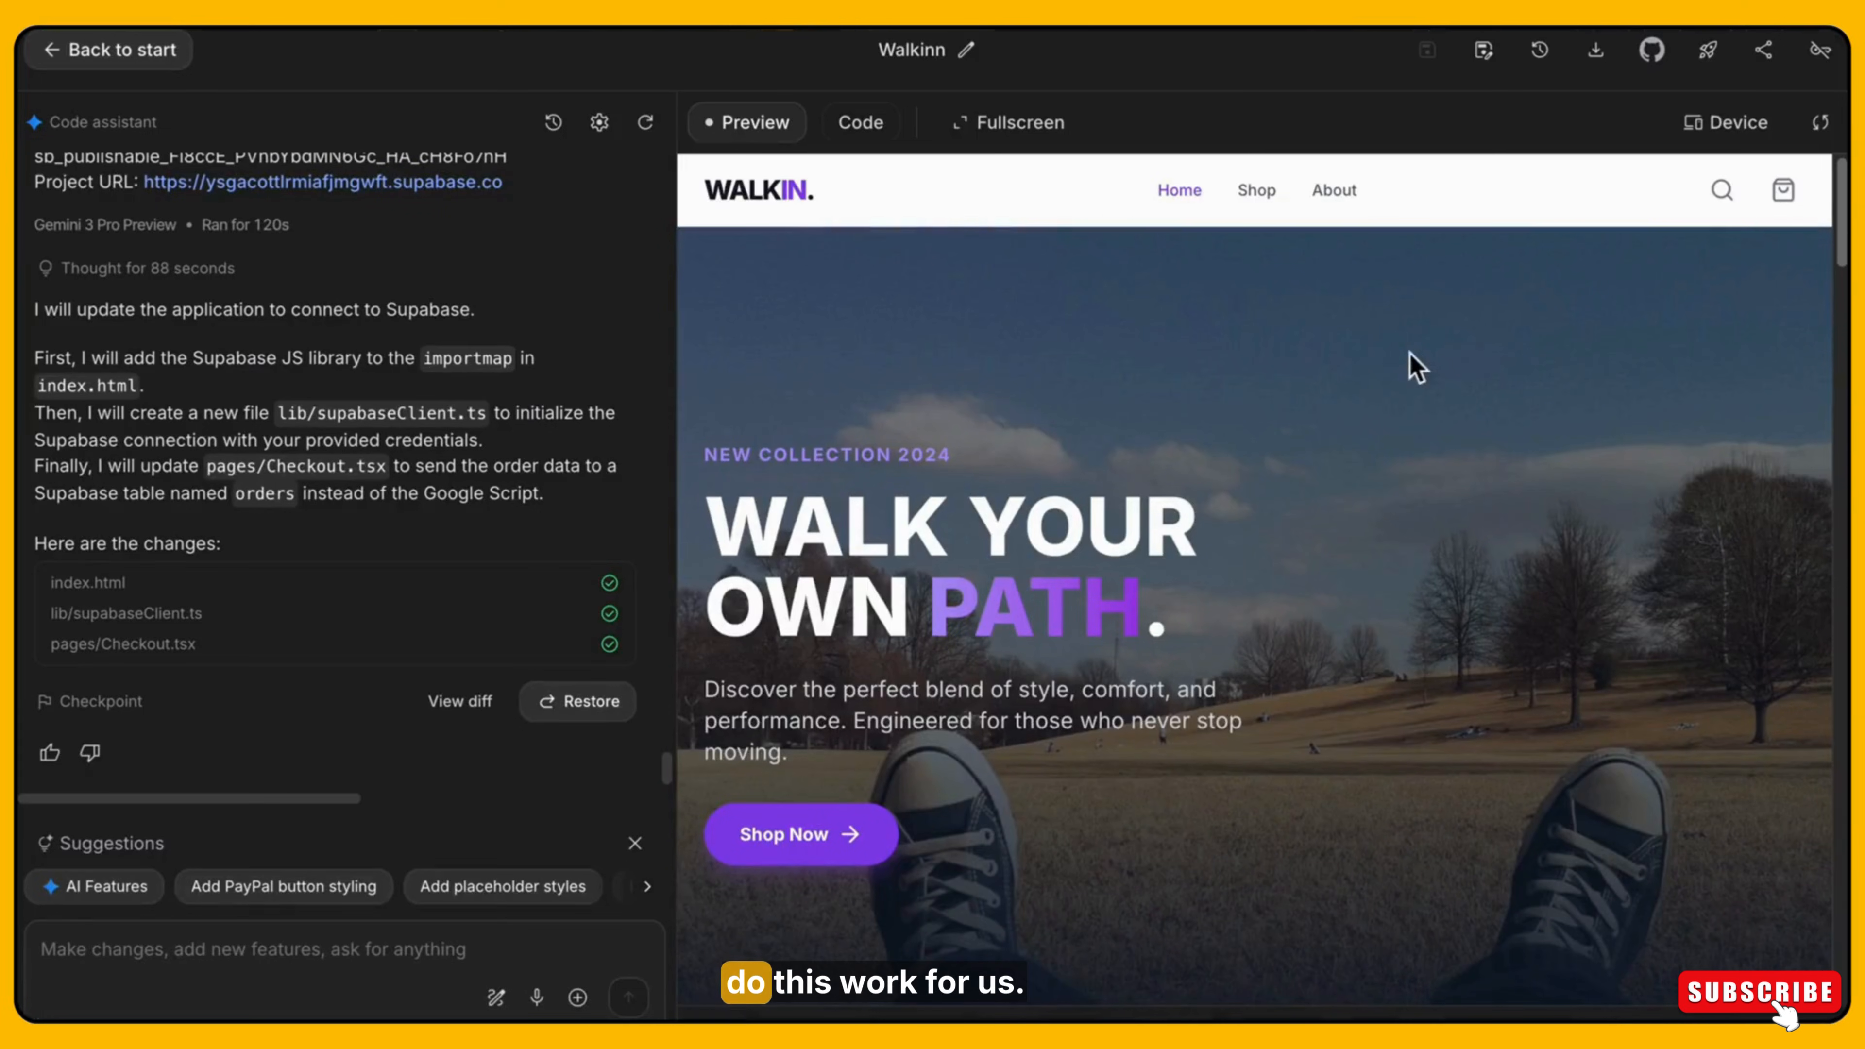
# - Ask the assistant for SQL creating an orders table with the checkout form fields
pyautogui.scroll(-3)
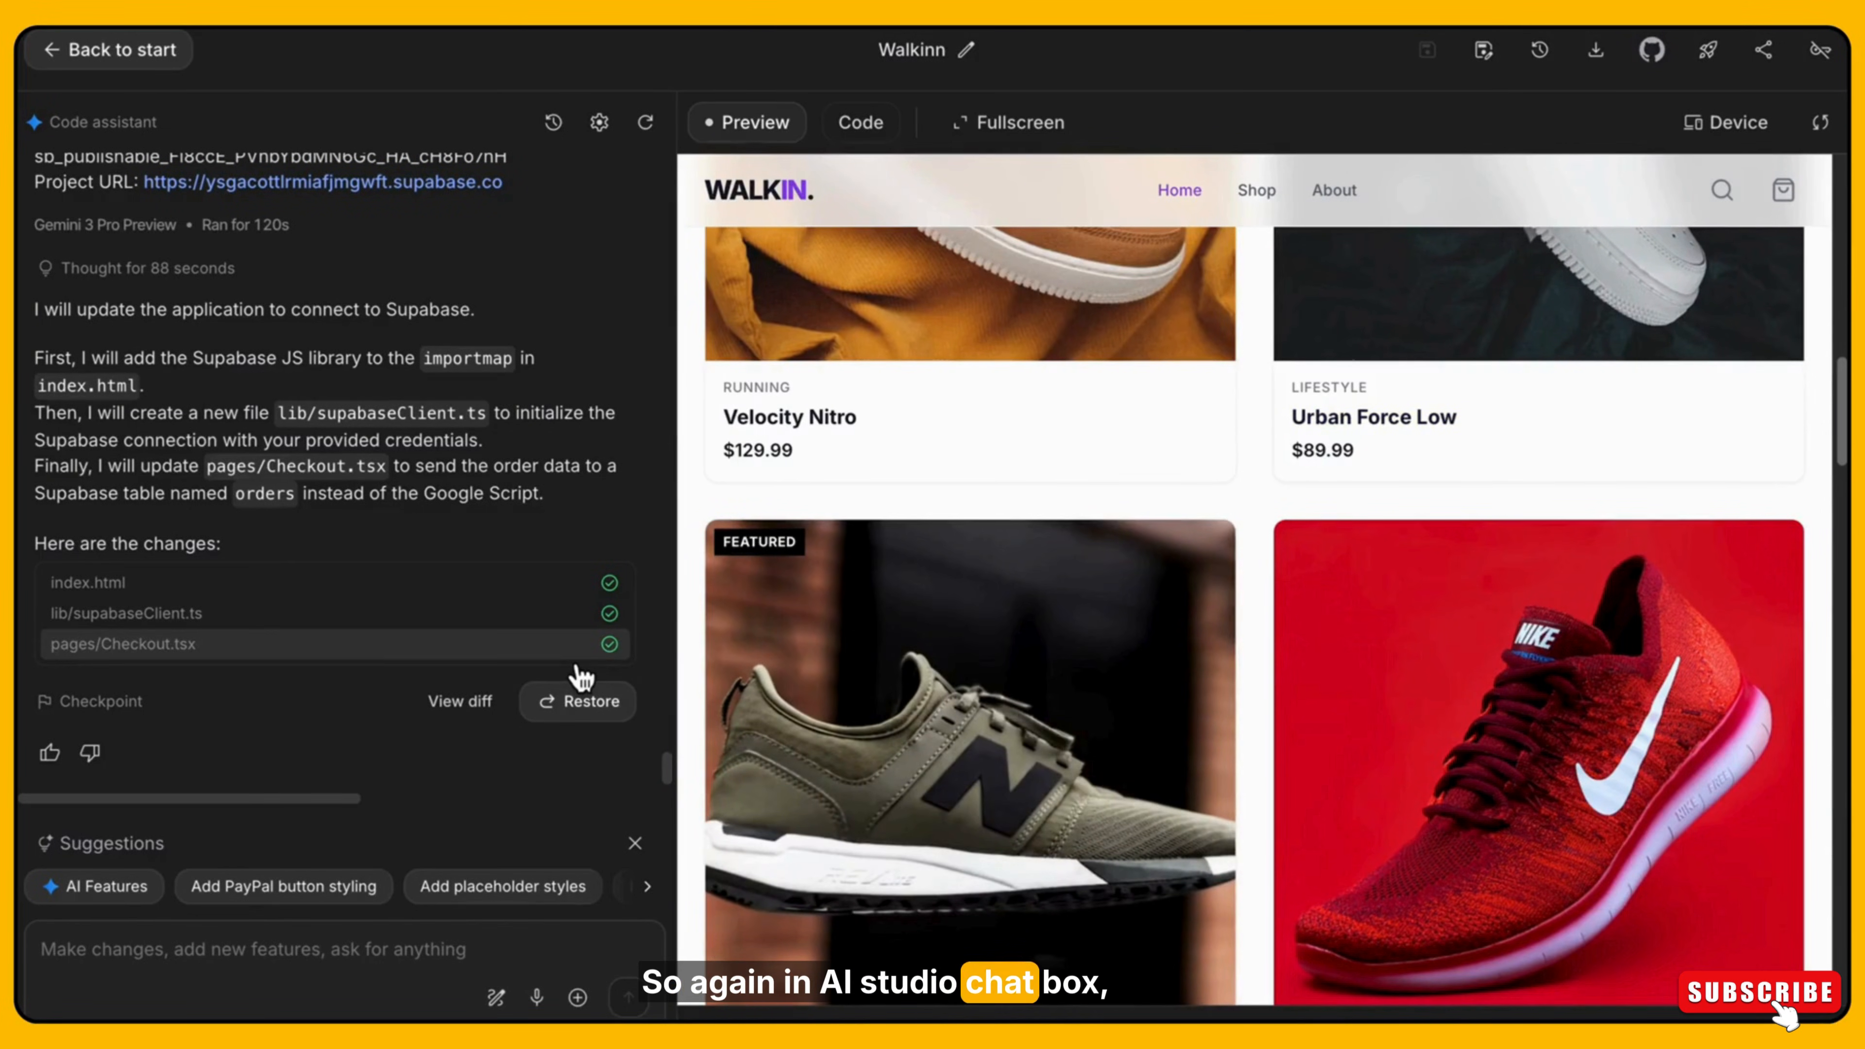
pyautogui.moveTo(227, 922)
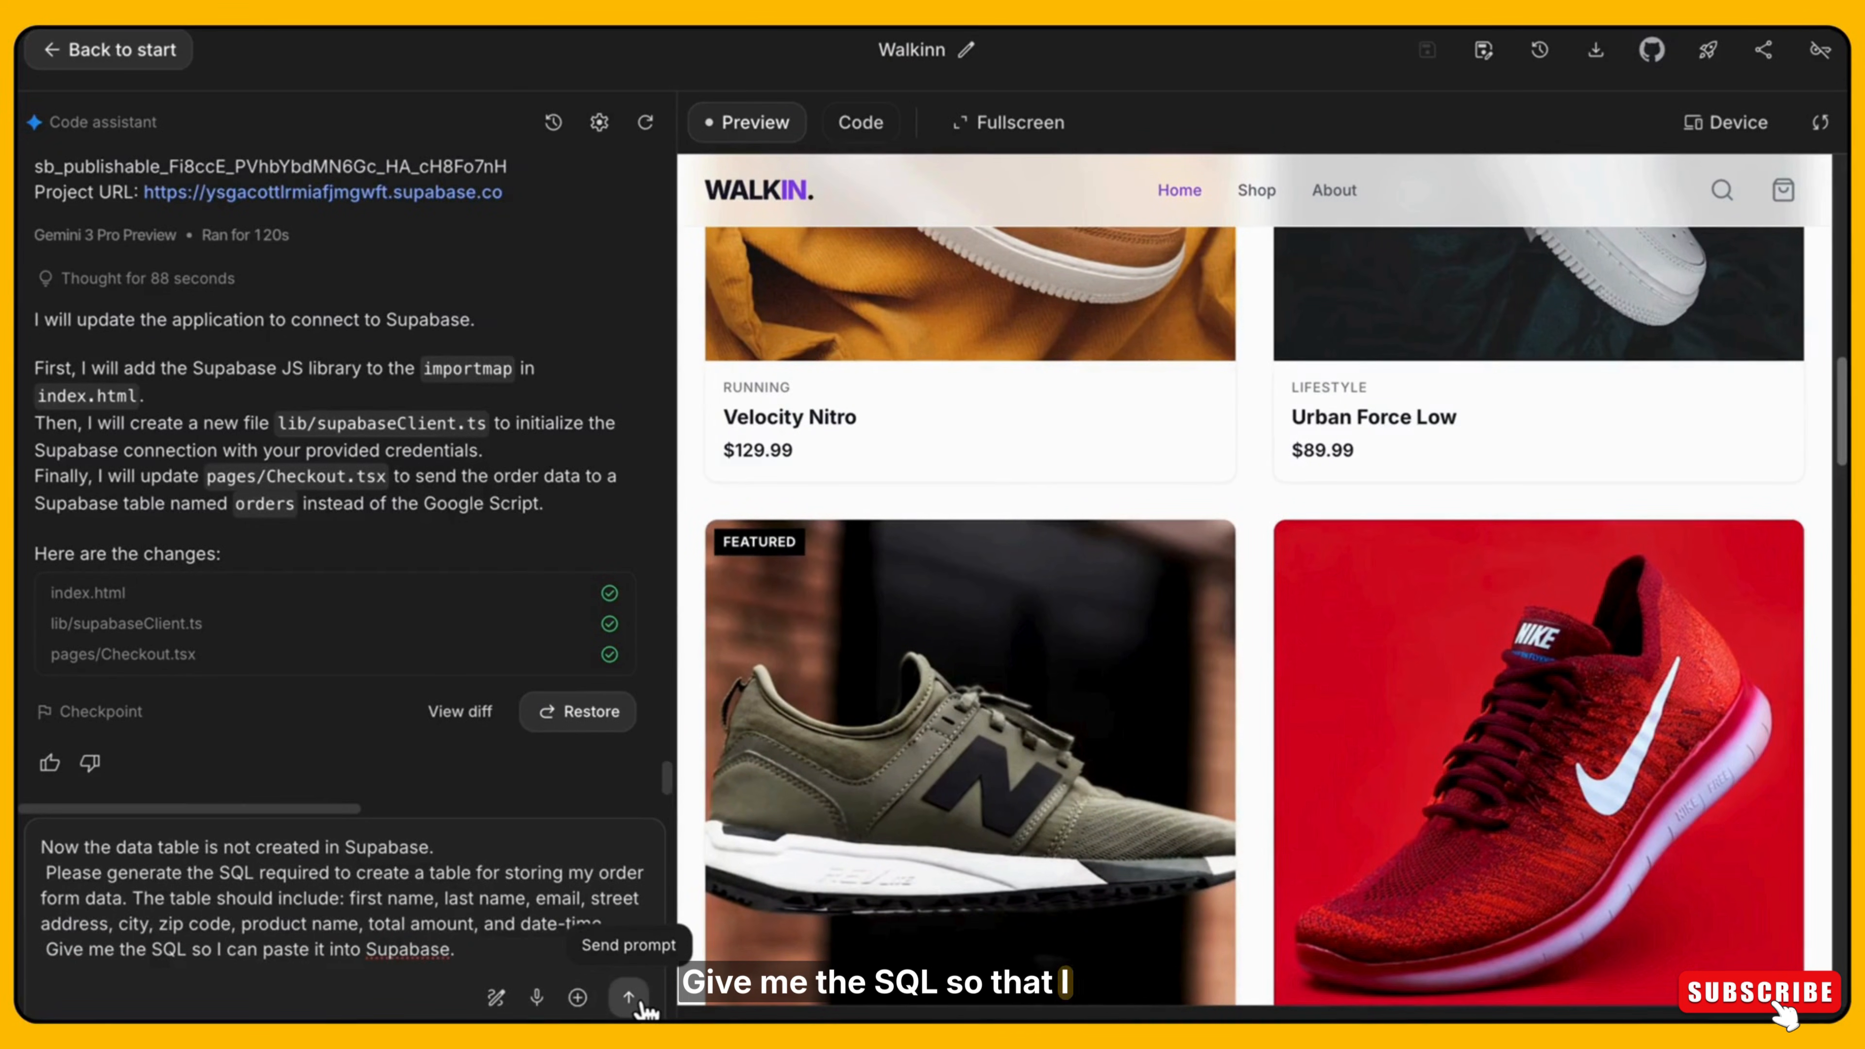
pyautogui.click(627, 998)
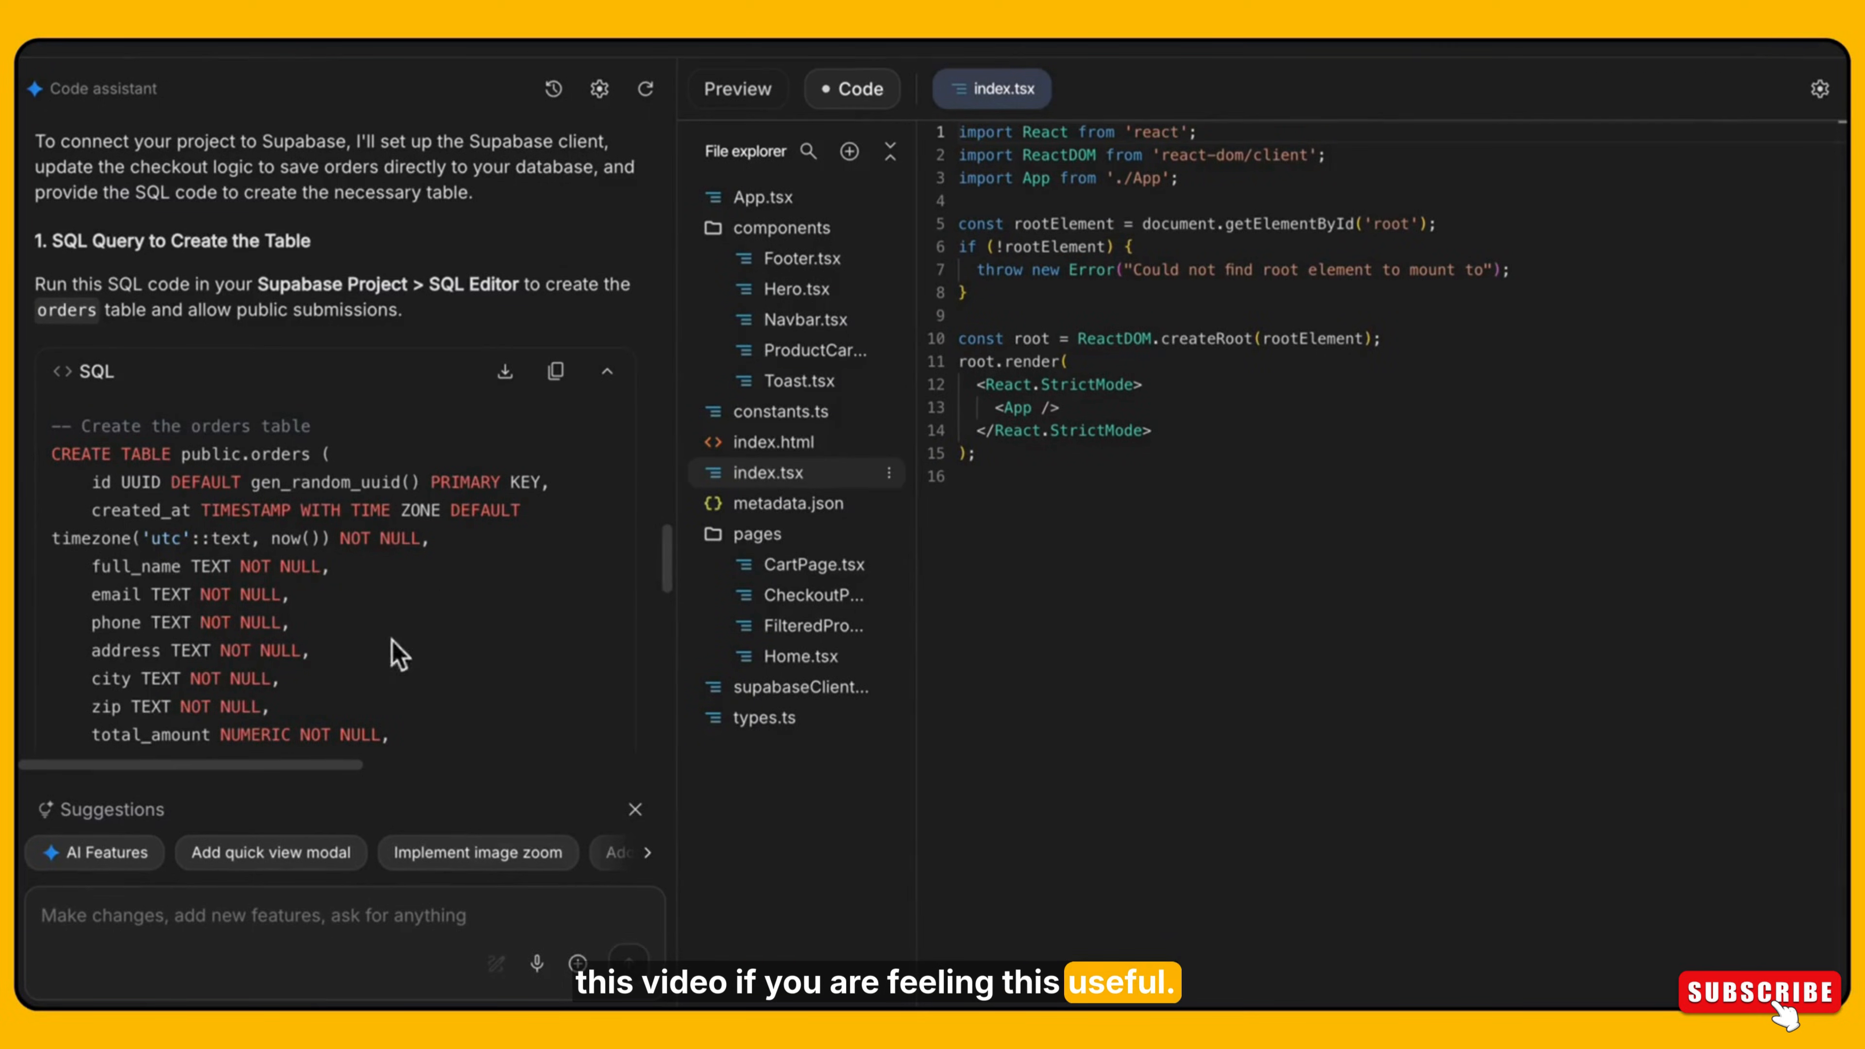
pyautogui.moveTo(443, 588)
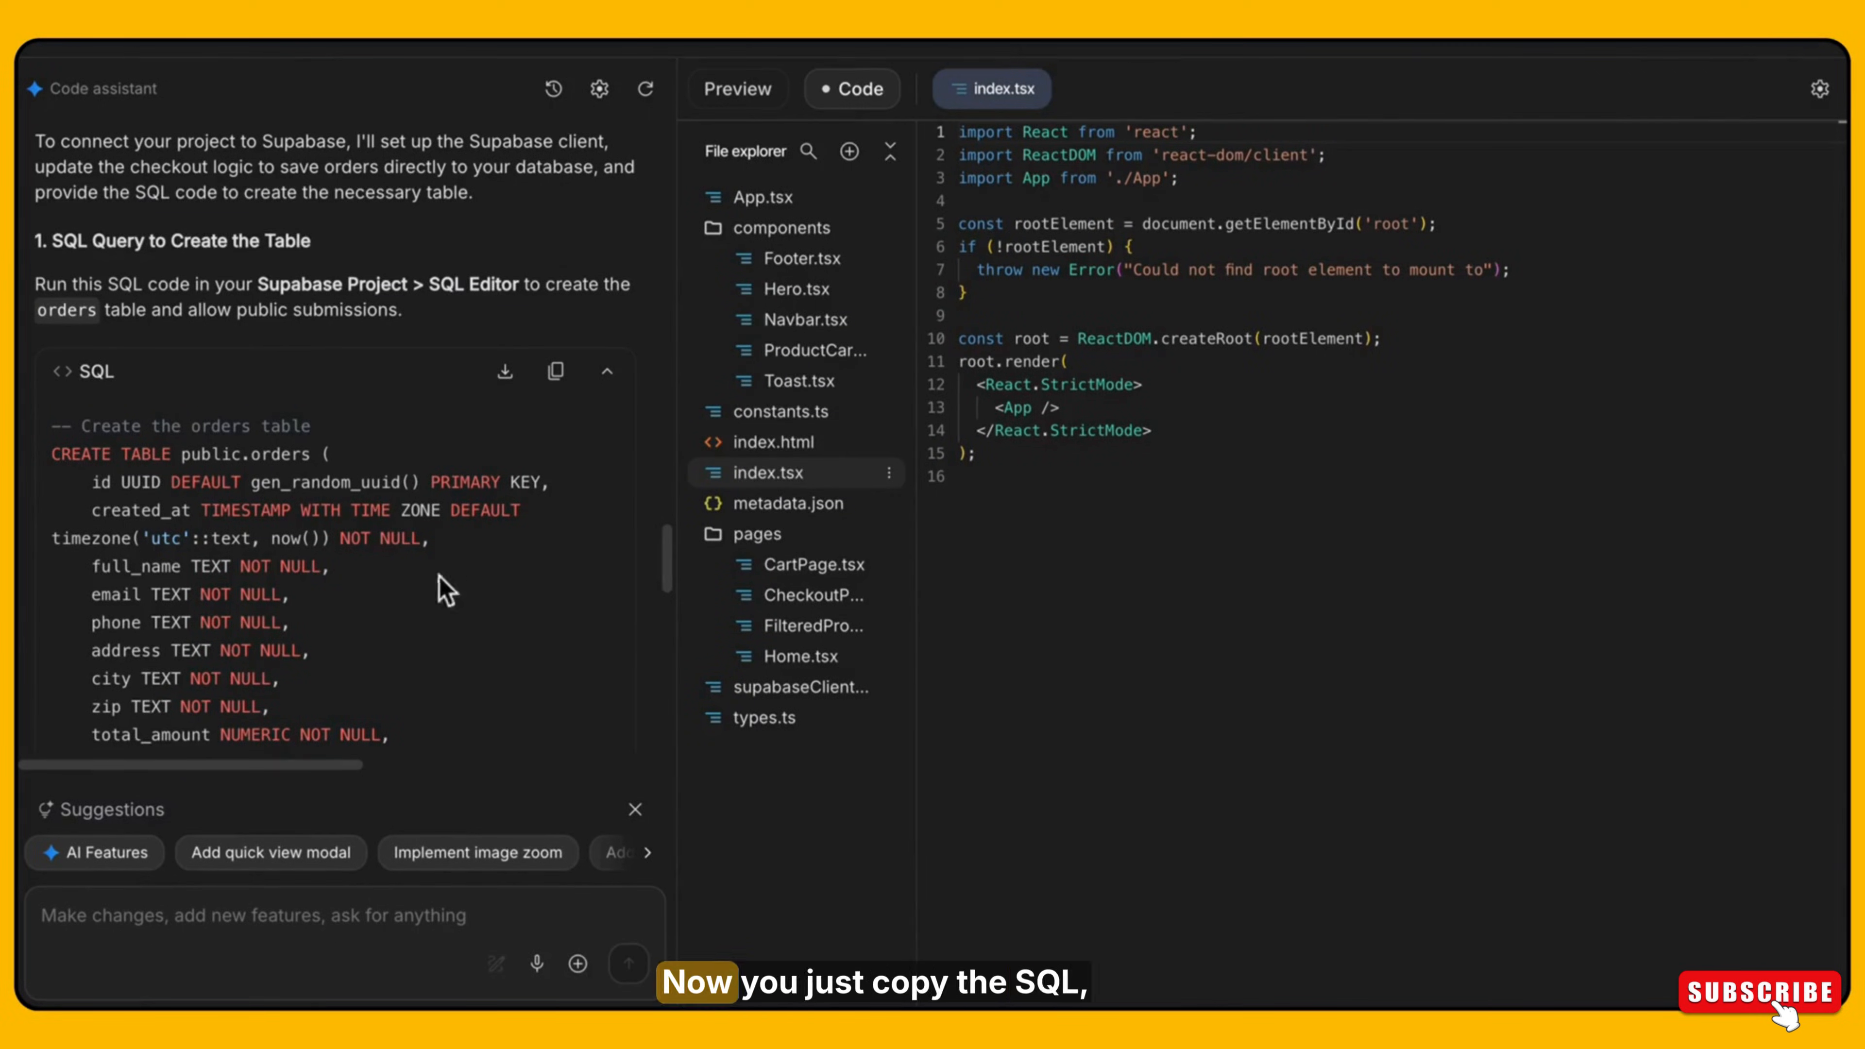
# - Copy the generated orders-table SQL with its public insert policy
pyautogui.scroll(-3)
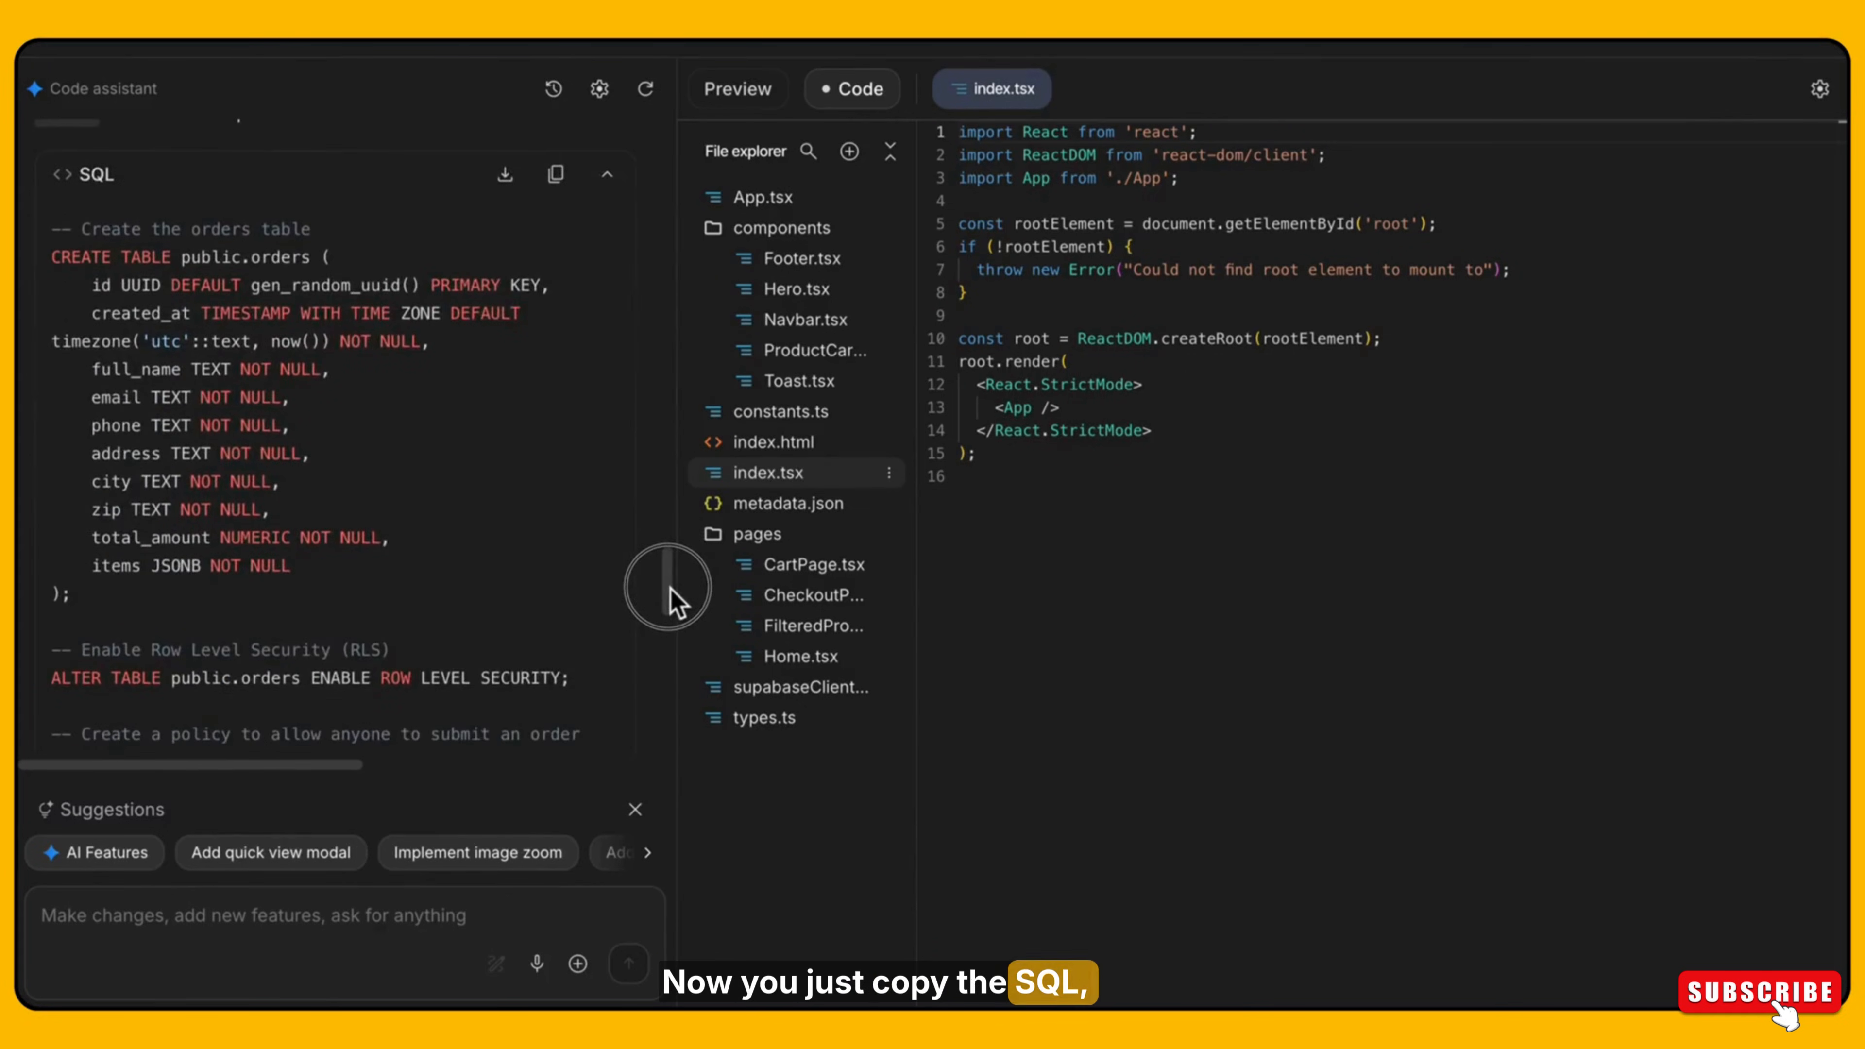
pyautogui.scroll(3)
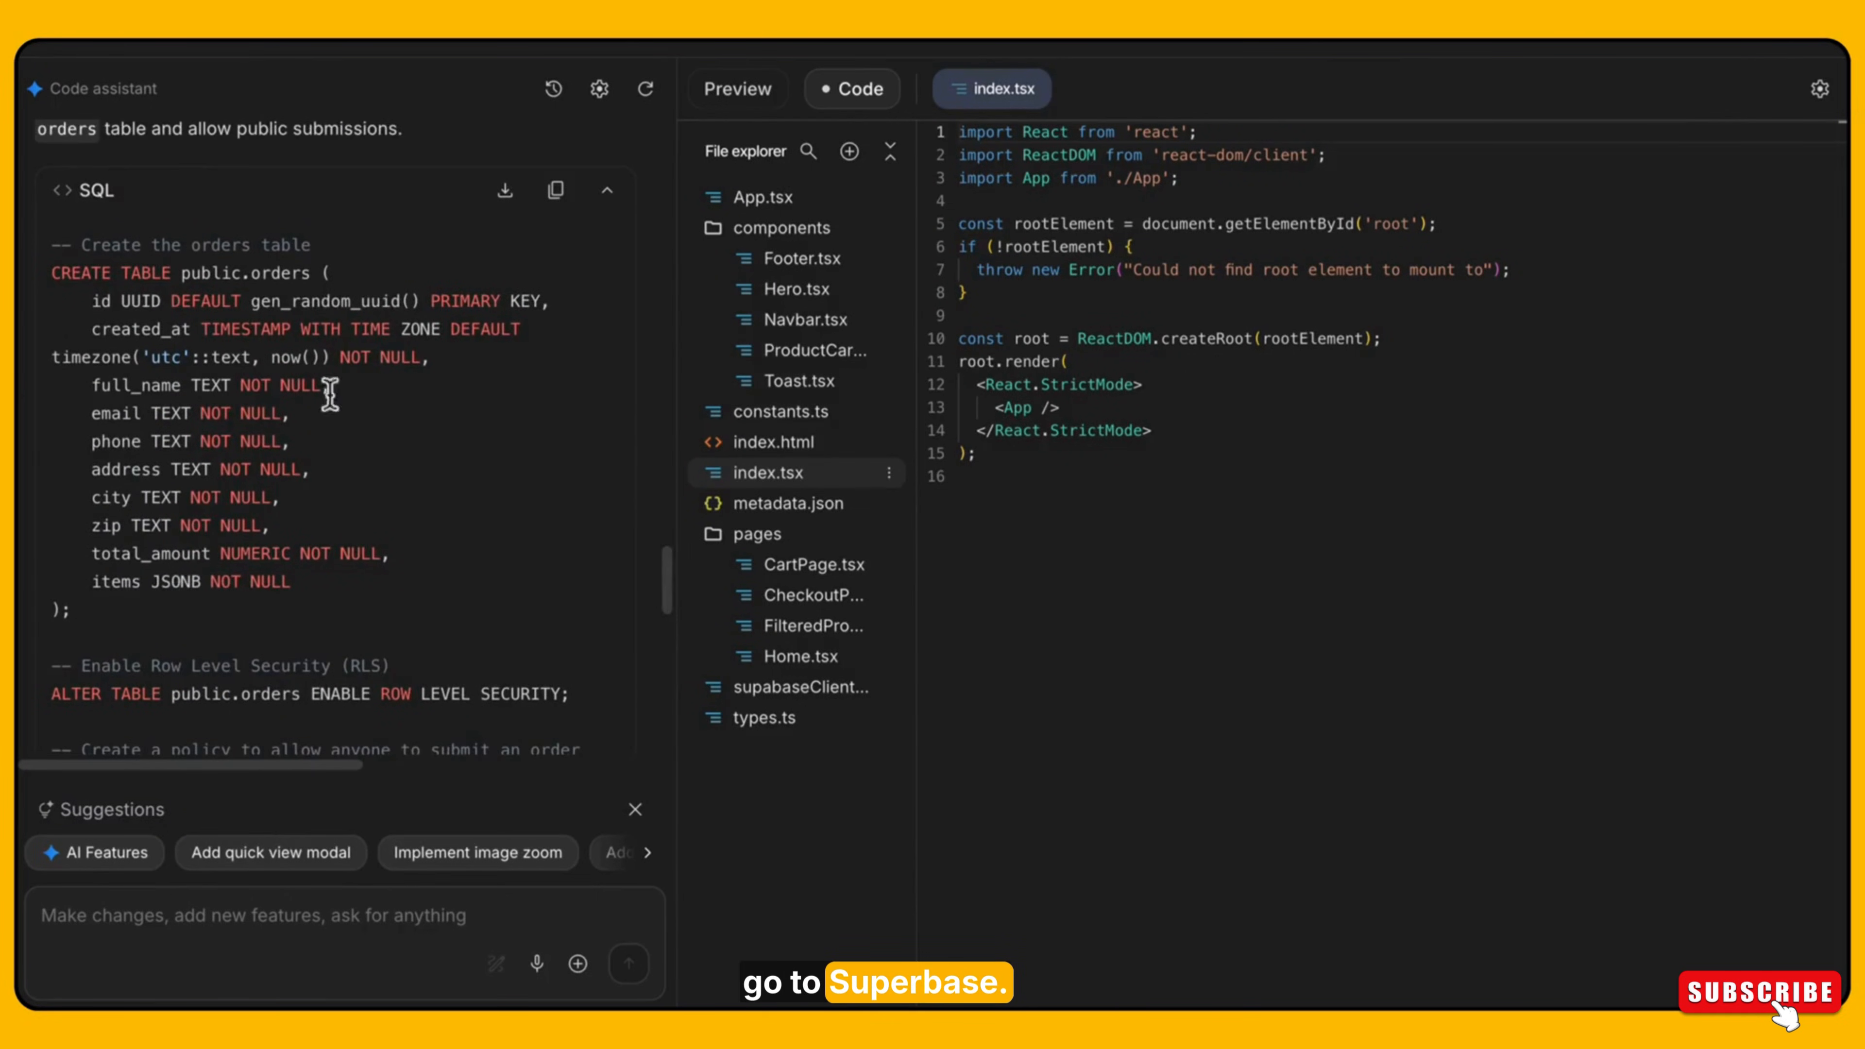
pyautogui.click(556, 191)
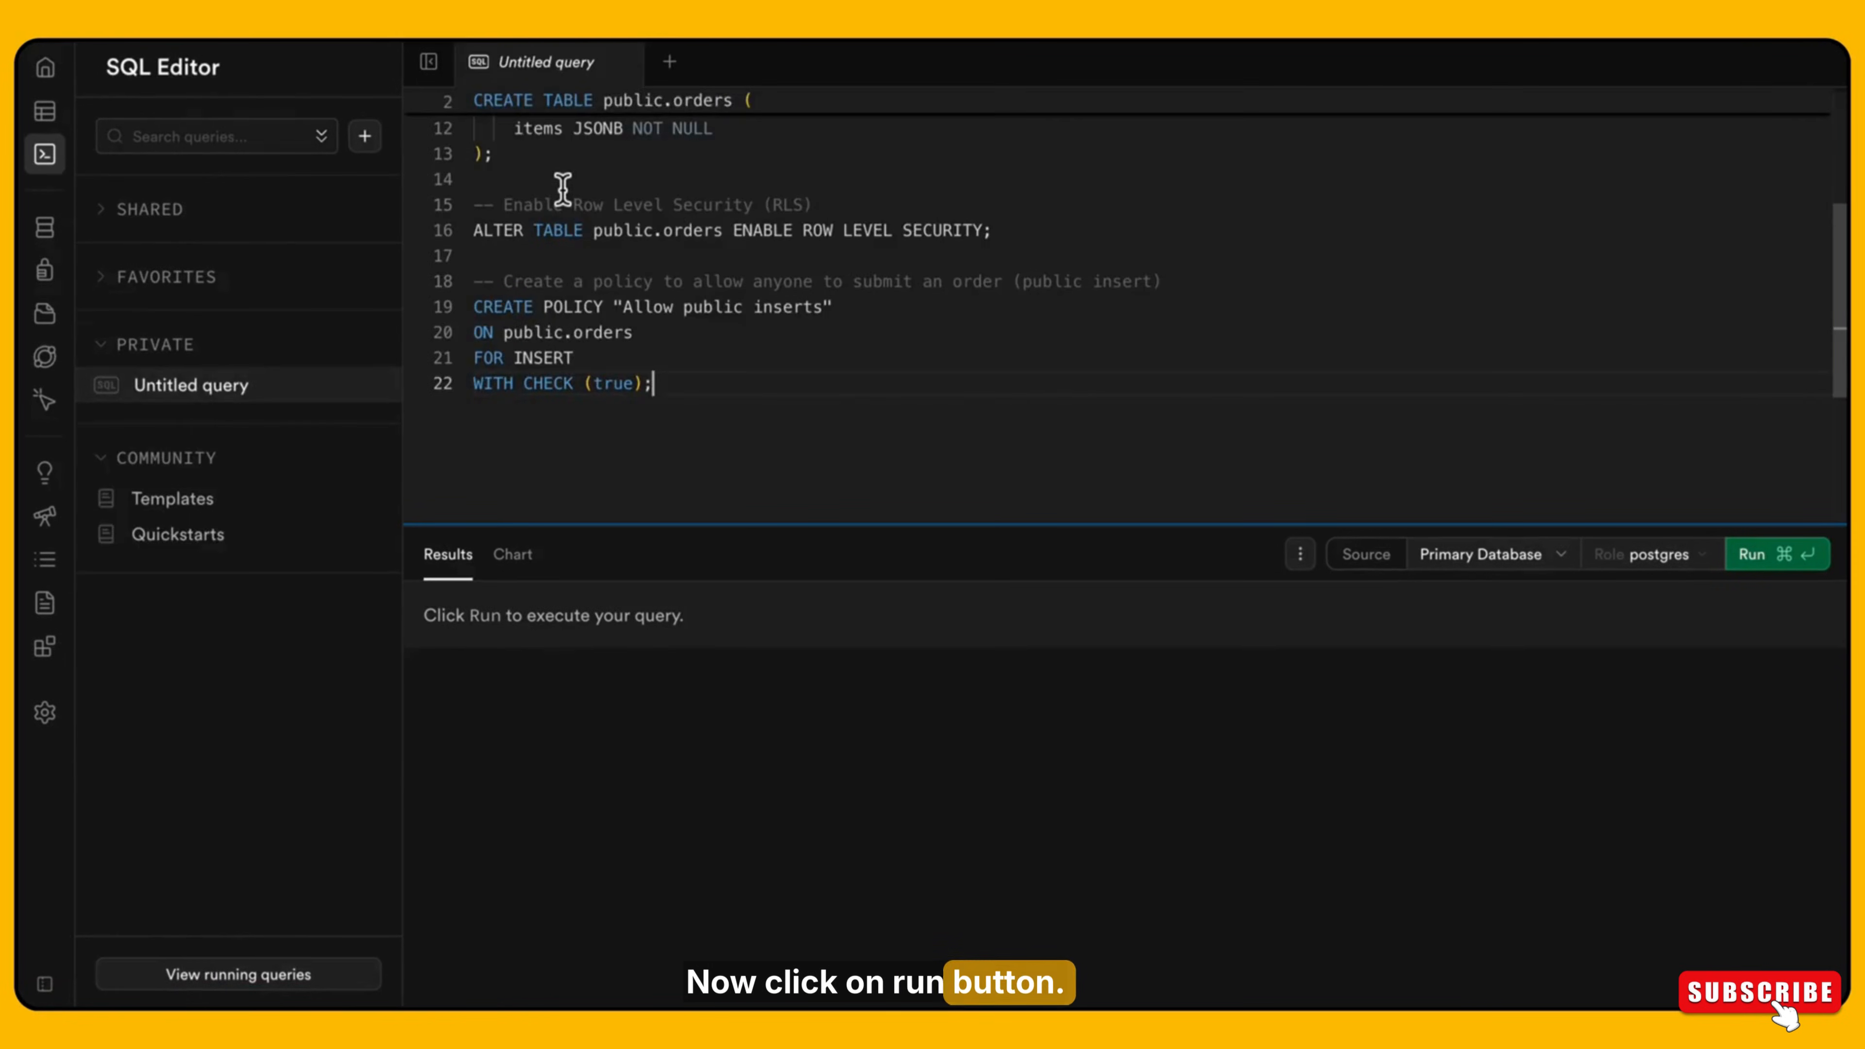
# - Run the orders-table SQL in the SQL Editor, returning success with no rows
pyautogui.click(1772, 553)
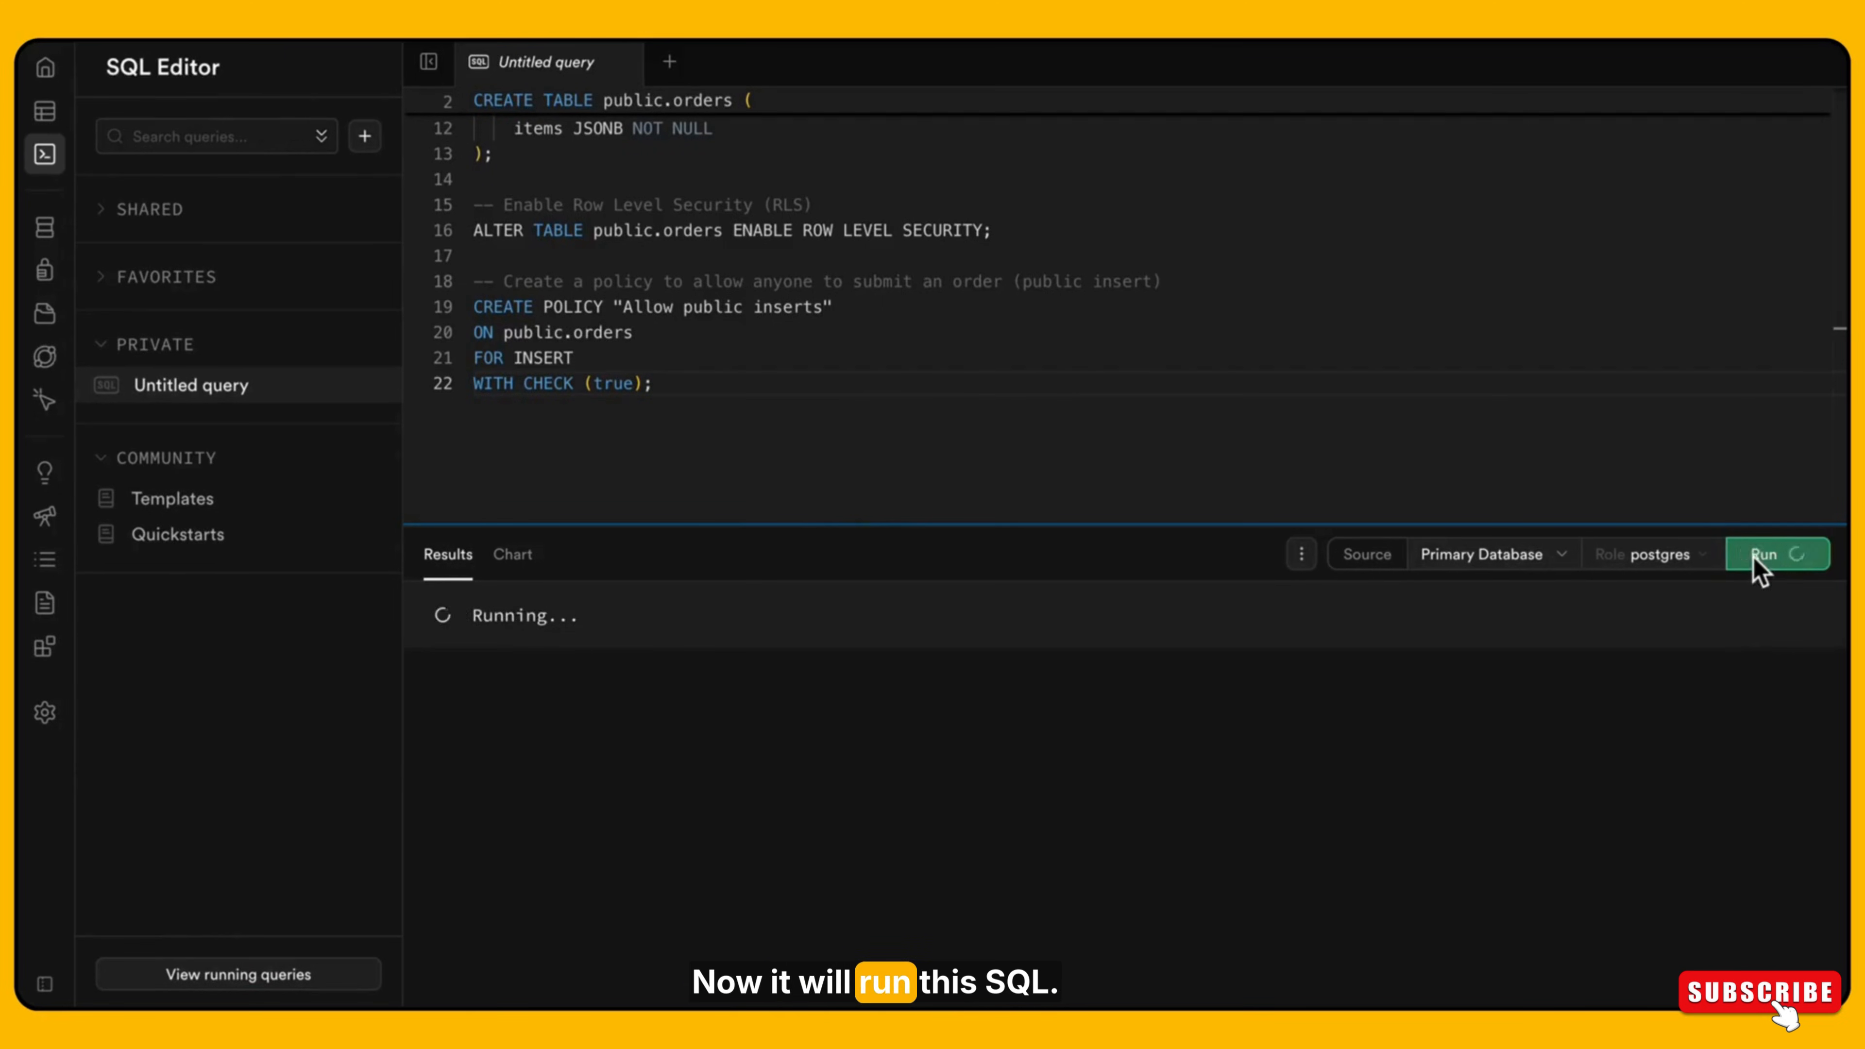
pyautogui.click(1766, 553)
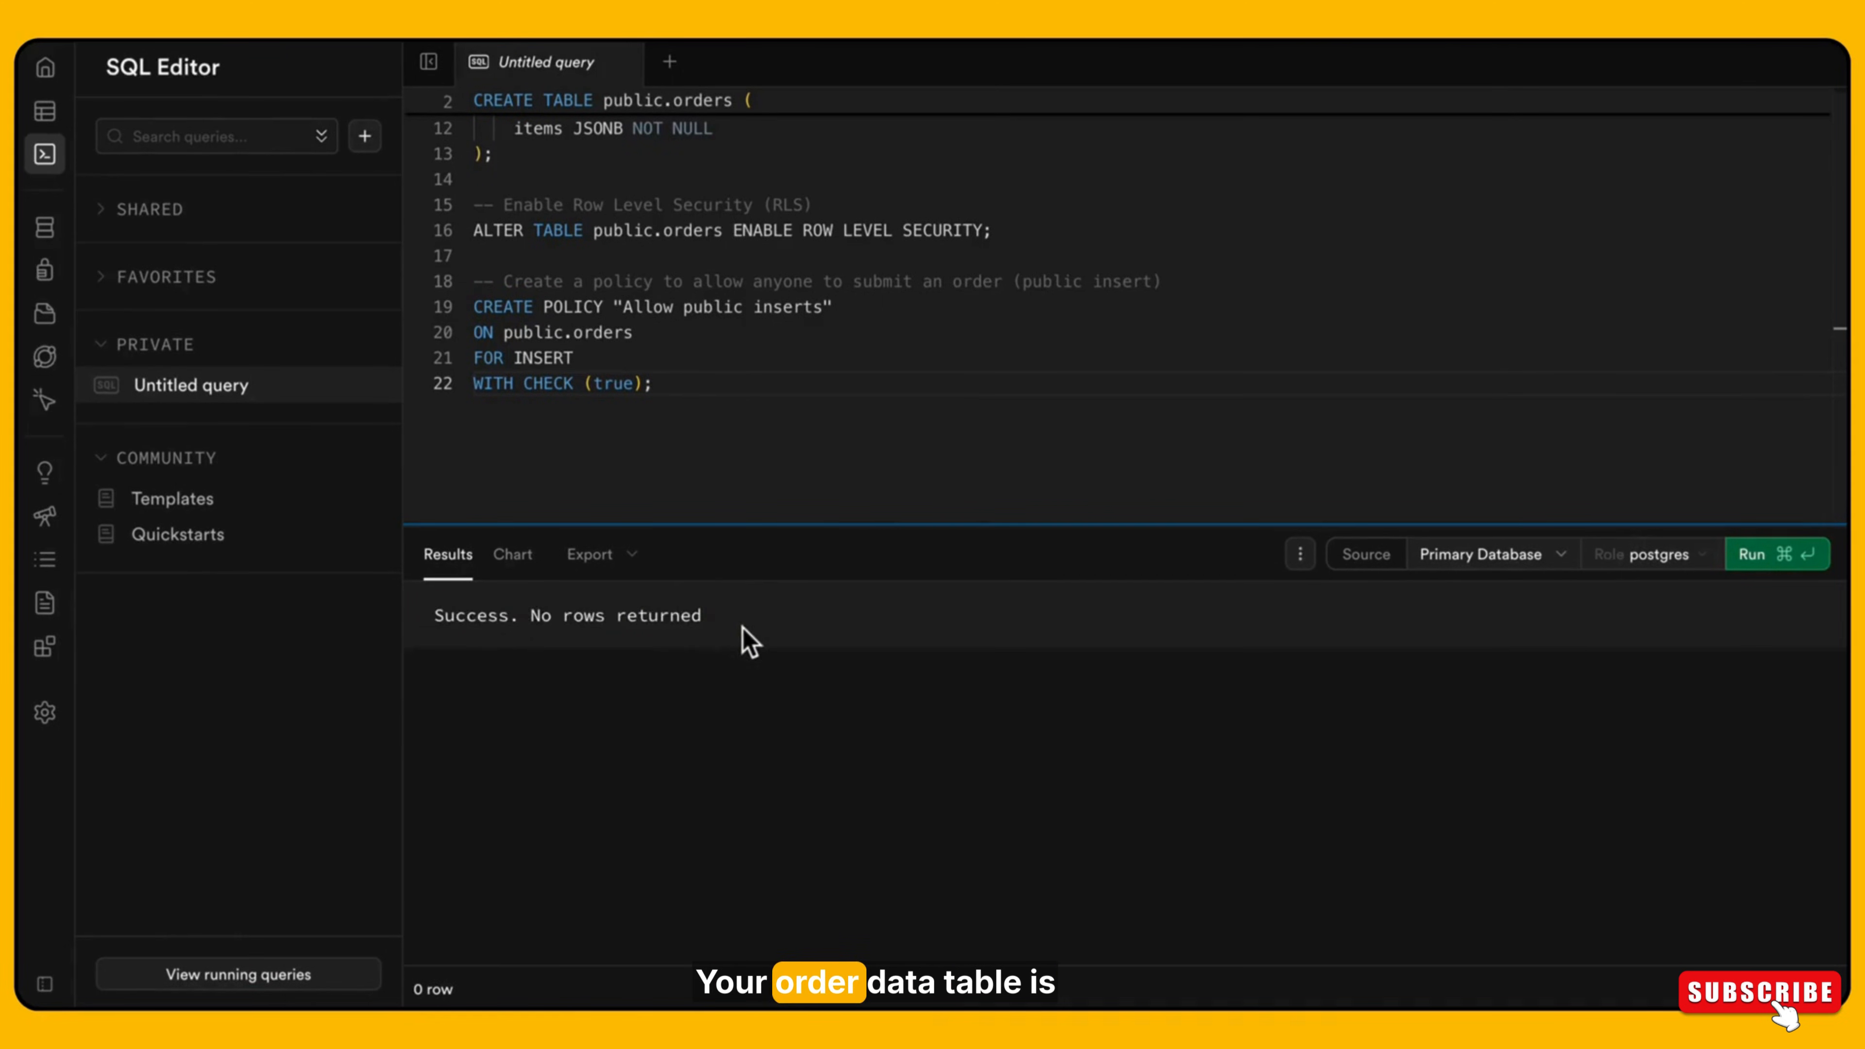
pyautogui.moveTo(656, 661)
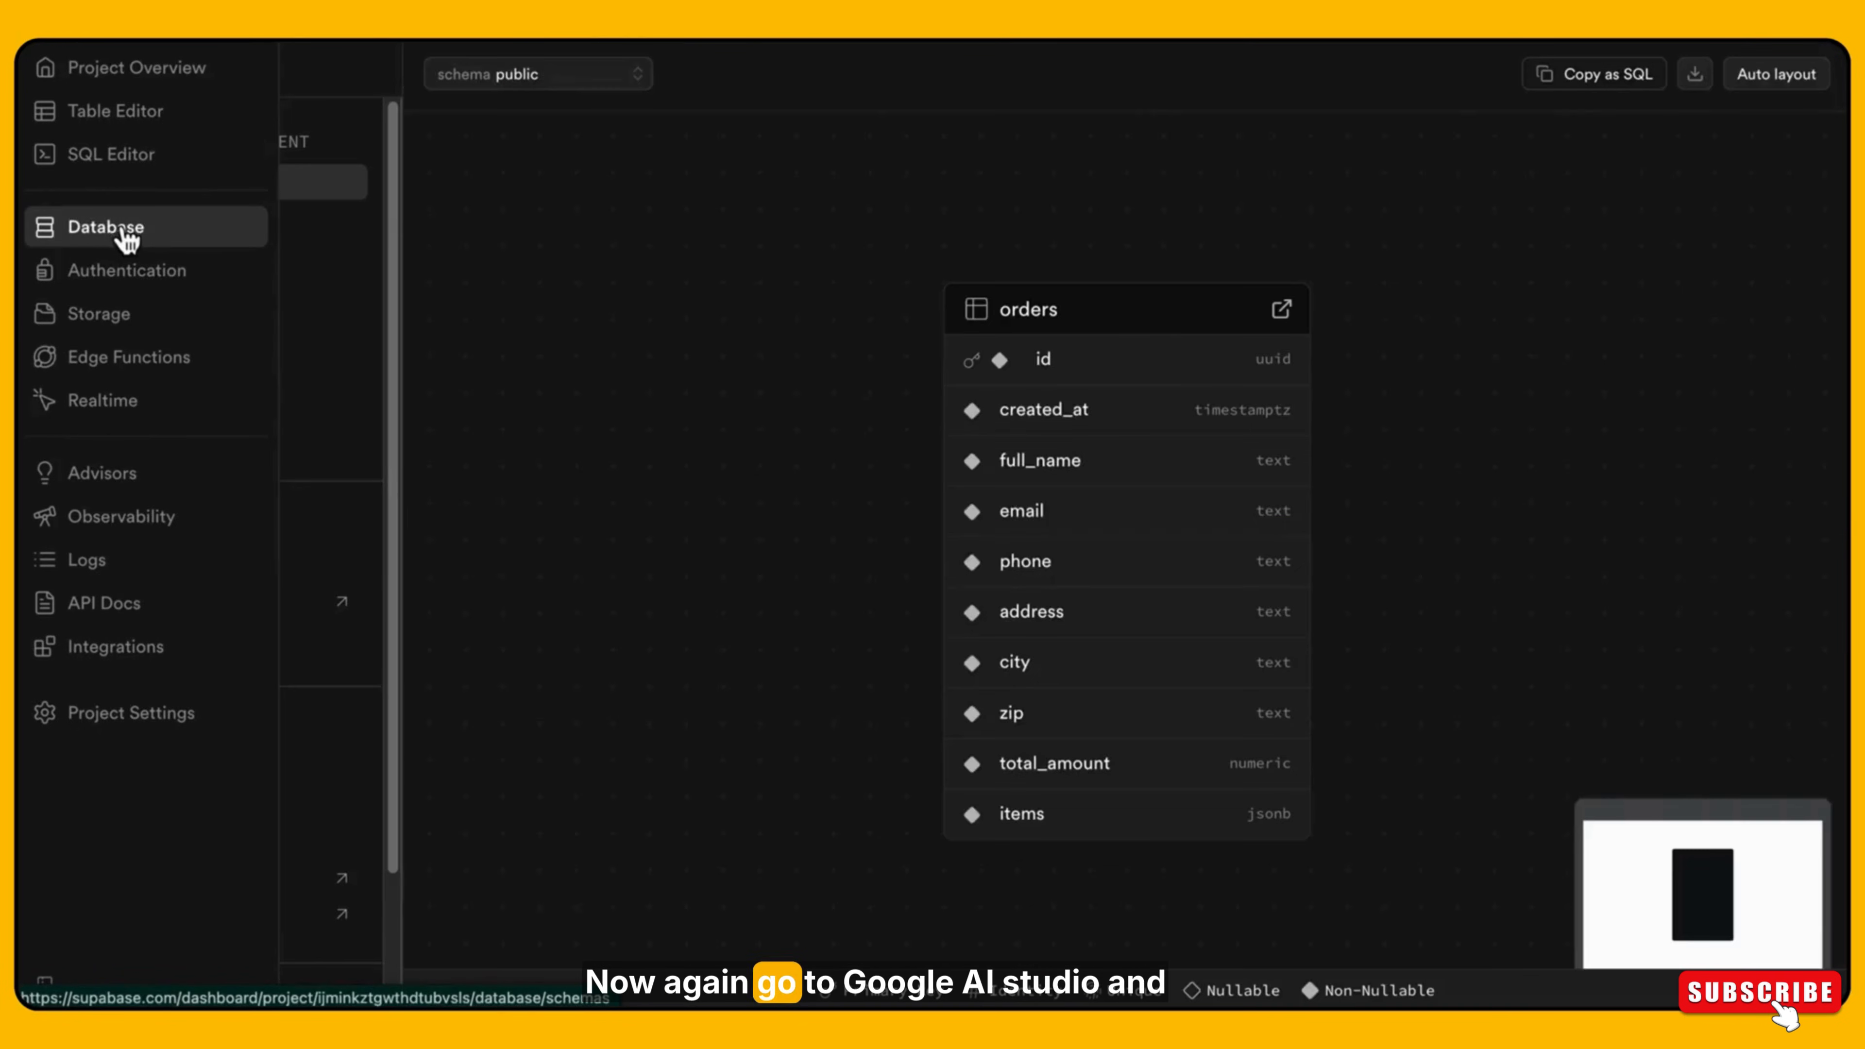
# - Fill the Walkin checkout with test shipping details and saved email, then place the order
pyautogui.click(107, 227)
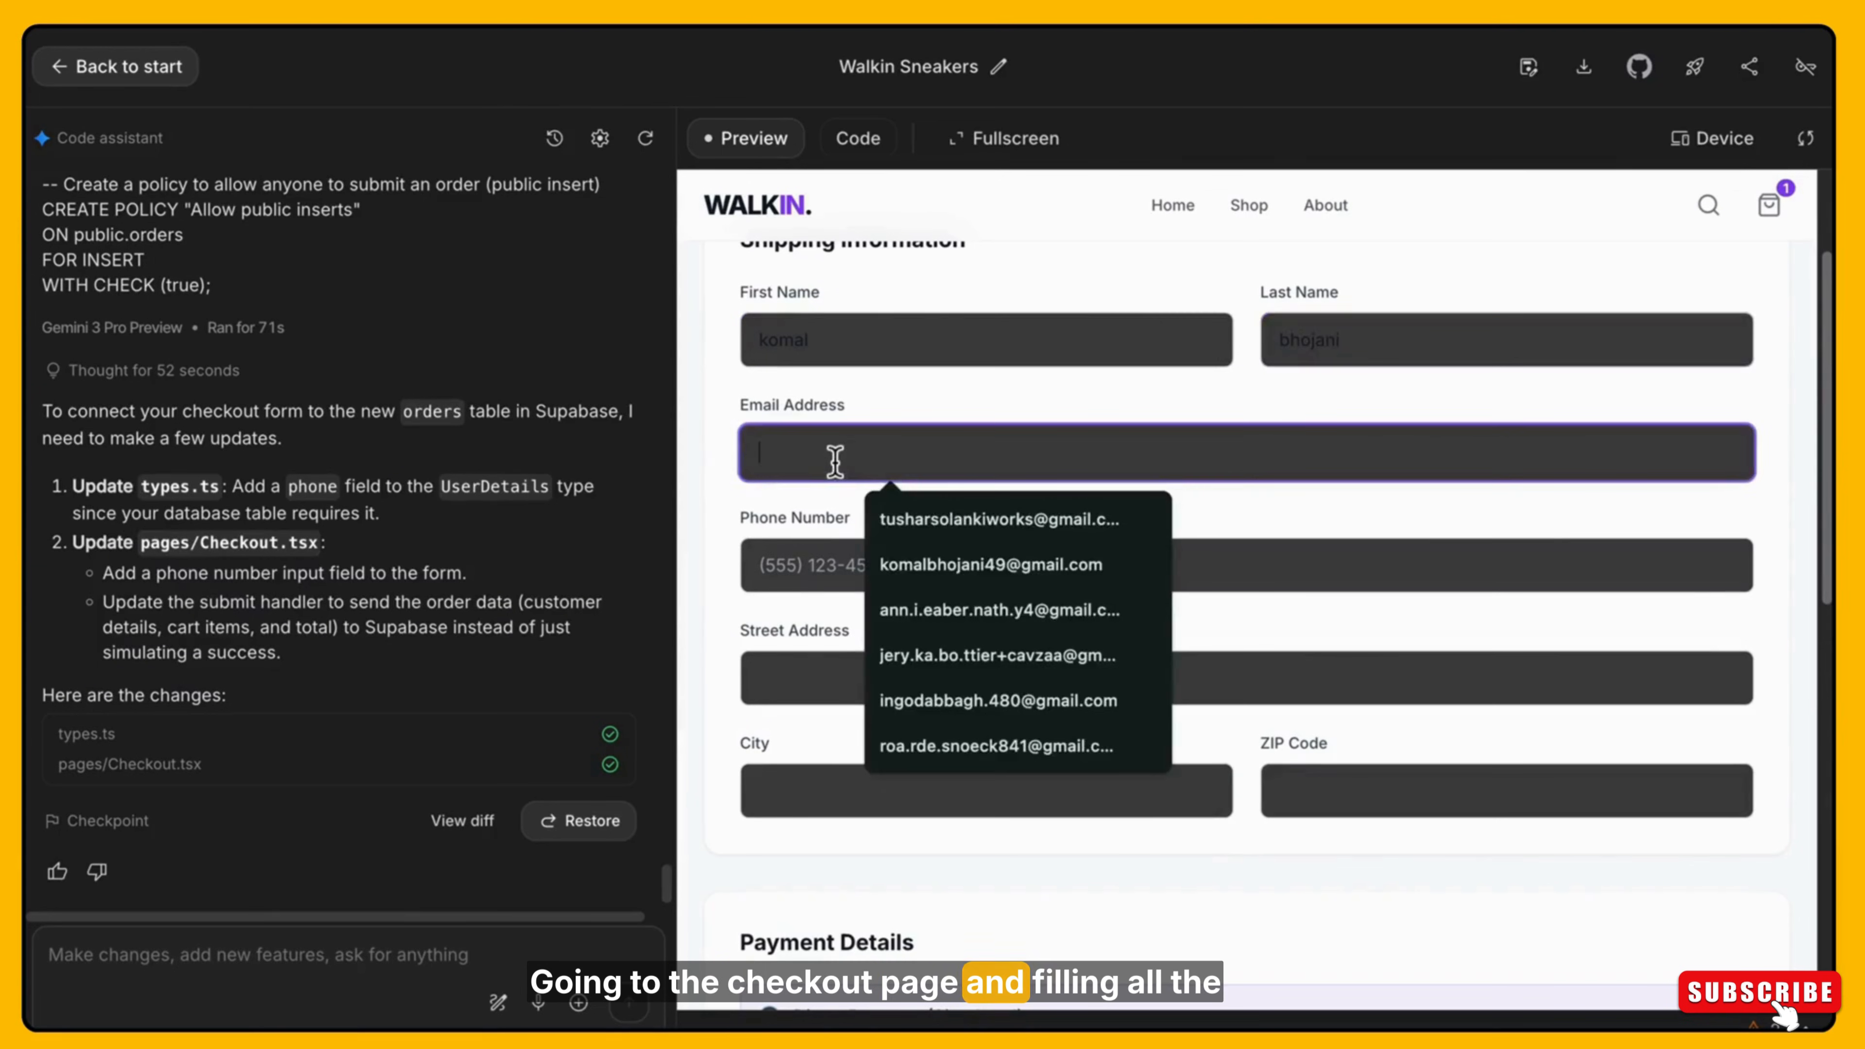
pyautogui.click(990, 564)
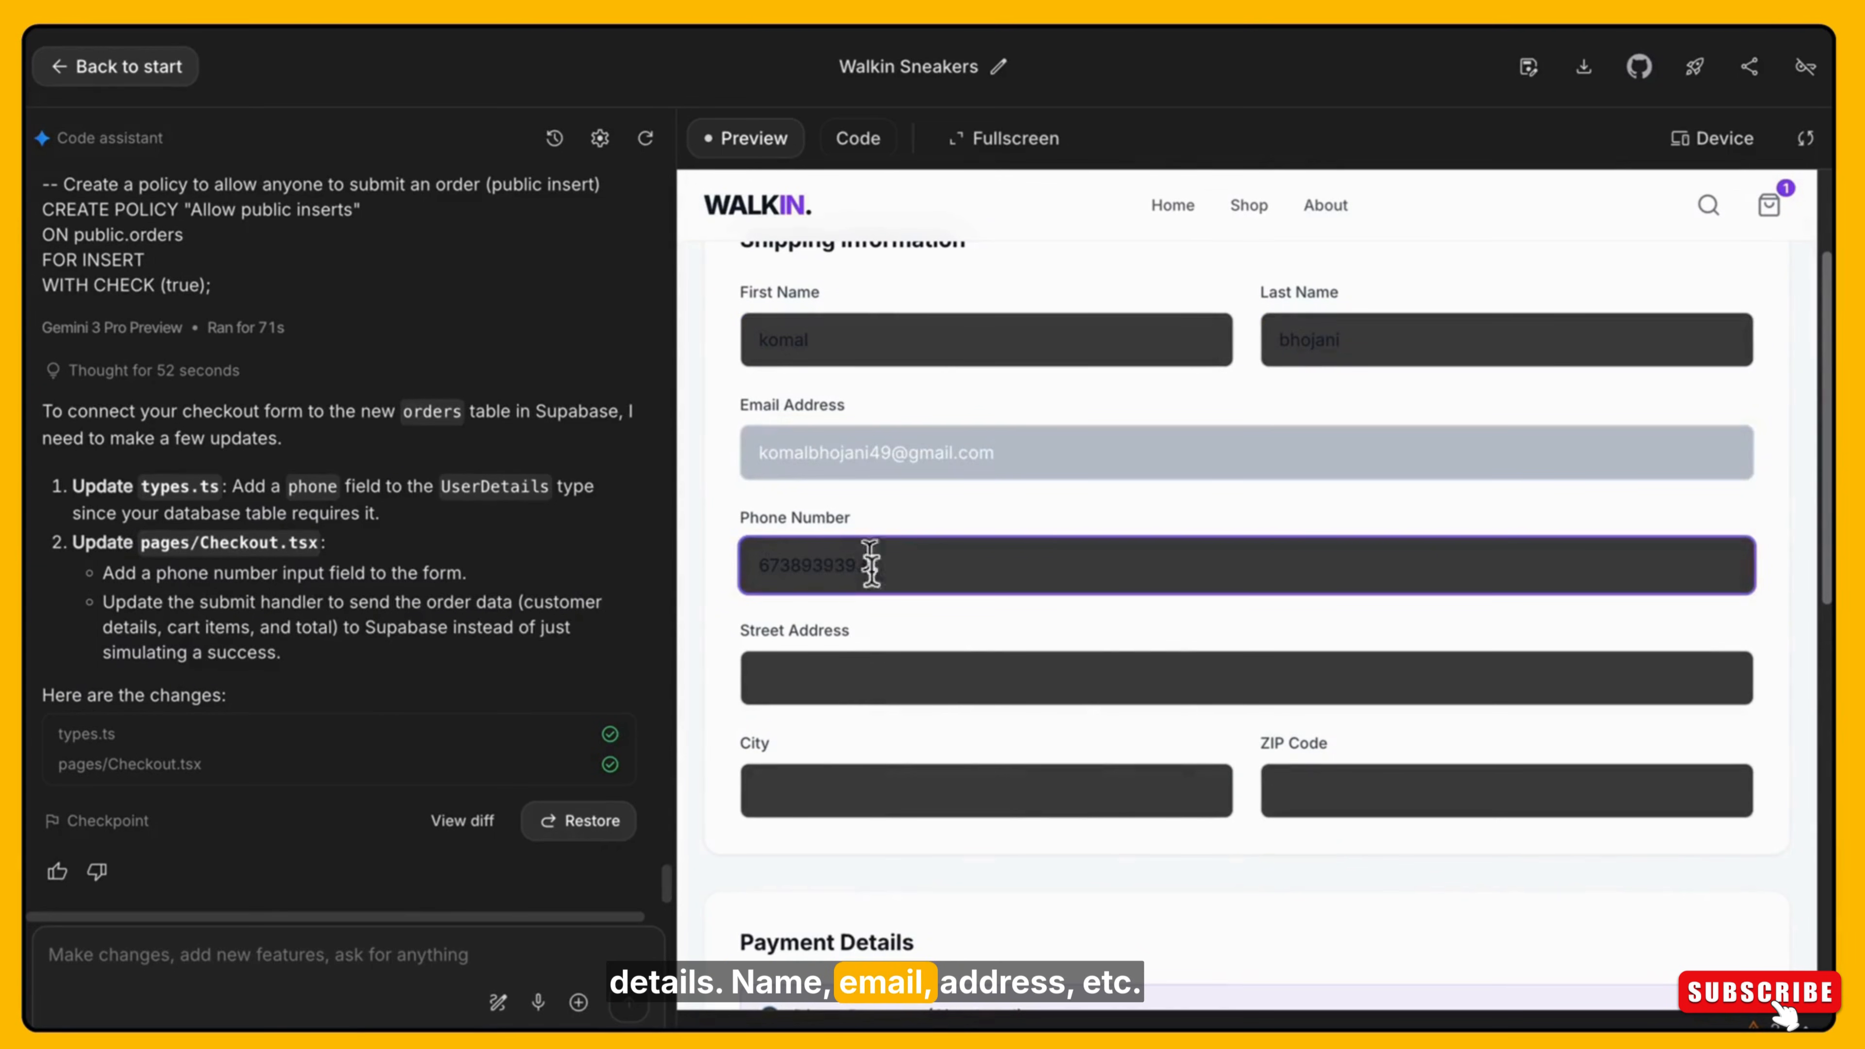
pyautogui.write('hjkdlsjkld')
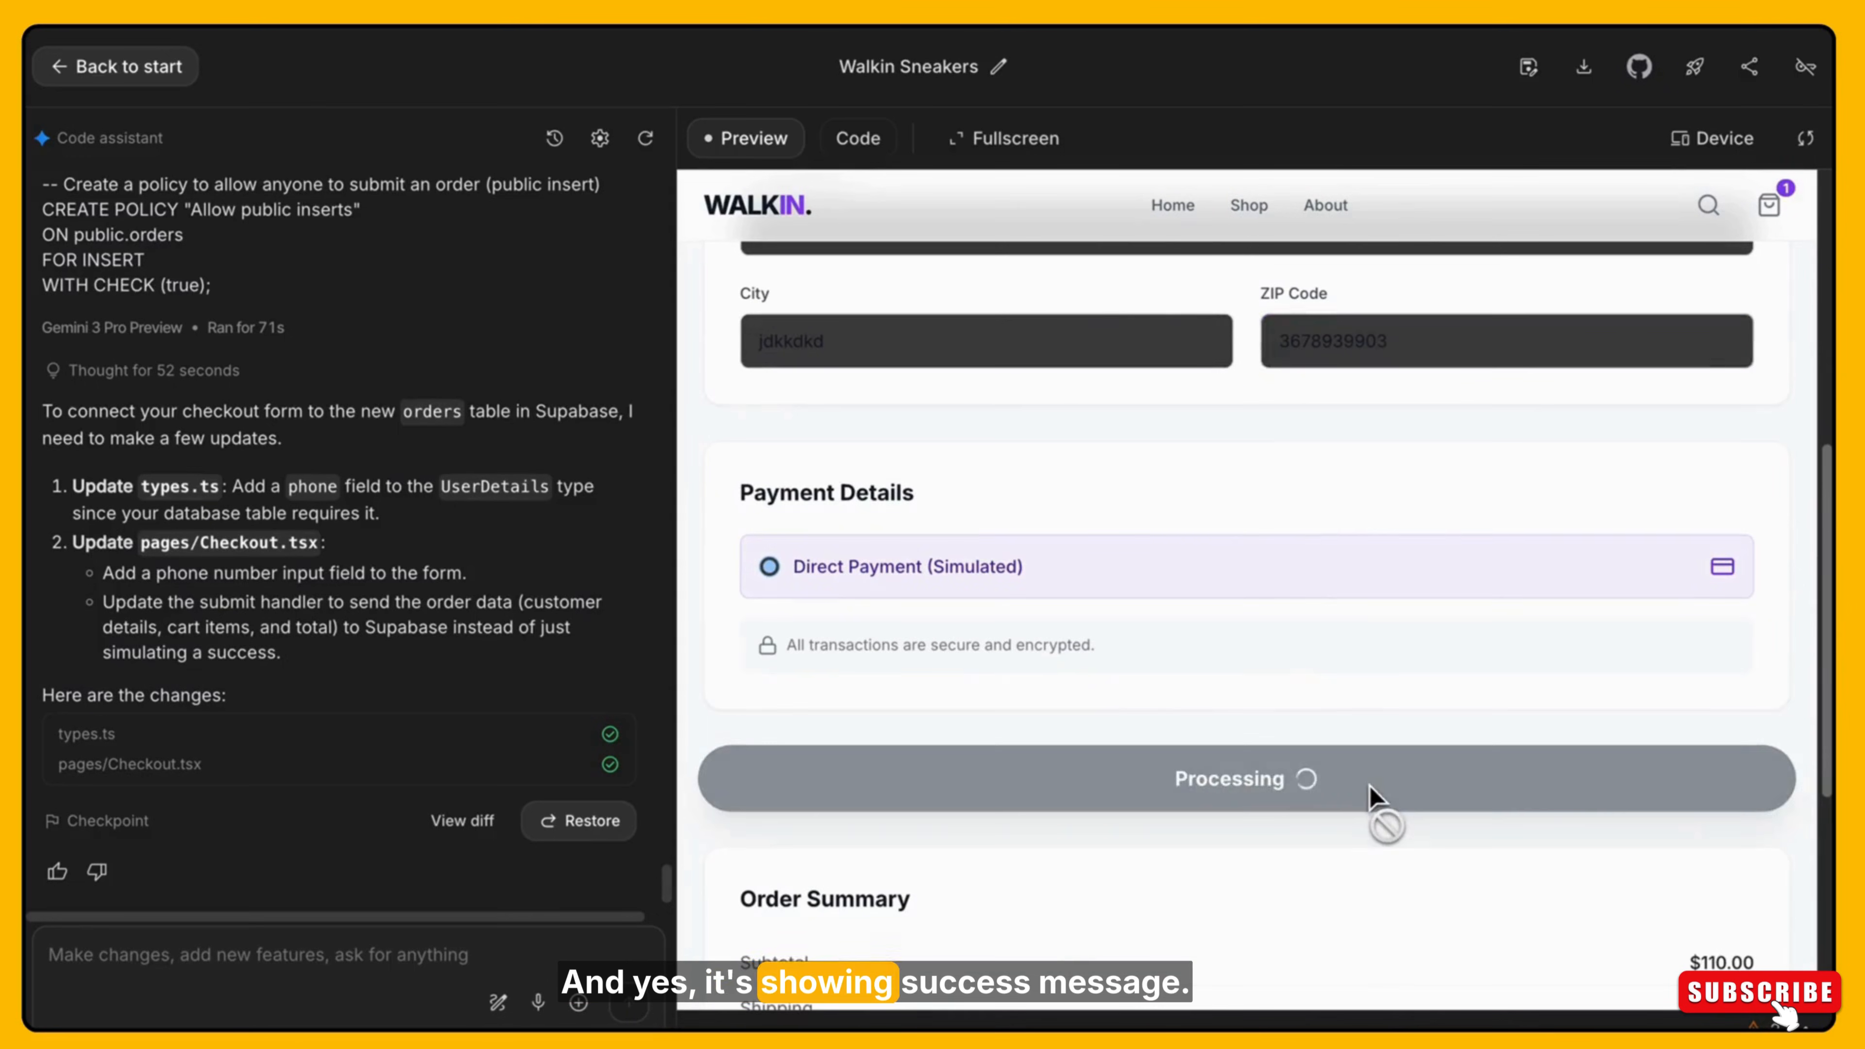
pyautogui.click(1246, 778)
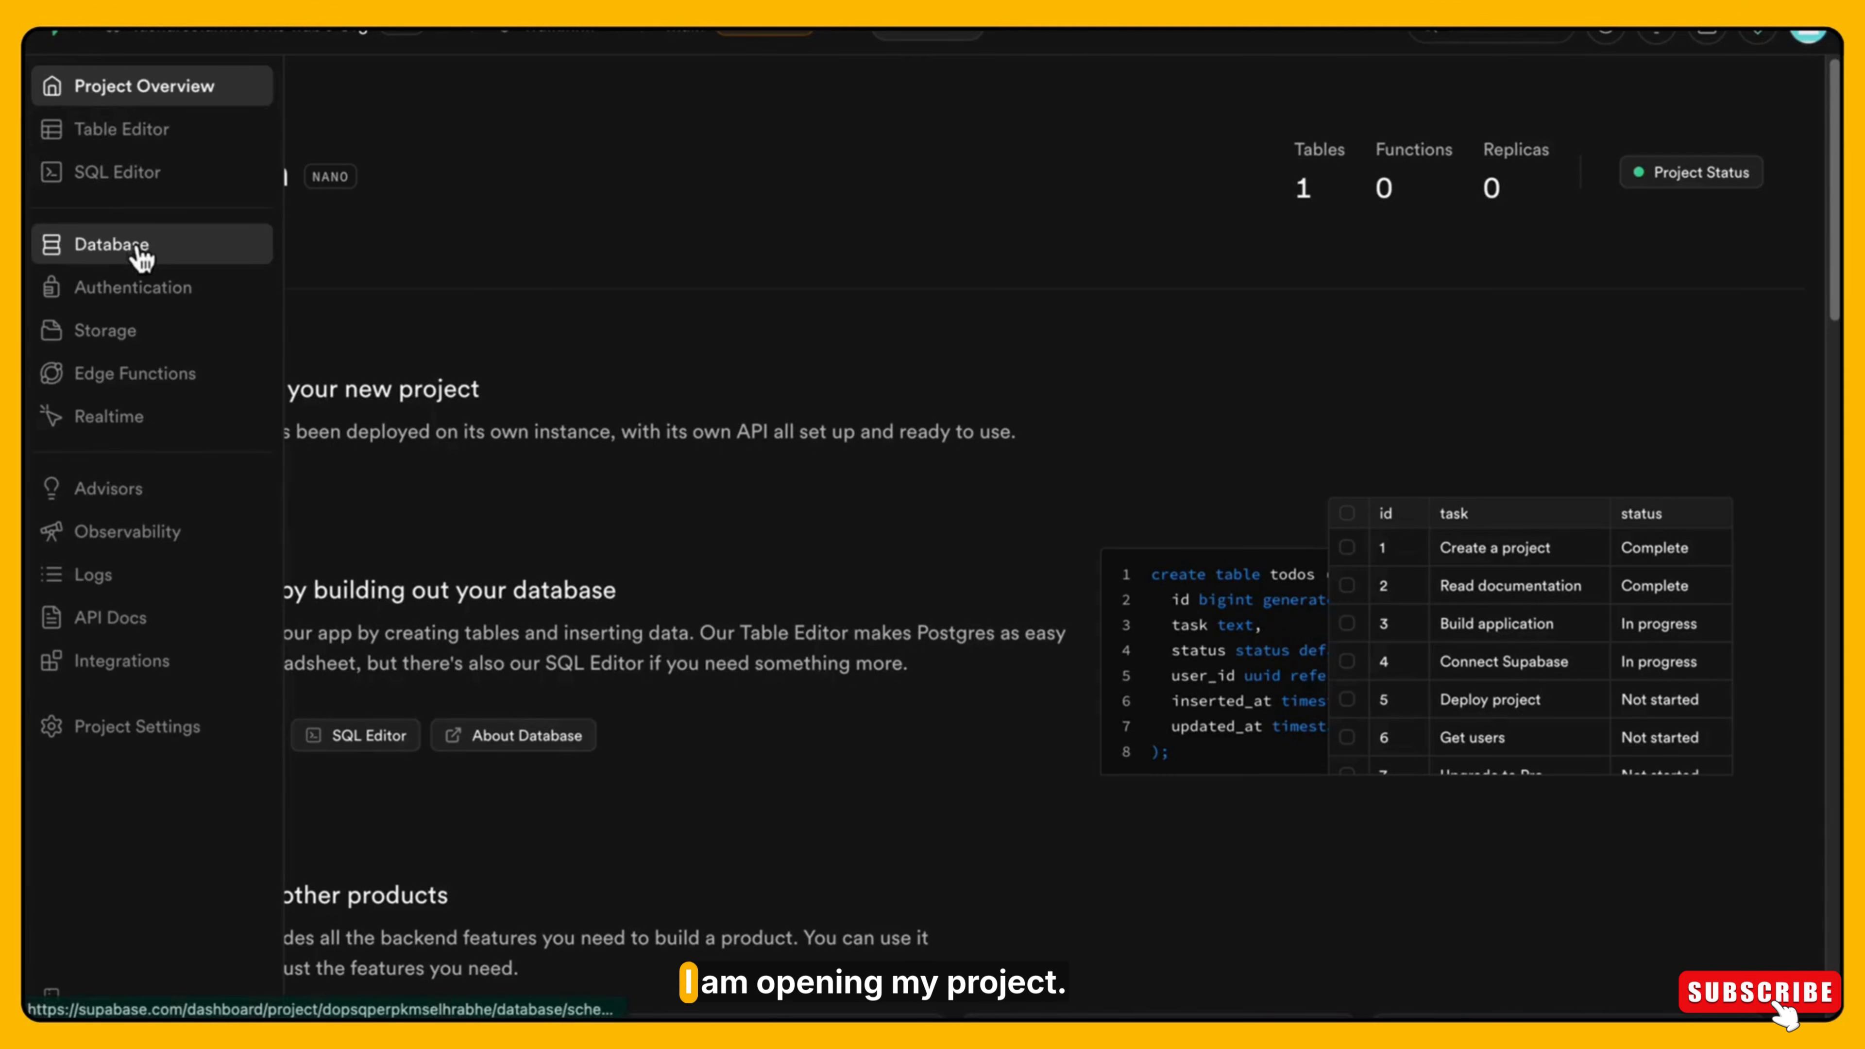
# - Review the orders table row with customer details, city, zip and total, checking Filter and Sort
pyautogui.click(111, 244)
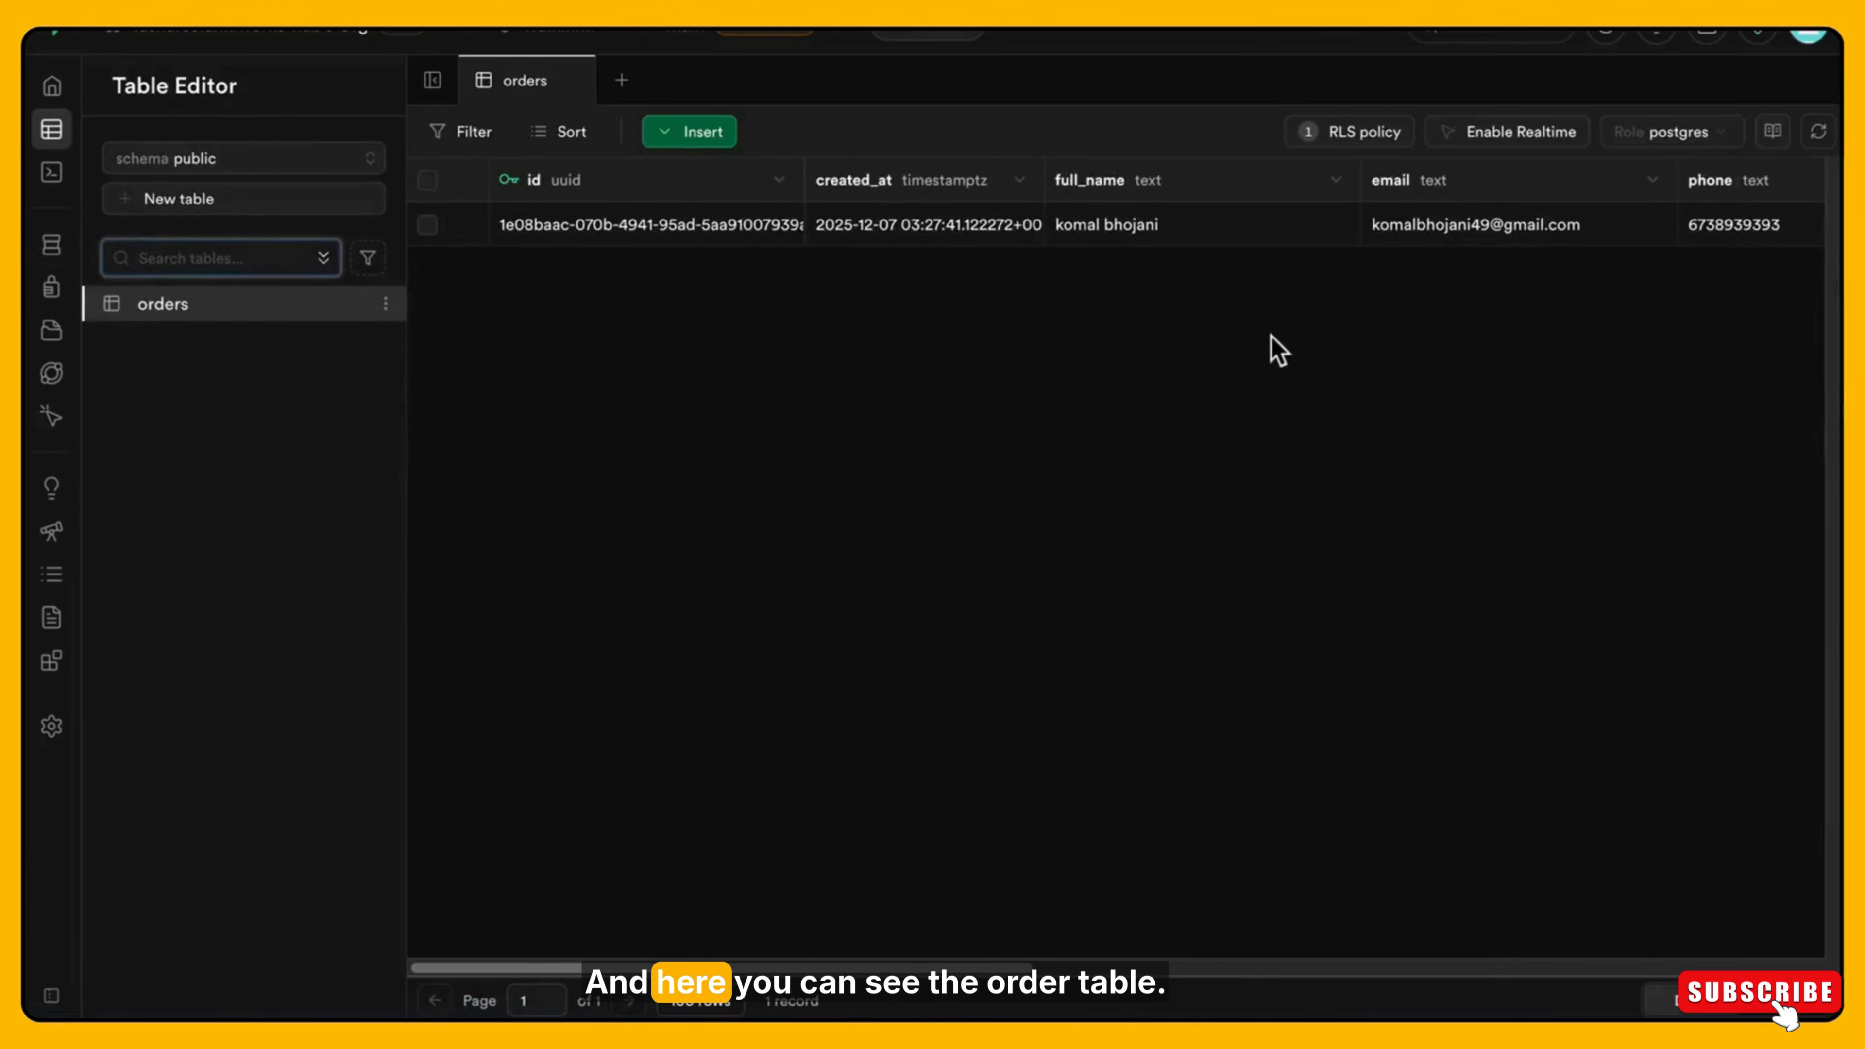
pyautogui.moveTo(736, 257)
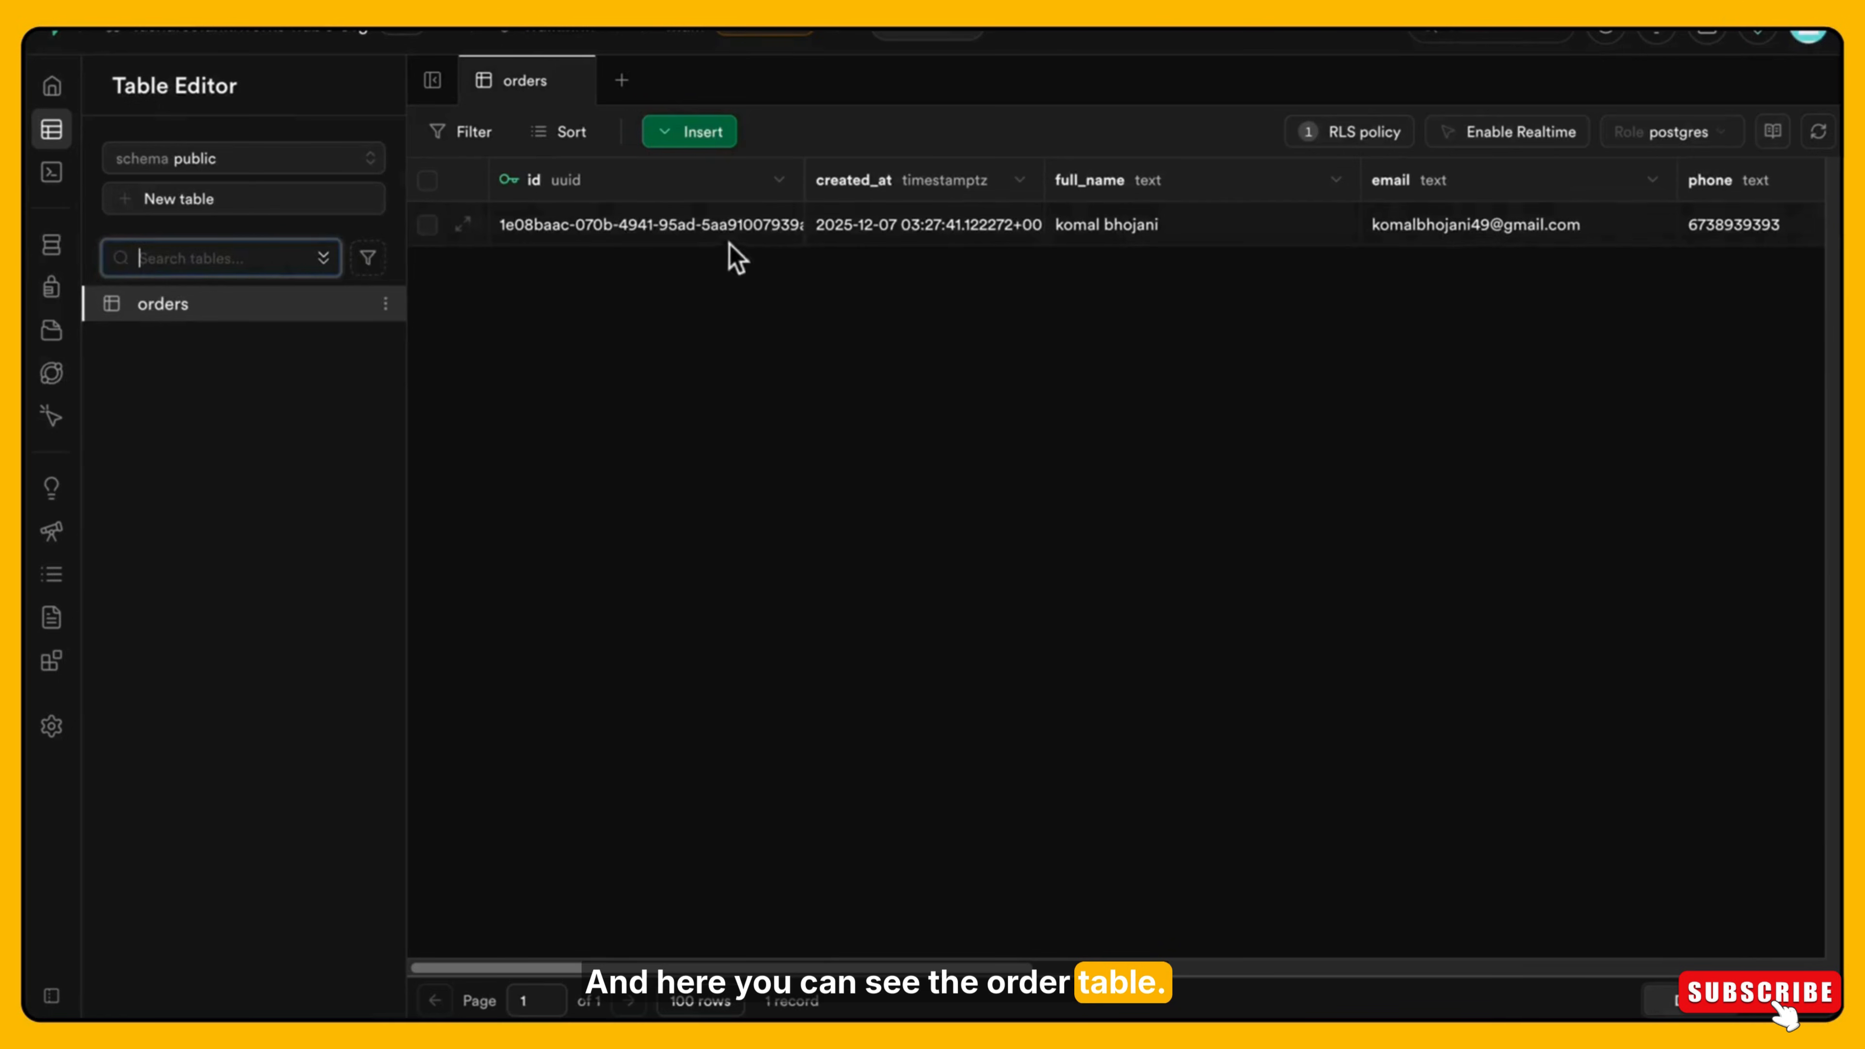
pyautogui.hscroll(3)
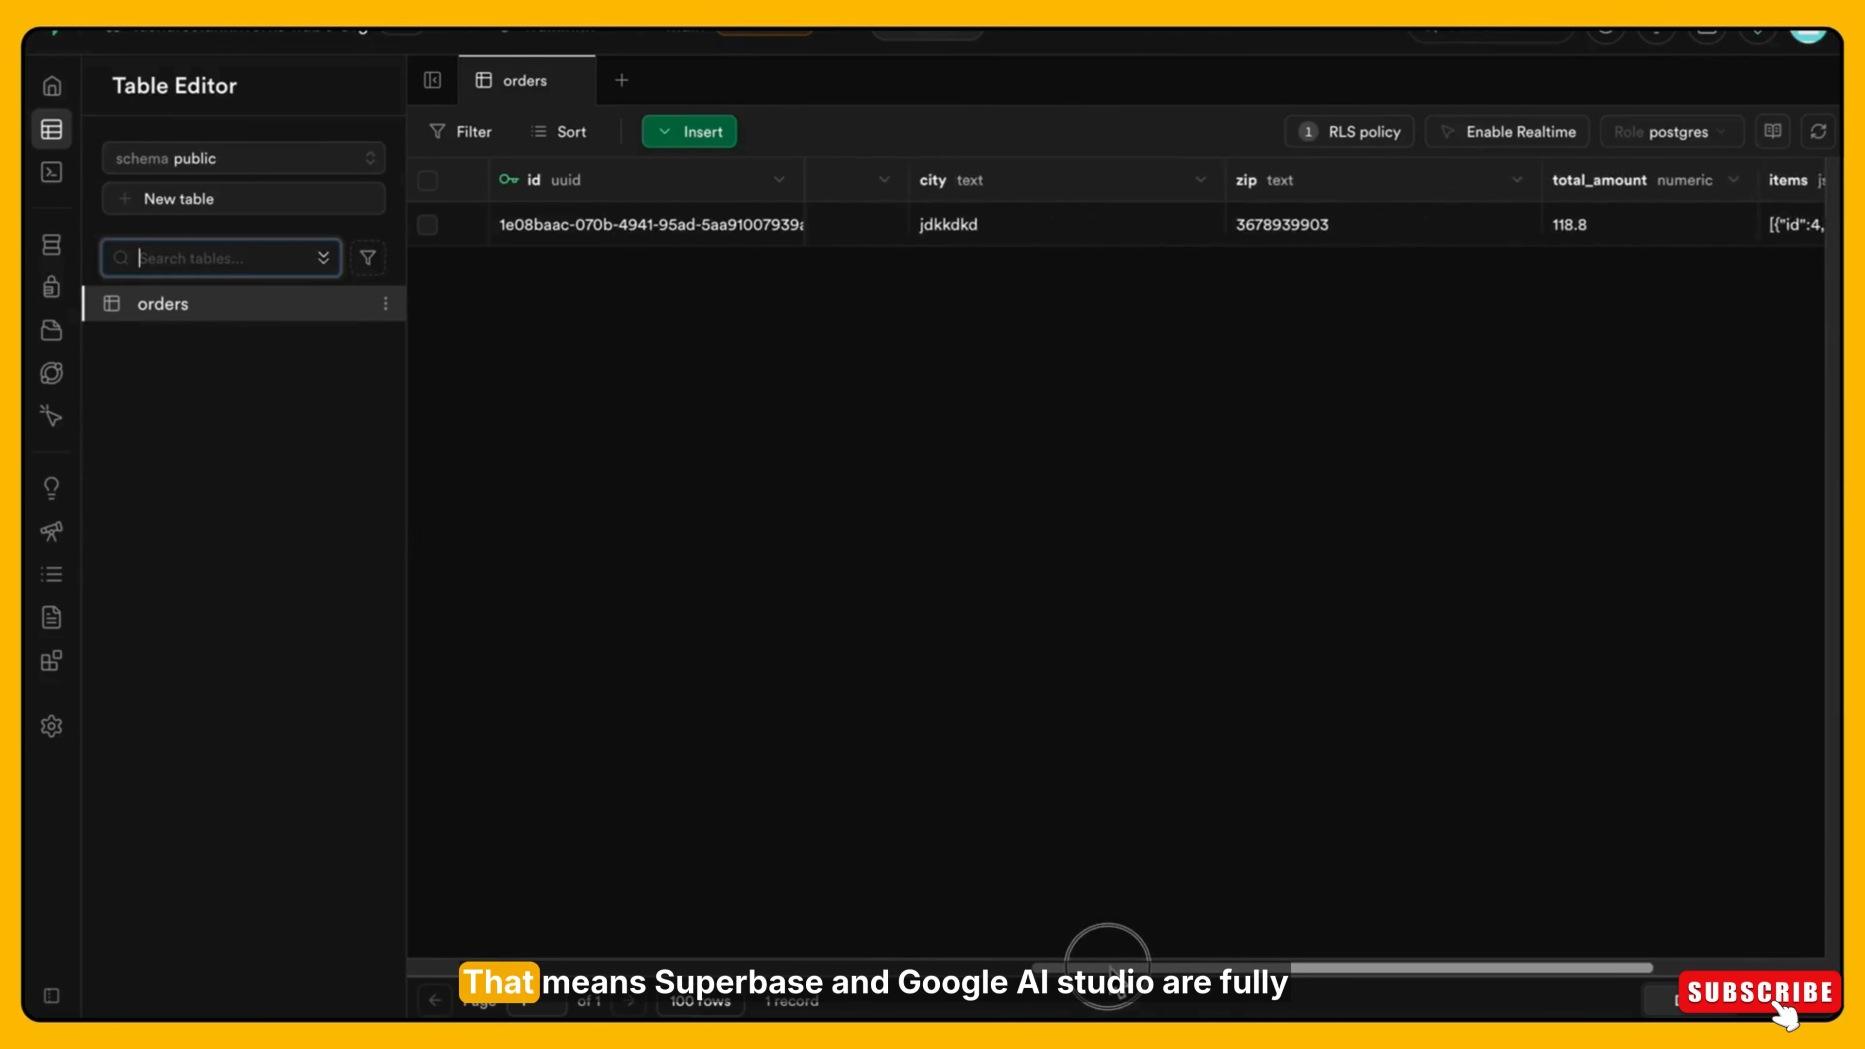
pyautogui.hscroll(3)
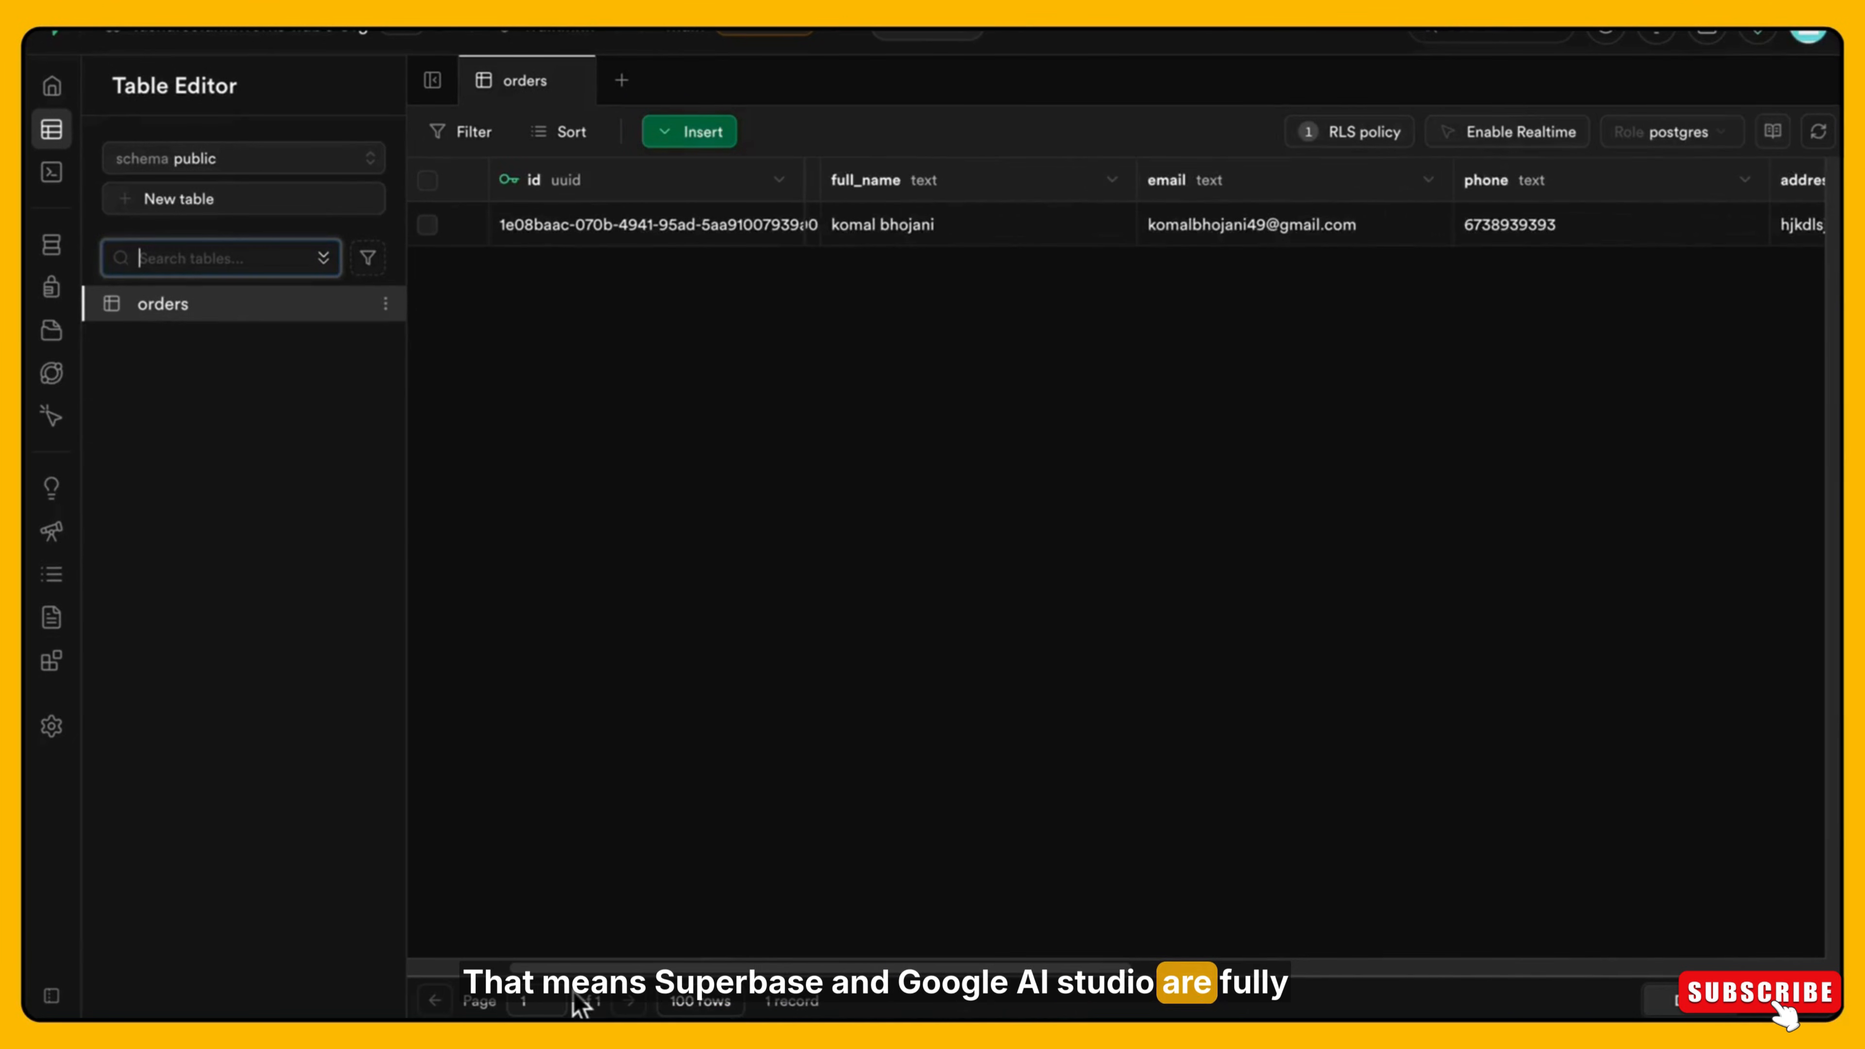
pyautogui.click(461, 132)
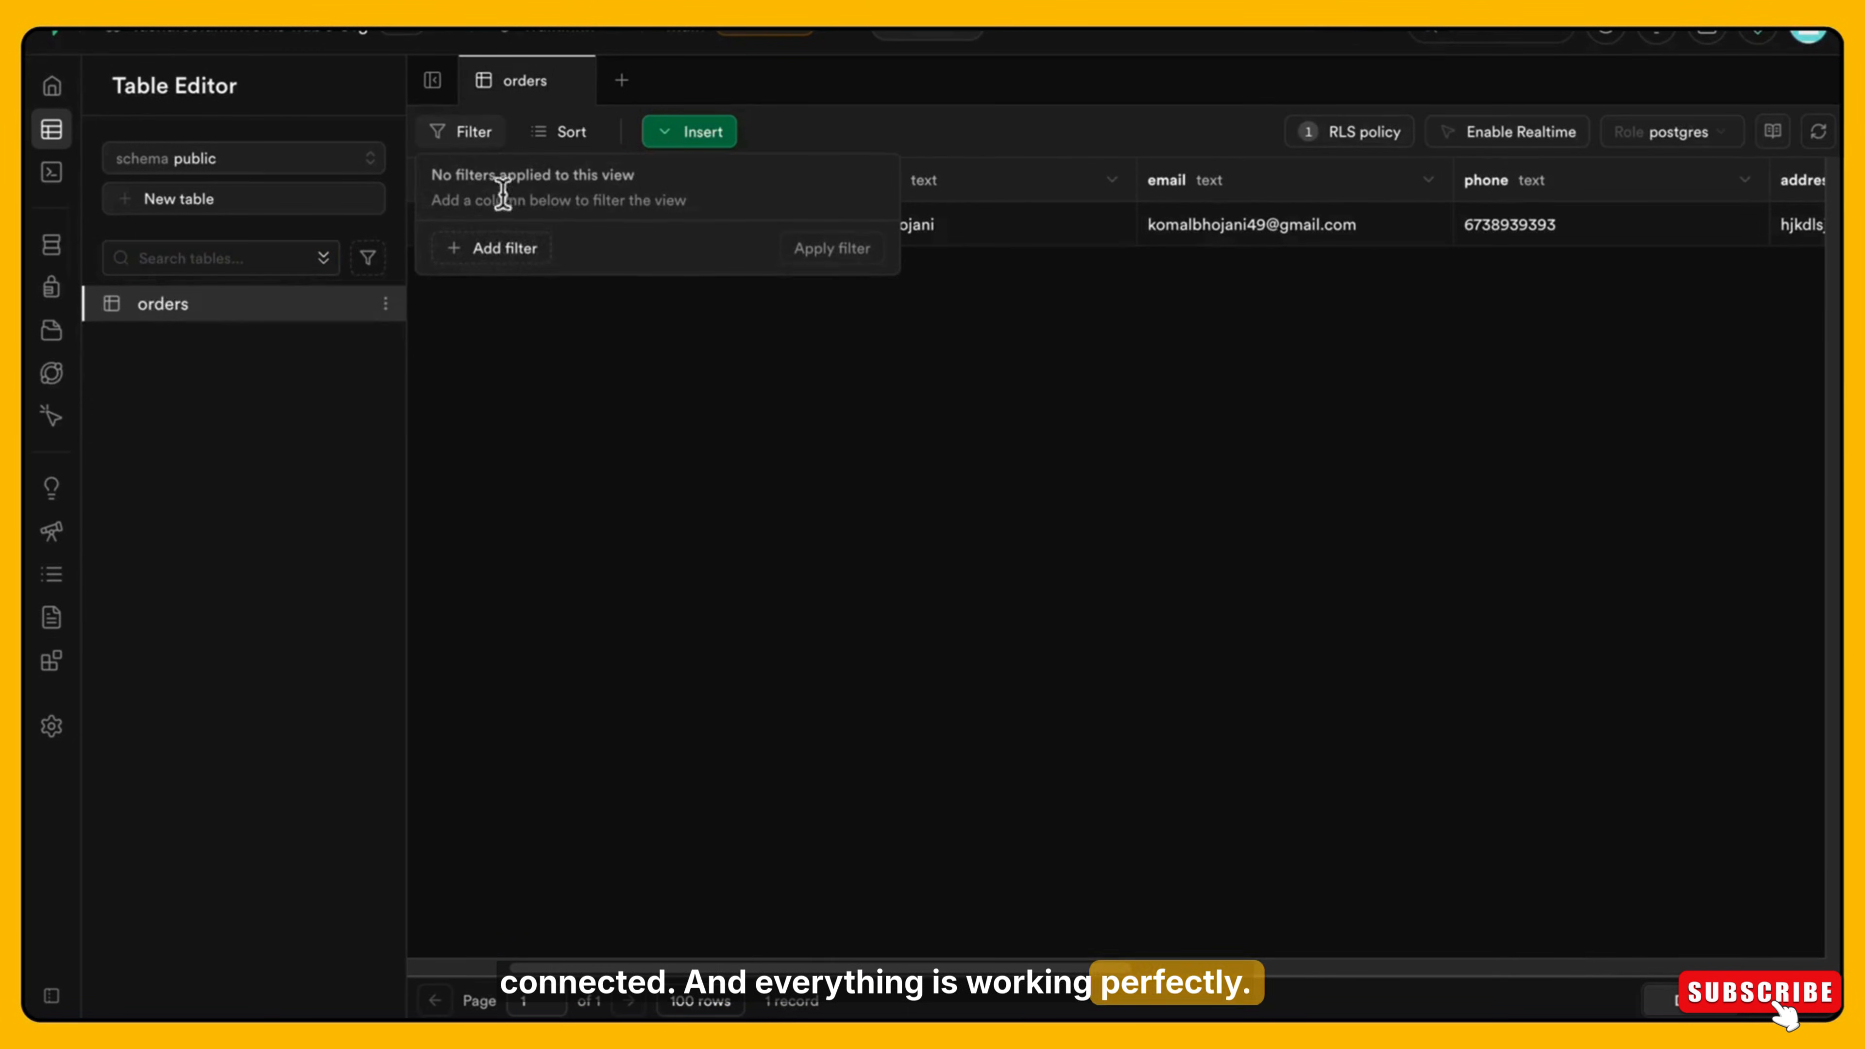
pyautogui.click(561, 131)
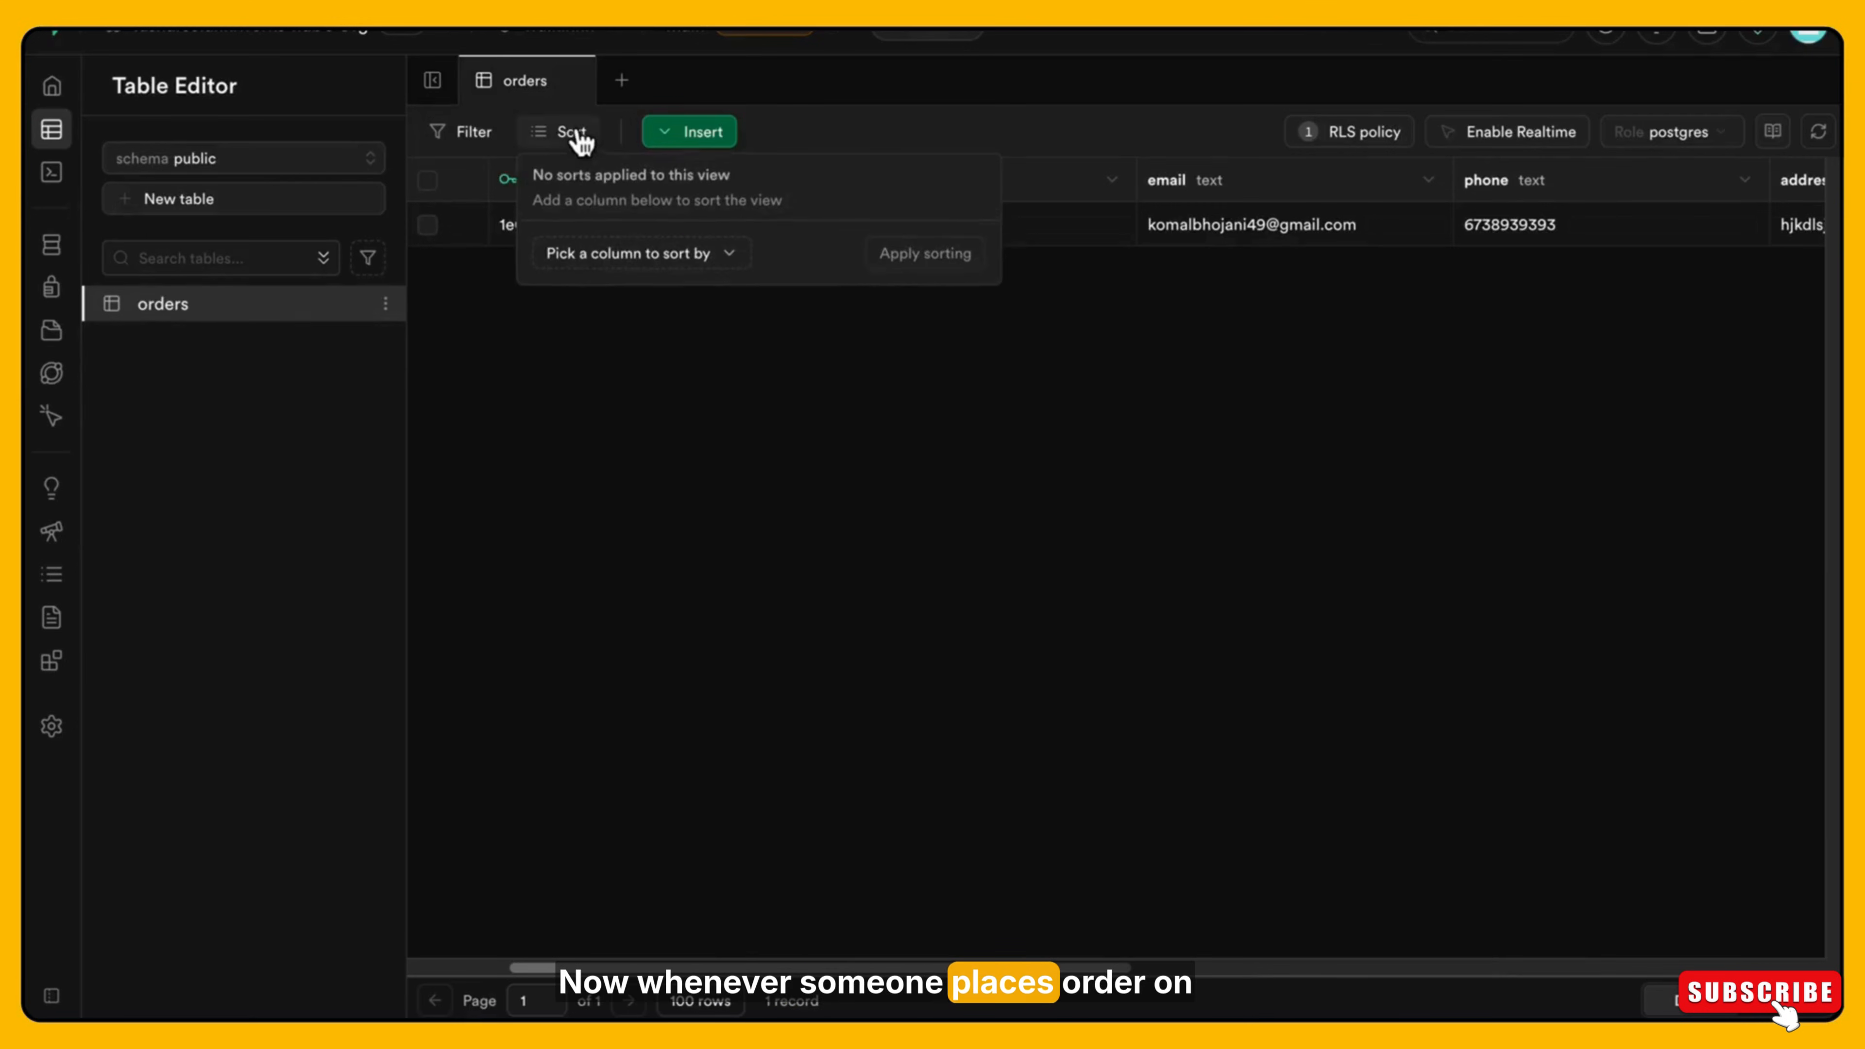
pyautogui.click(700, 131)
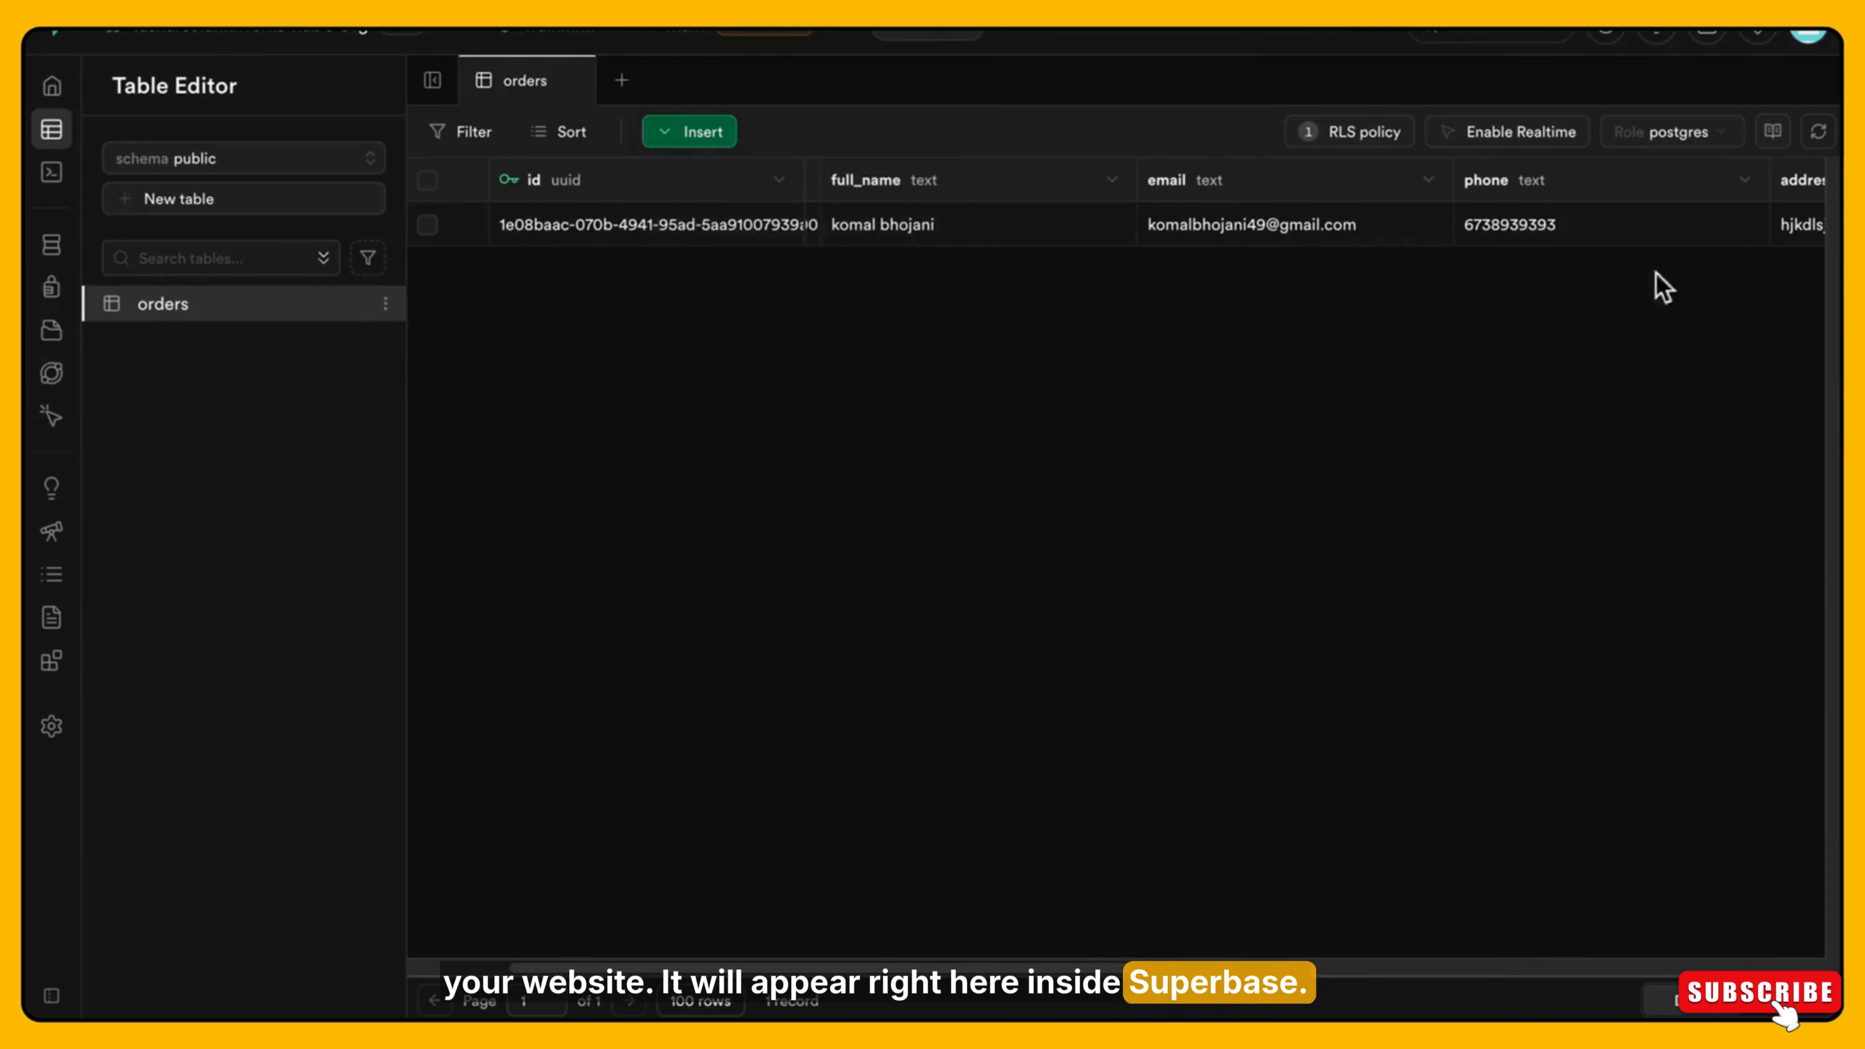
pyautogui.moveTo(1298, 261)
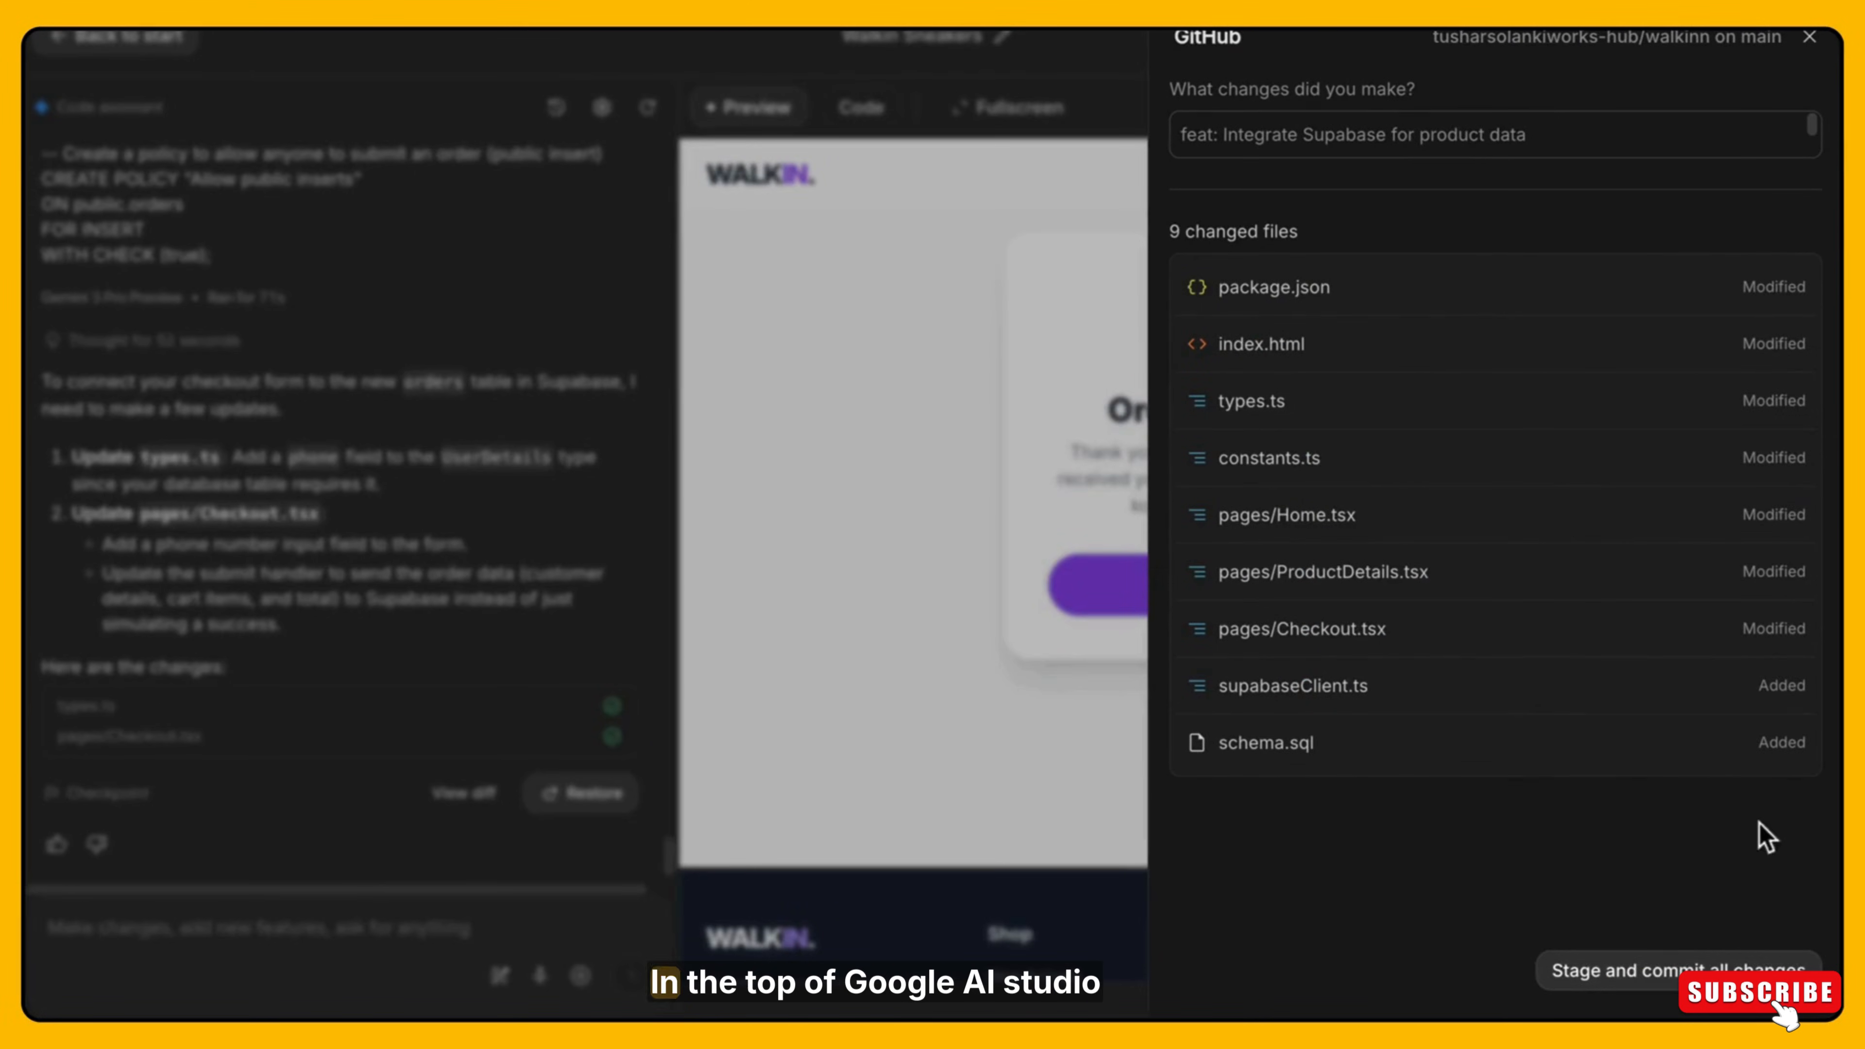
# - Stage and commit all nine changed files to the GitHub repository
pyautogui.click(1674, 971)
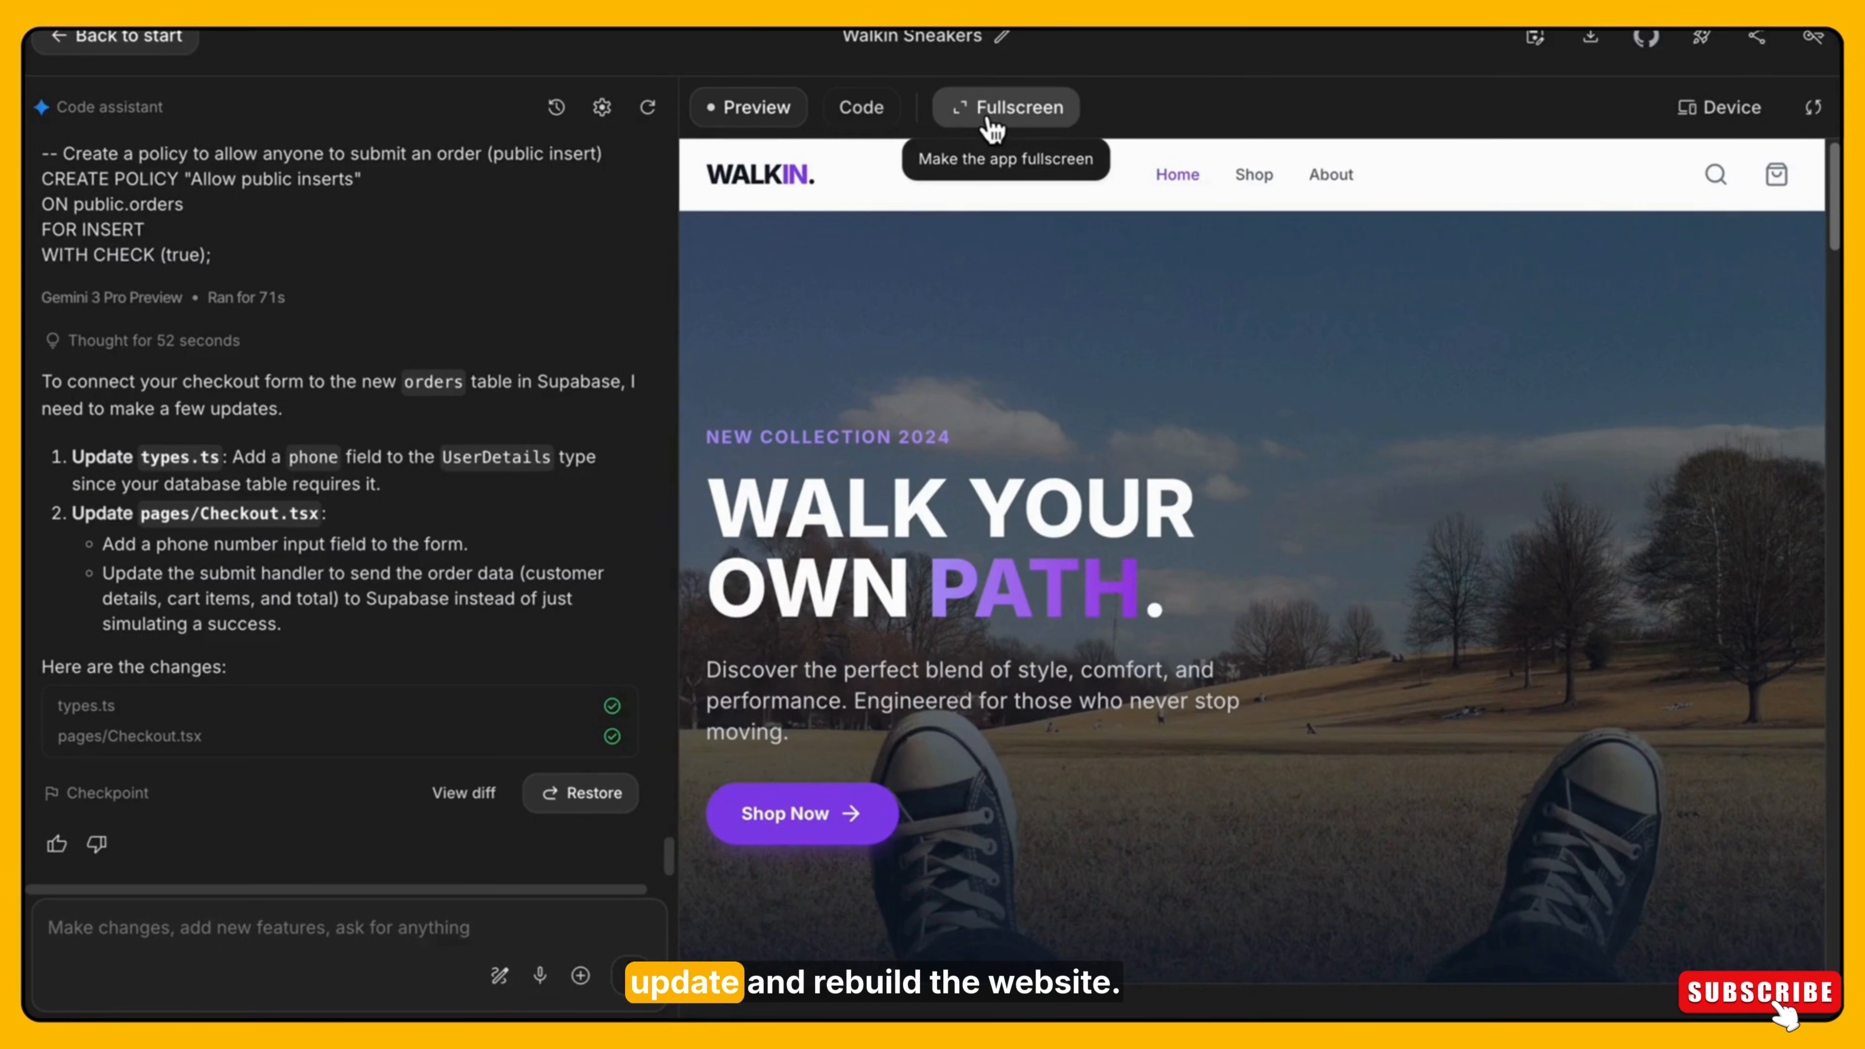
# - View the Walkin store full screen and browse down to Popular Arrivals and back
pyautogui.click(1005, 107)
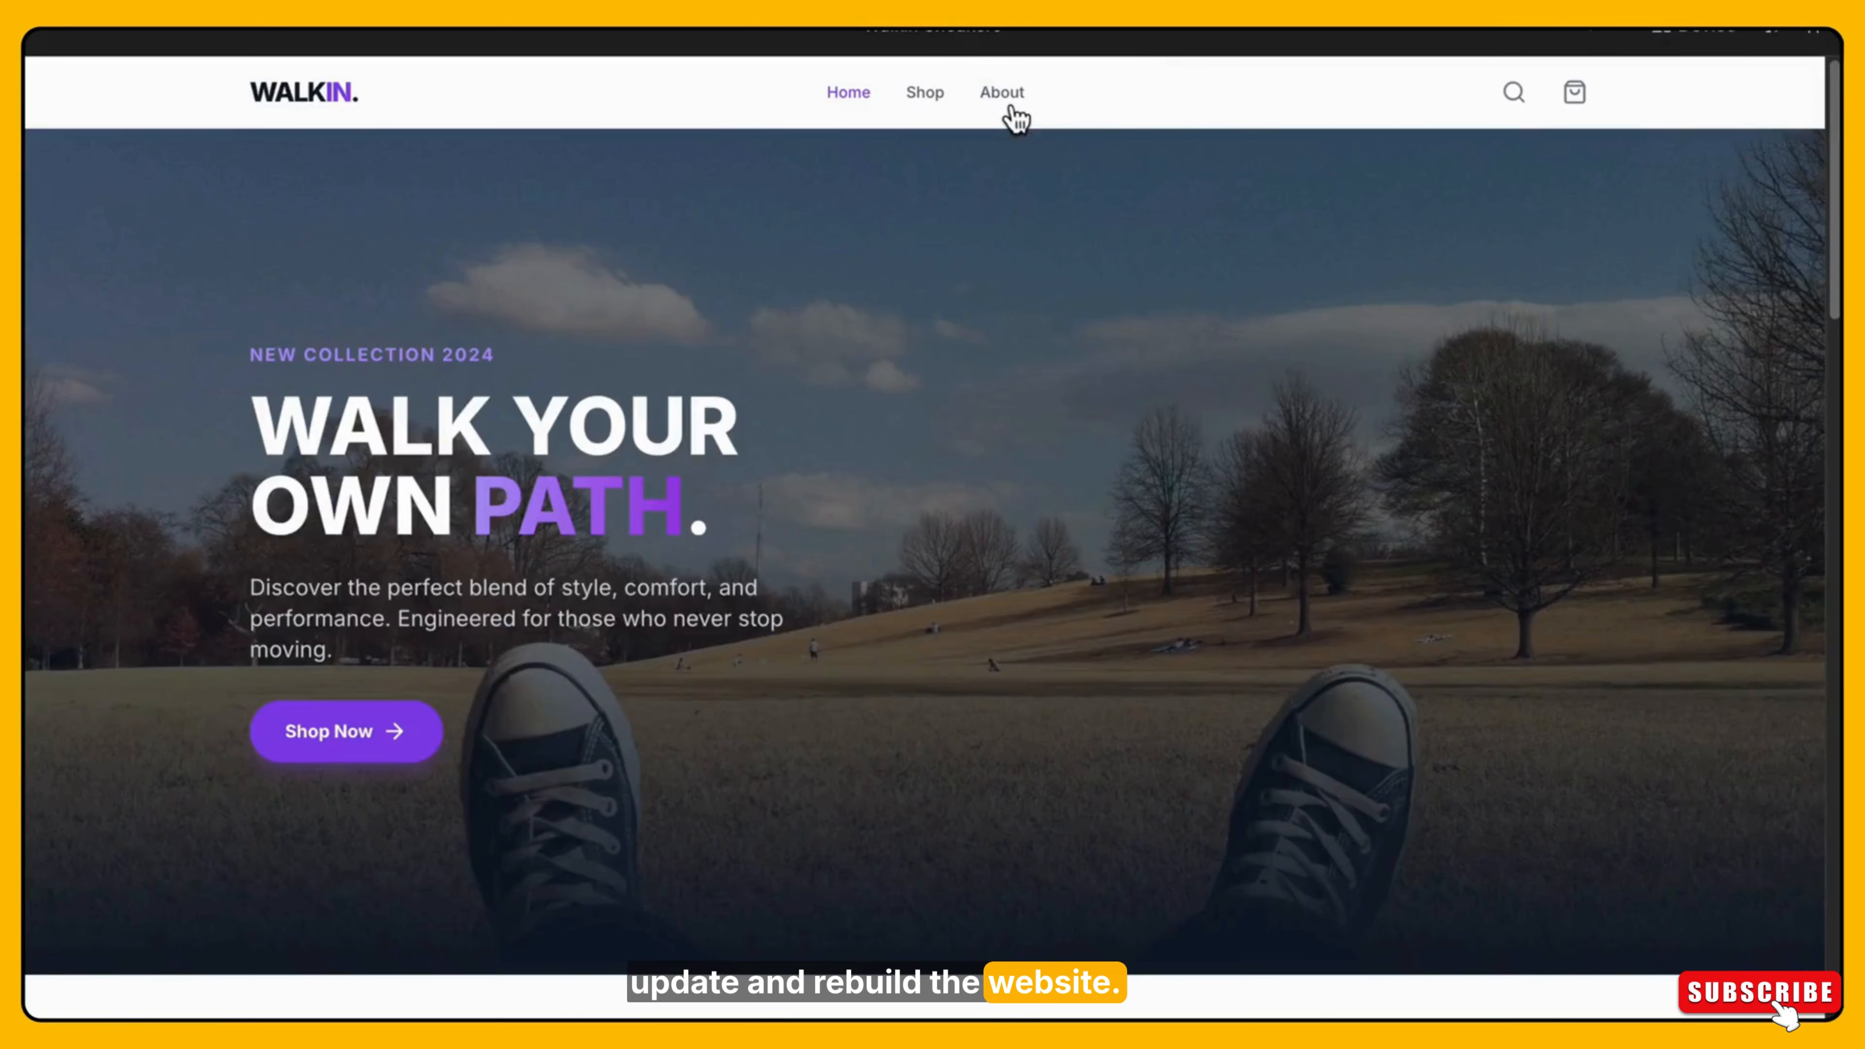
pyautogui.scroll(-3)
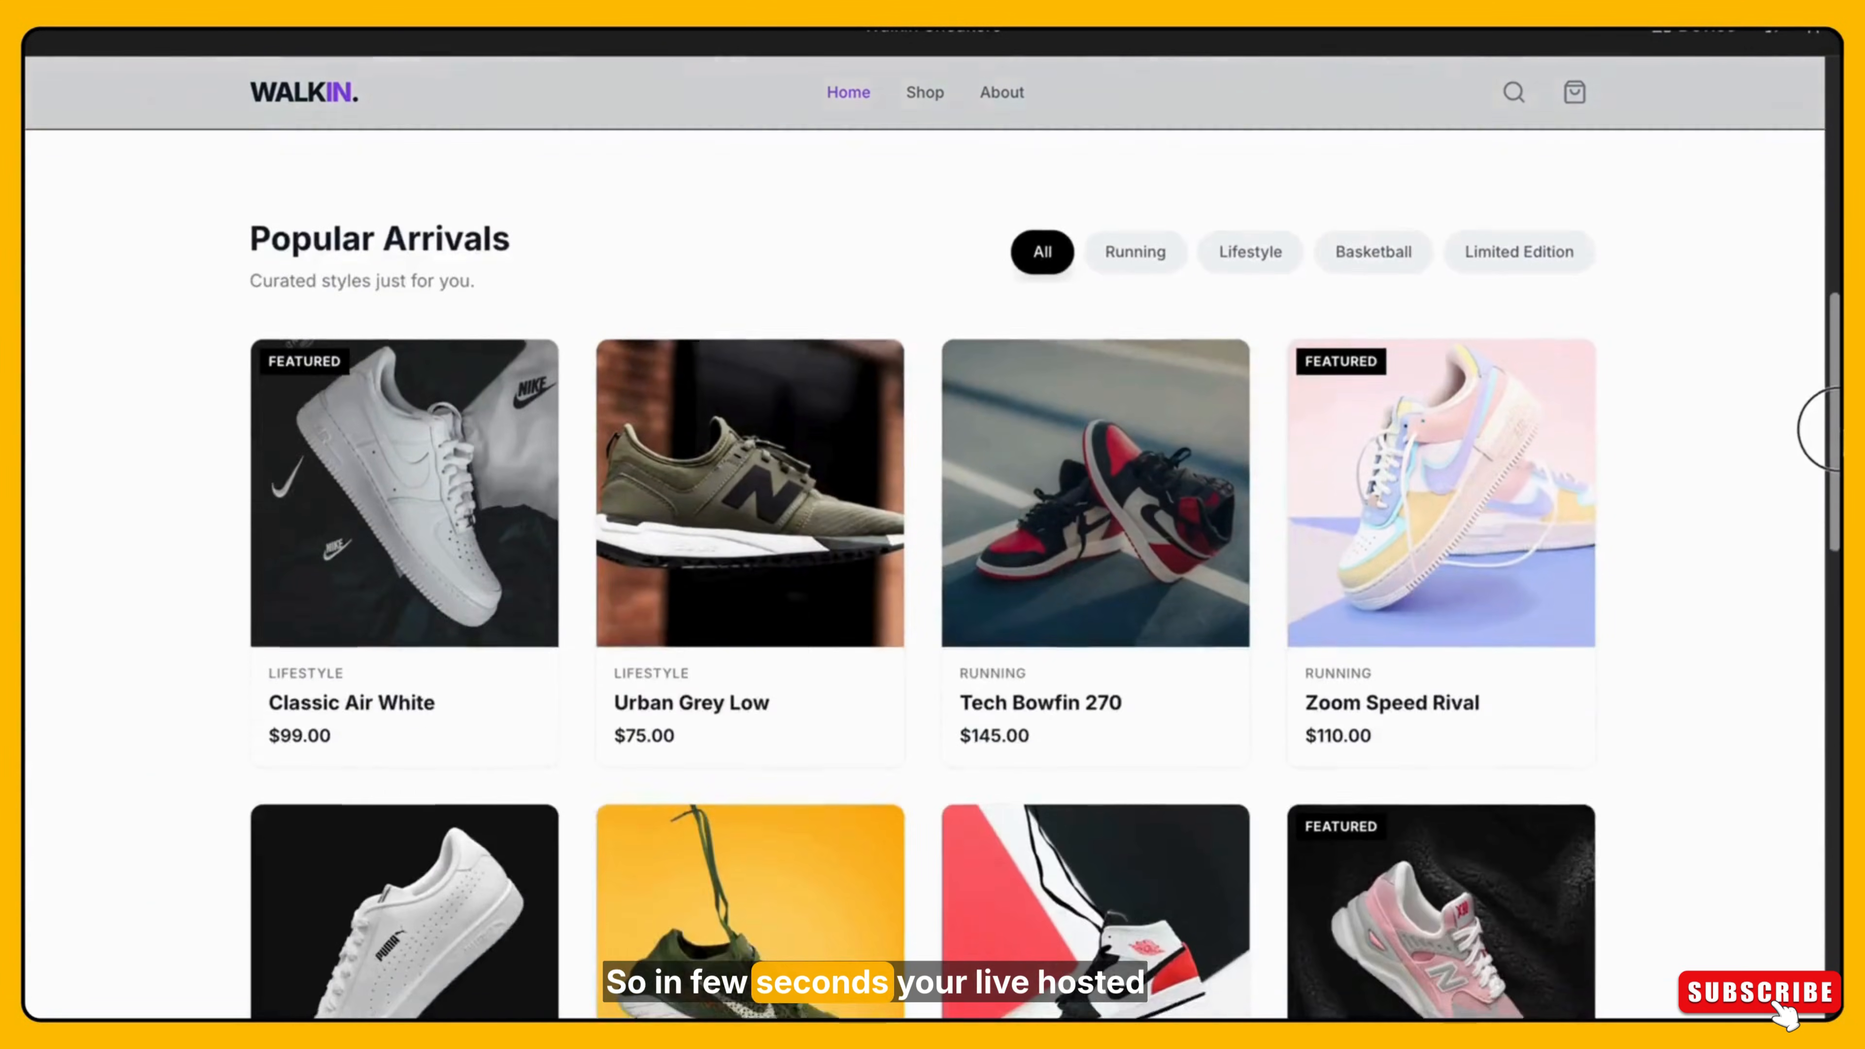
pyautogui.scroll(-3)
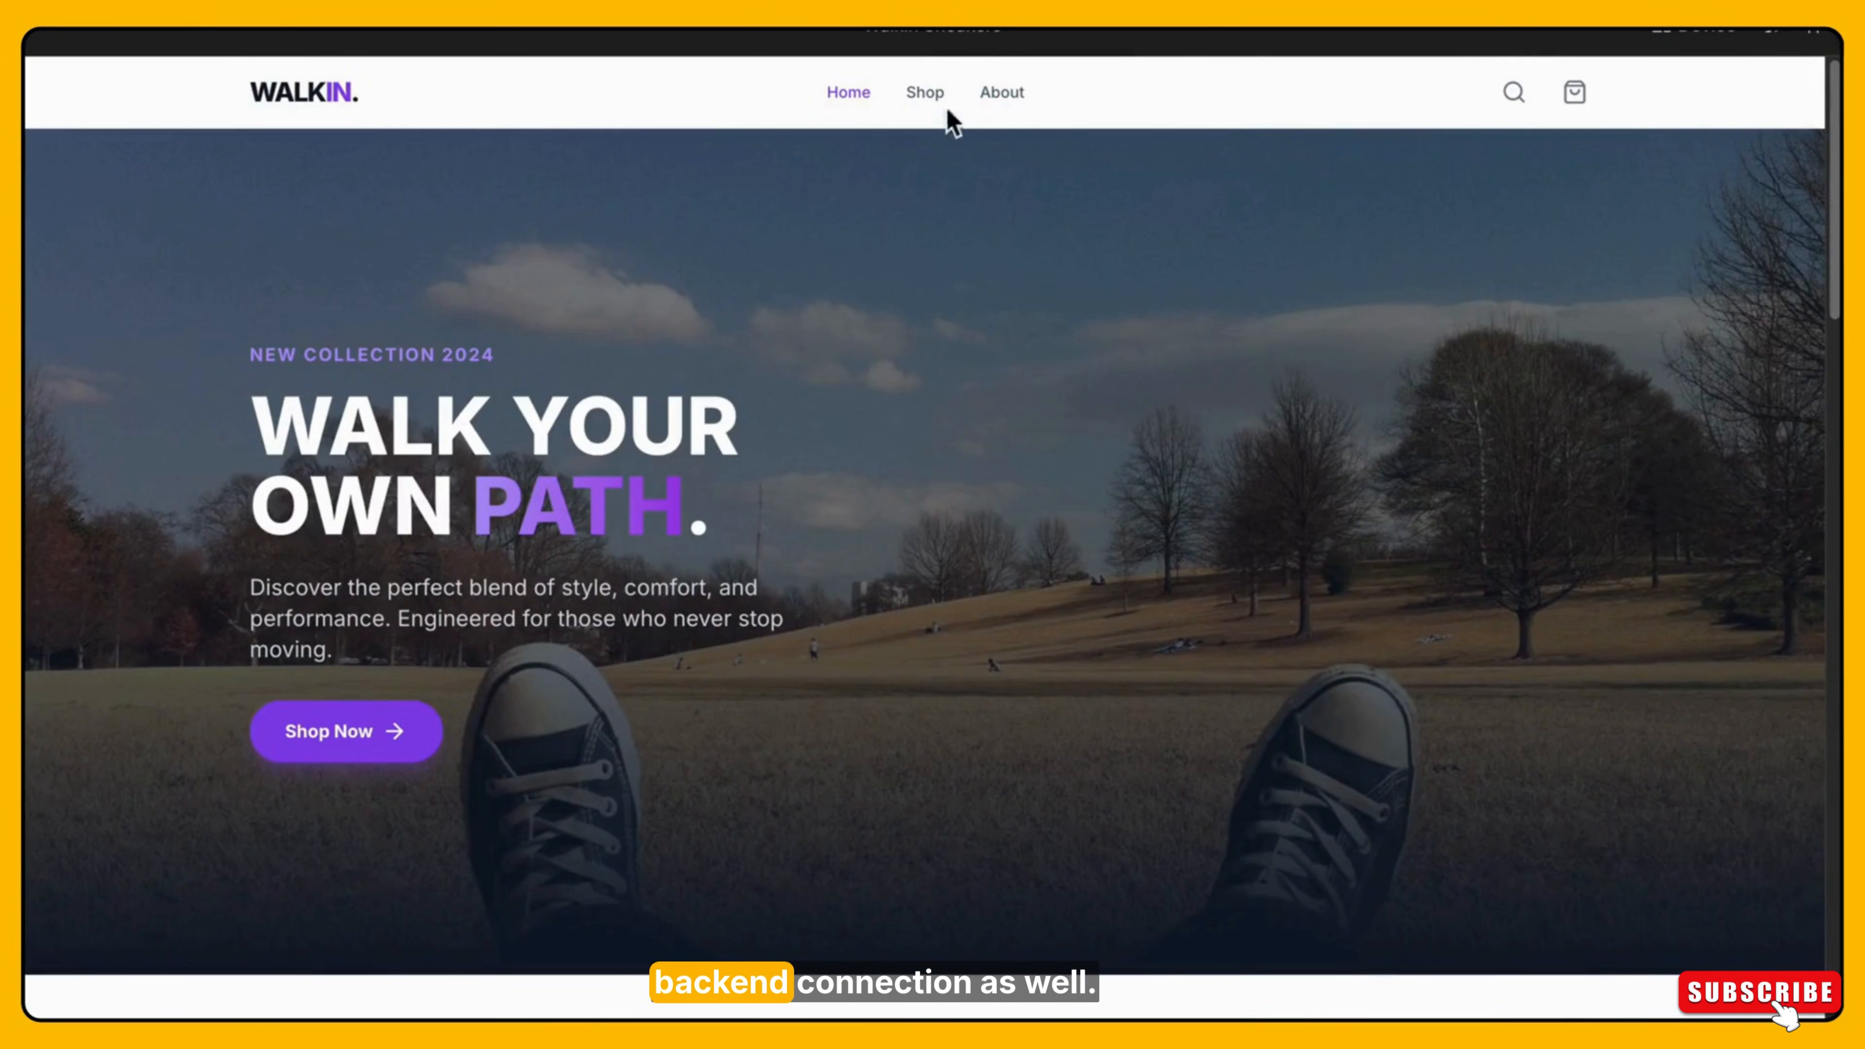
pyautogui.click(924, 92)
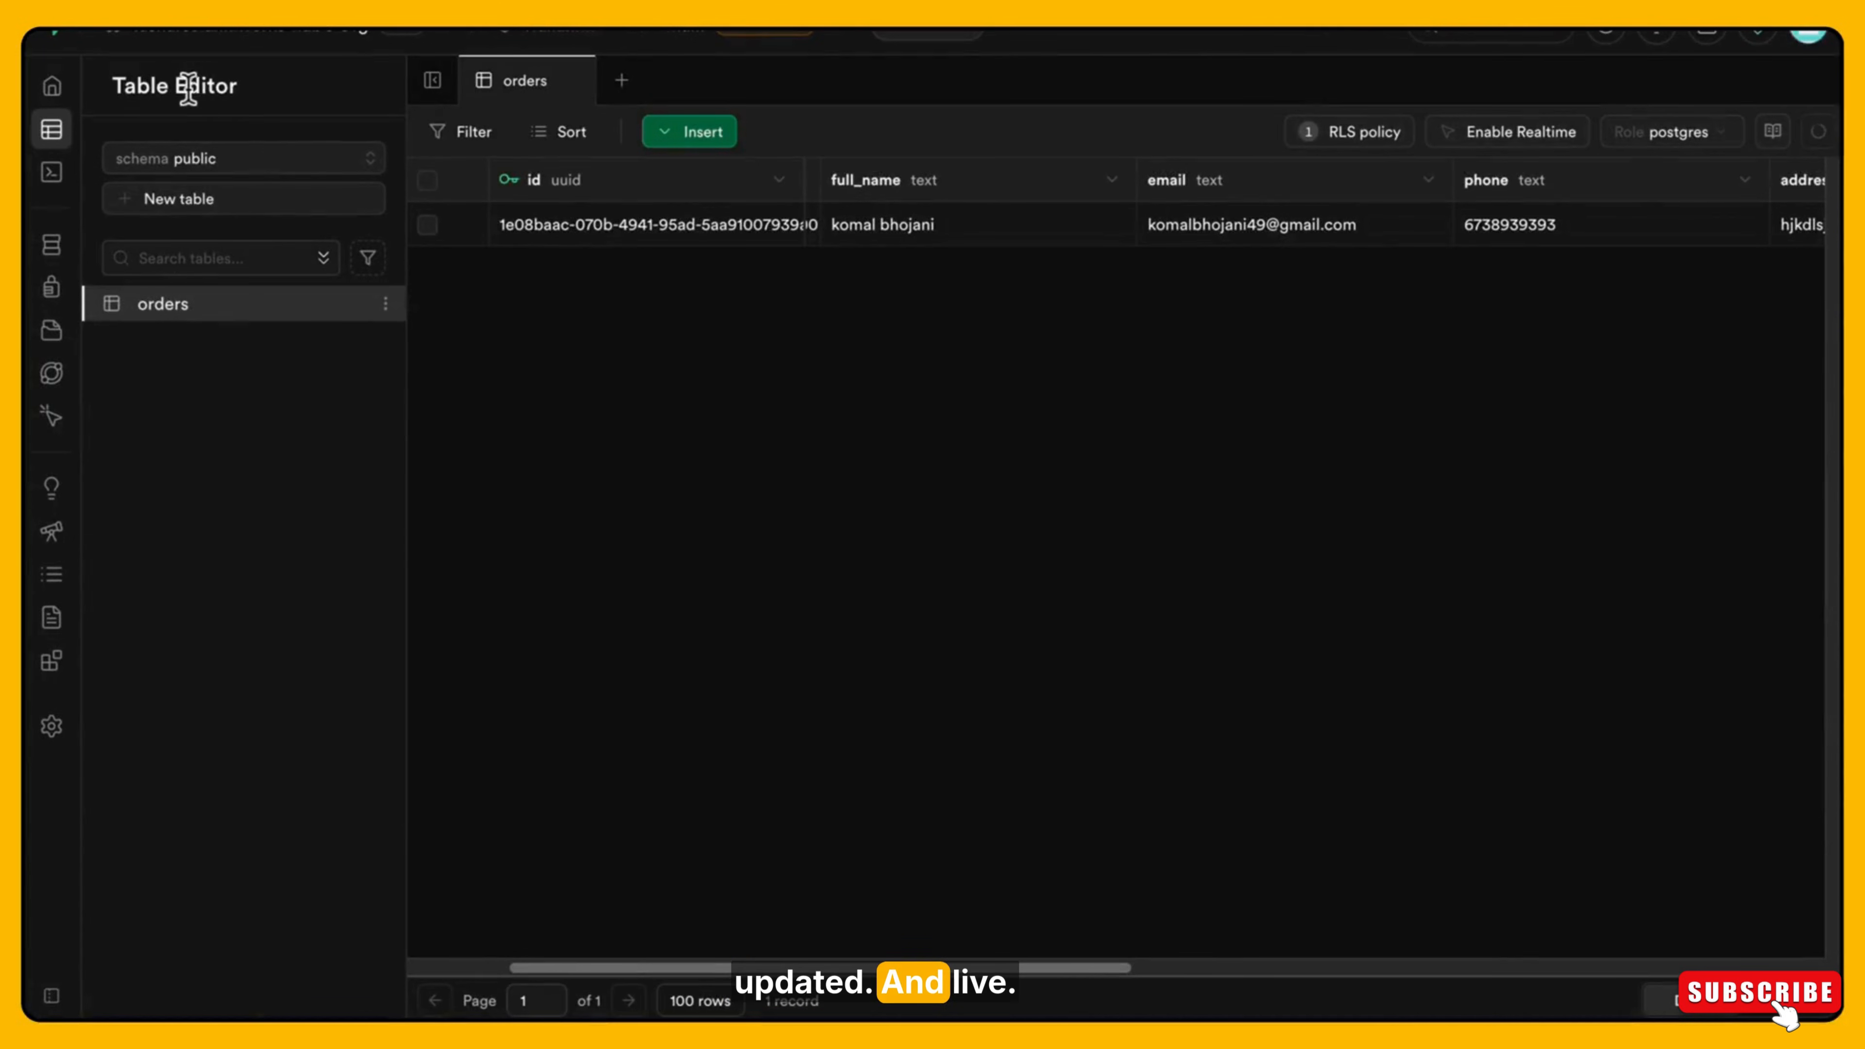
# - Show the 'Orders table with public insert policy' query in Supabase's SQL Editor
pyautogui.click(49, 172)
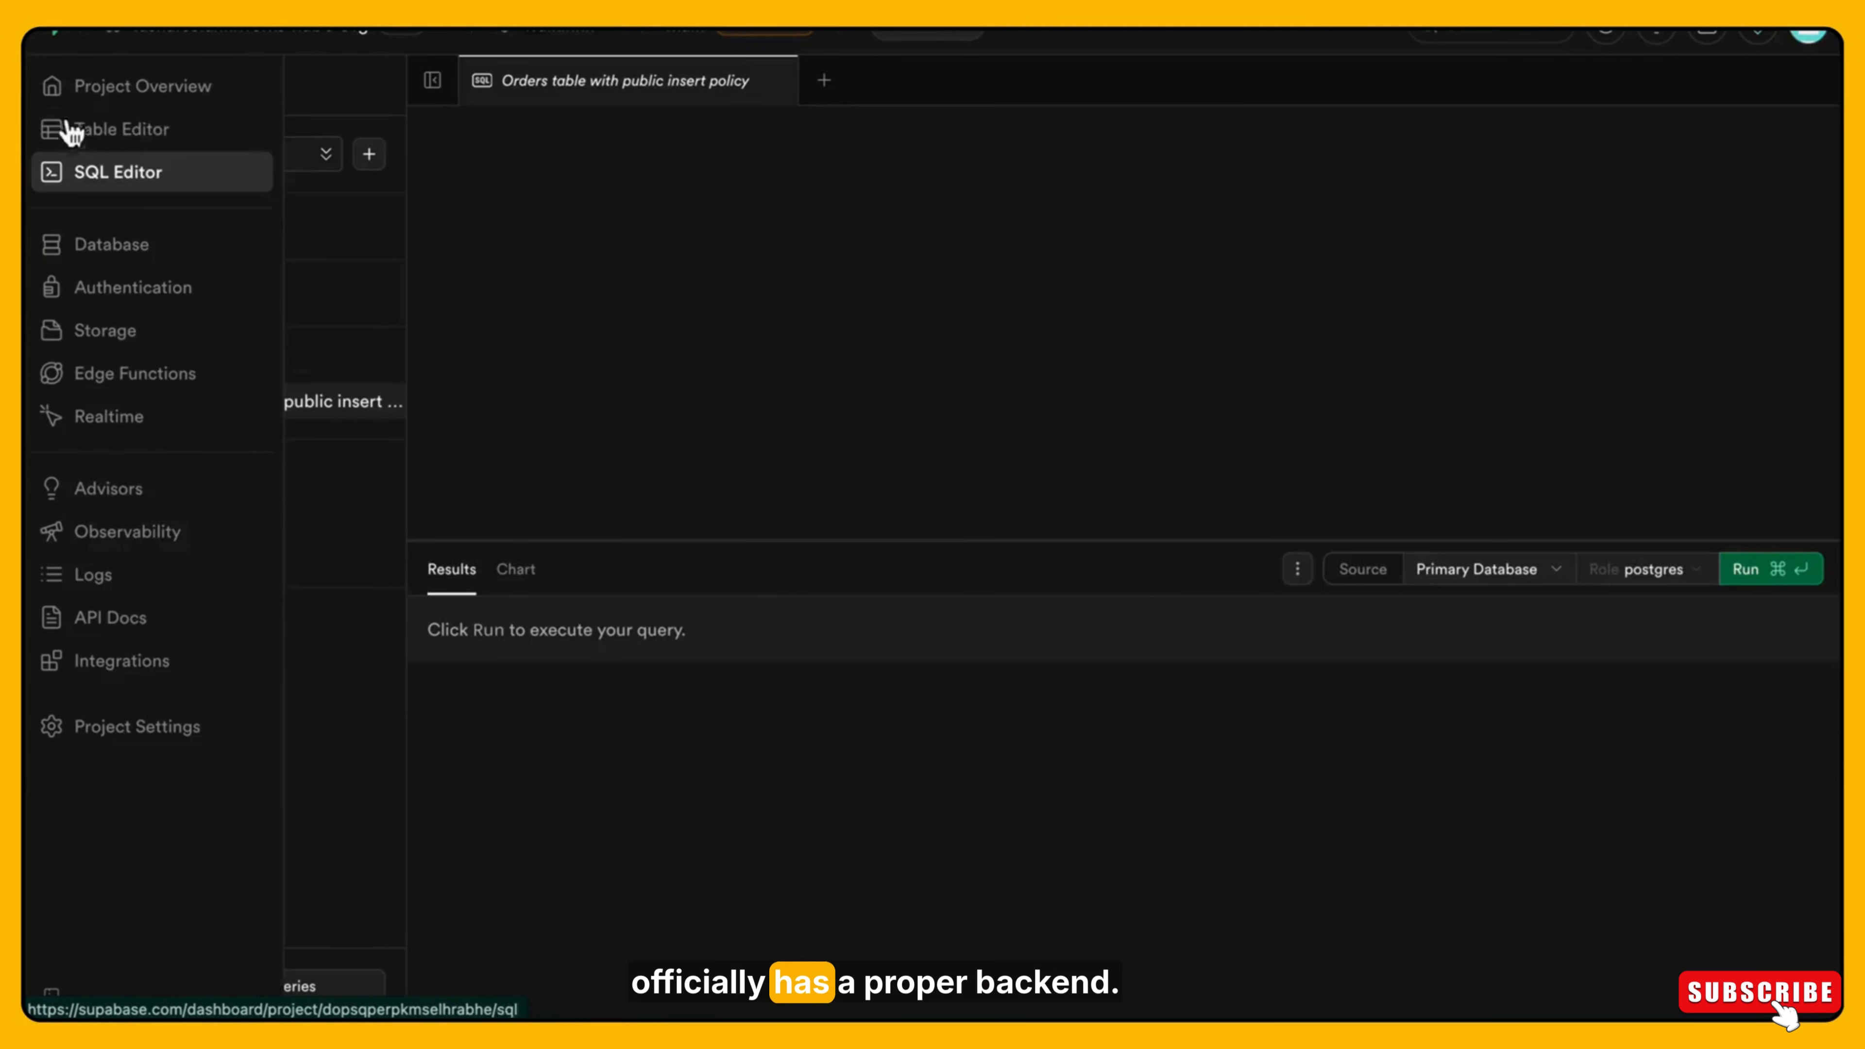
pyautogui.click(139, 85)
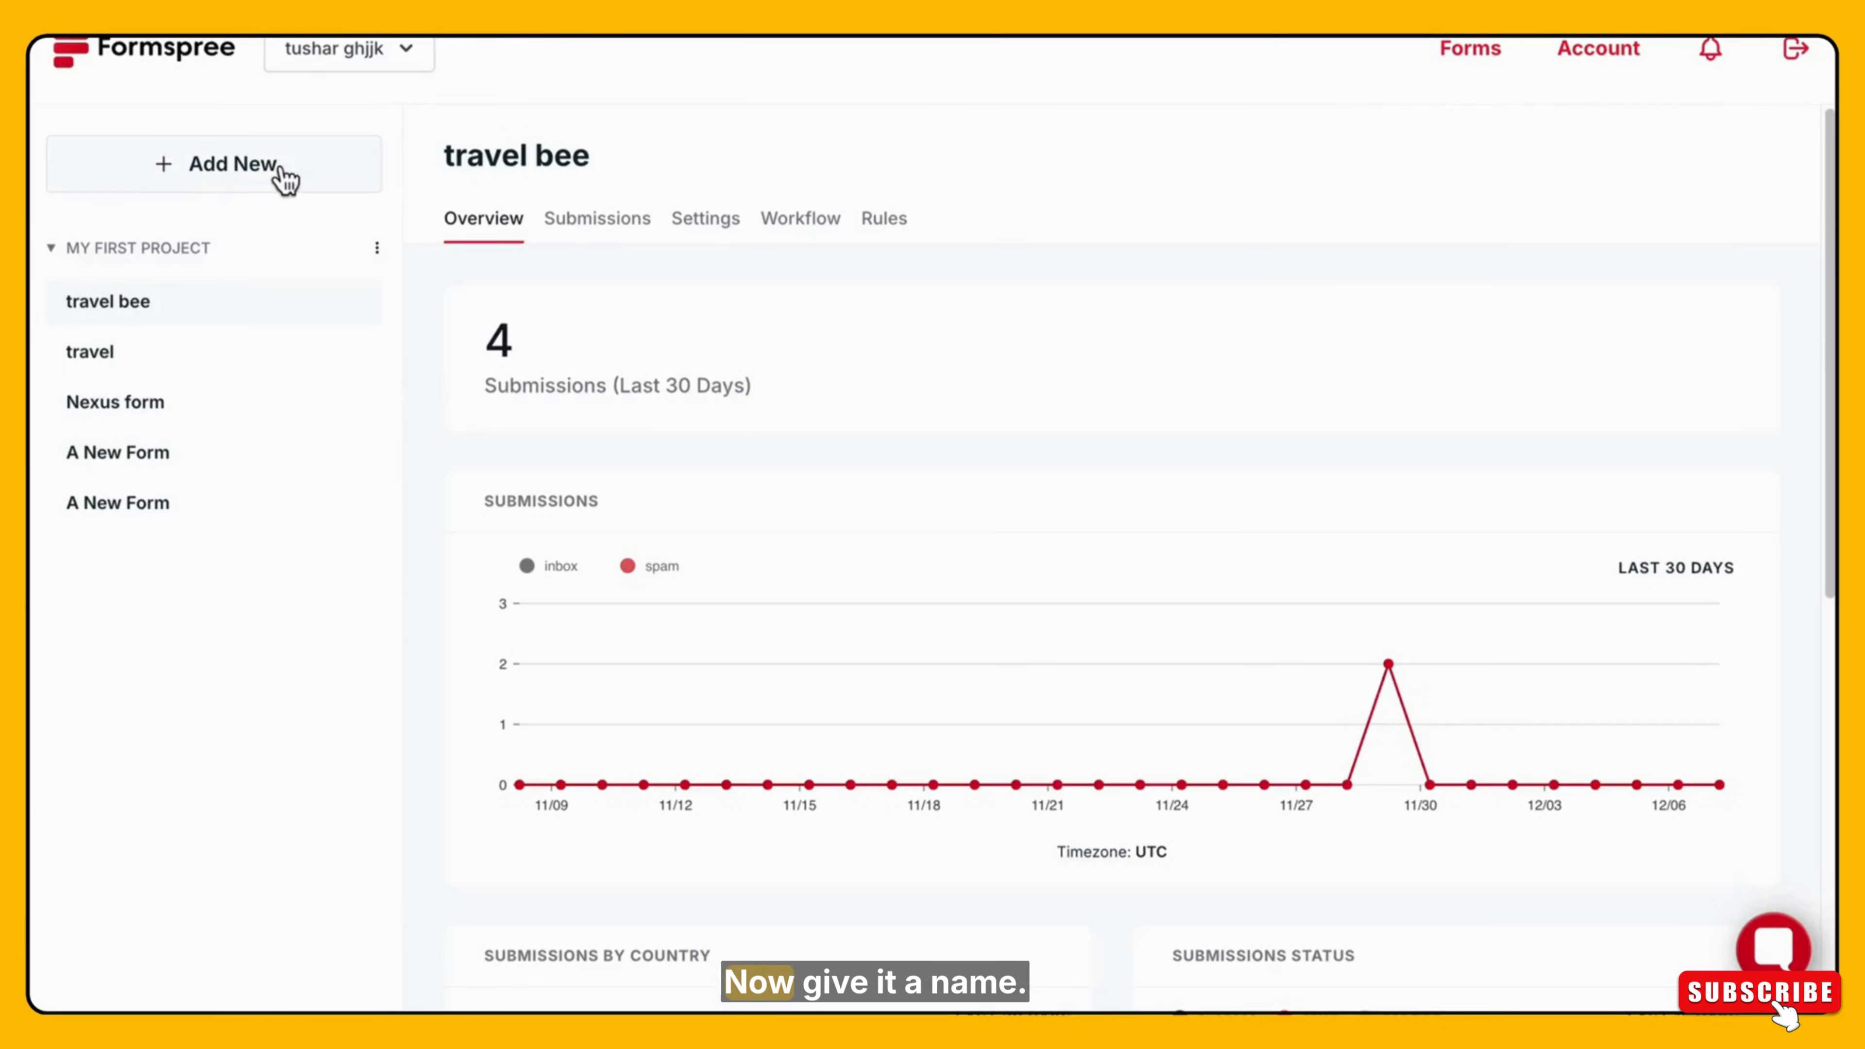
# - Create a new Formspree form named walkin and get its endpoint URL
pyautogui.click(232, 164)
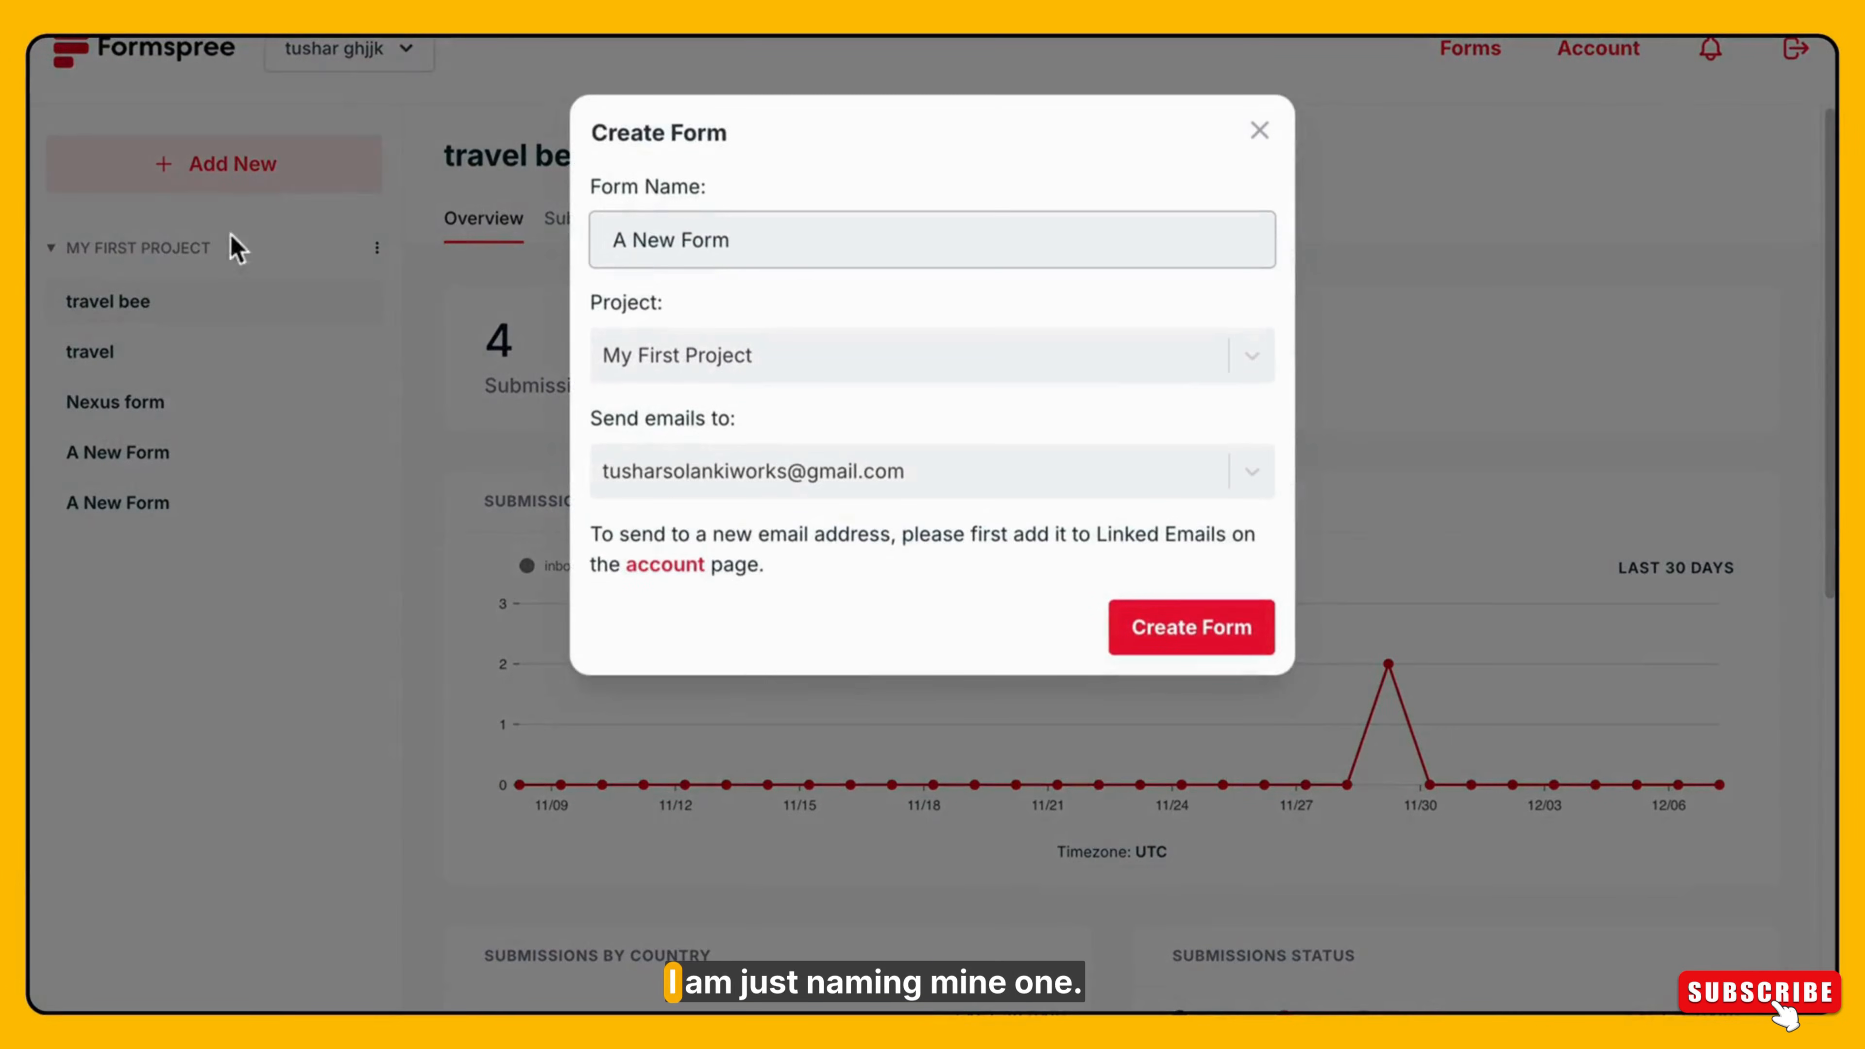
pyautogui.doubleClick(704, 240)
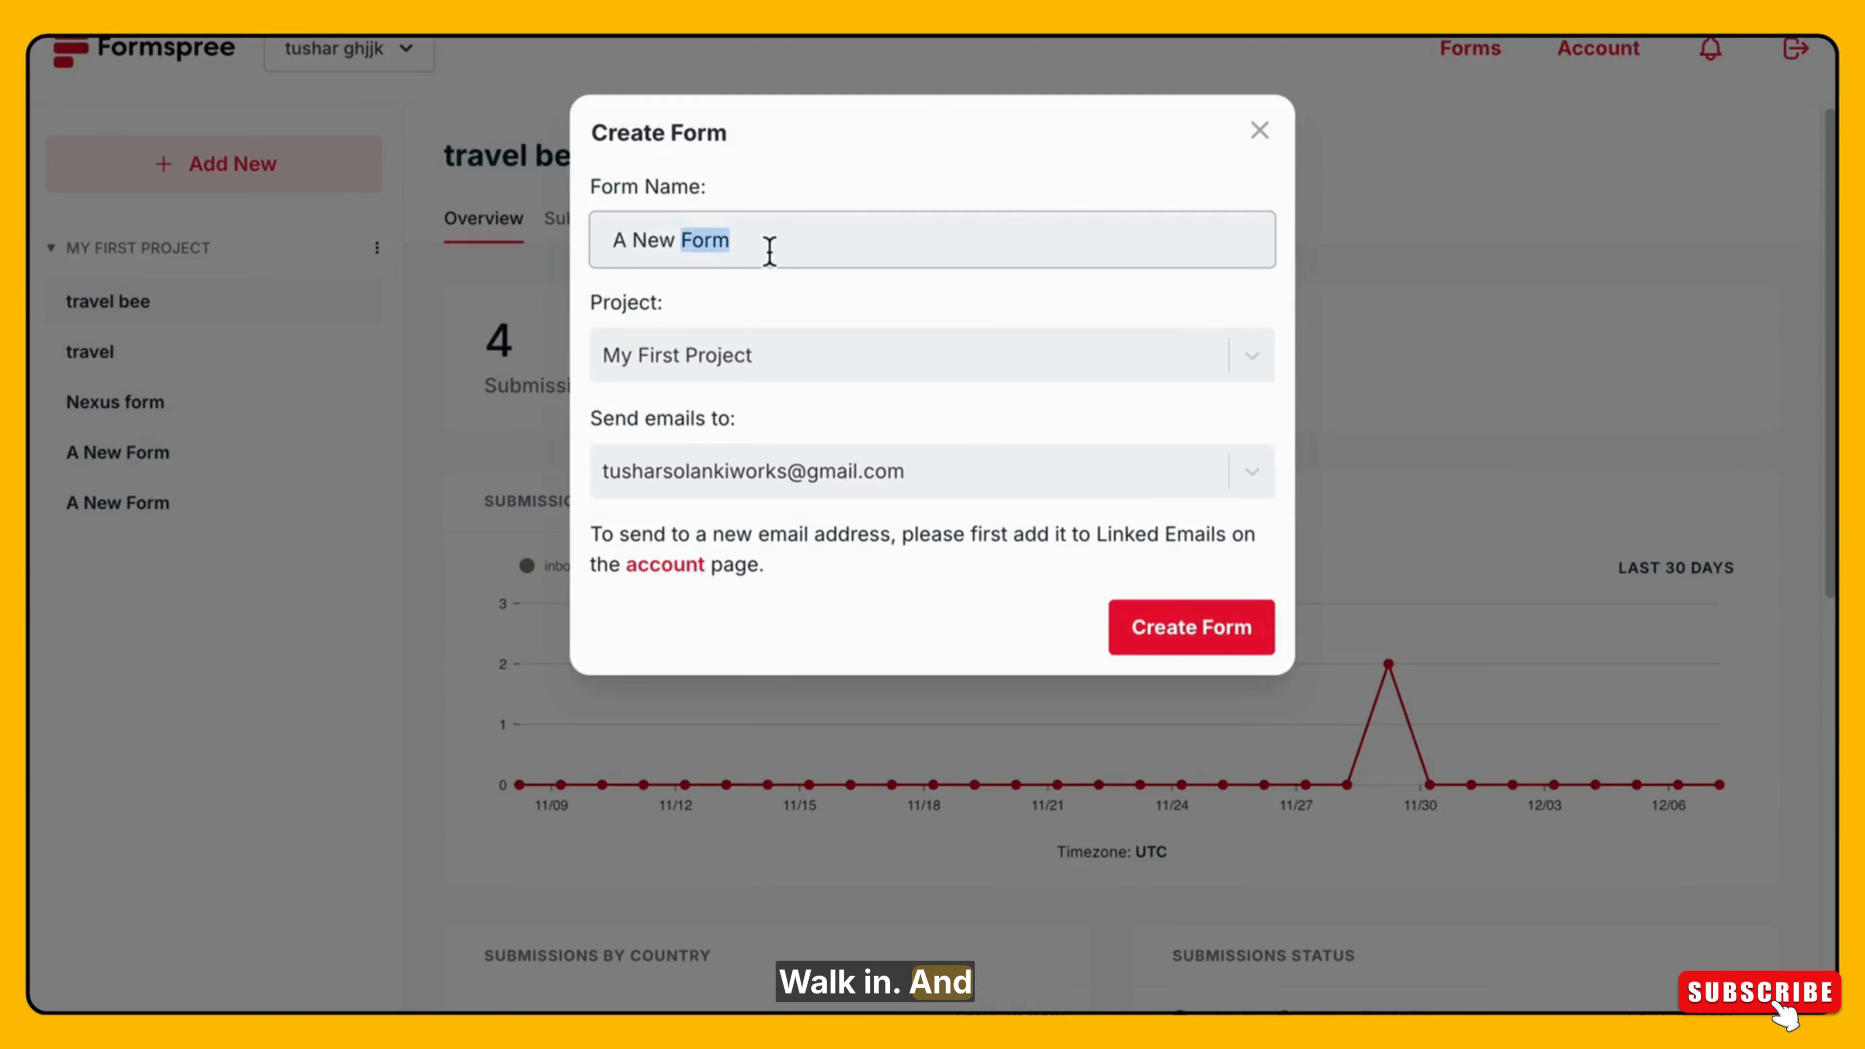
pyautogui.write('walkin')
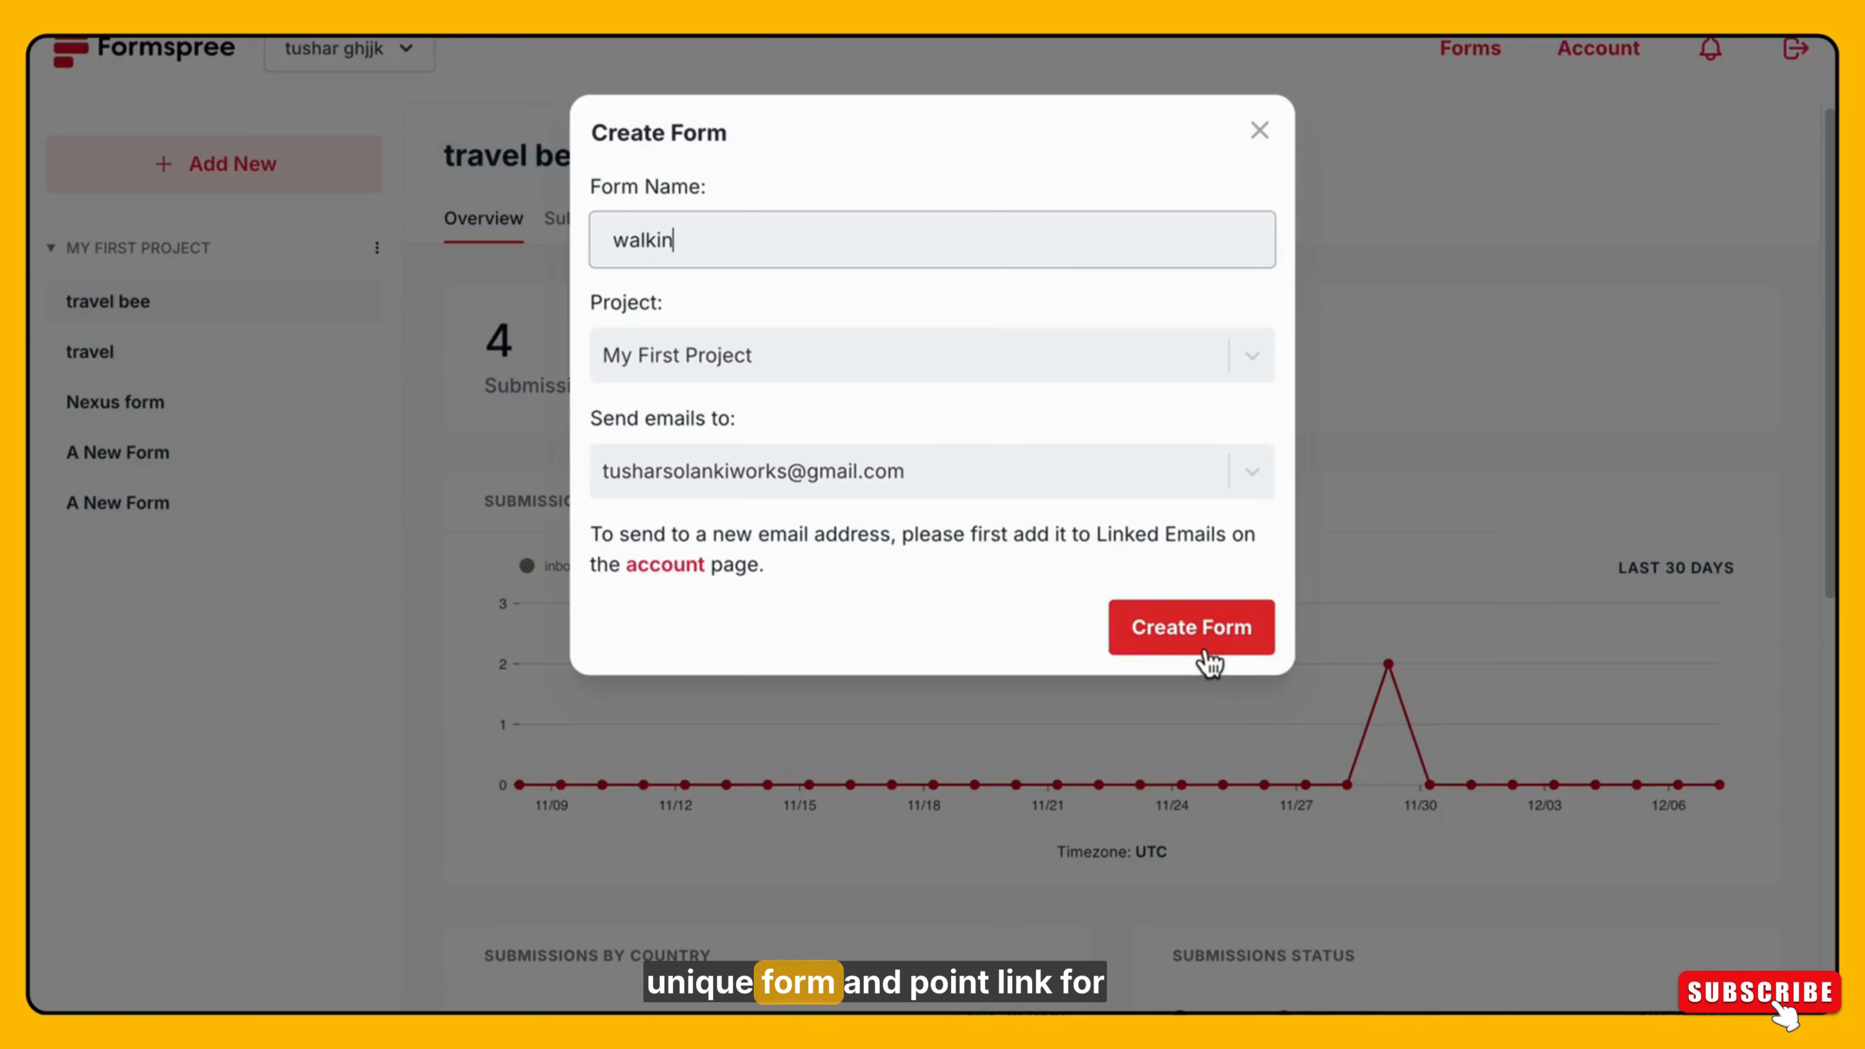
pyautogui.click(1189, 627)
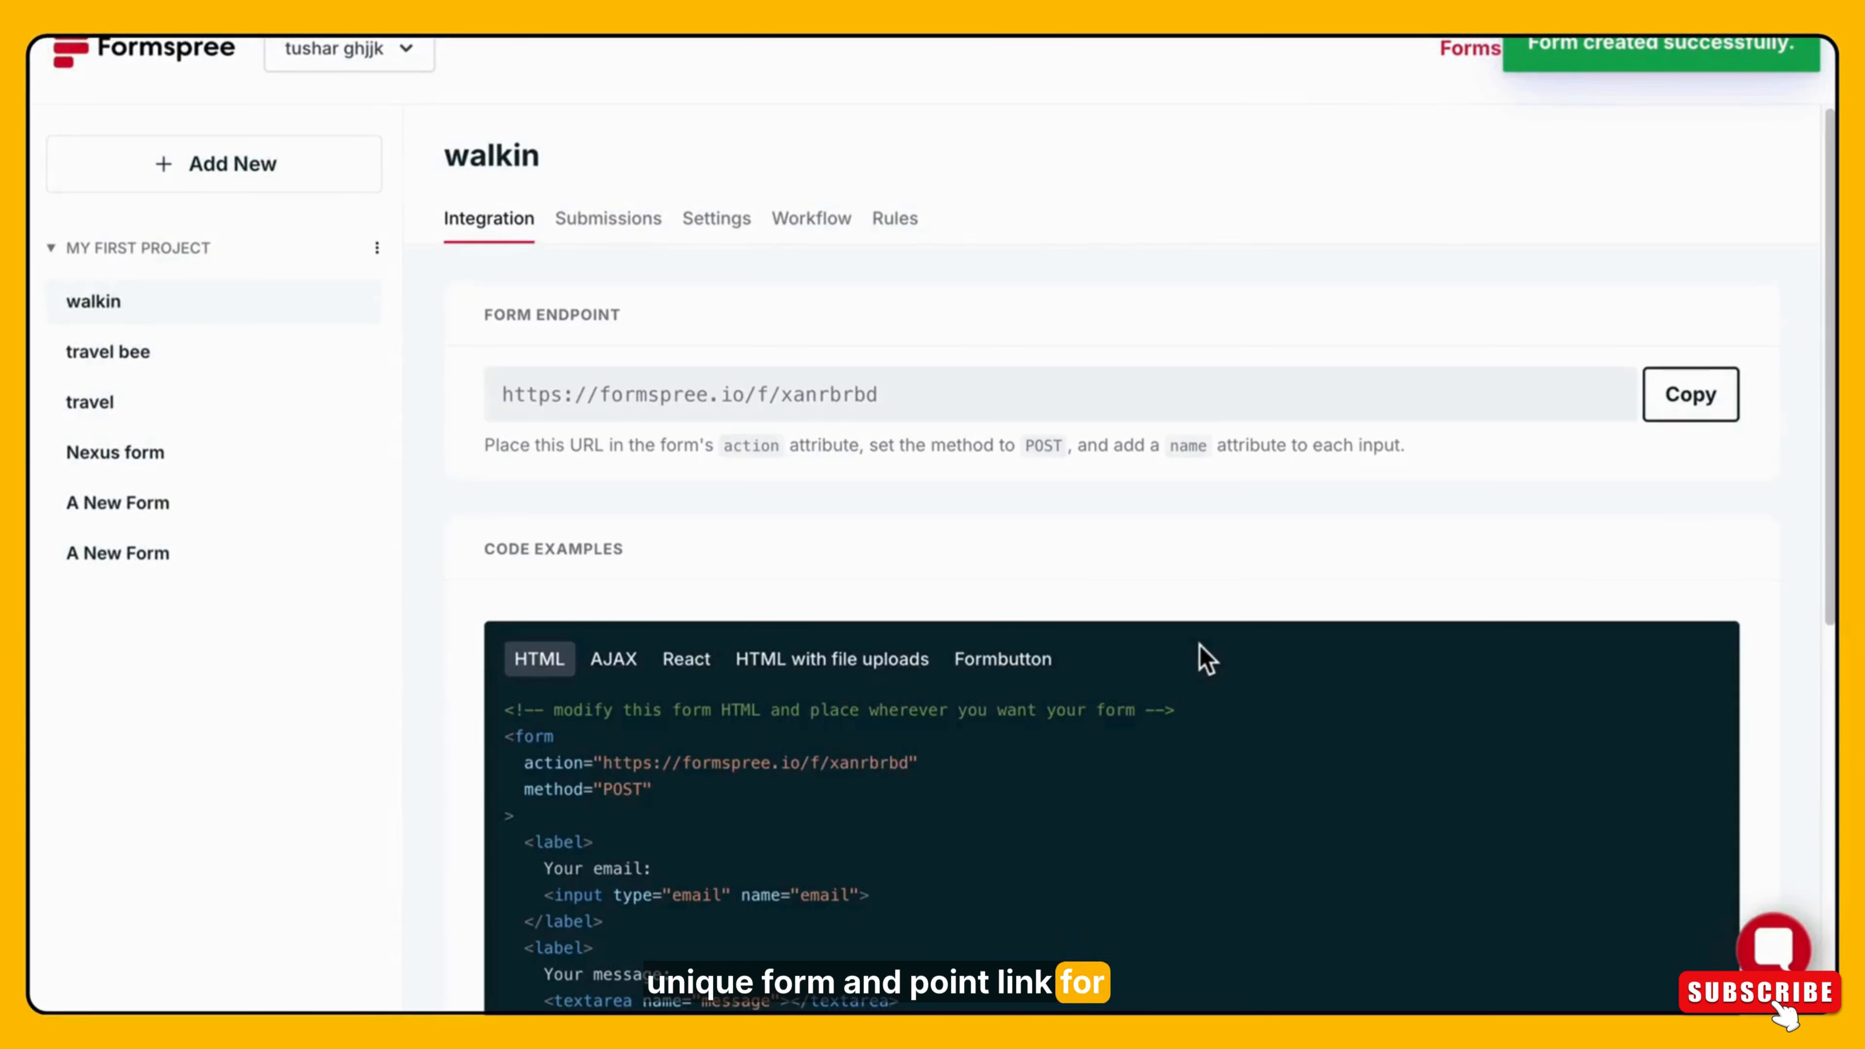
pyautogui.moveTo(643, 461)
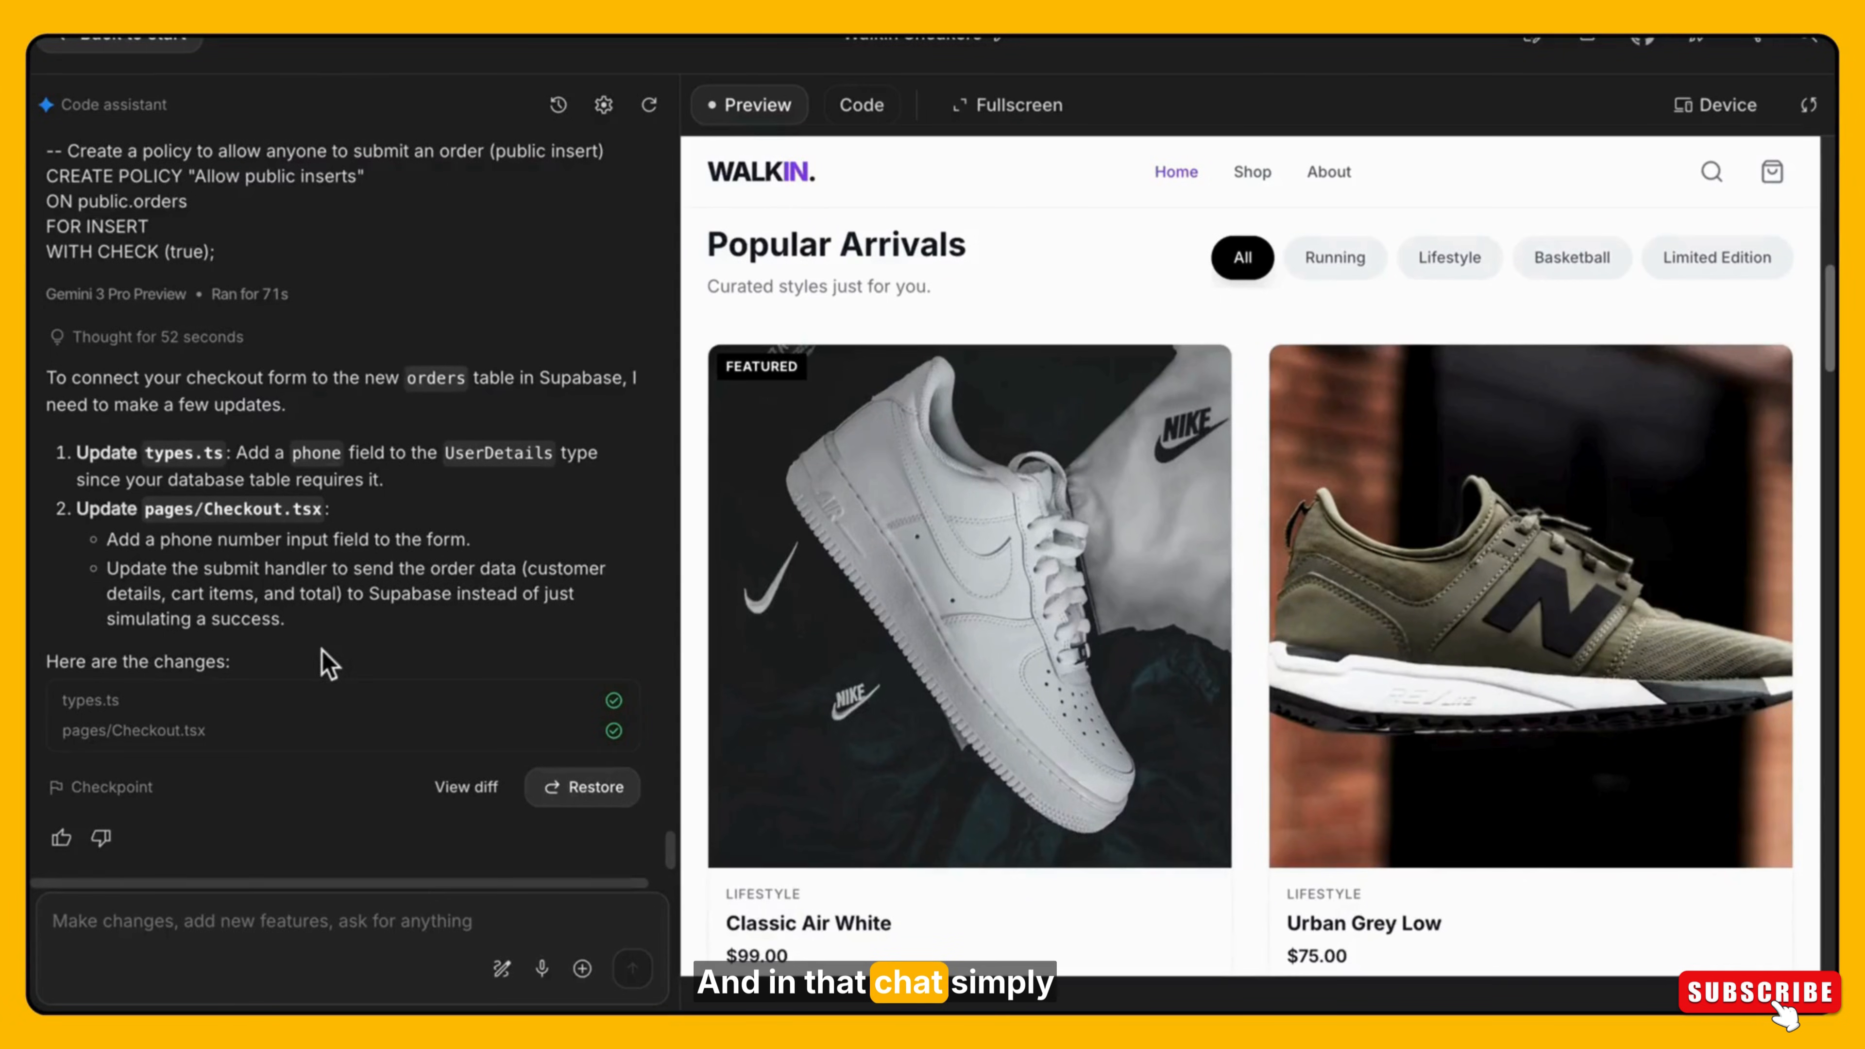
pyautogui.moveTo(242, 926)
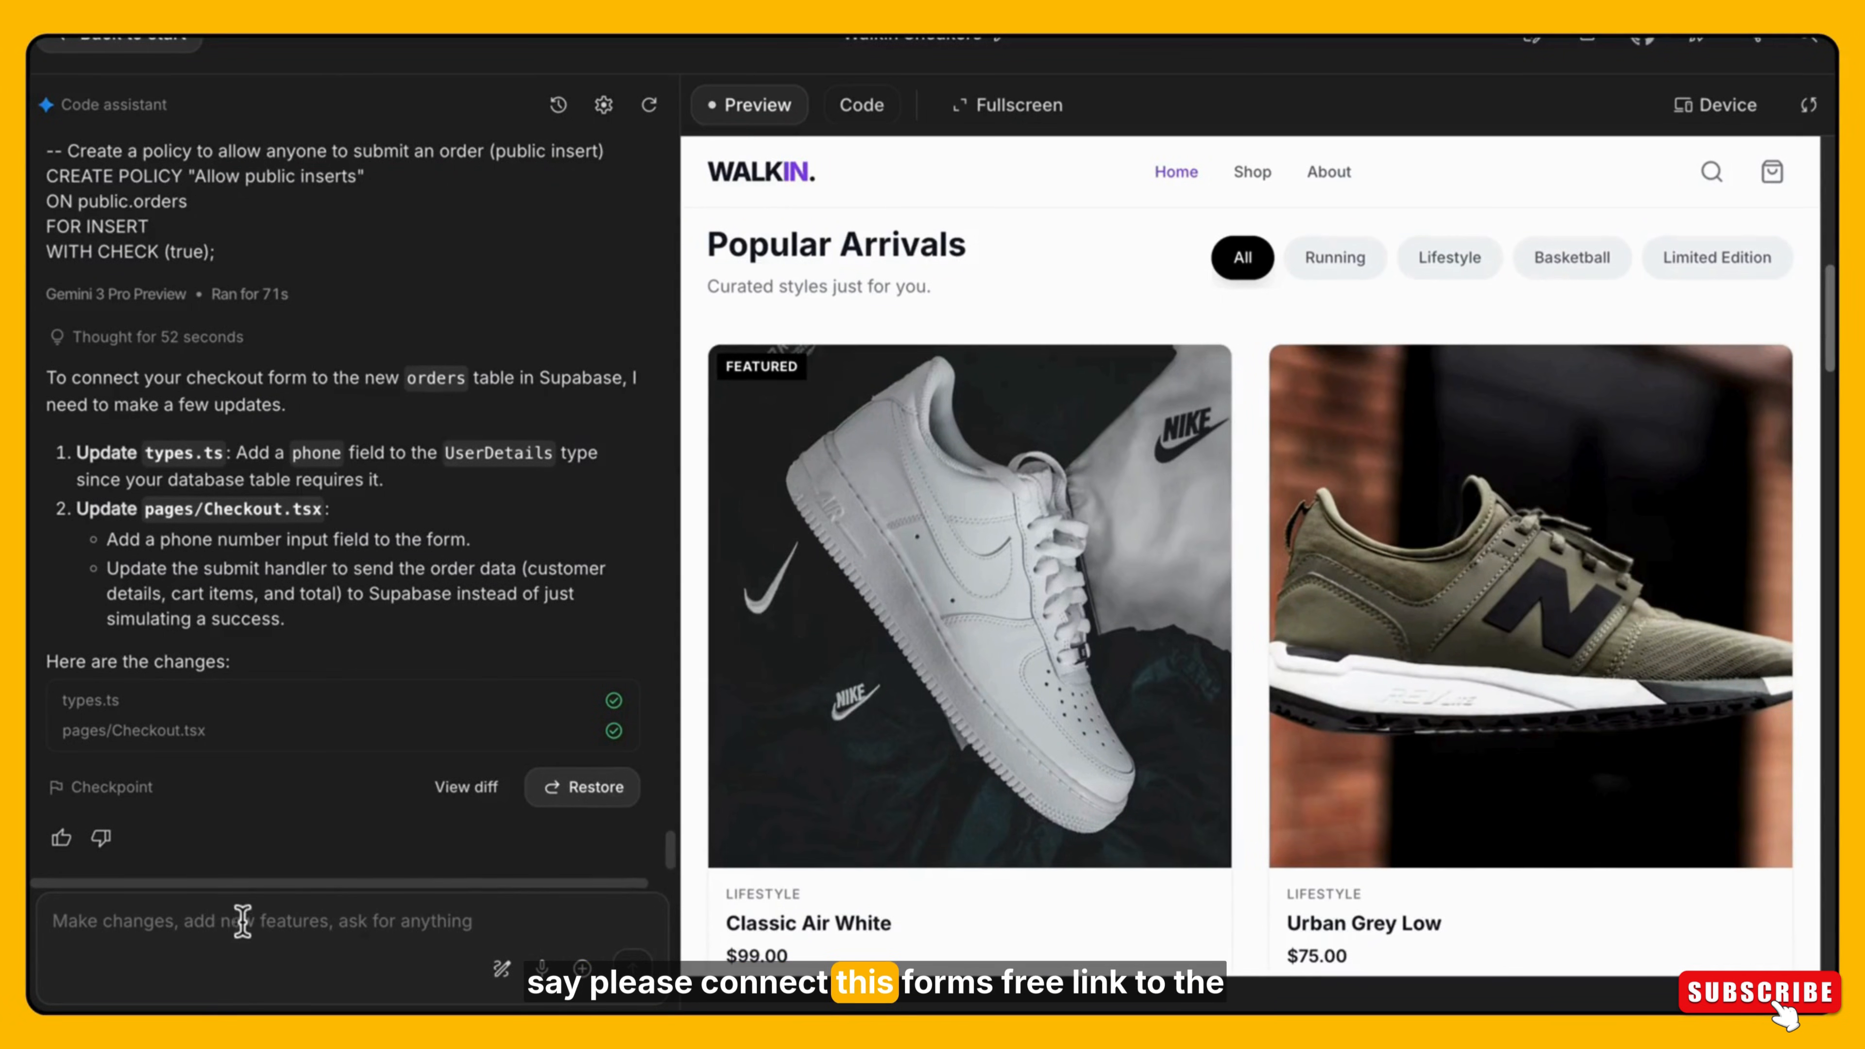
pyautogui.write('Please connect this Formspree link to the order form so that all checkout details are submitted to Formspree.:')
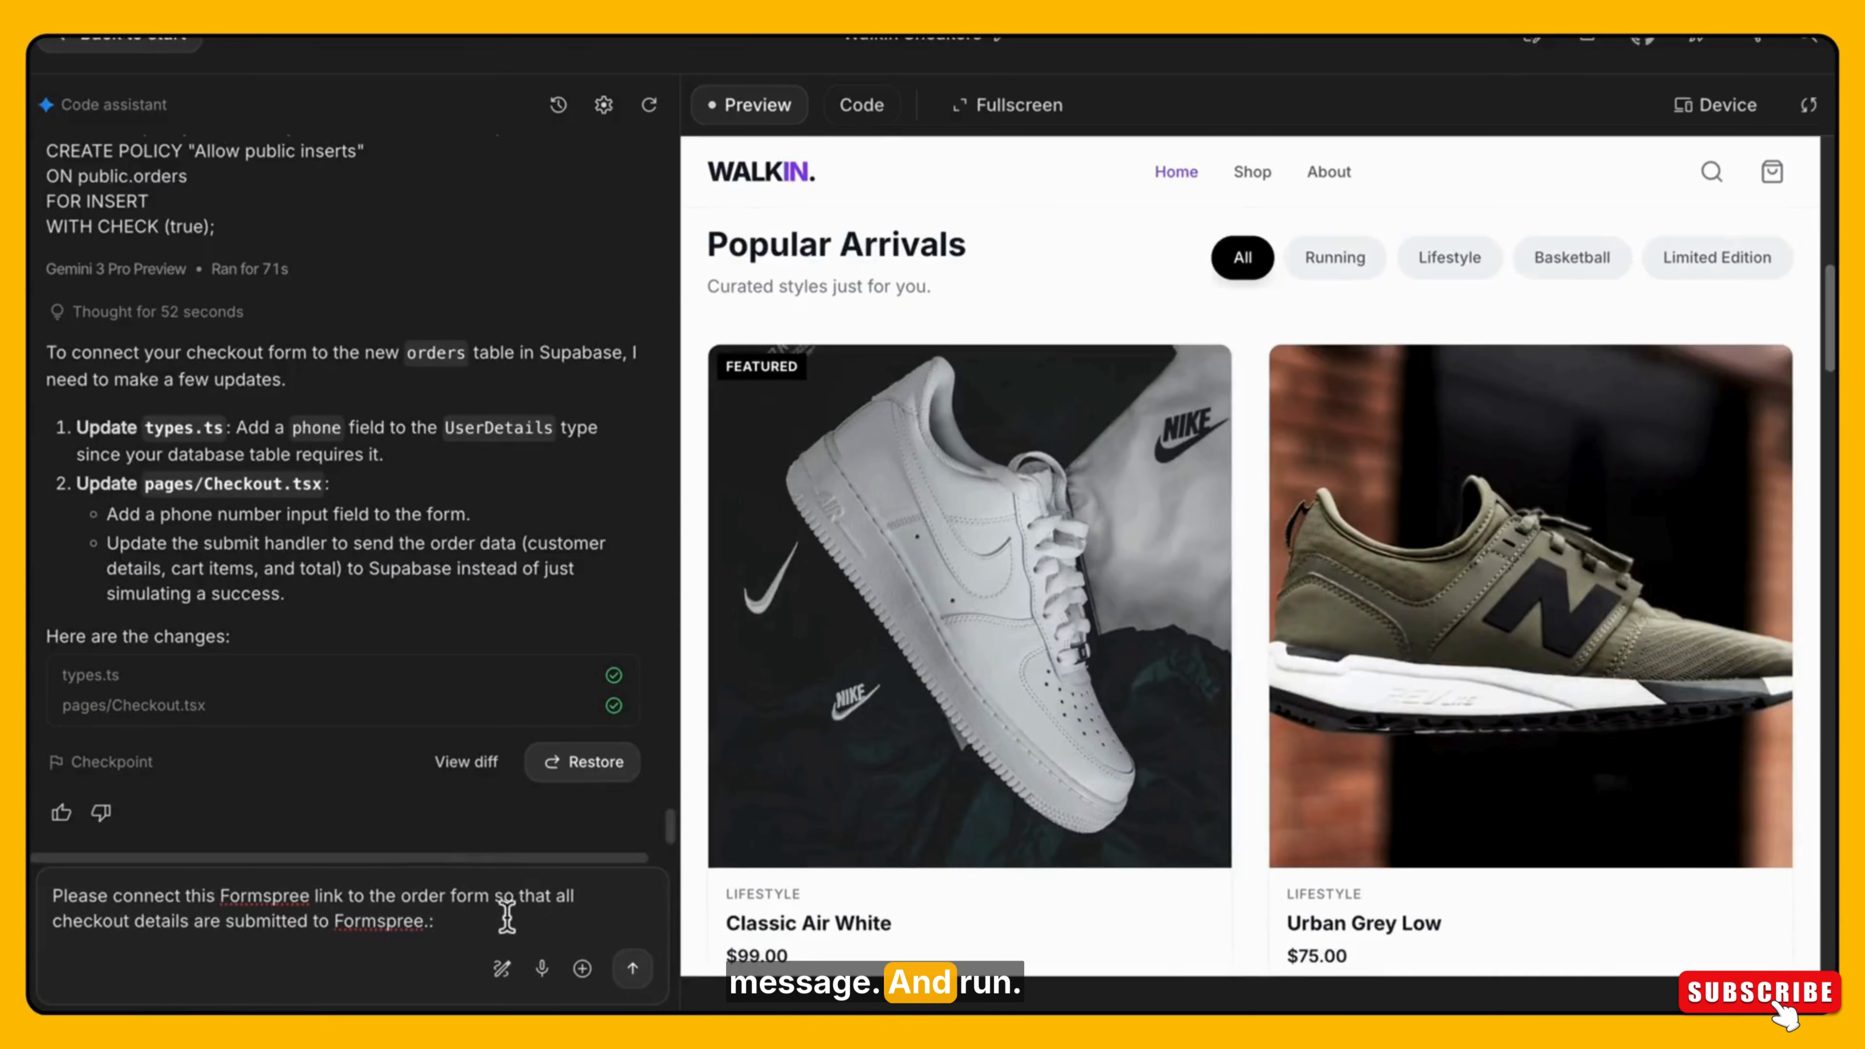
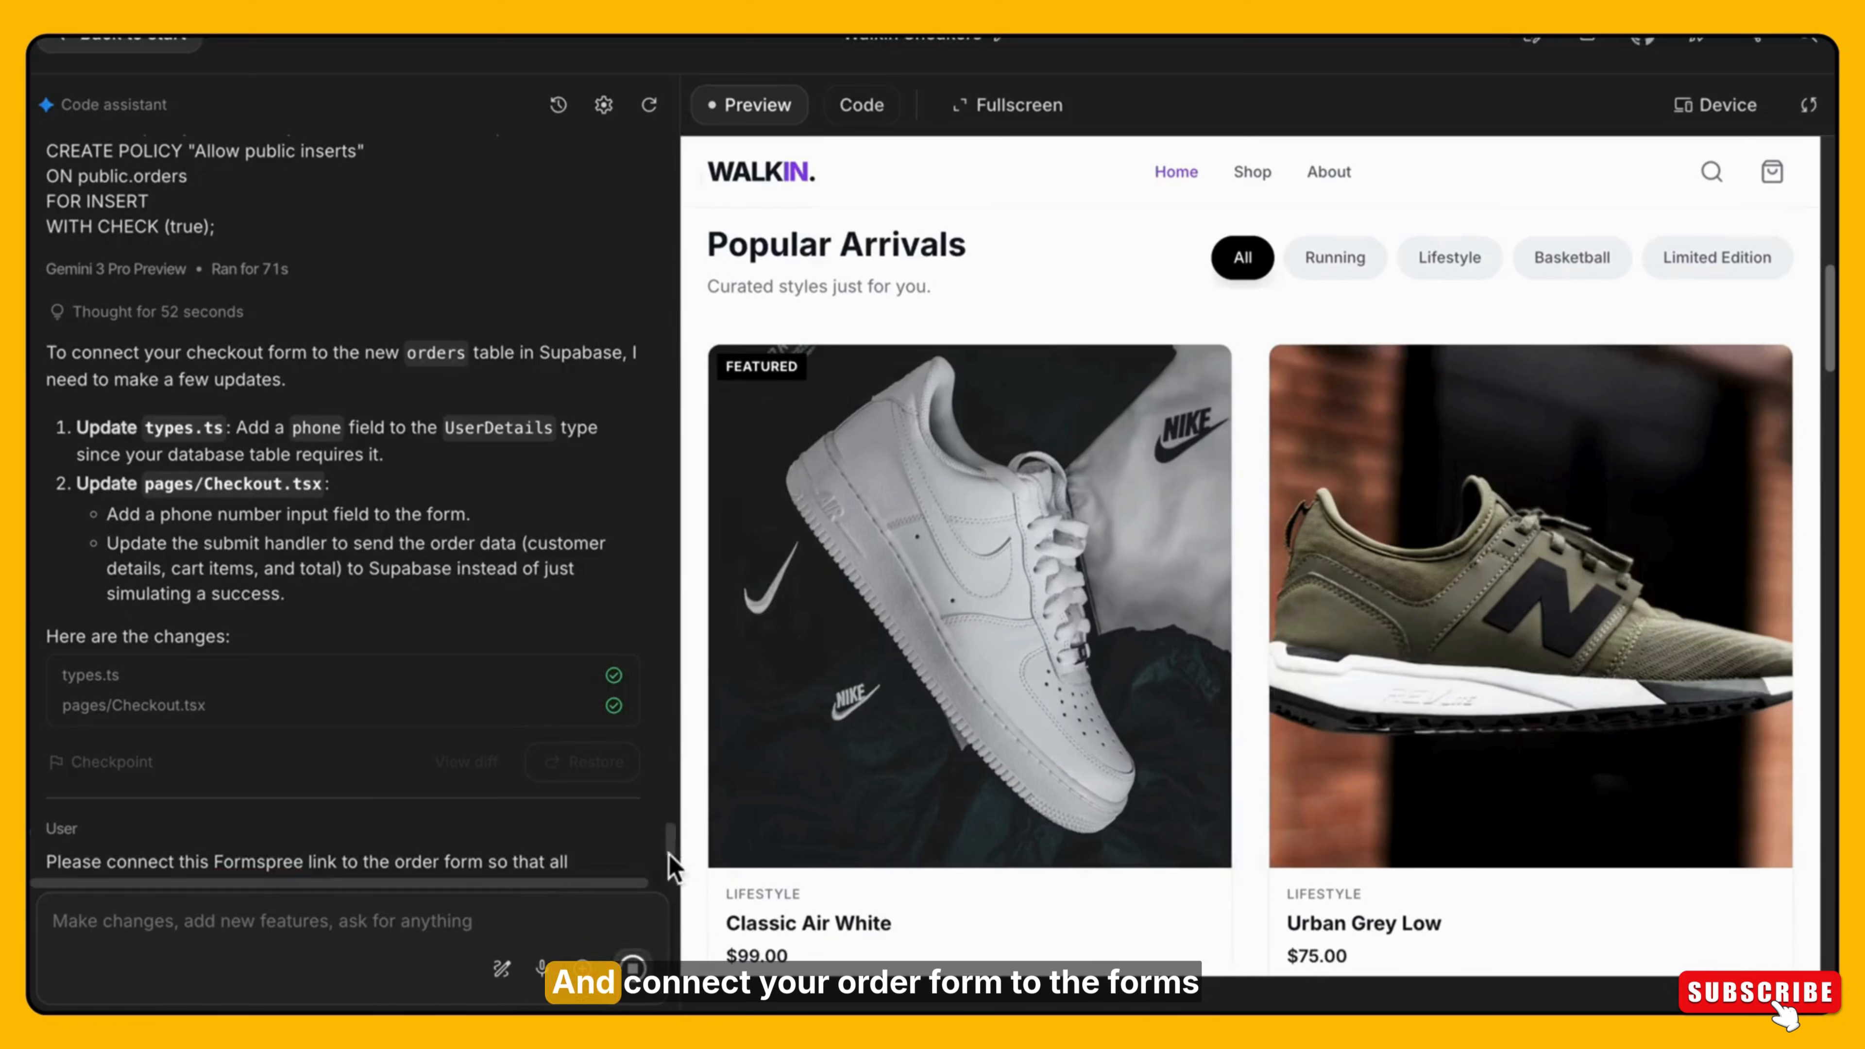
pyautogui.scroll(-3)
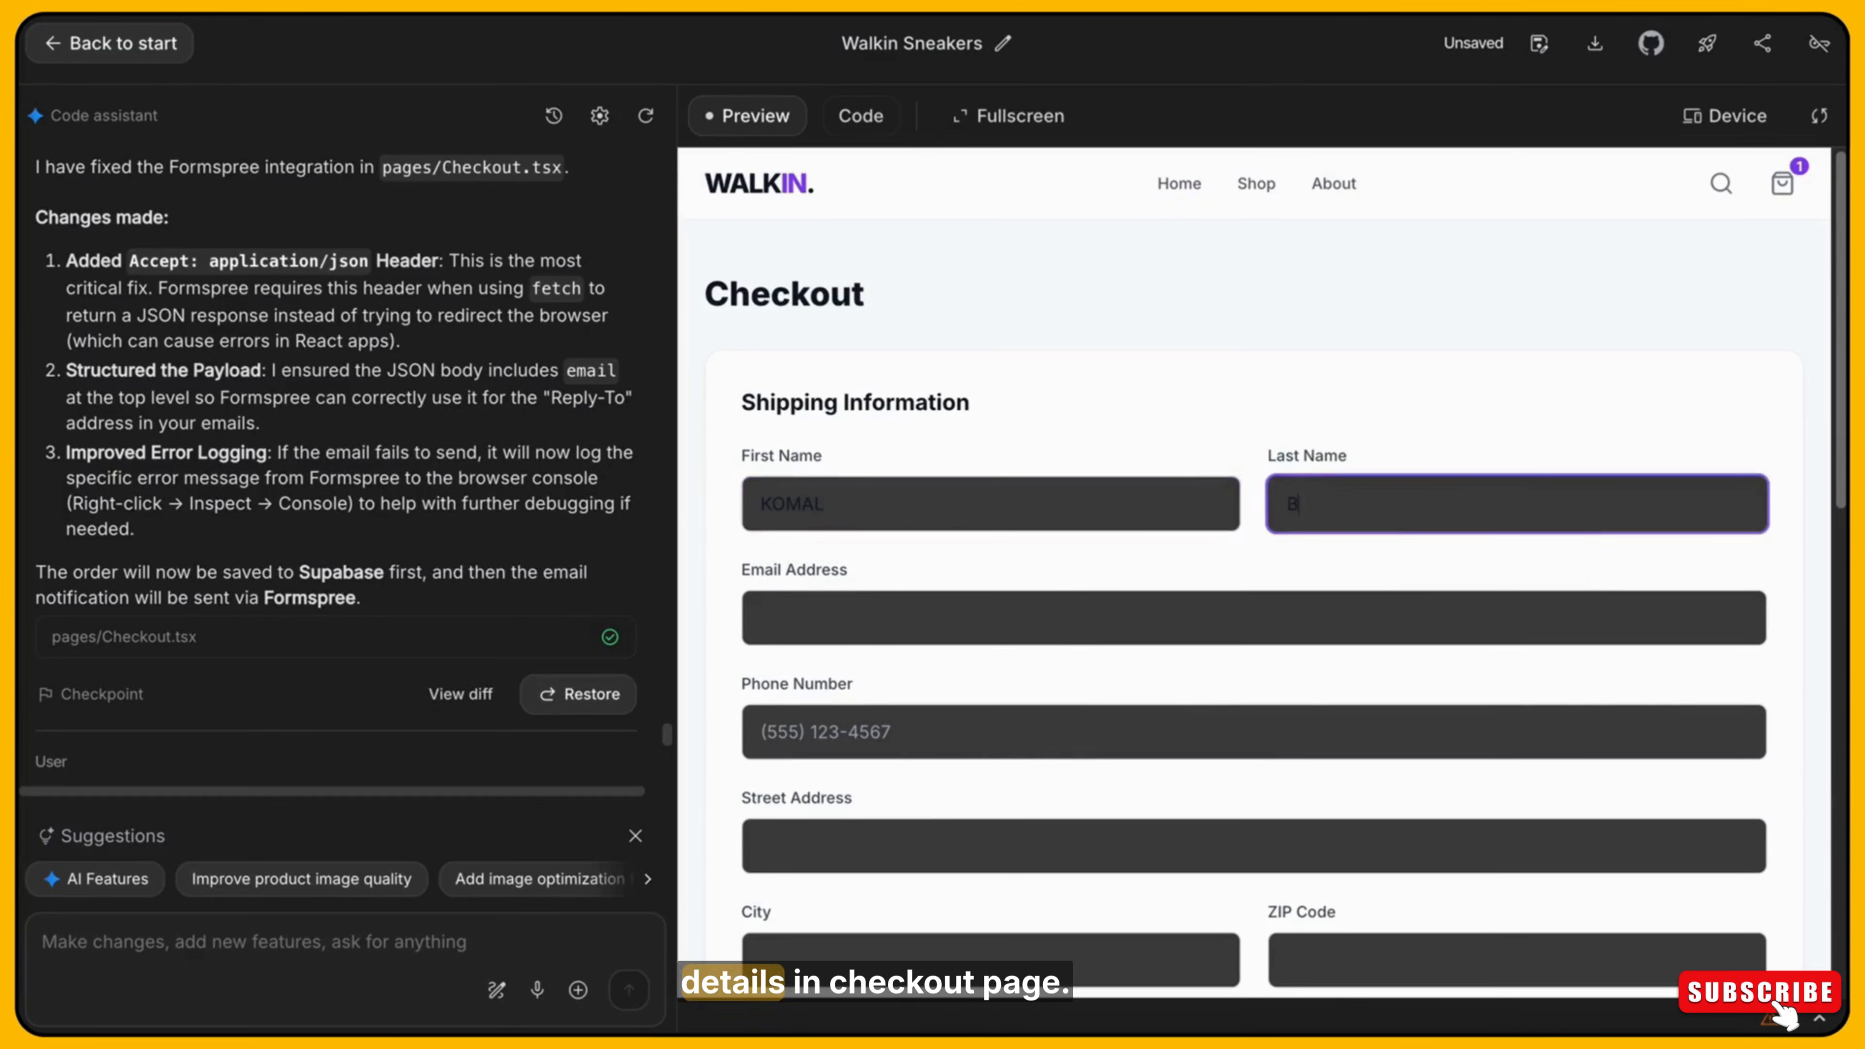
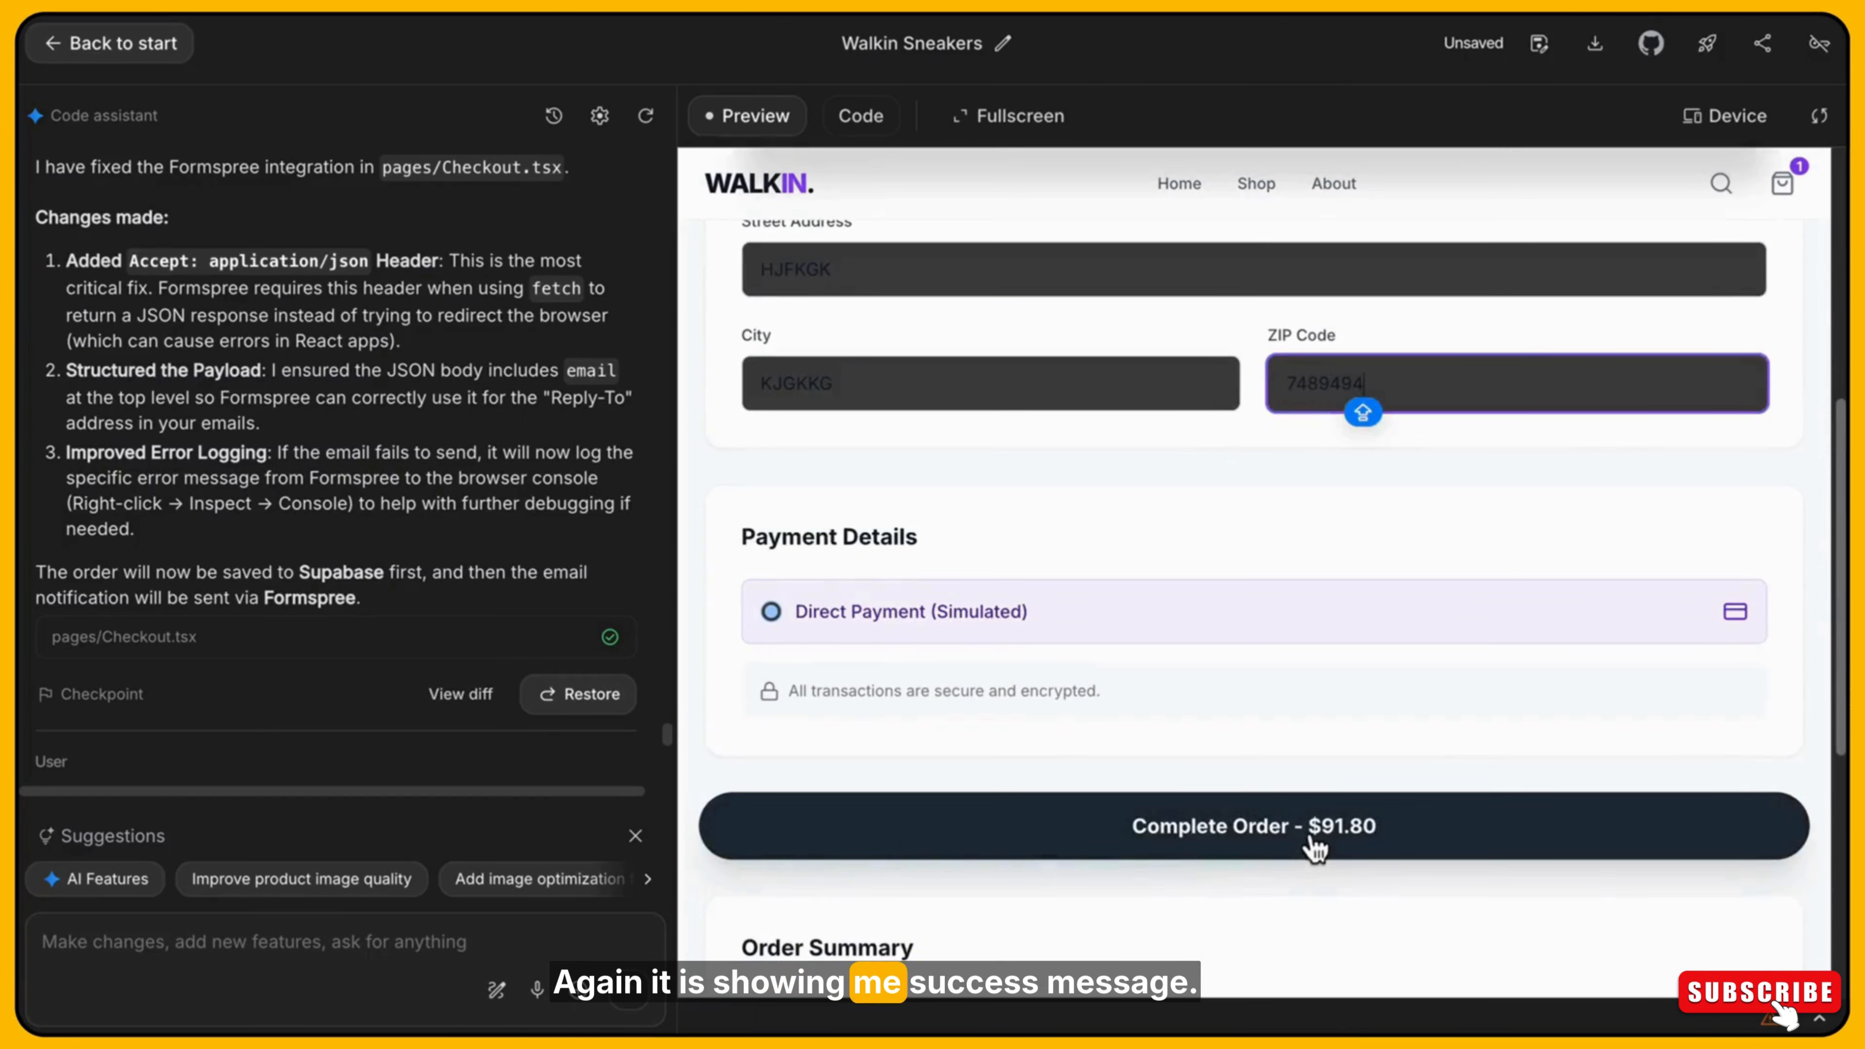
pyautogui.click(1251, 826)
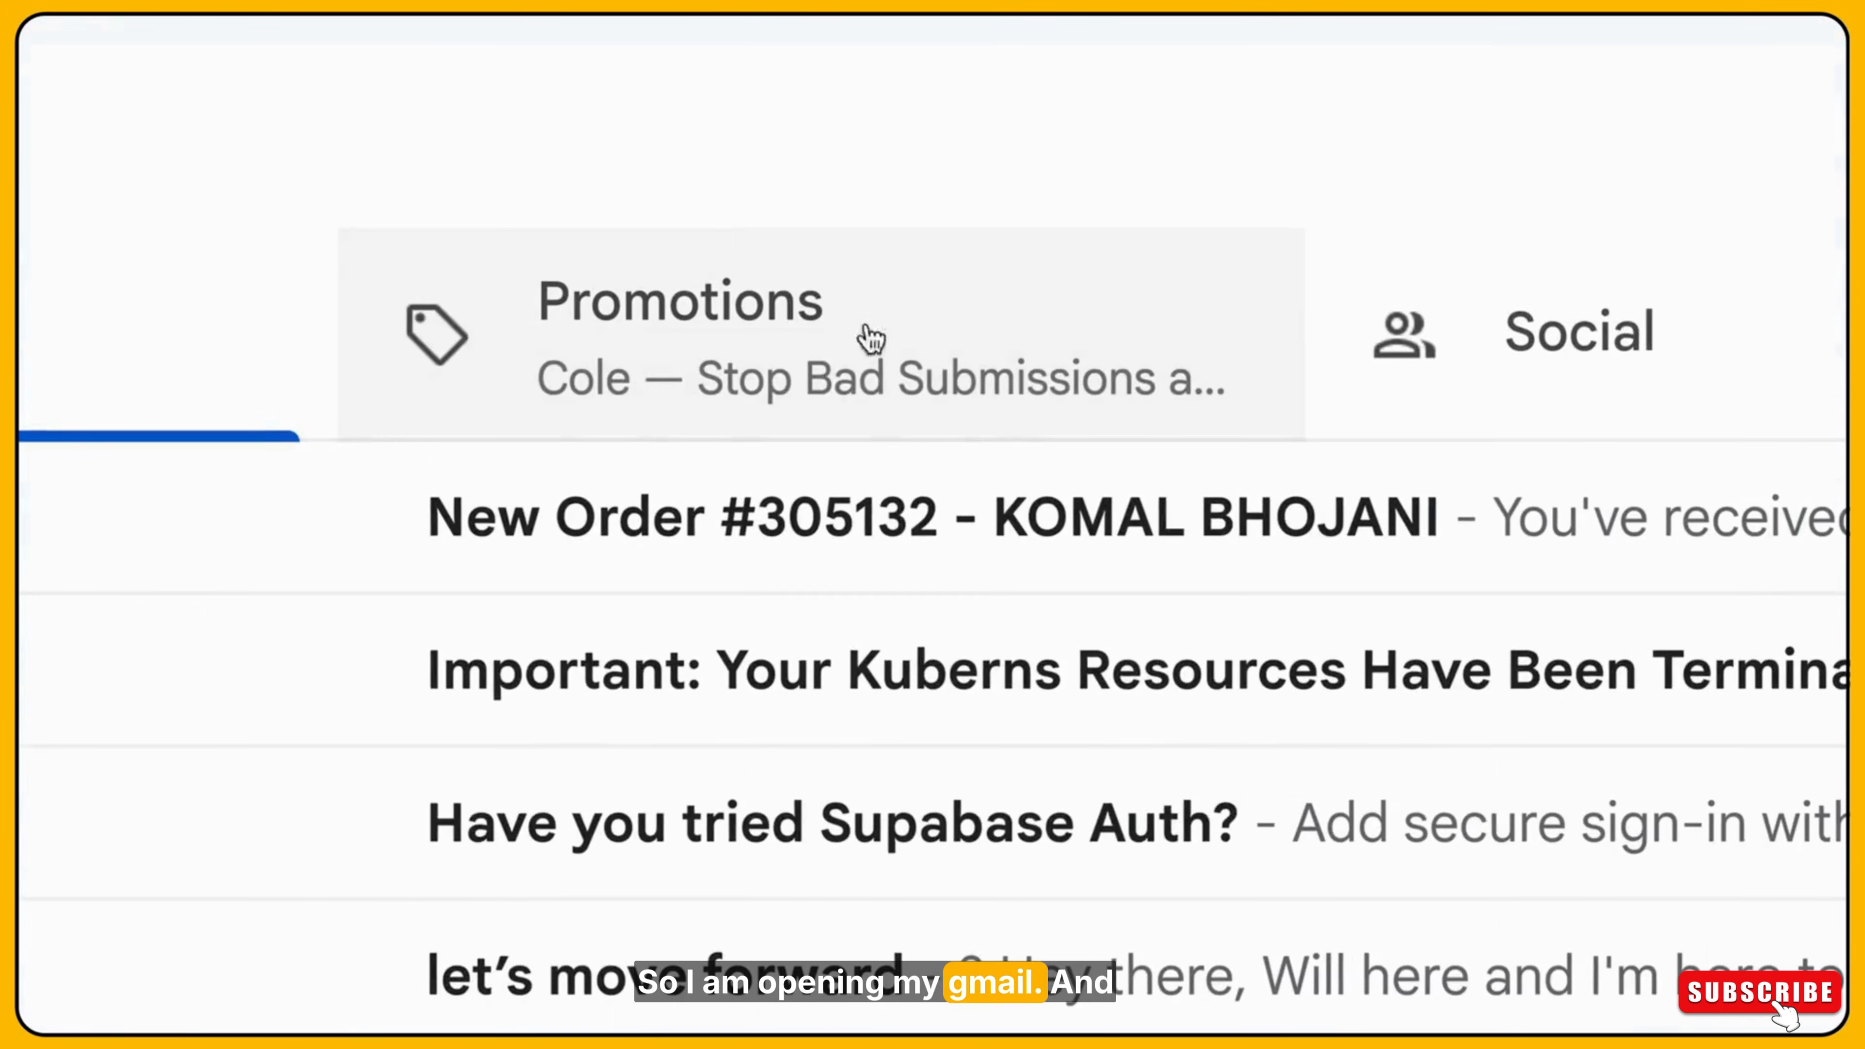
# - Read the New Order #305132 email down to its items and highlight the total
pyautogui.click(832, 516)
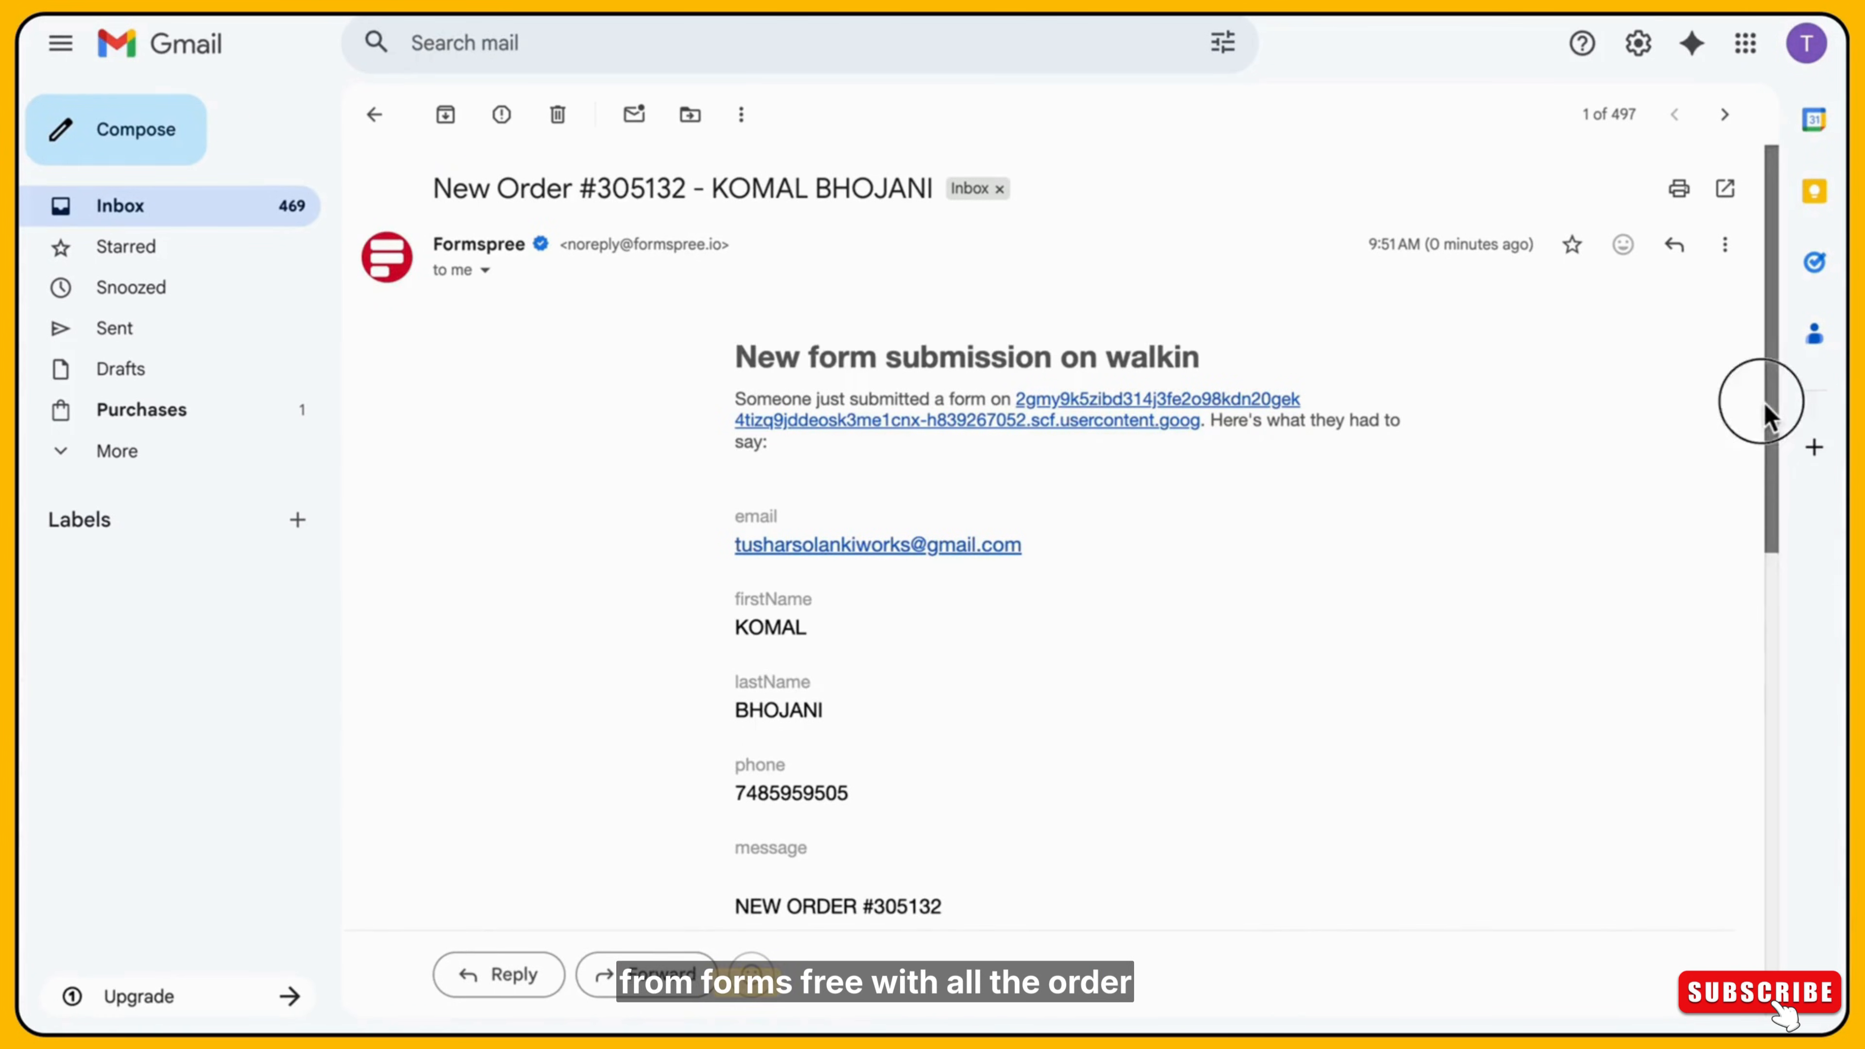
pyautogui.scroll(-3)
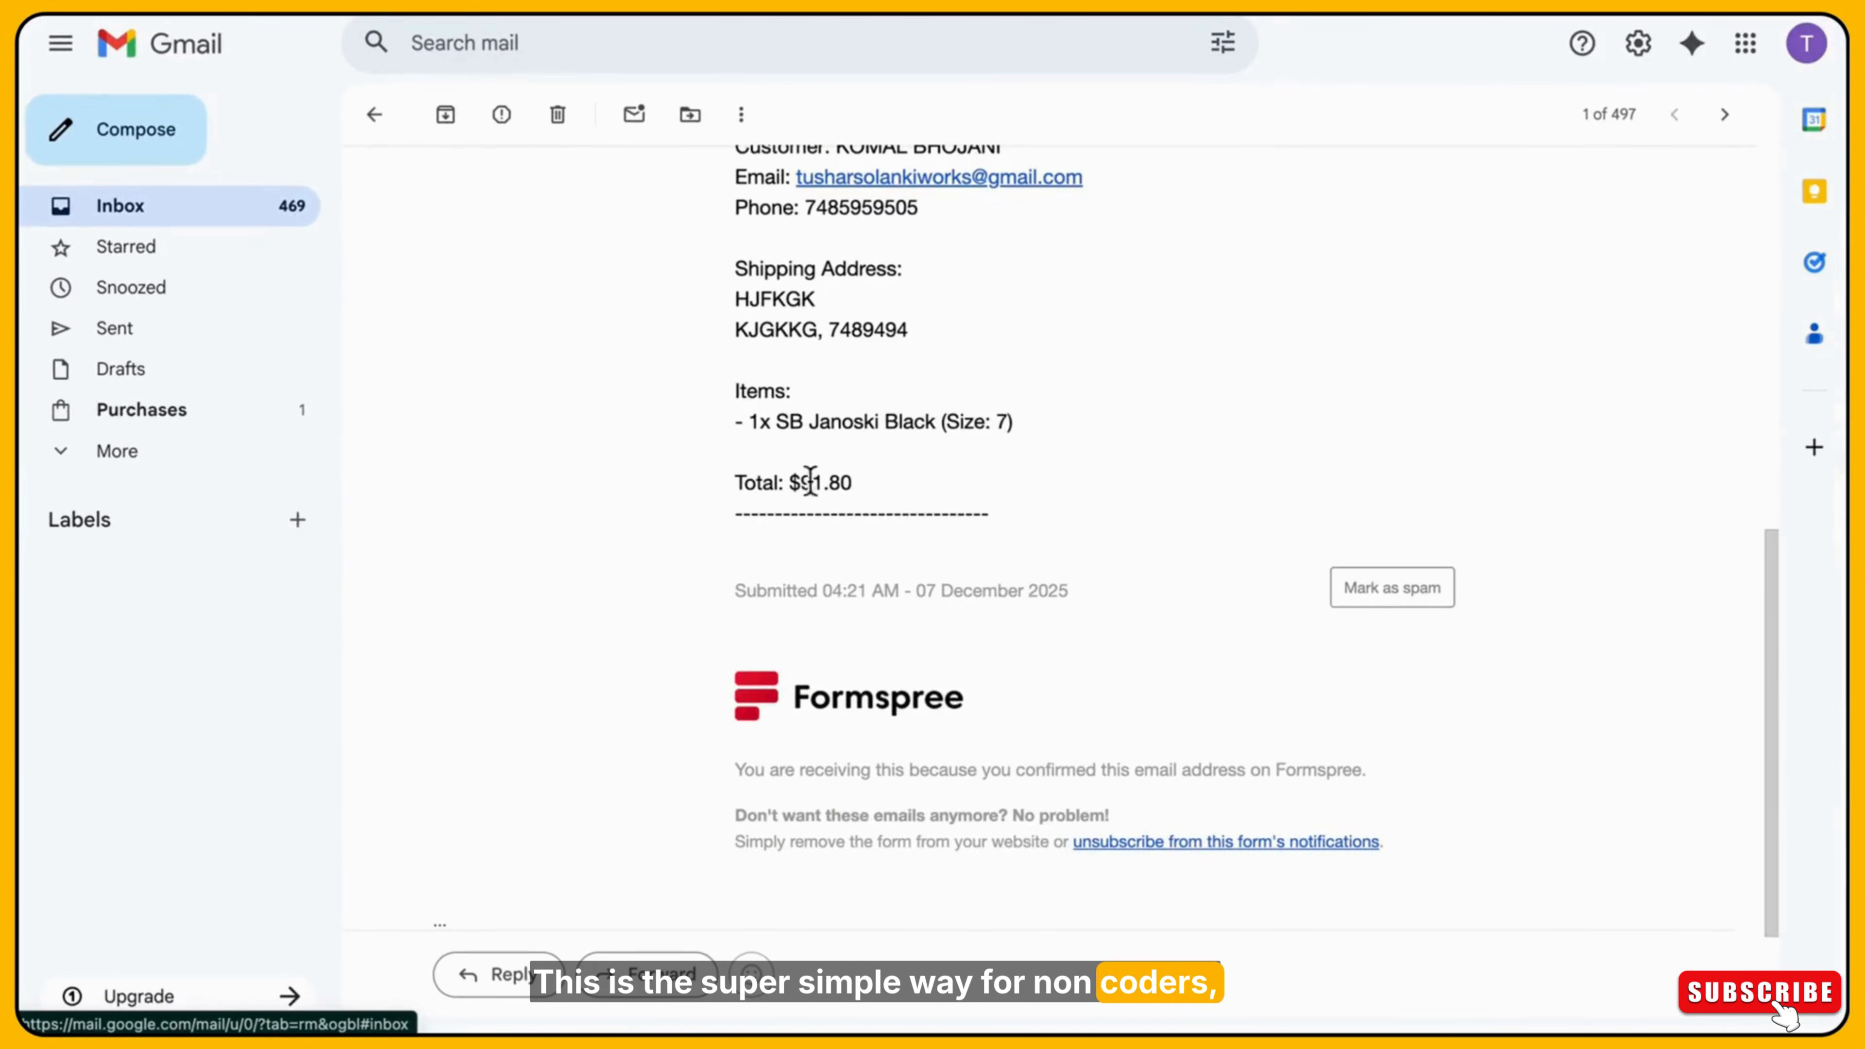
pyautogui.doubleClick(791, 483)
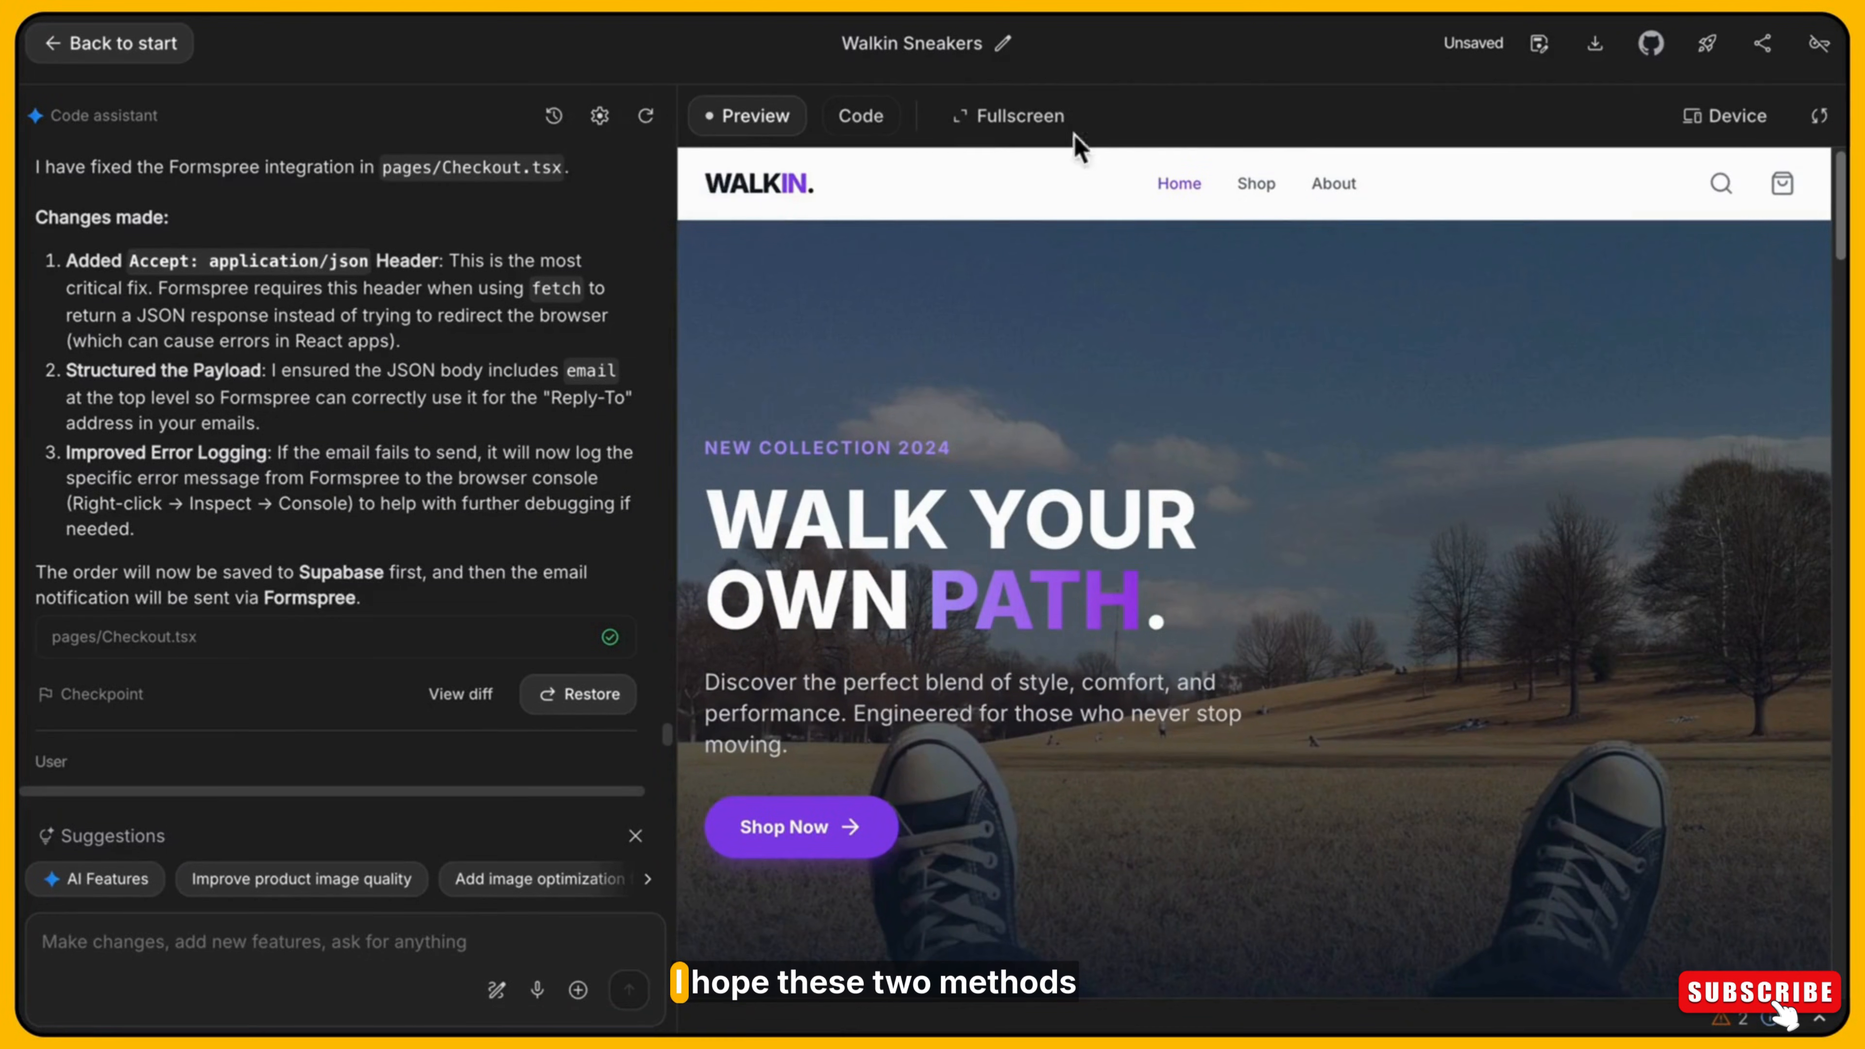
# - Add the SB Janoski Black in size 7 to the cart and view the $91.80 cart
pyautogui.click(1007, 116)
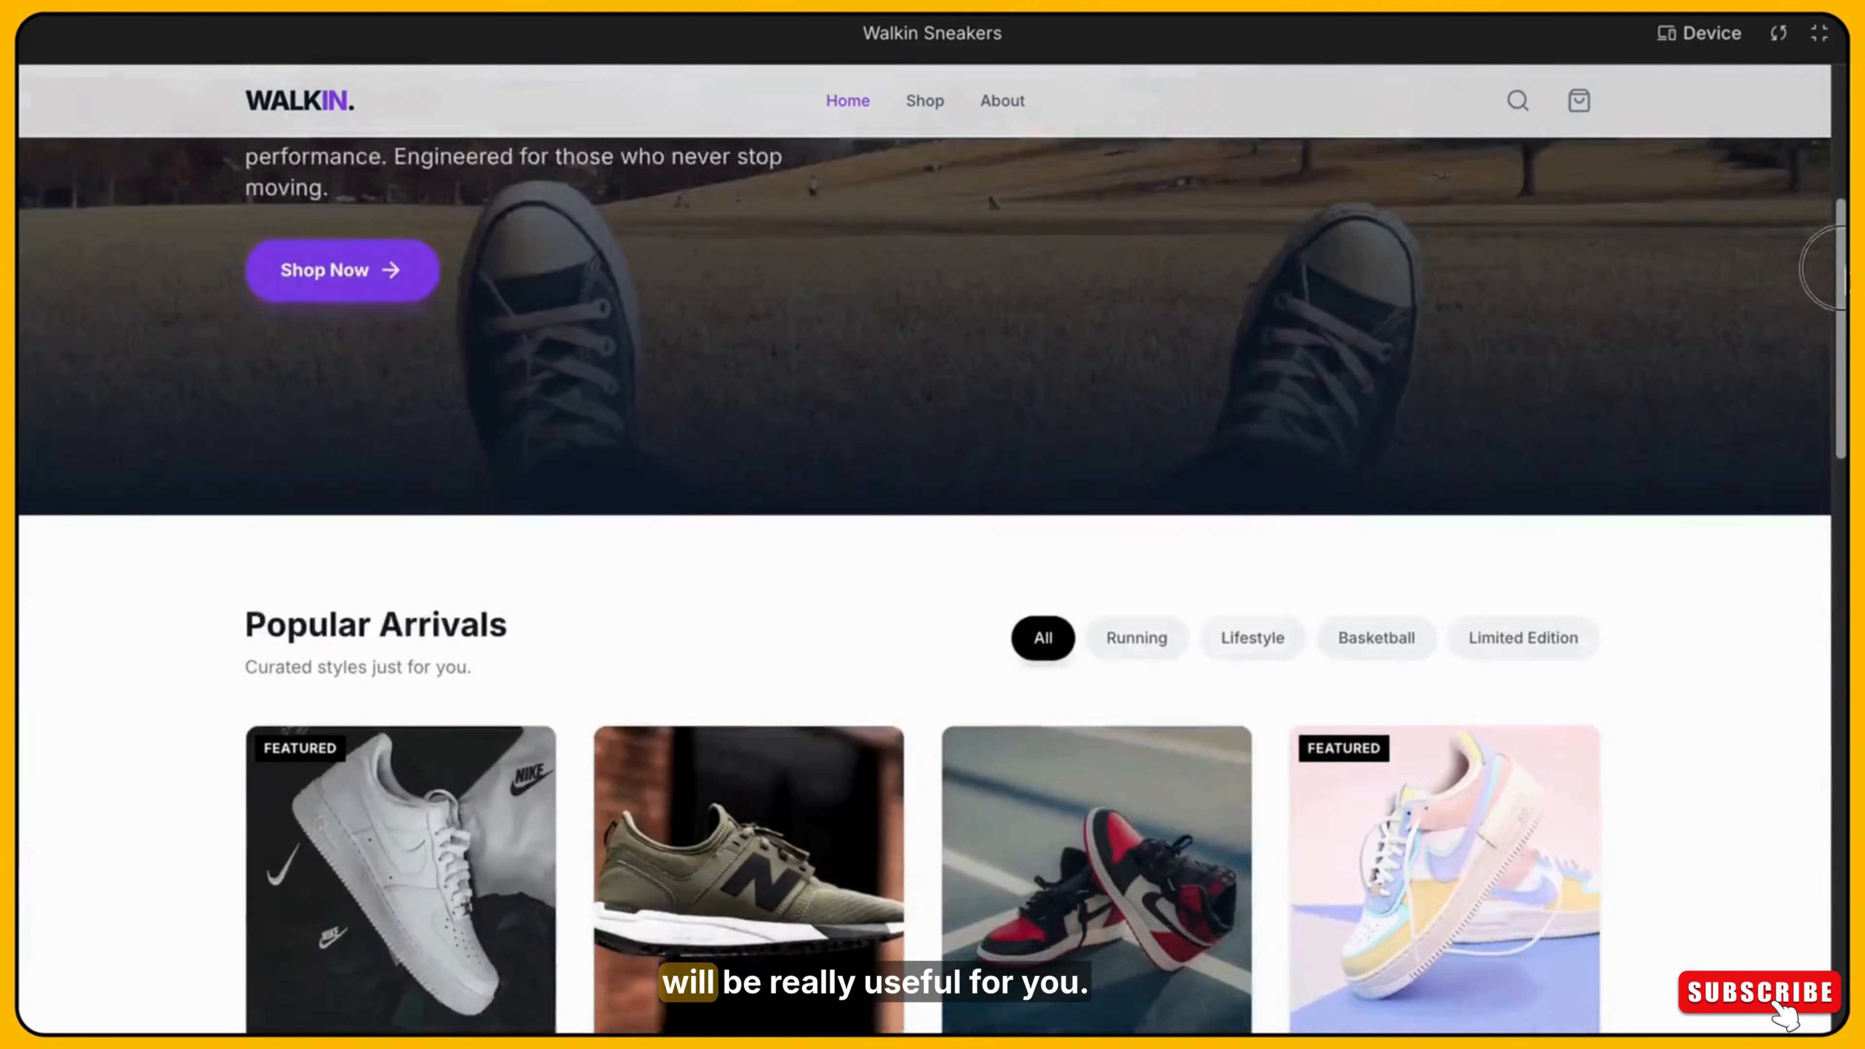
pyautogui.scroll(-3)
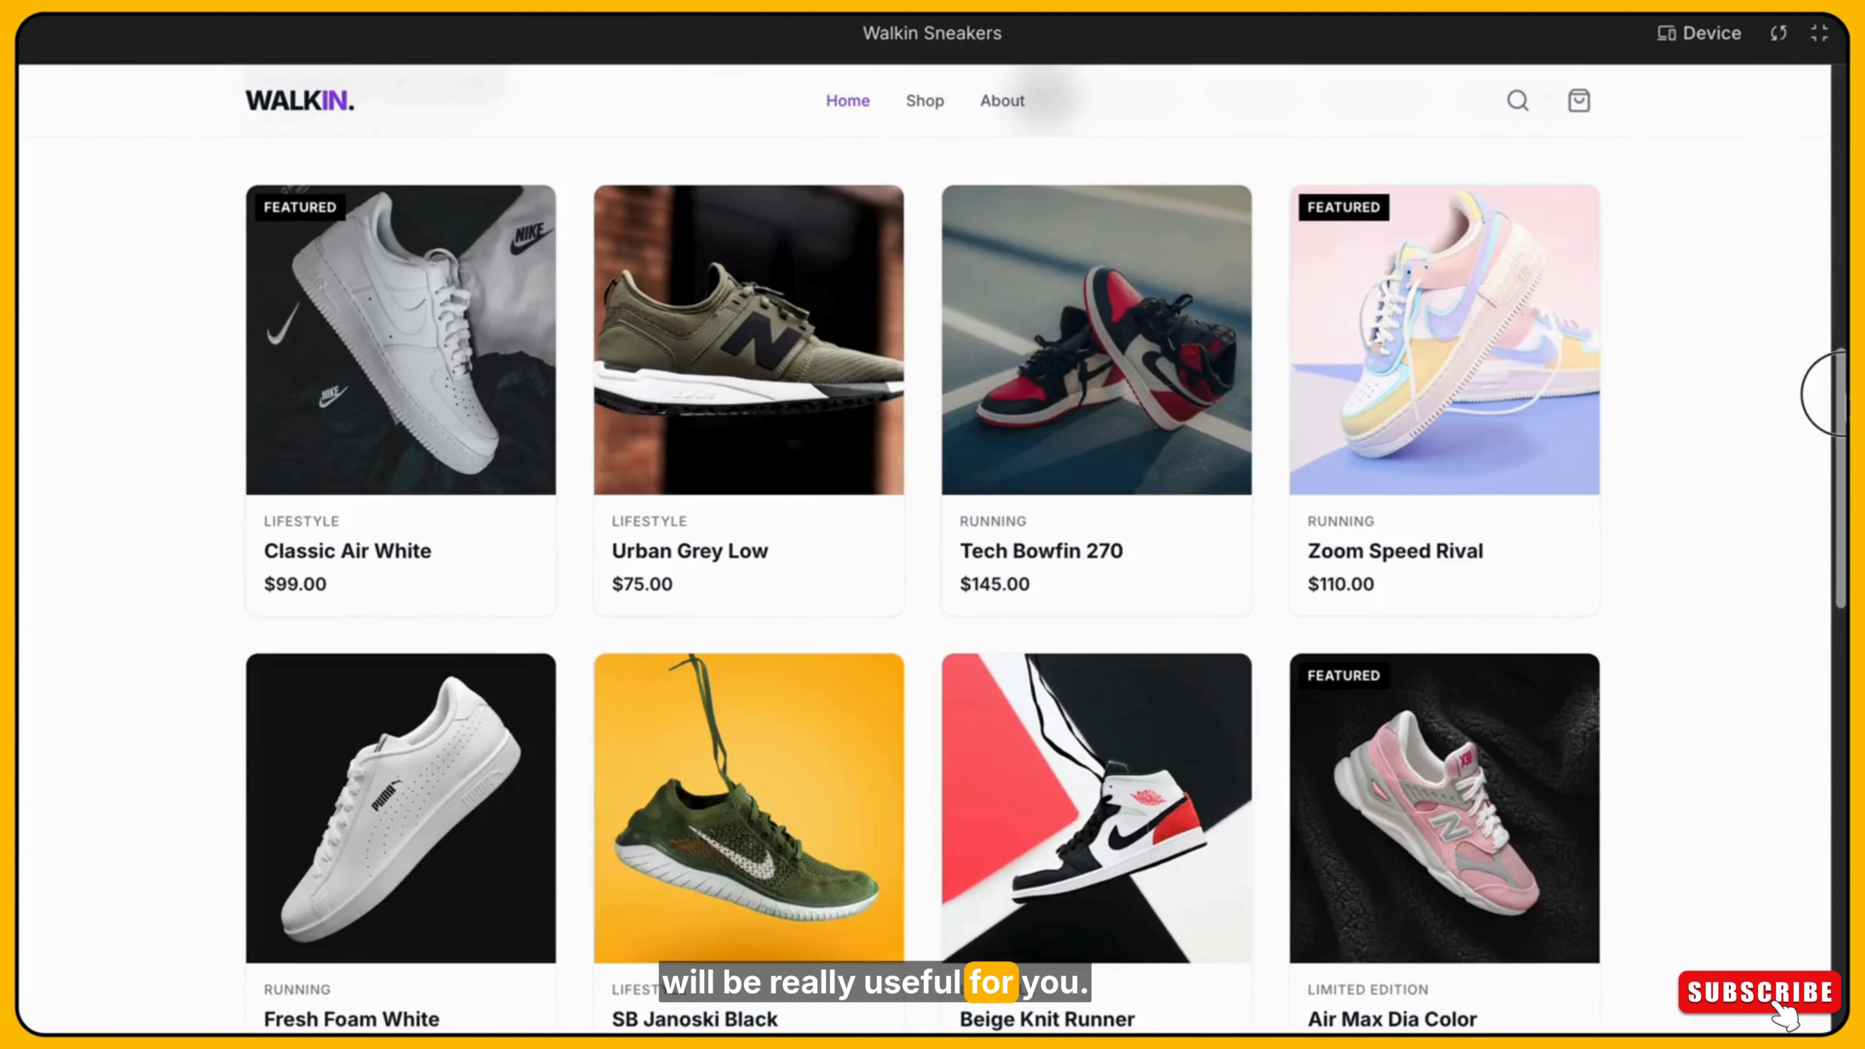
pyautogui.click(748, 807)
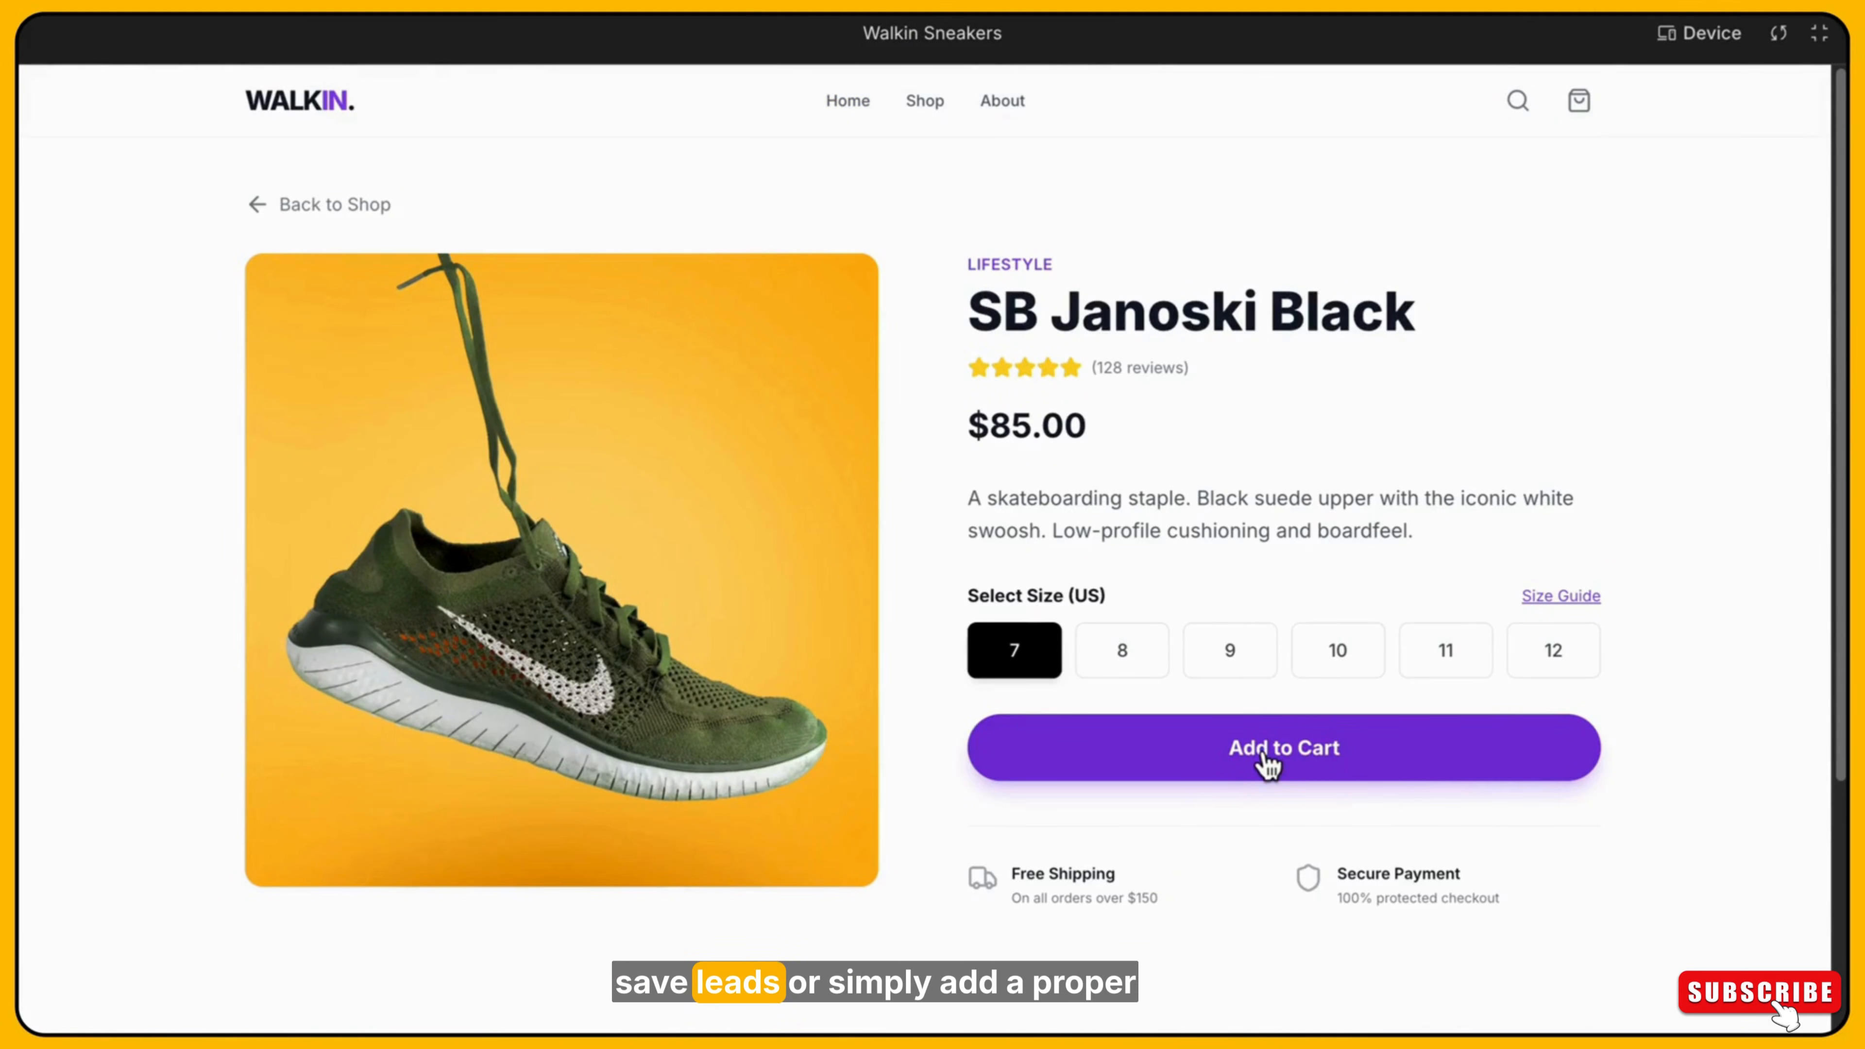
pyautogui.click(1283, 747)
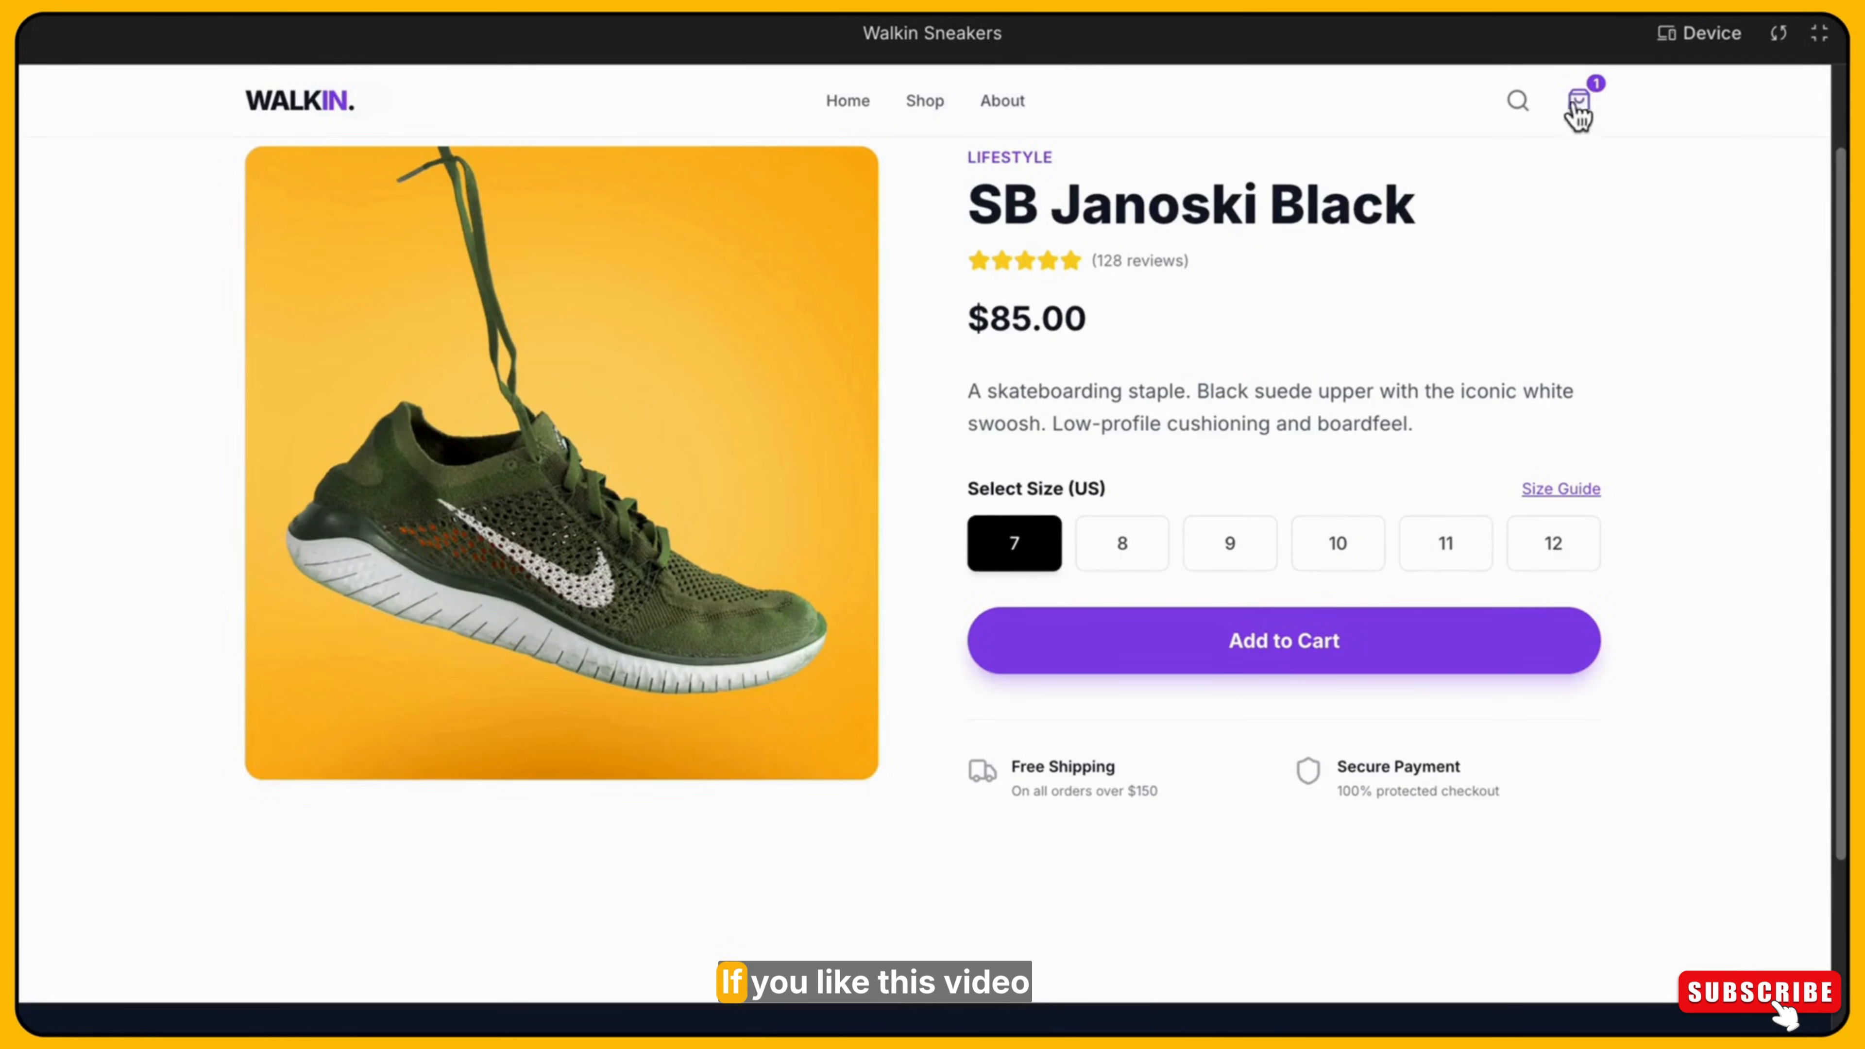
pyautogui.click(1579, 100)
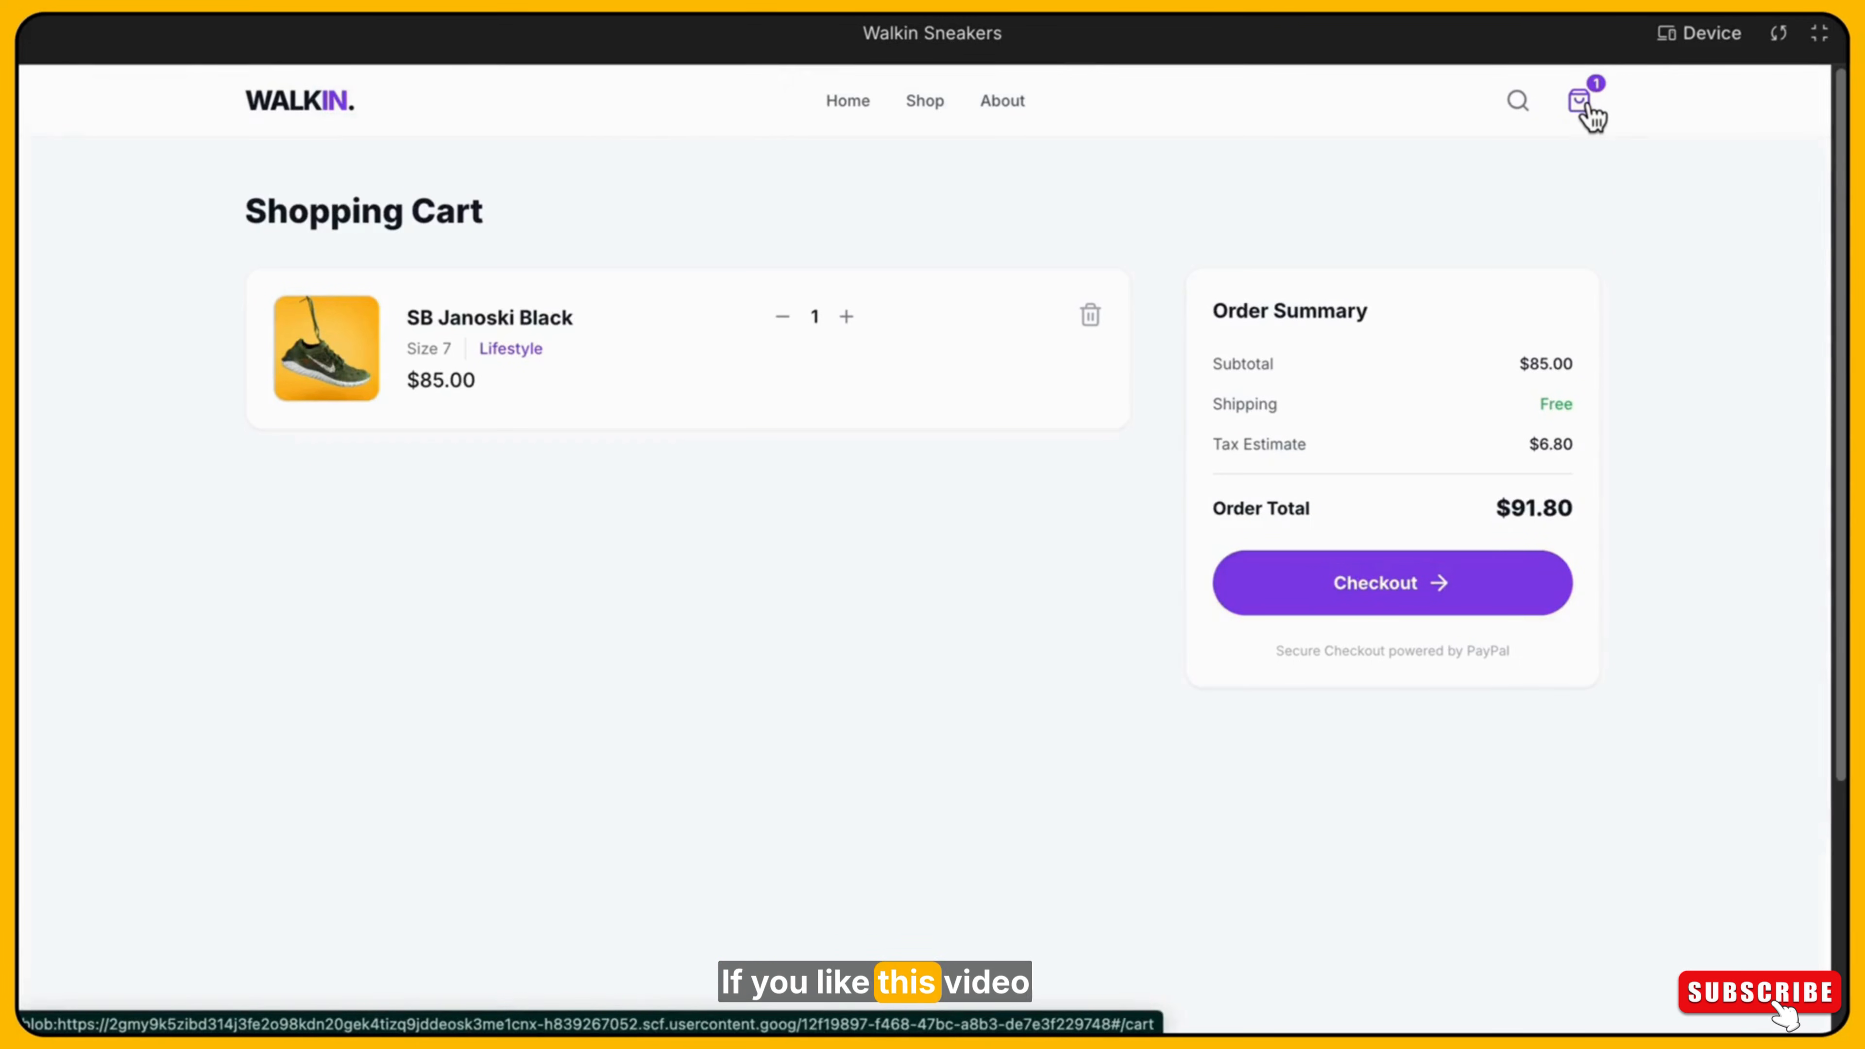